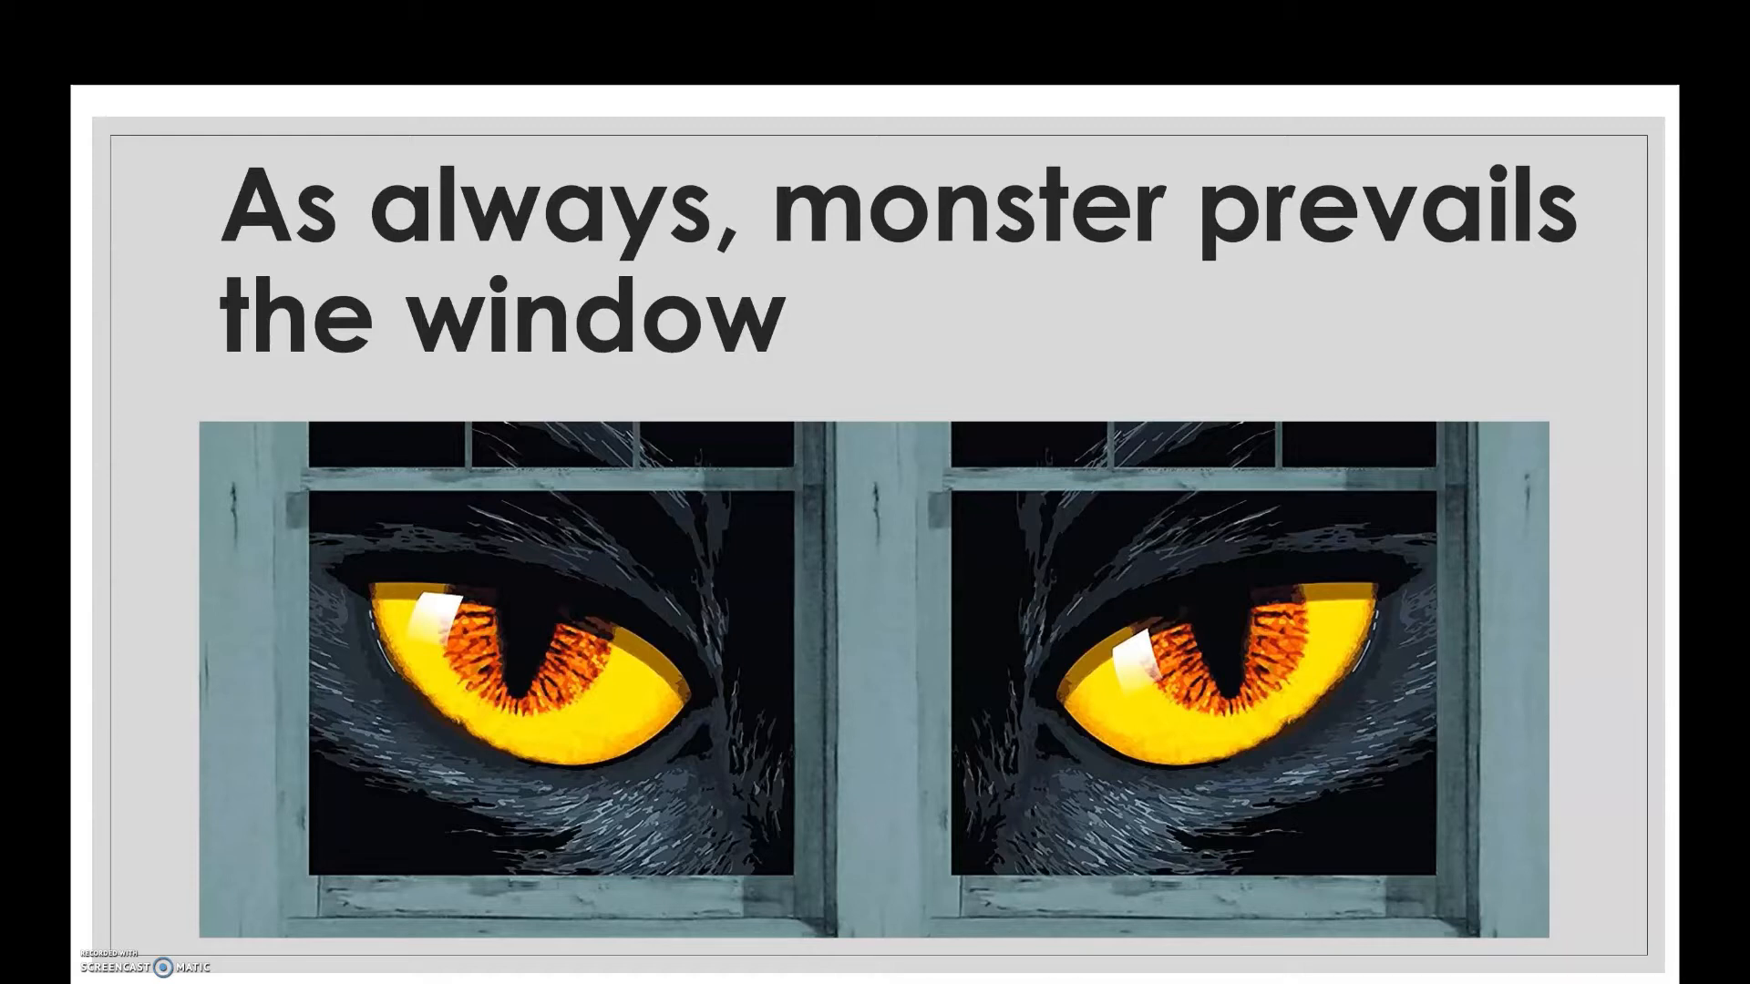
Advance the PowerPoint slideshow two slides to the 'But to his surprise' slide
{"action": "key", "text": "Right"}
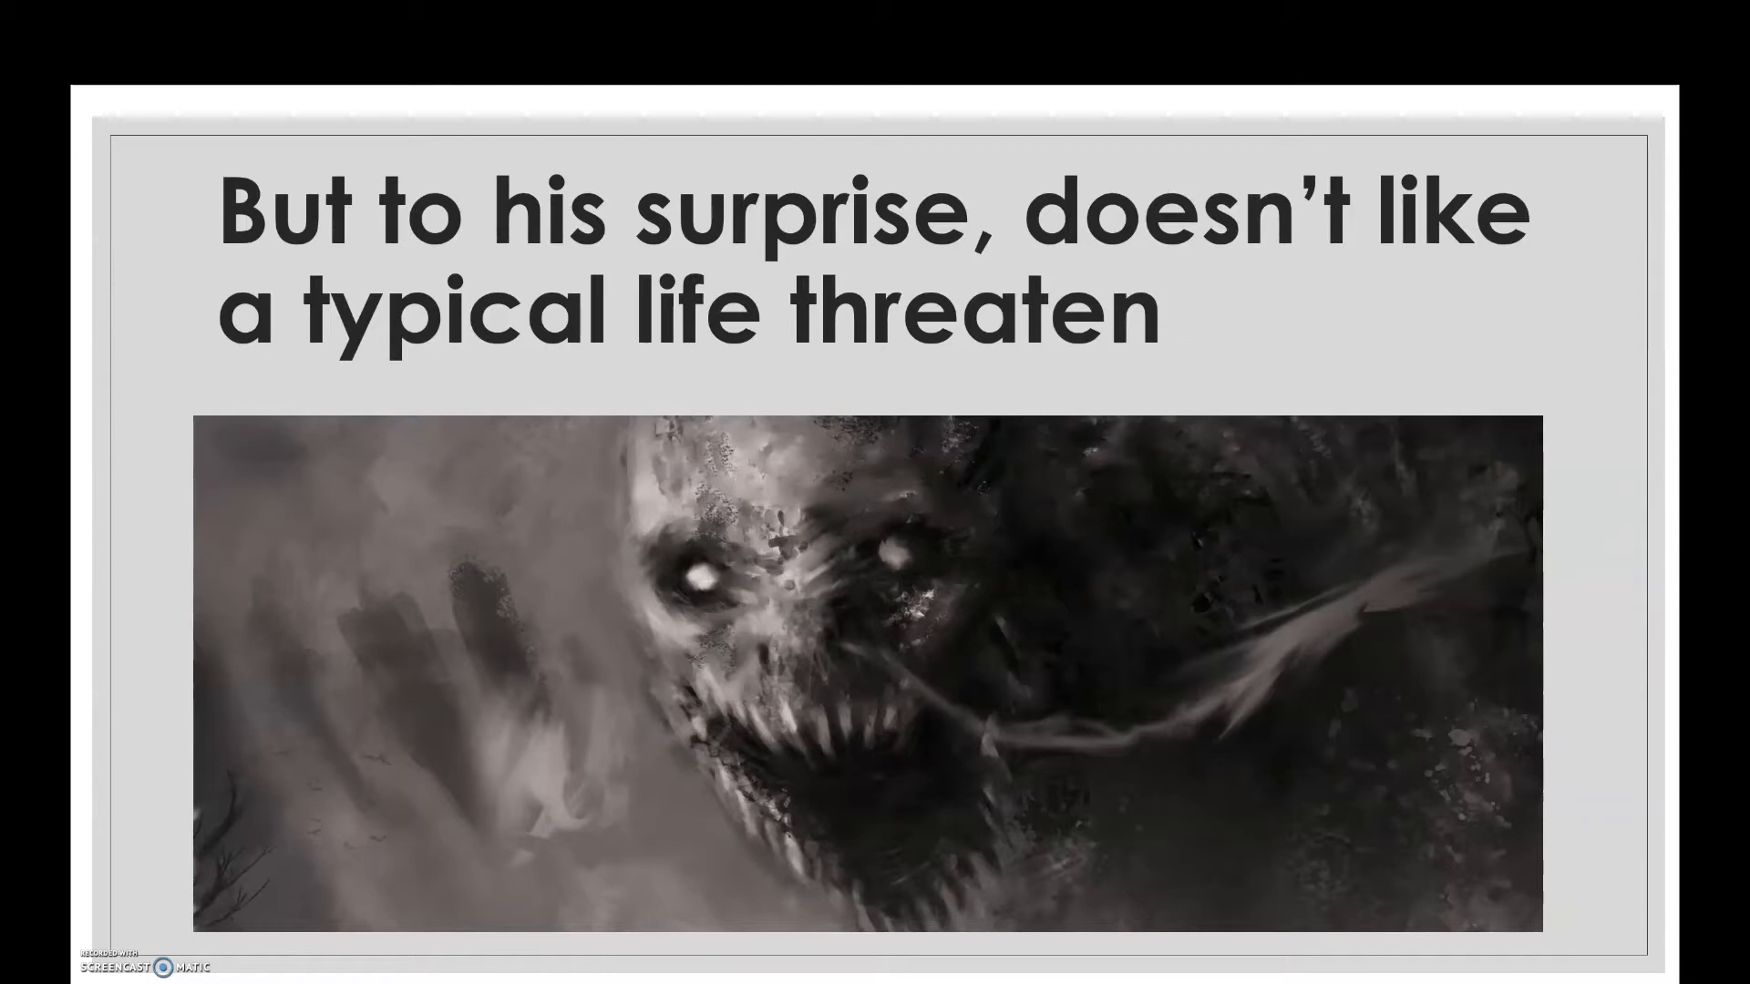
{"action": "key", "text": "Right"}
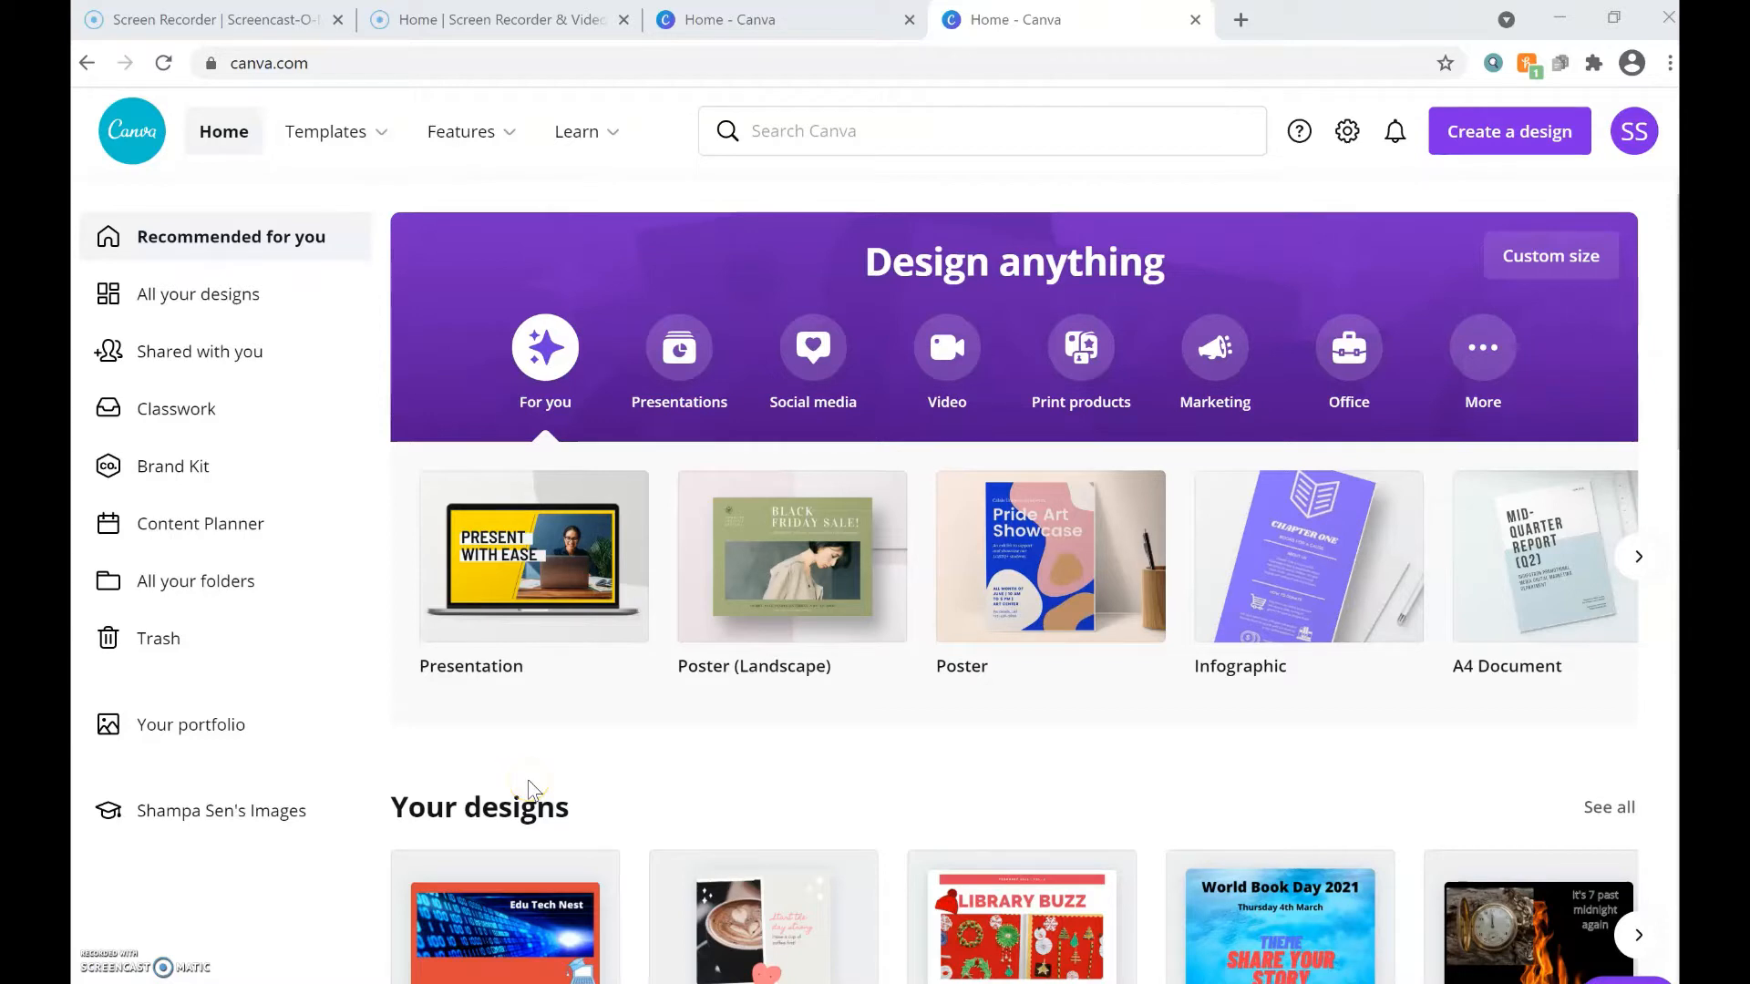
{"action": "mouse_move", "coordinate": [1451, 482]}
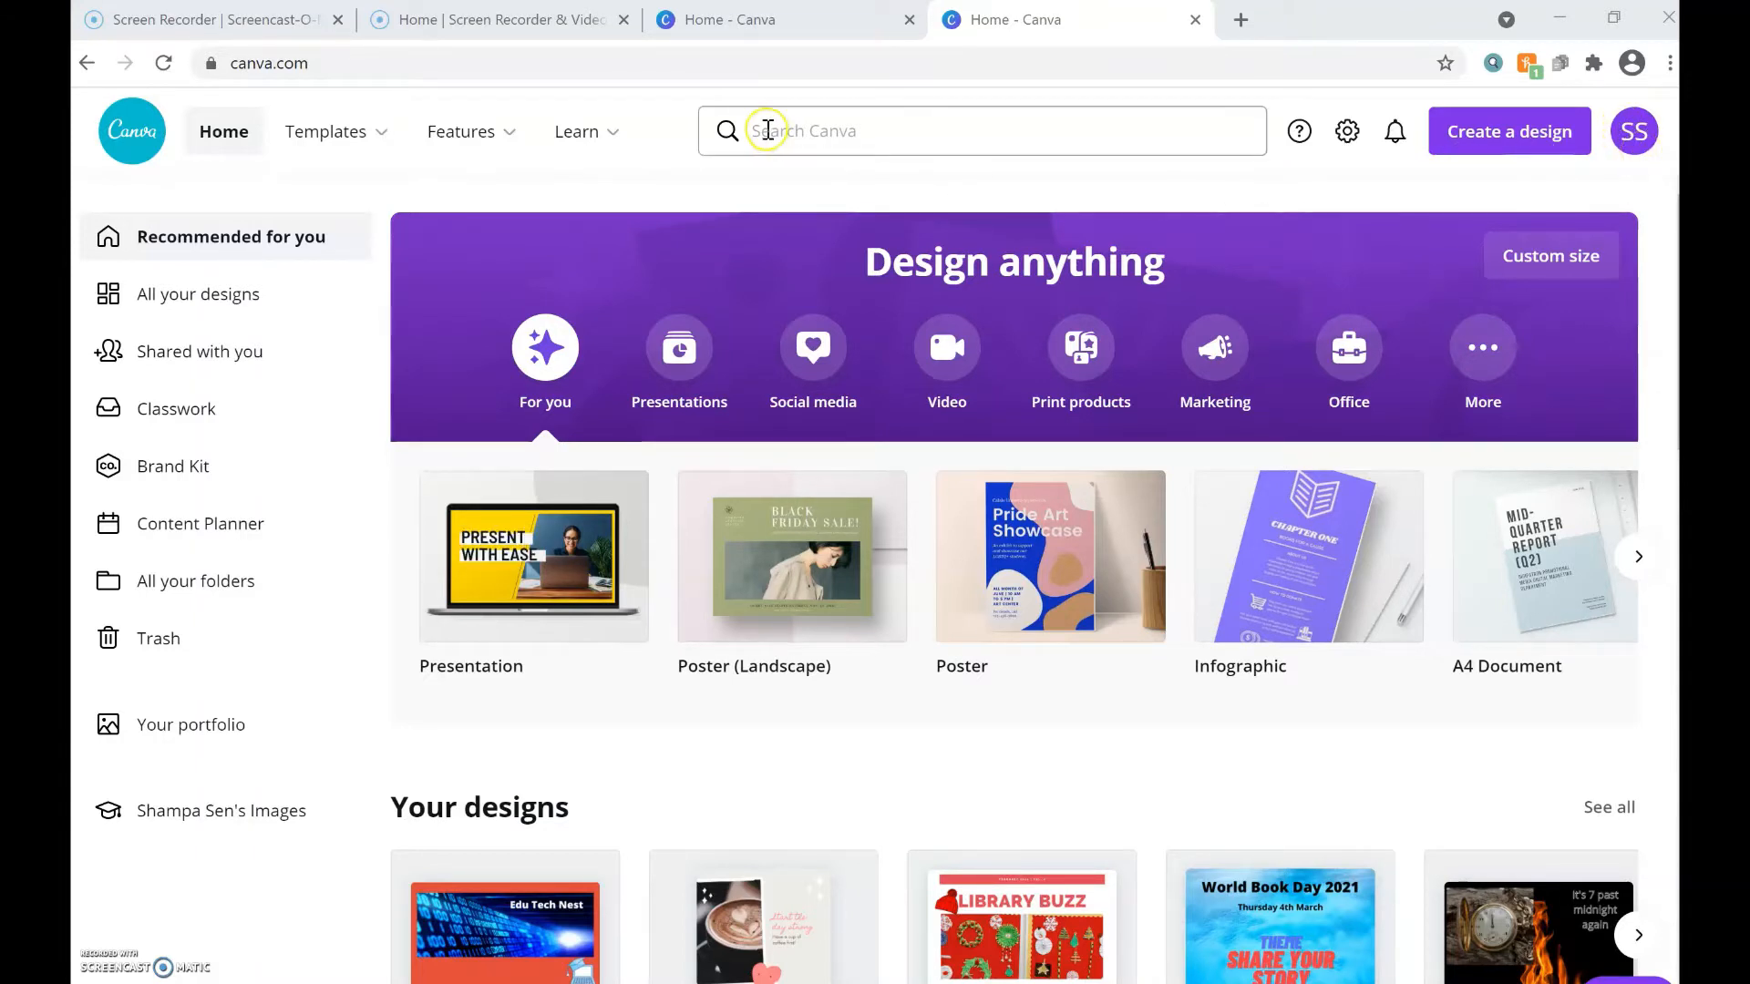
Search Canva for 'video' and scroll through the video template results
{"action": "left_click", "coordinate": [980, 130]}
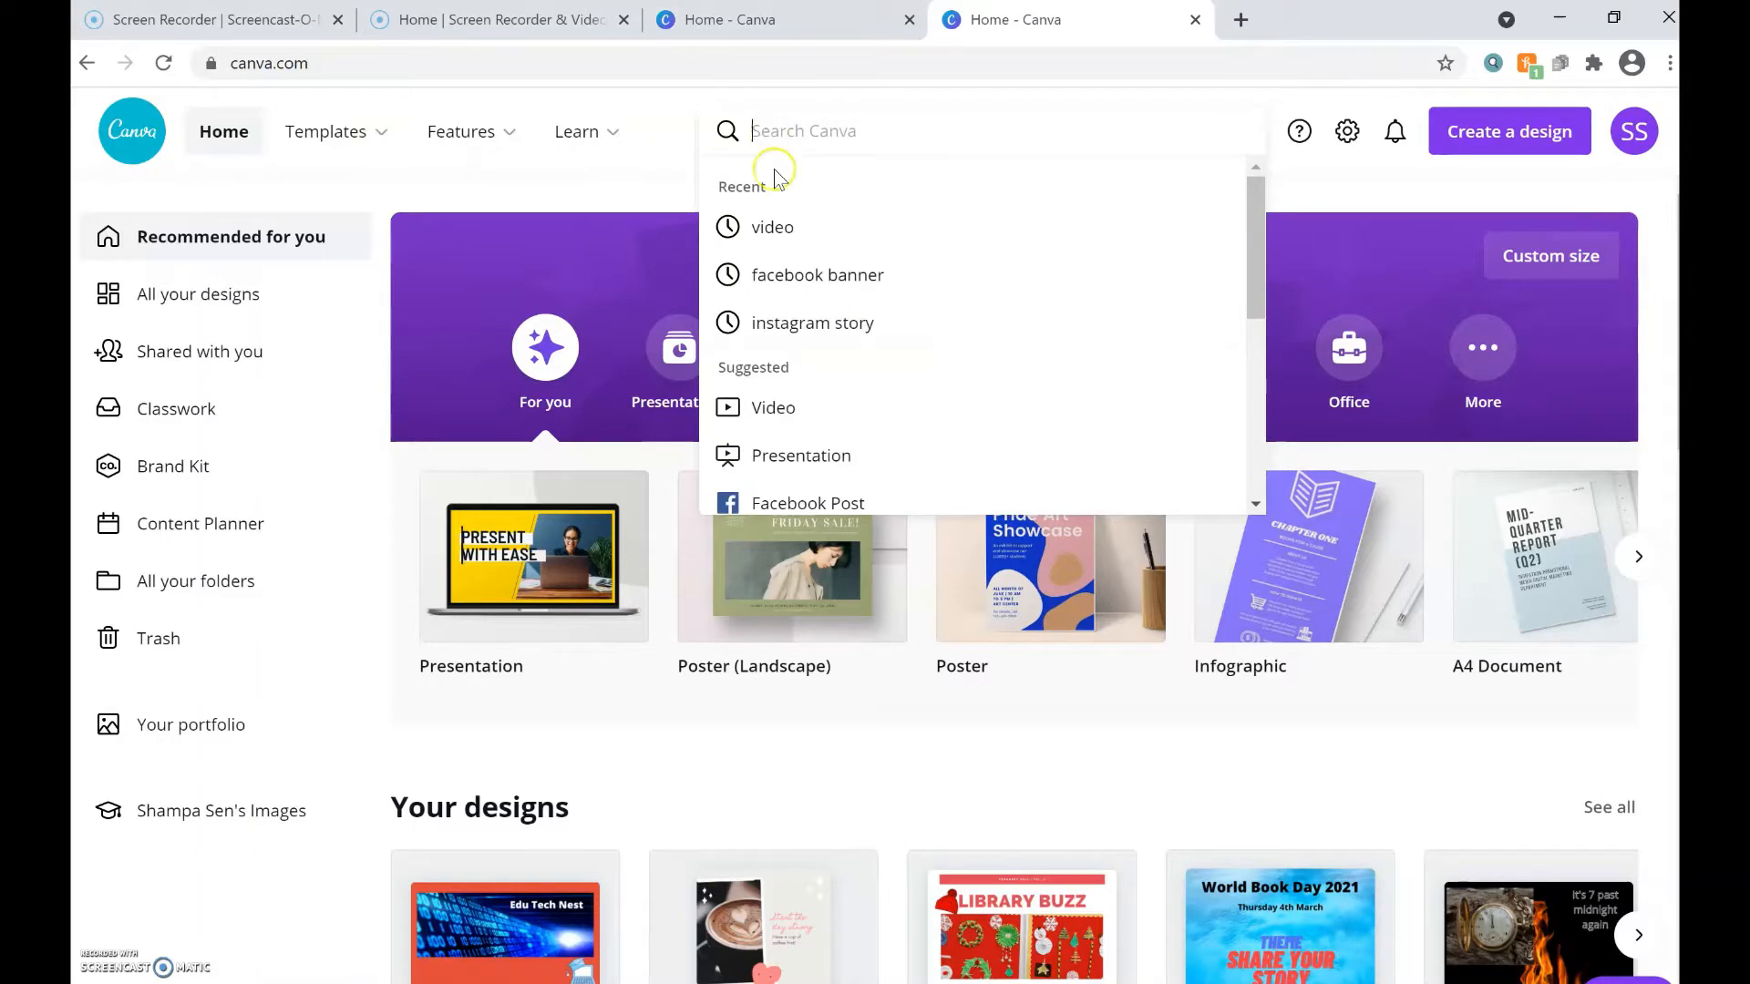
{"action": "left_click", "coordinate": [771, 227]}
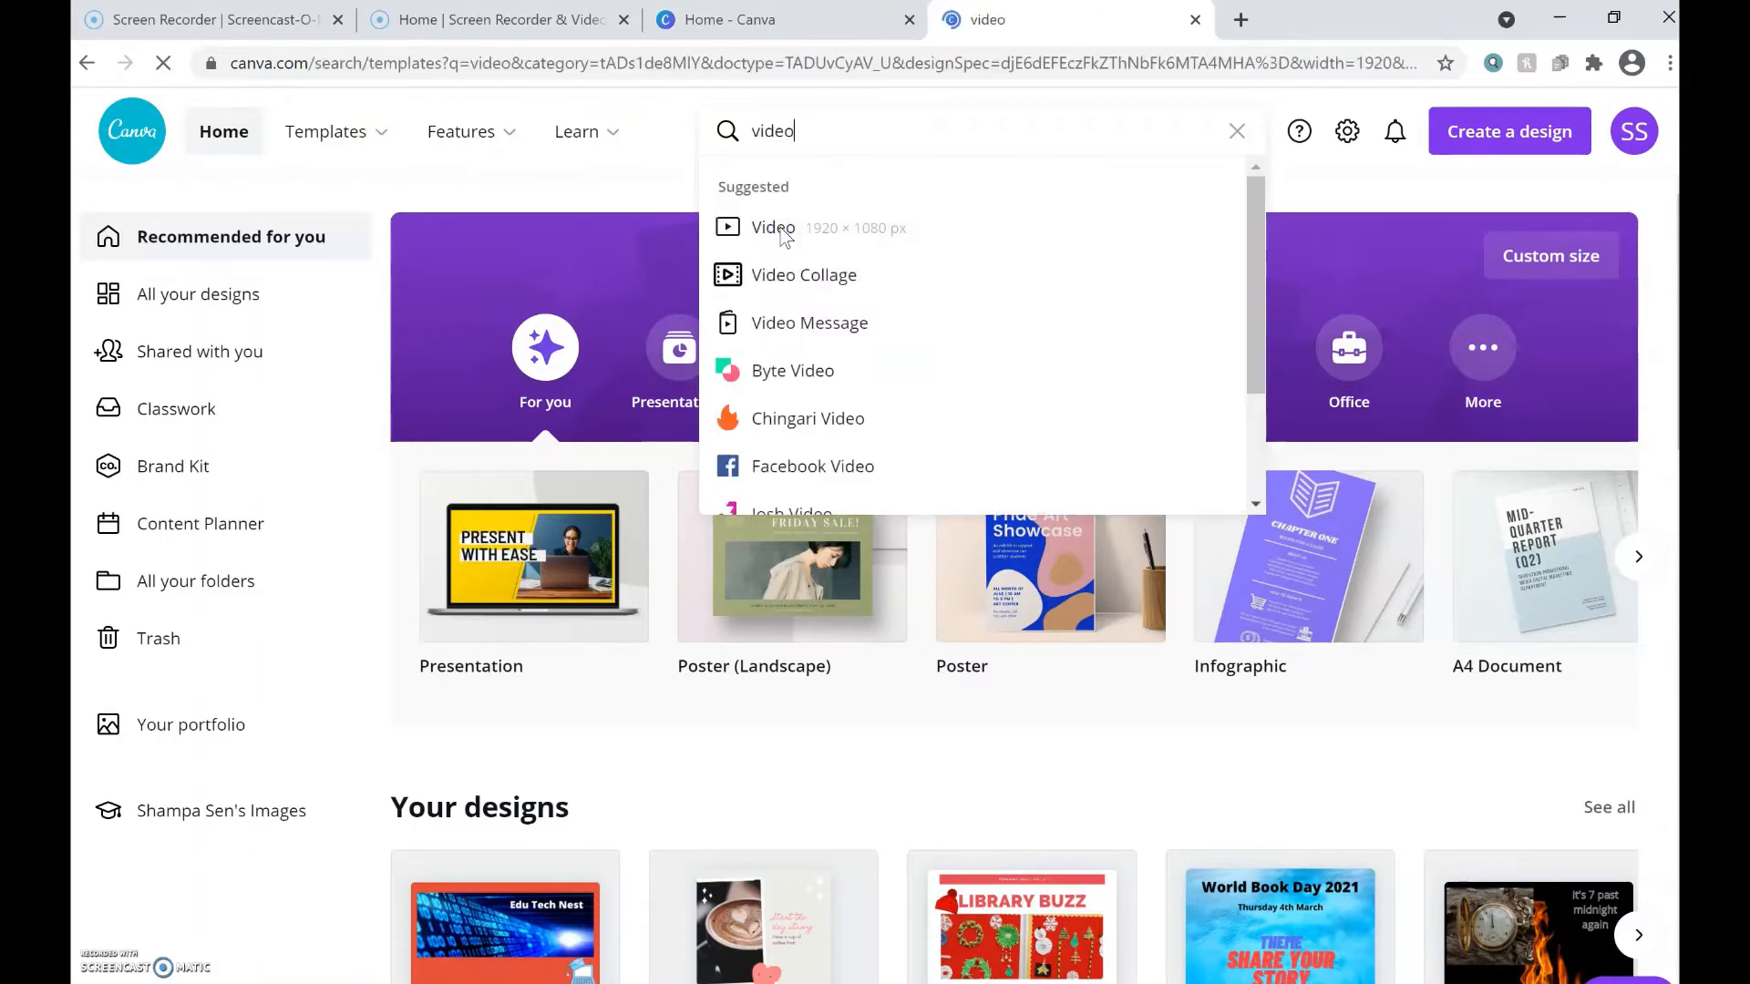
{"action": "mouse_move", "coordinate": [875, 170]}
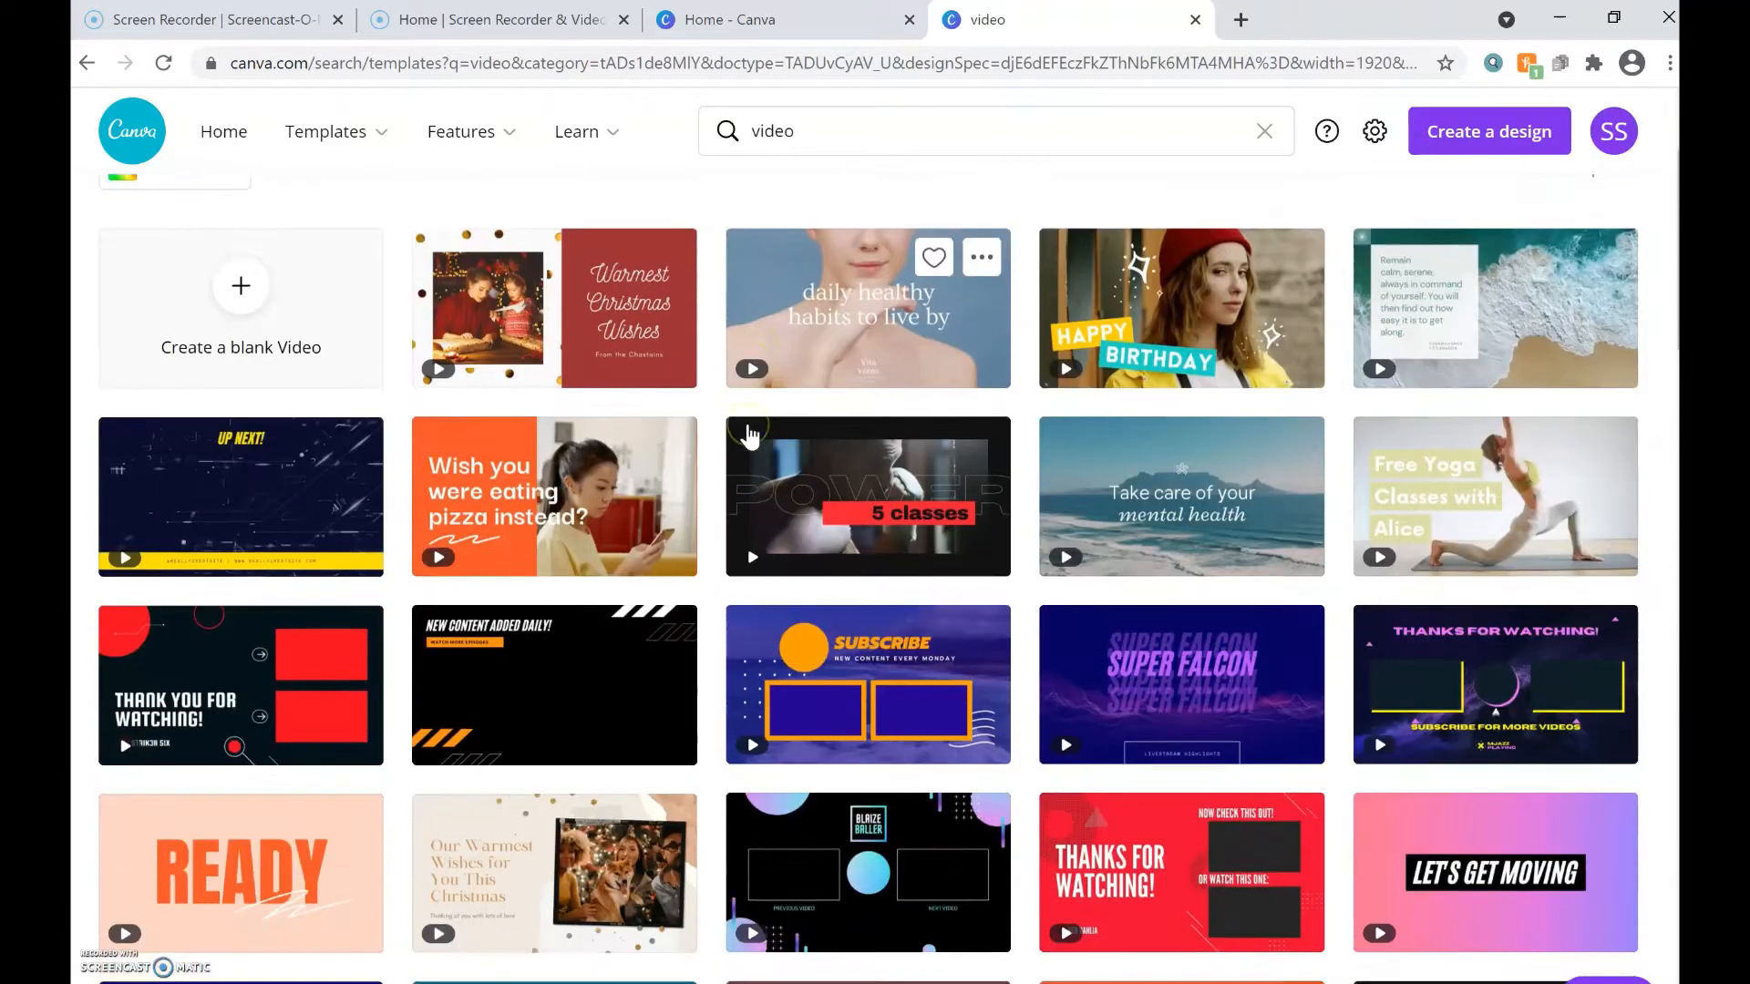
{"action": "scroll", "scroll_direction": "down", "scroll_amount": 3}
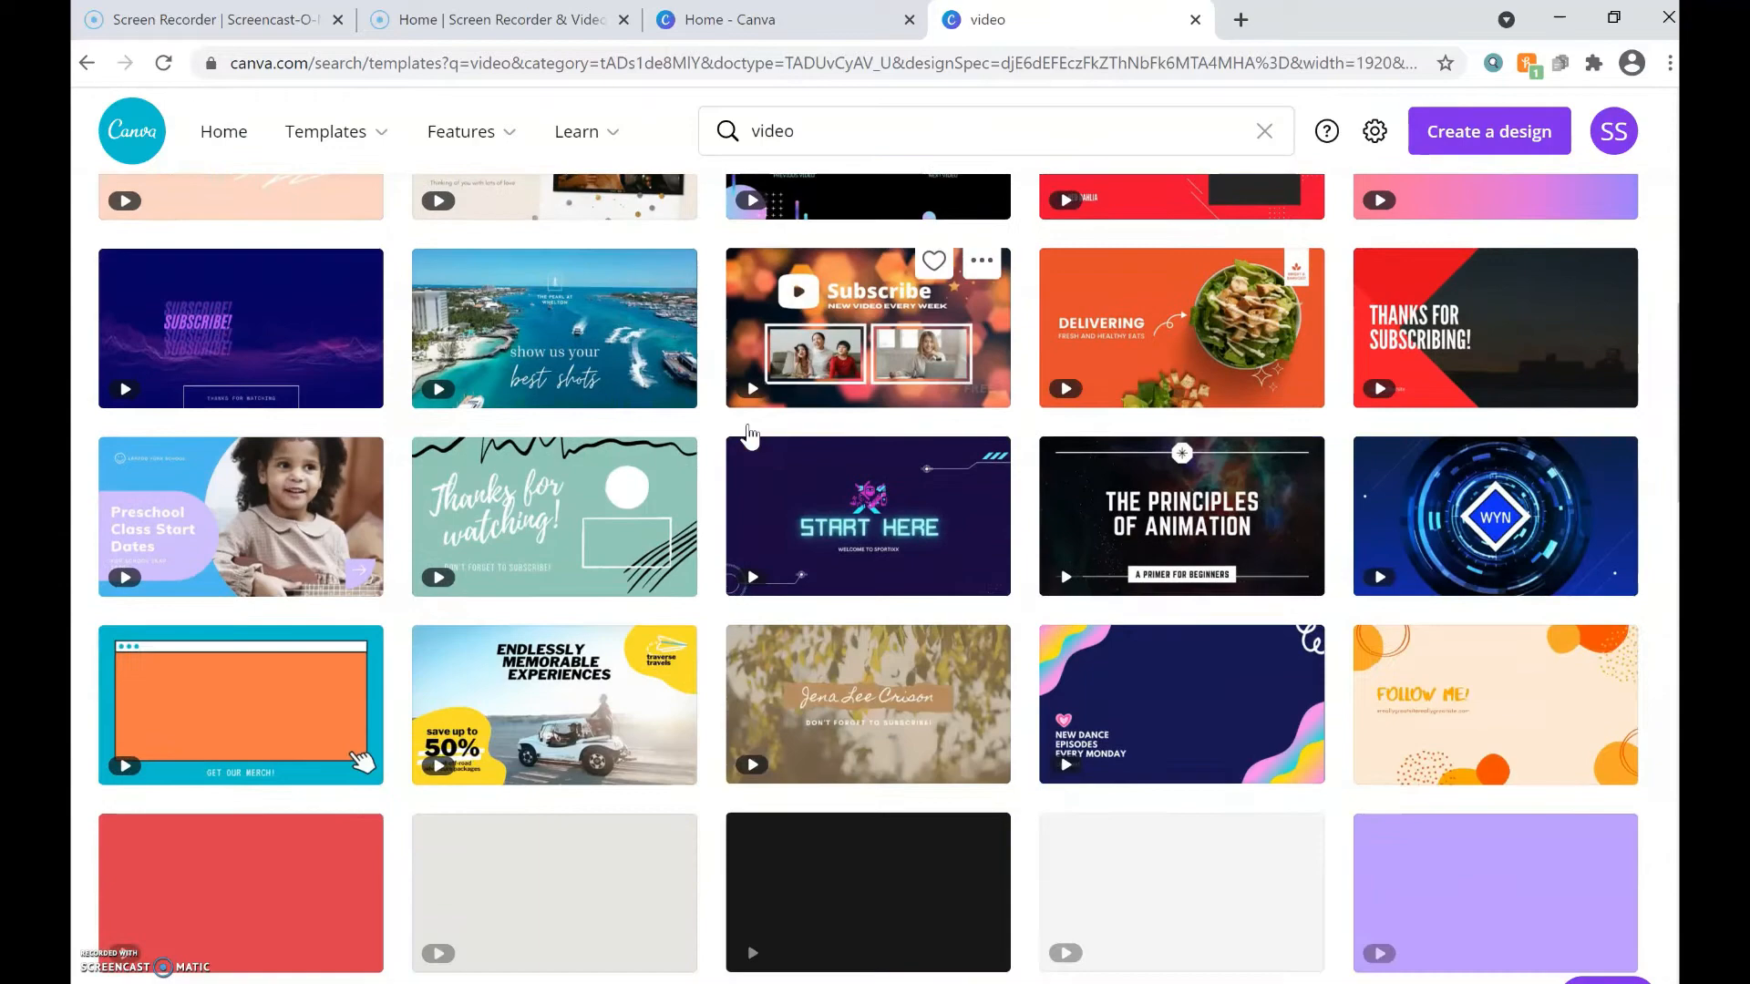
{"action": "scroll", "scroll_direction": "down", "scroll_amount": 3}
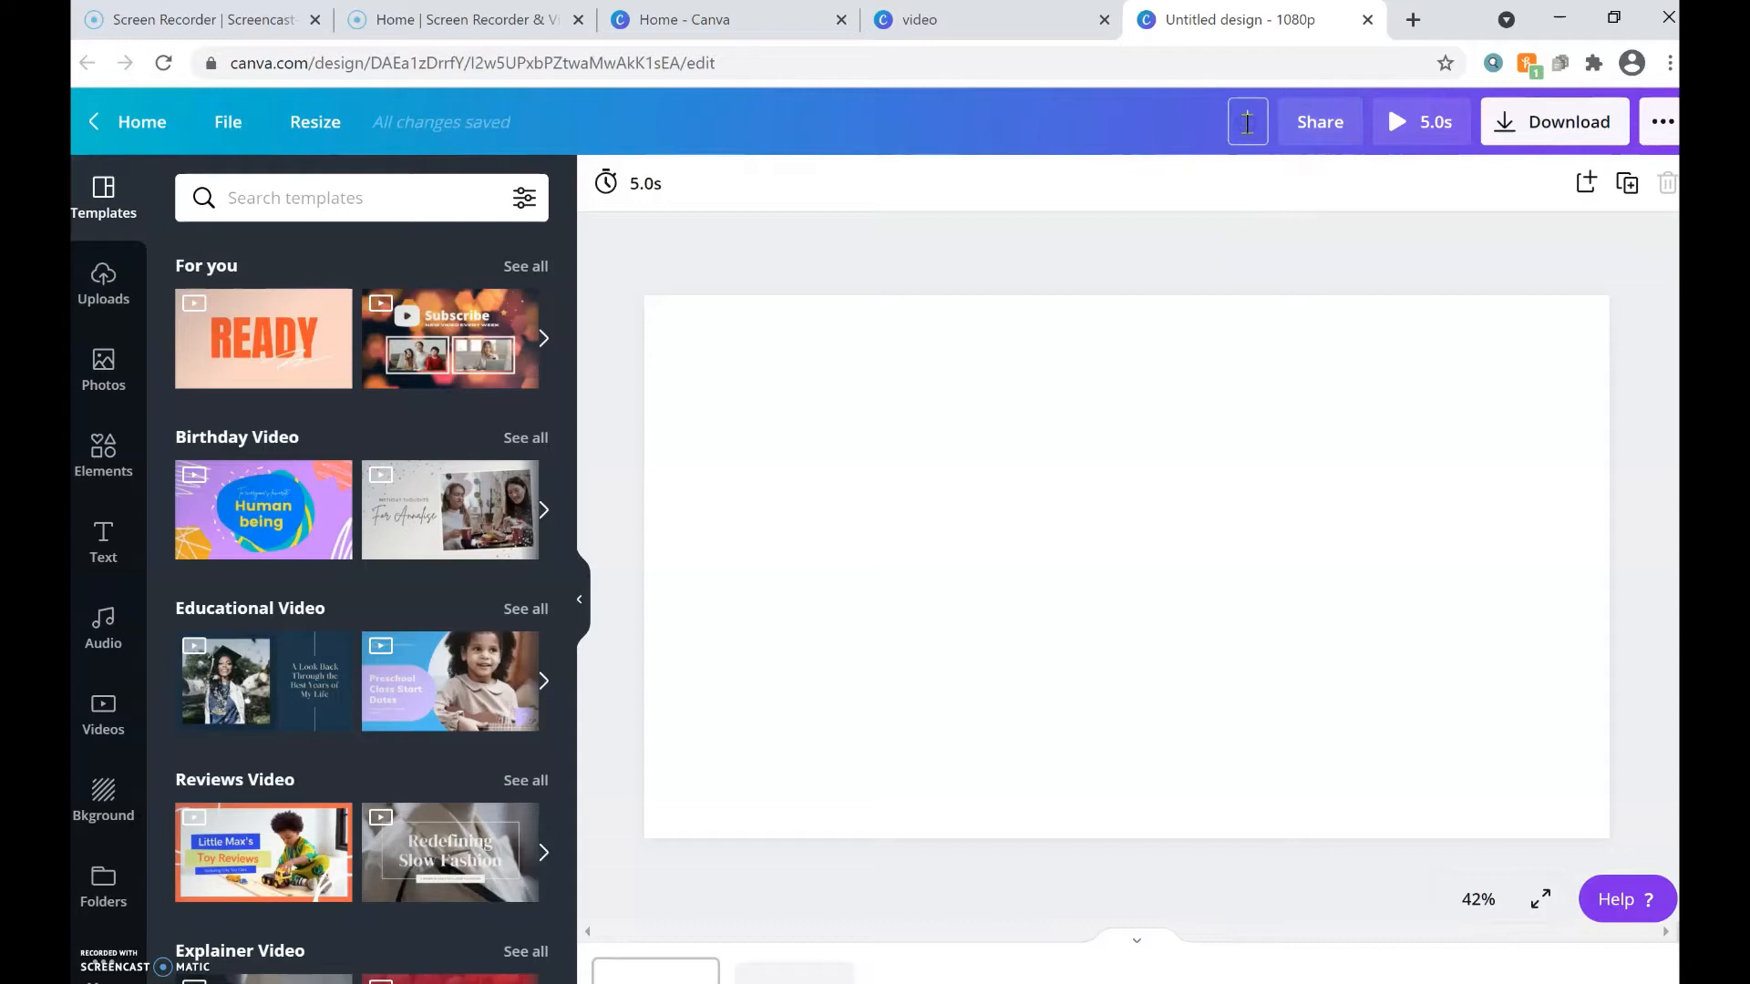
Create a blank 1920×1080 video design in the Canva editor
{"action": "type", "text": "Th"}
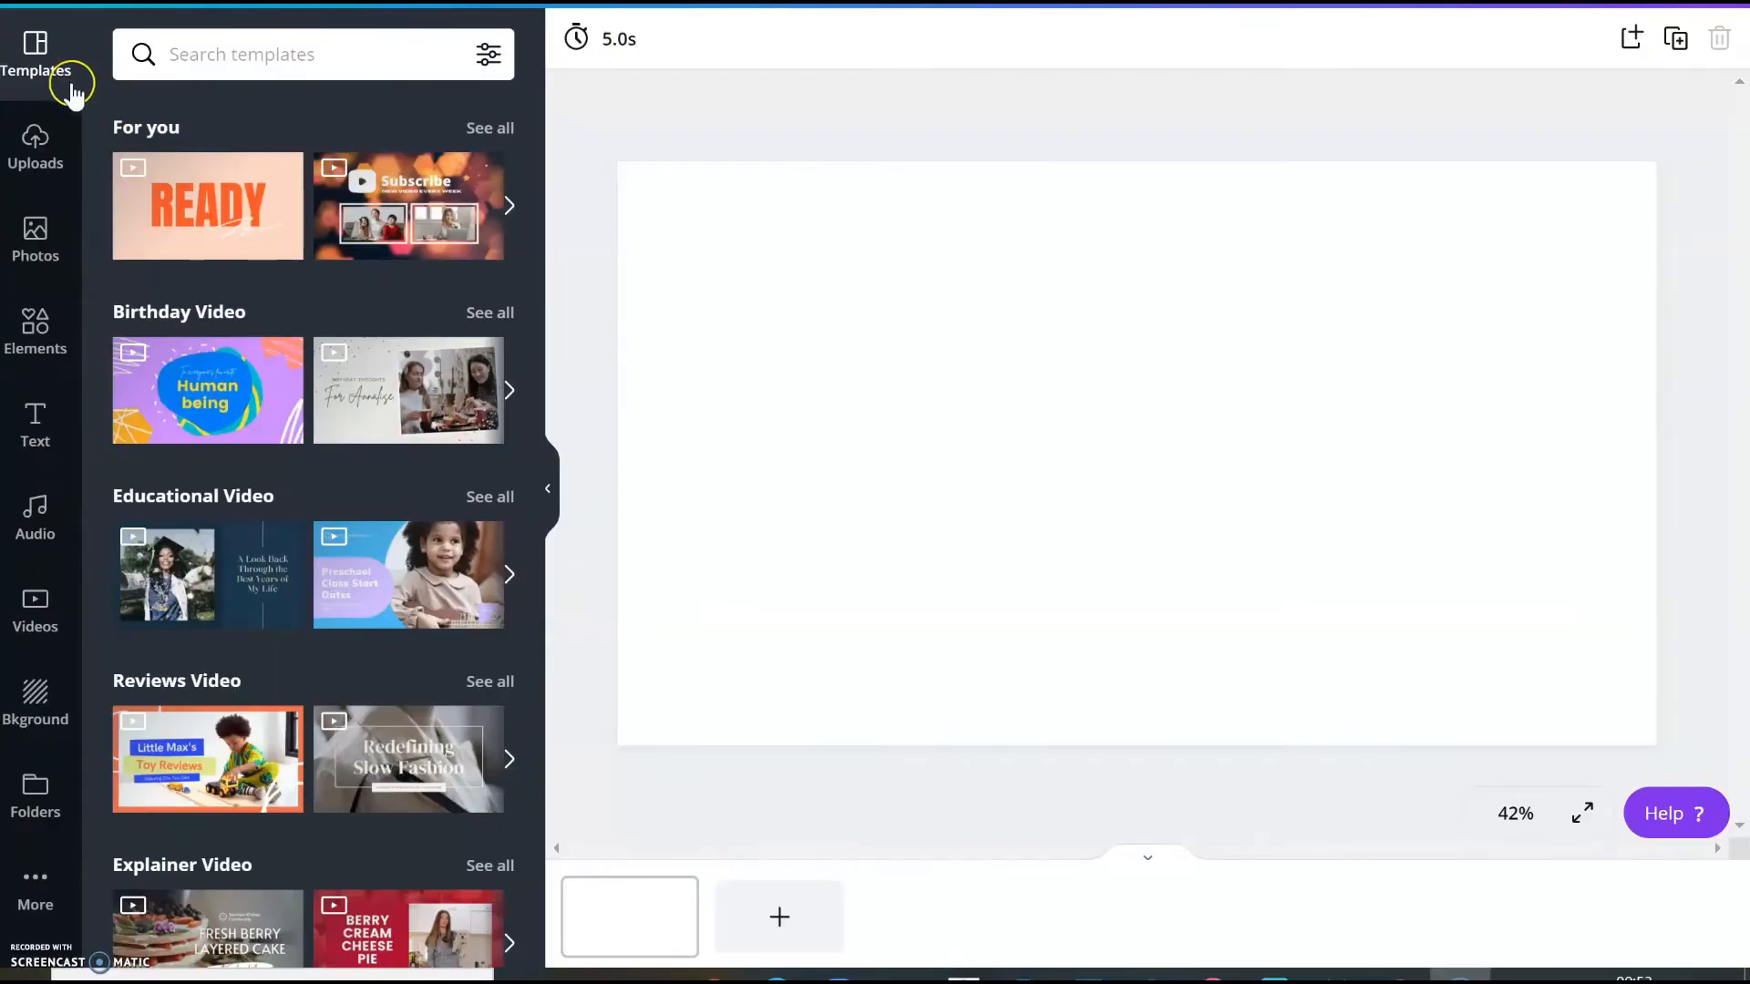
{"action": "mouse_move", "coordinate": [53, 302]}
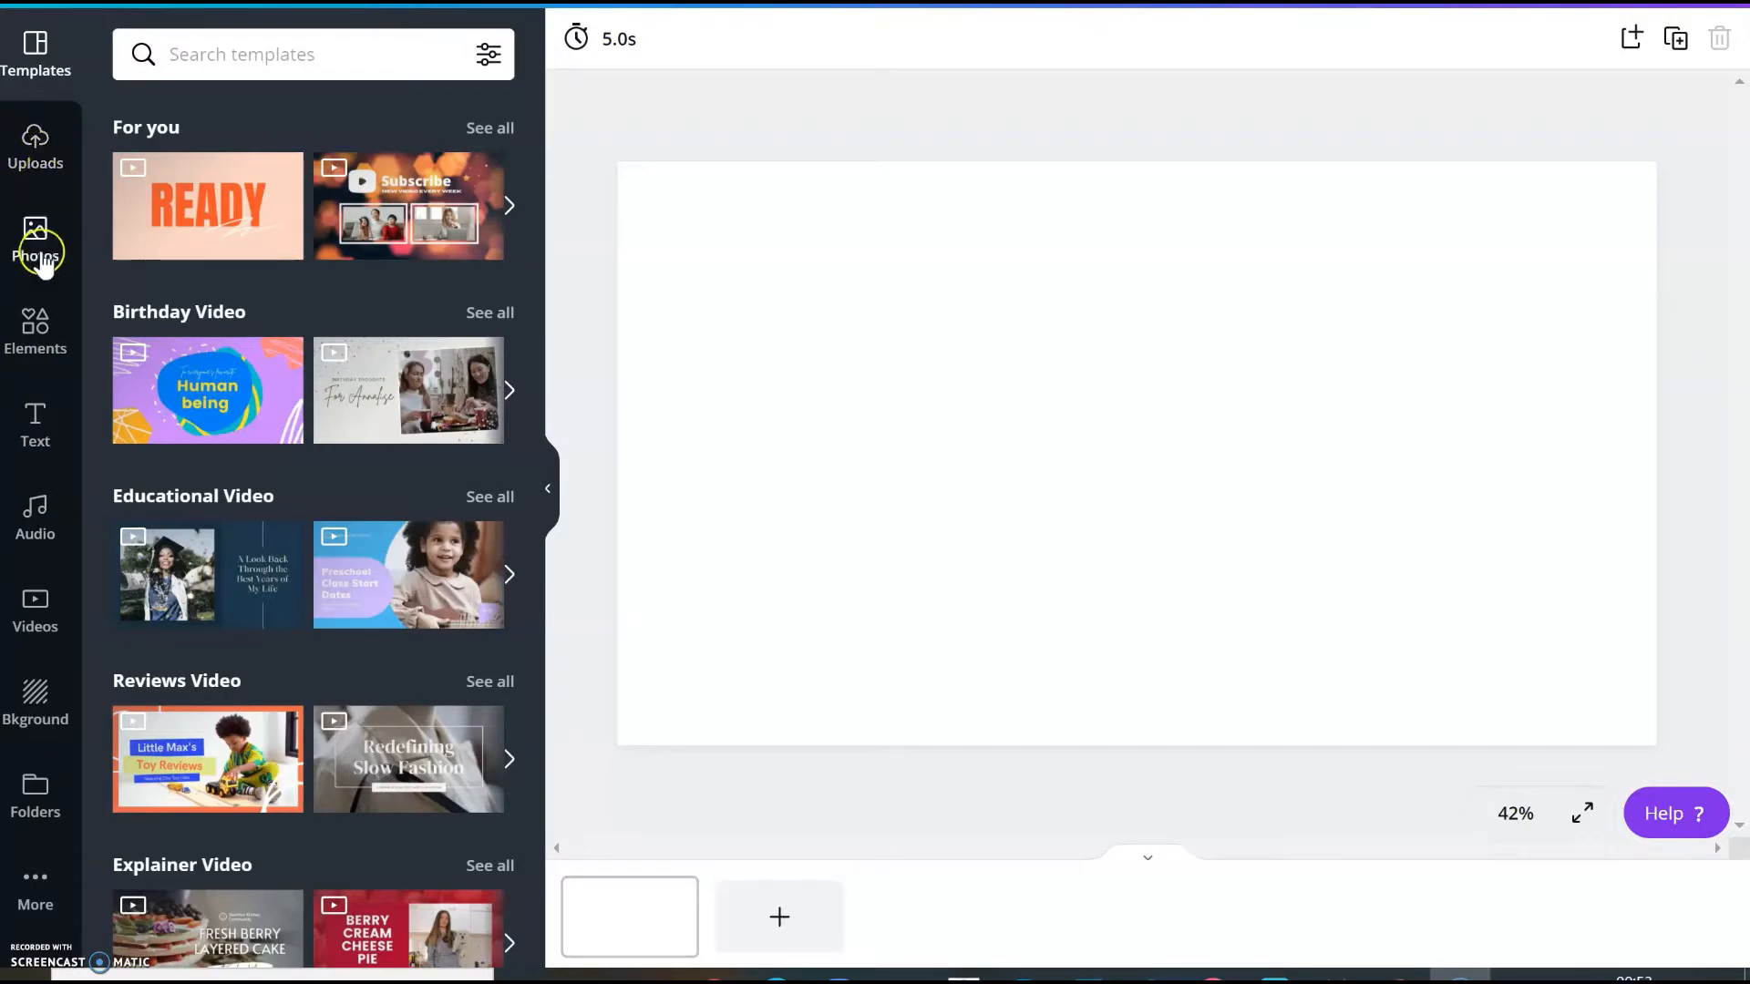
{"action": "mouse_move", "coordinate": [34, 407]}
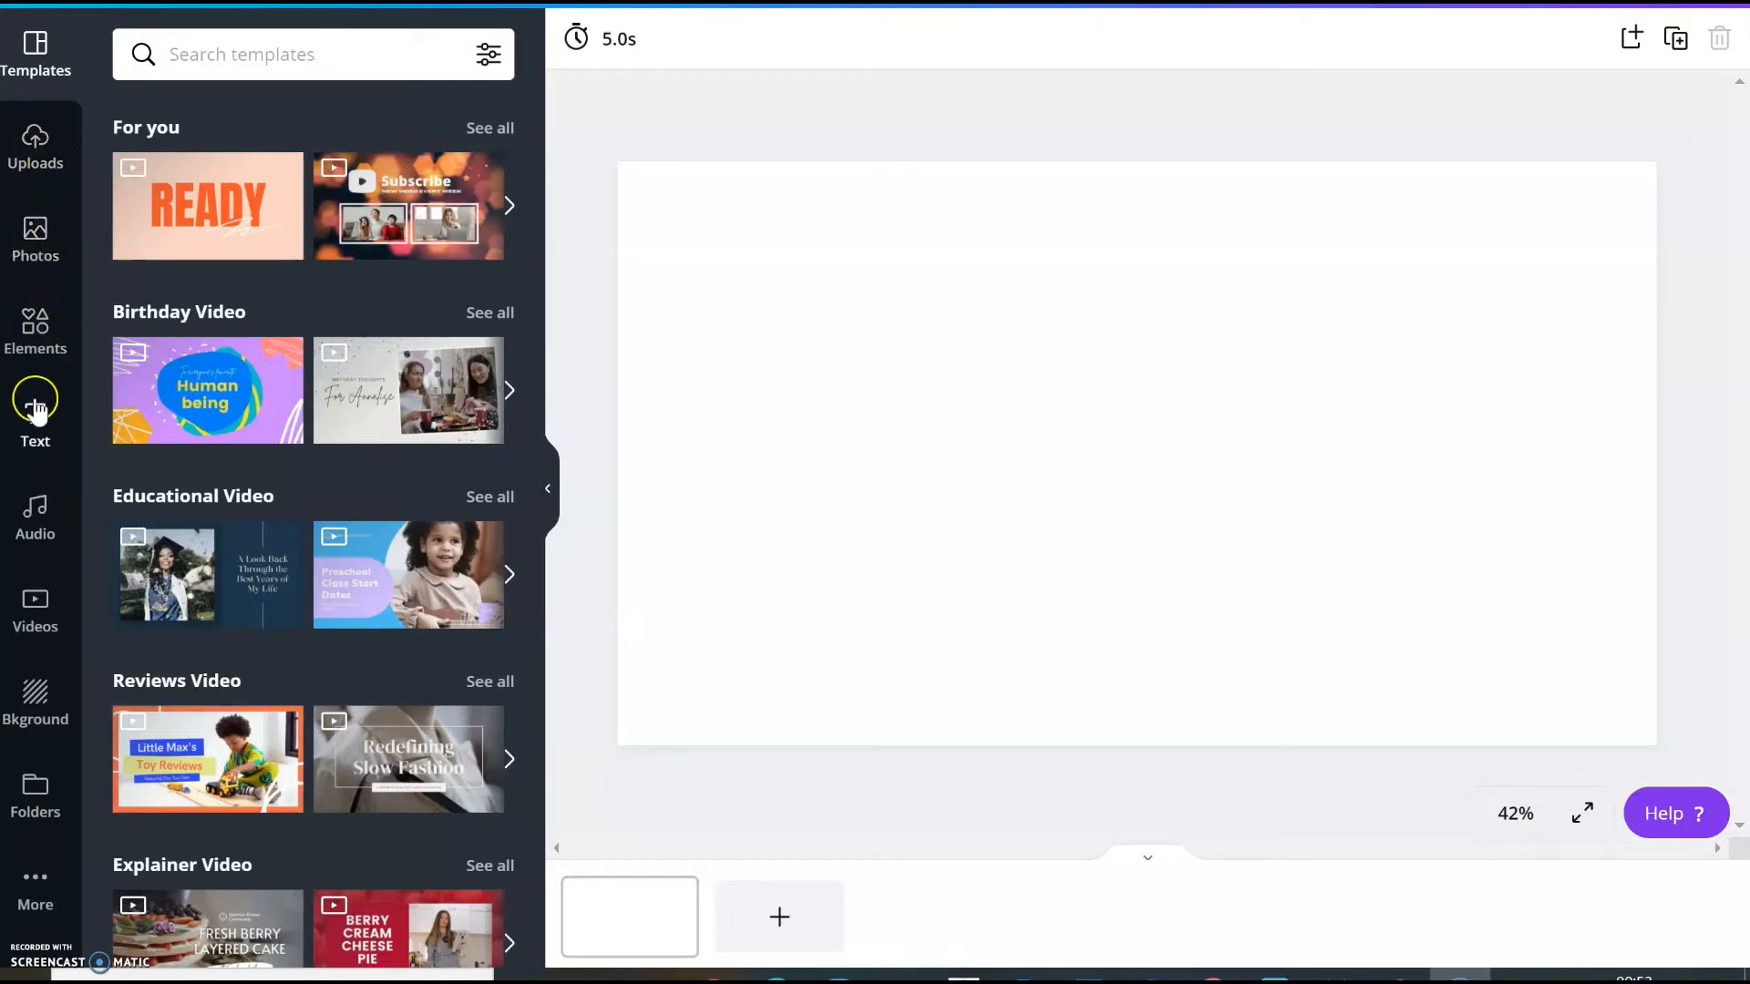
{"action": "mouse_move", "coordinate": [34, 599]}
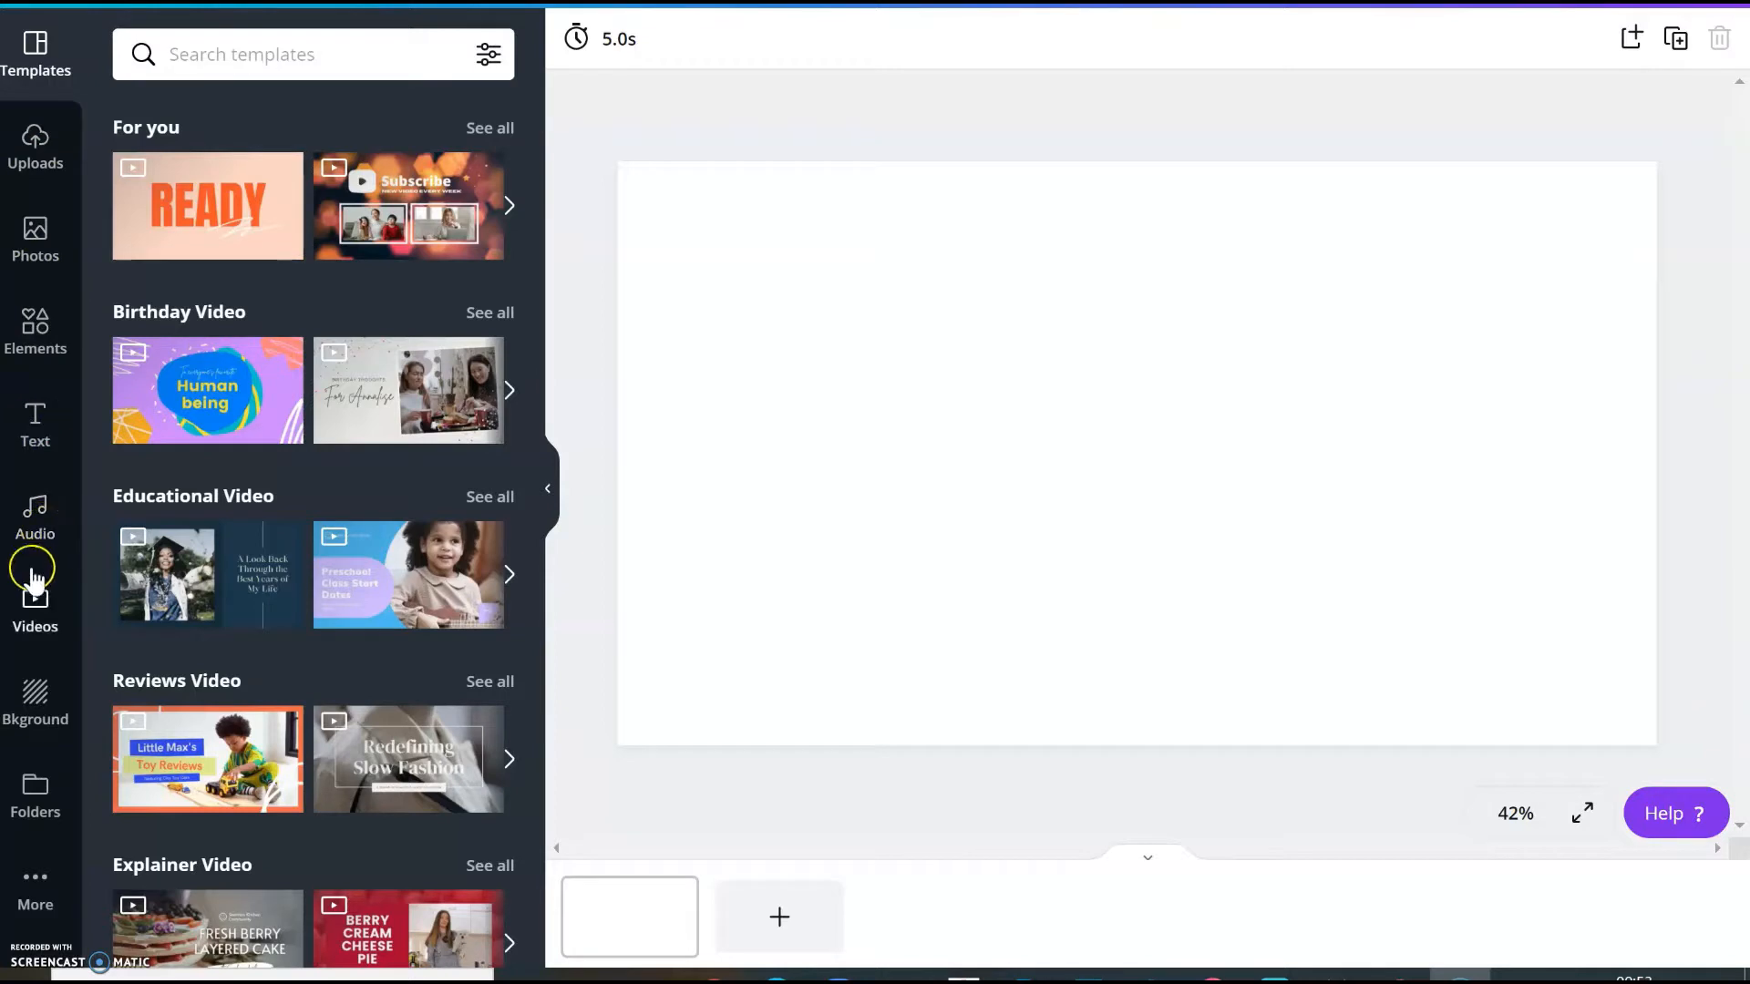
{"action": "mouse_move", "coordinate": [35, 759]}
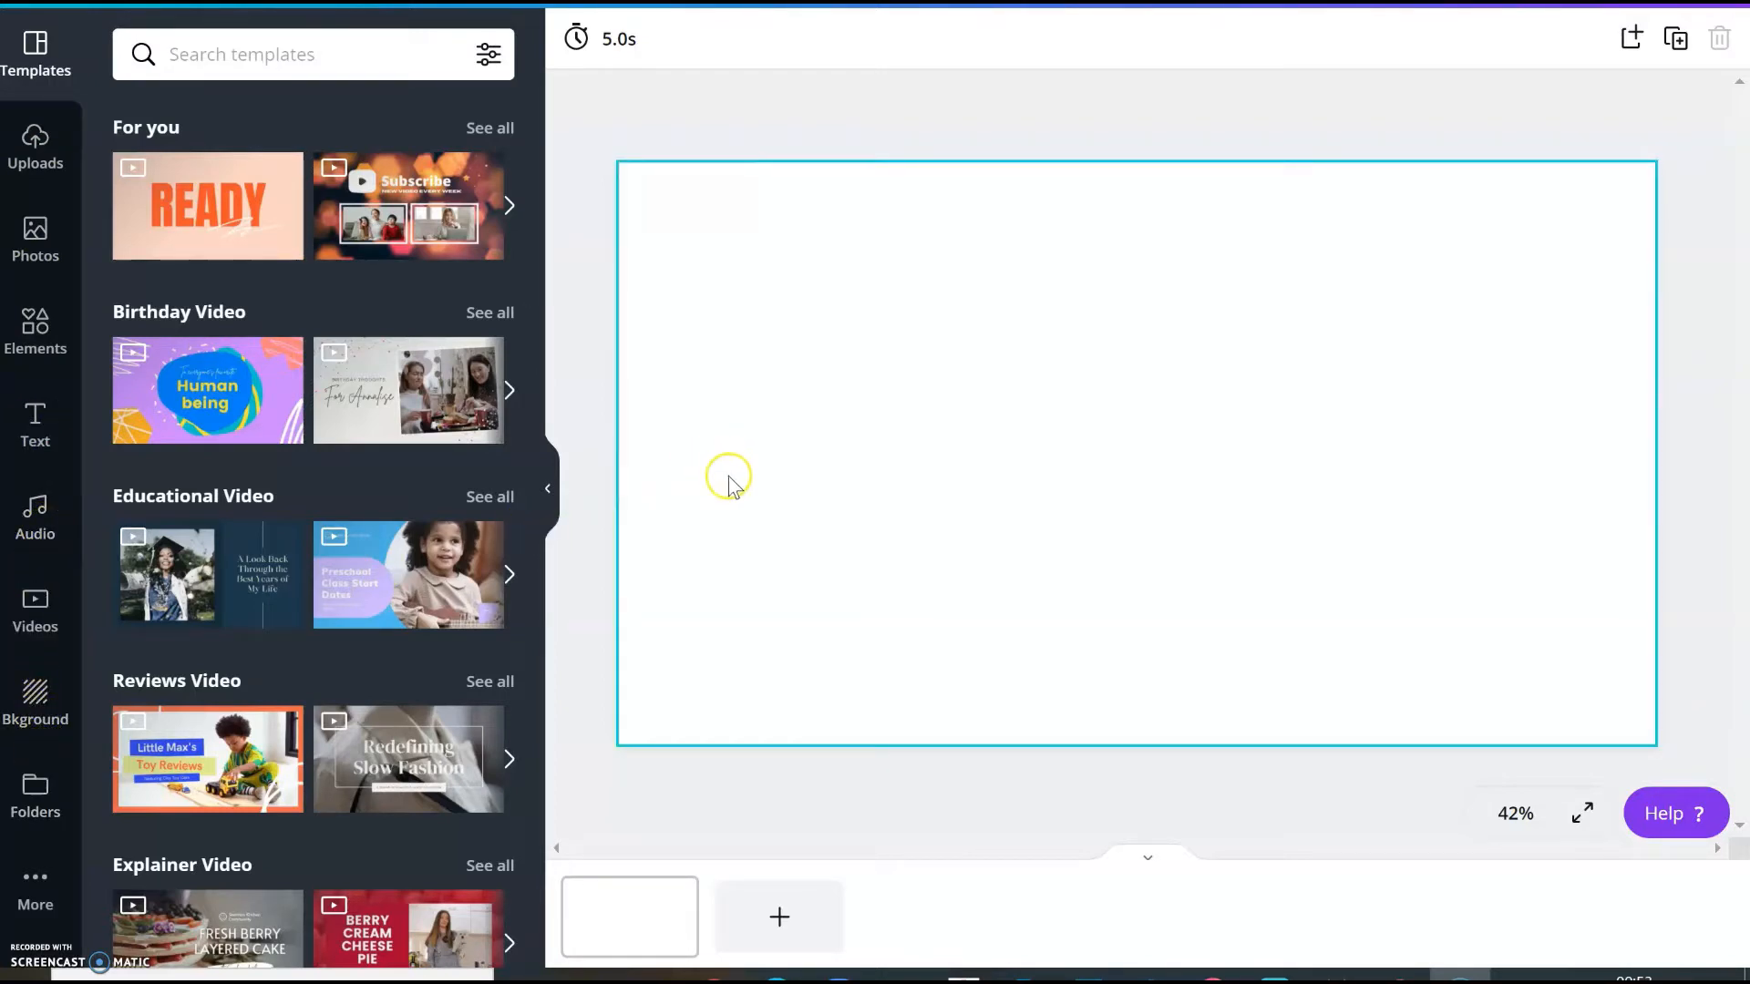
{"action": "mouse_move", "coordinate": [709, 474]}
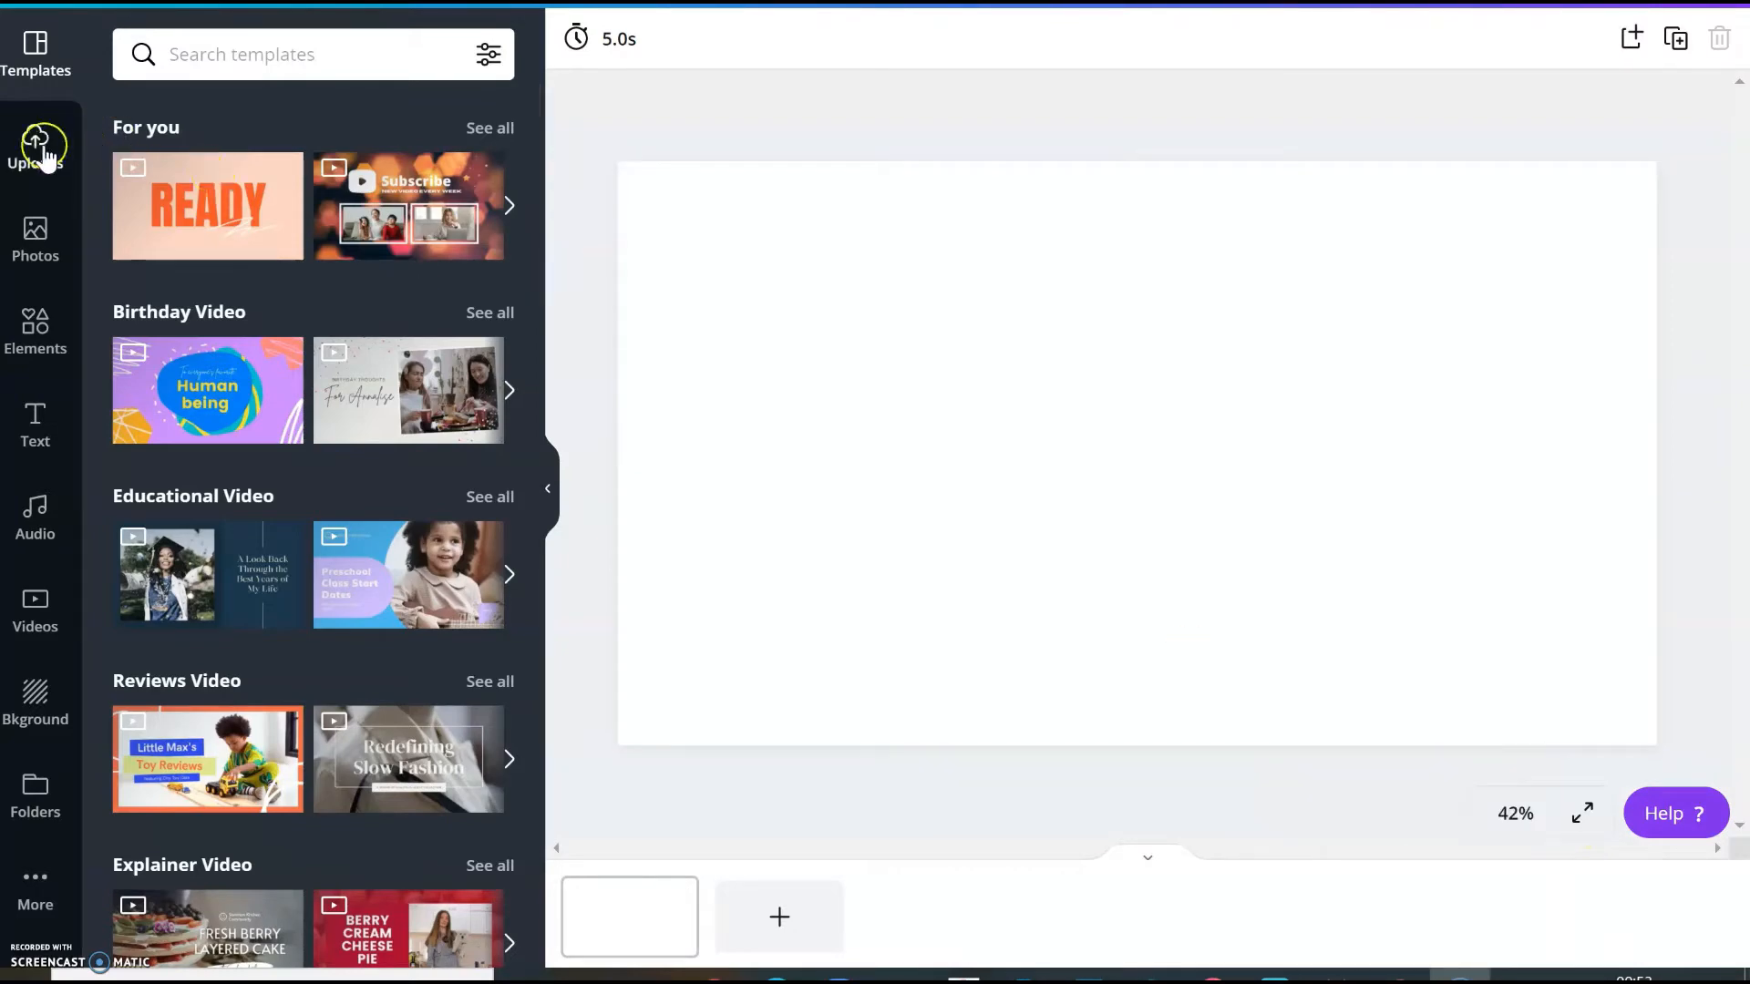
Insert the uploaded pocket-watch image and an 'Add a heading' text box
{"action": "left_click", "coordinate": [35, 145]}
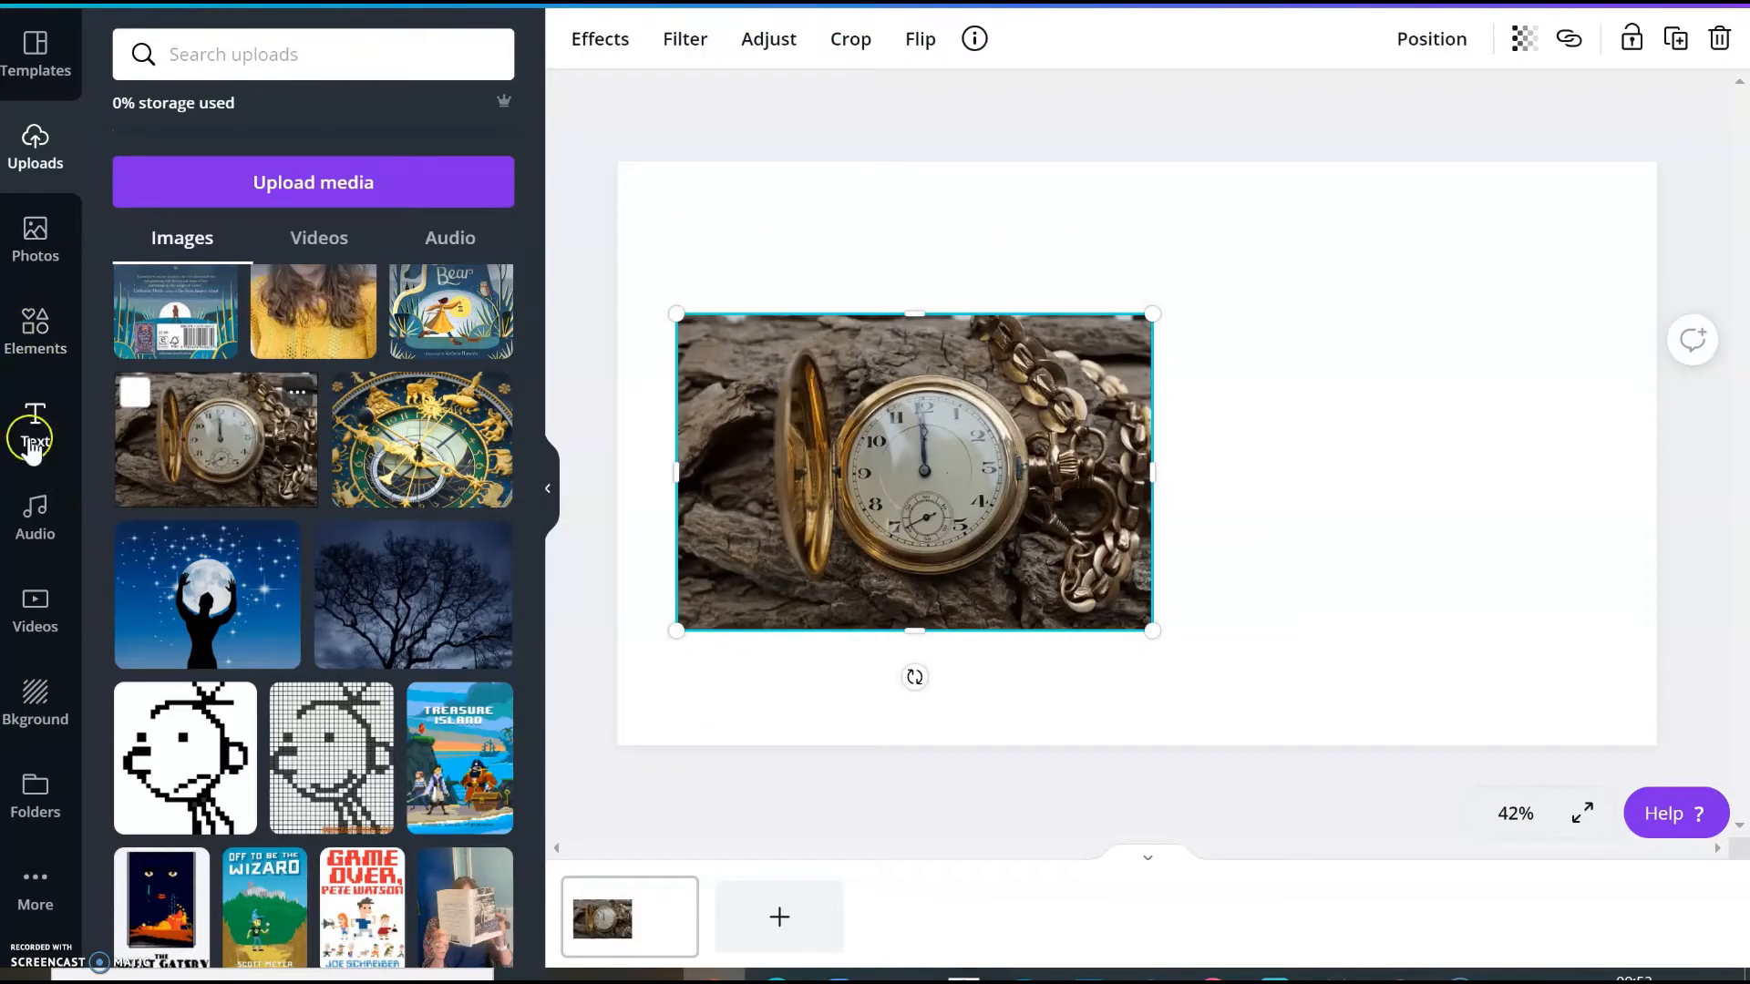
{"action": "left_click", "coordinate": [34, 428]}
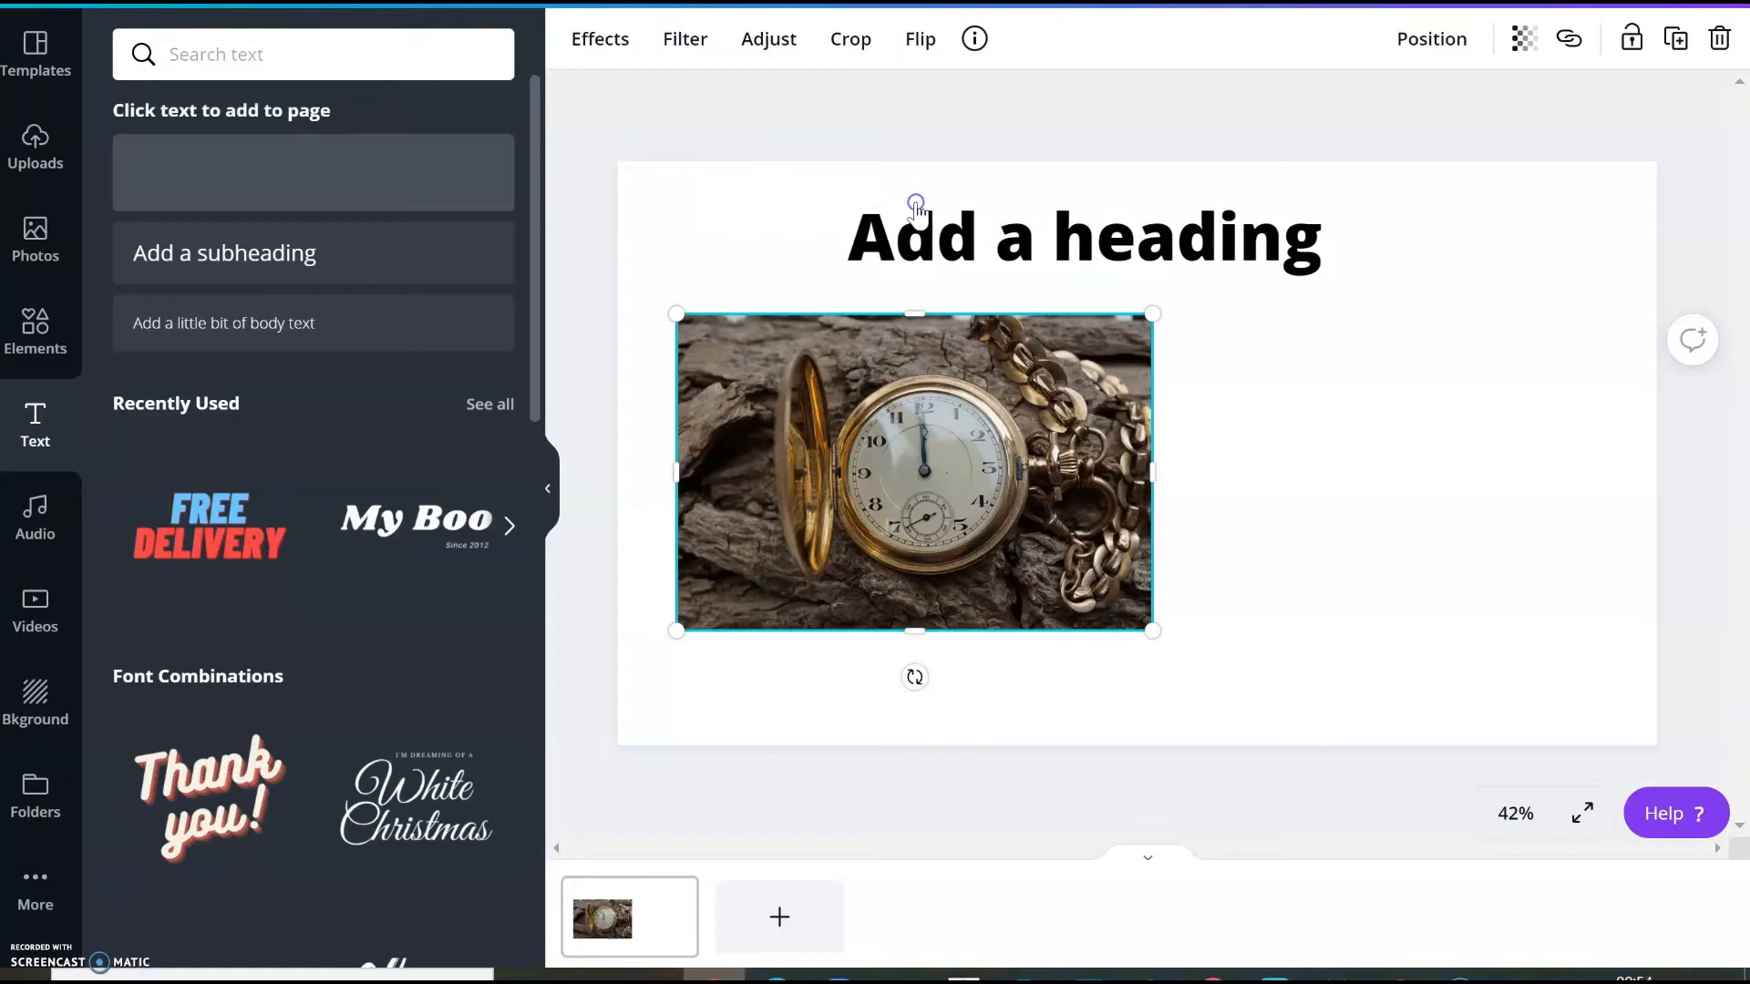
Paste the PowerPoint title 'It's 7 past midnight again' over the placeholder heading
{"action": "double_click", "coordinate": [1080, 238]}
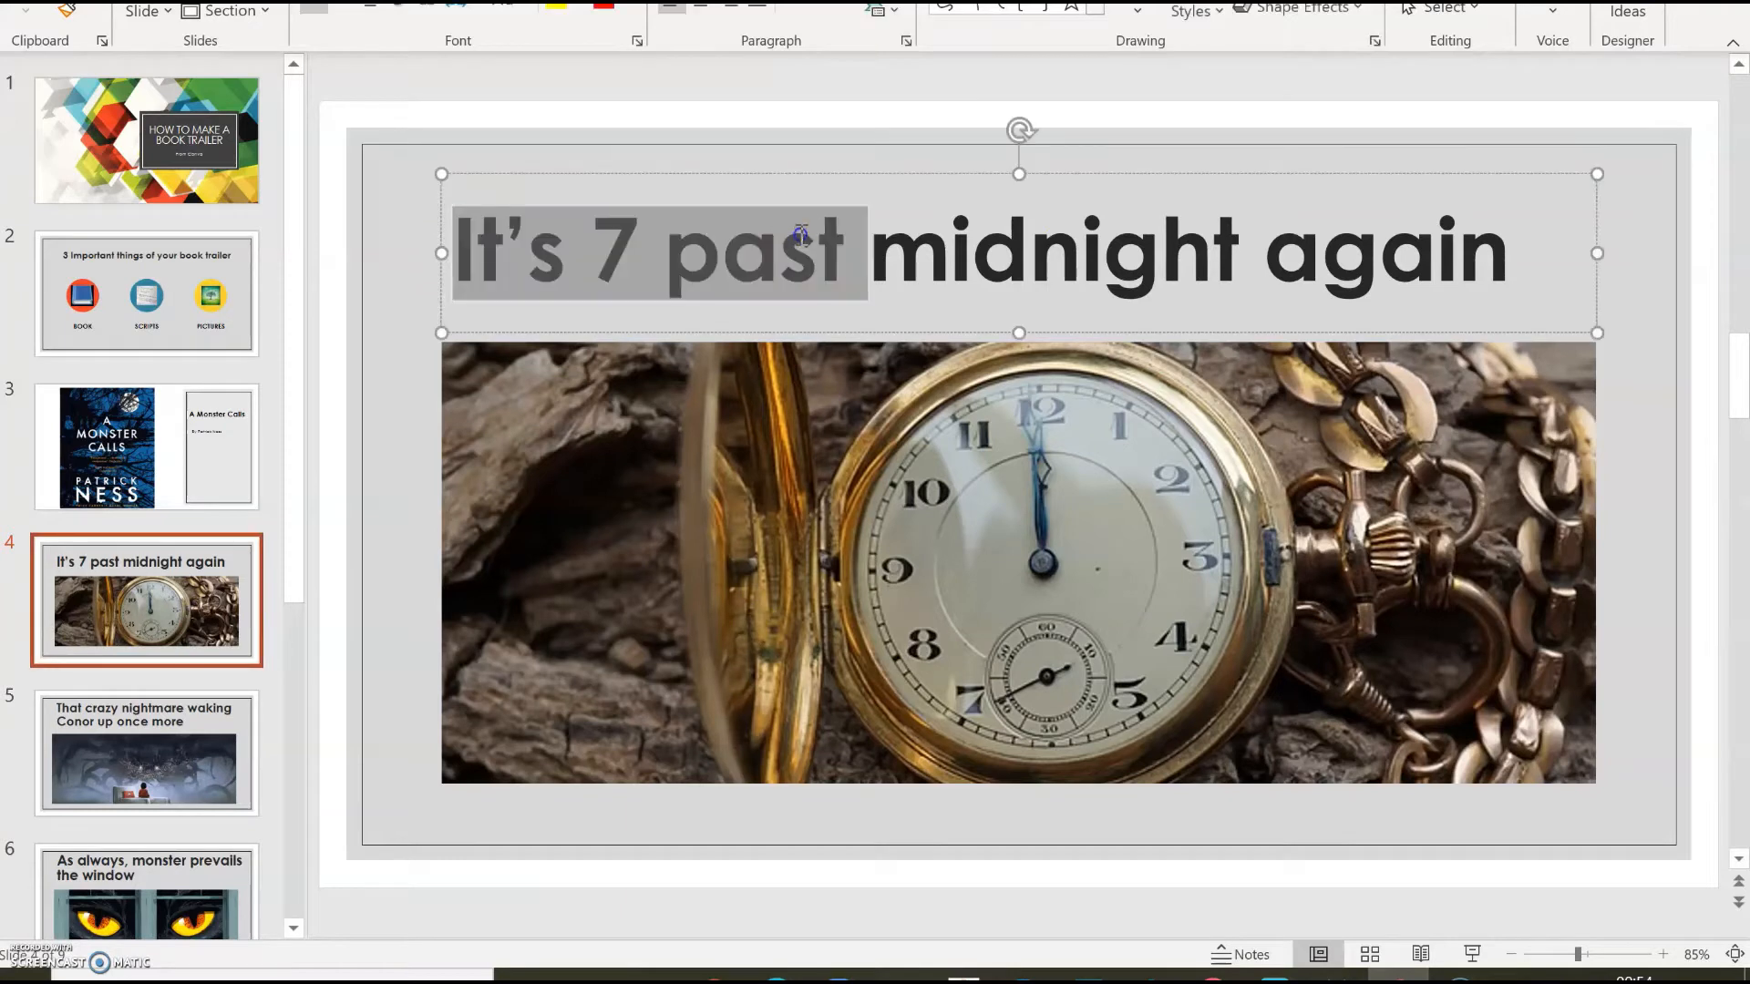
{"action": "left_click_drag", "start_coordinate": [799, 235], "coordinate": [1288, 259]}
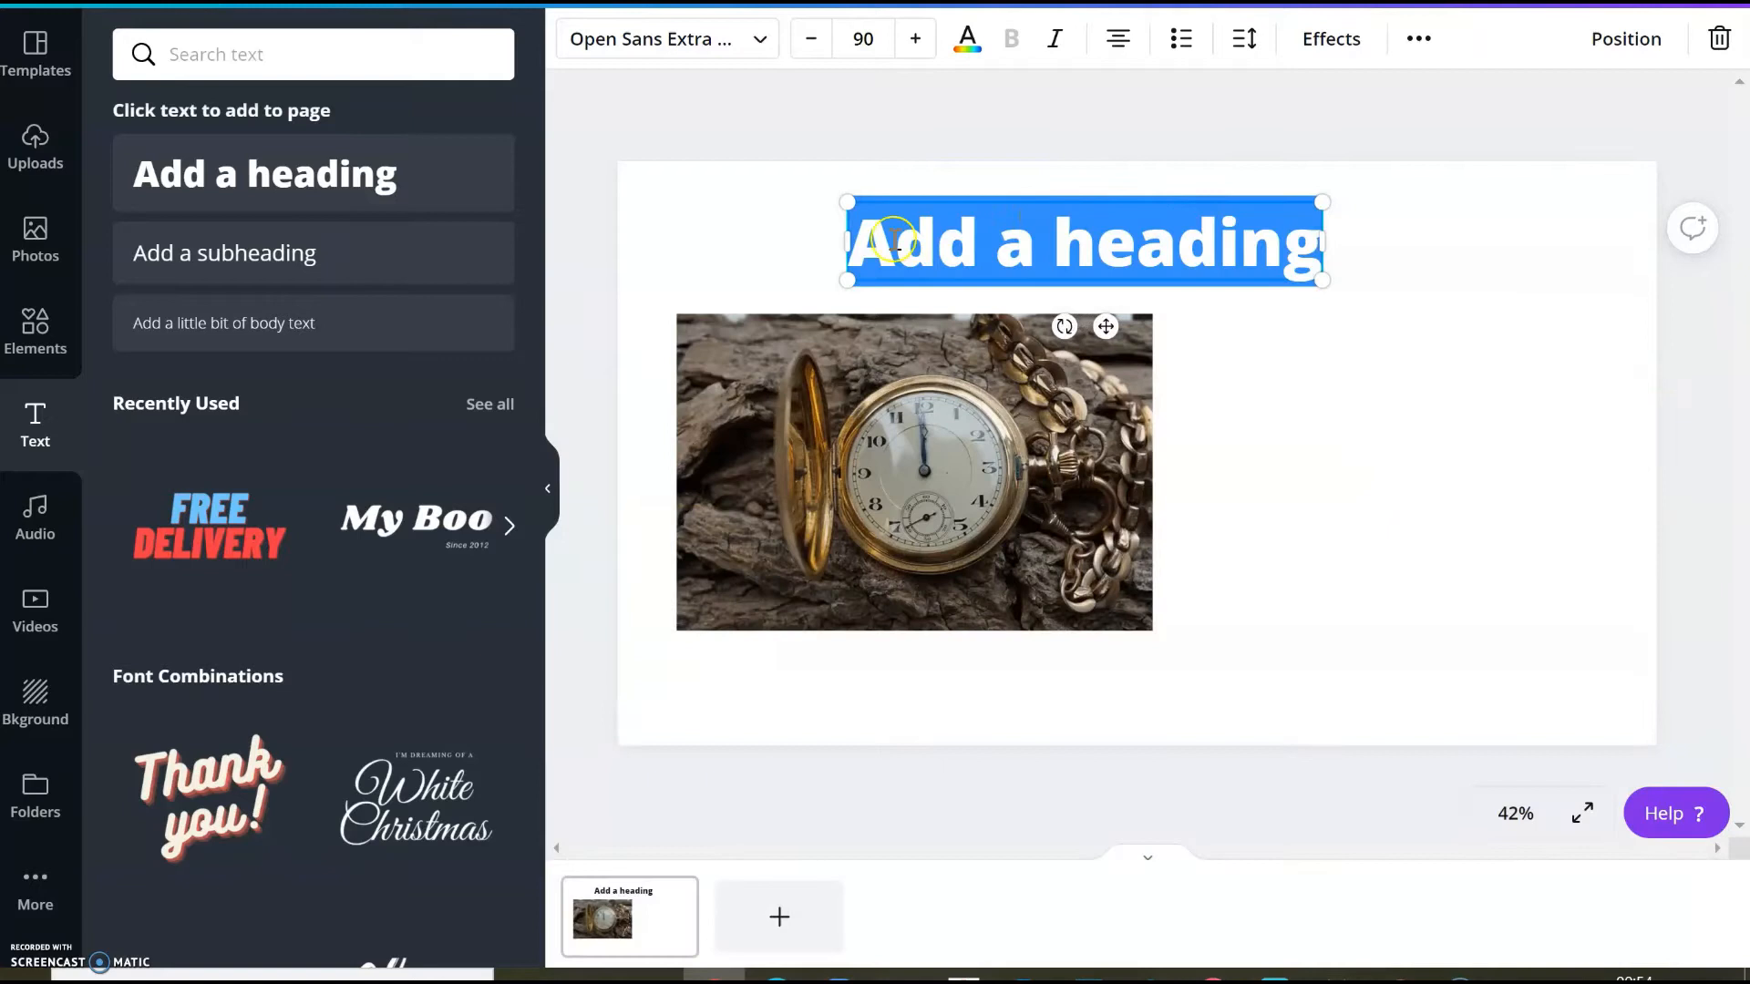
{"action": "right_click", "coordinate": [881, 240]}
{"action": "type", "text": "It’s 7 past midnight again"}
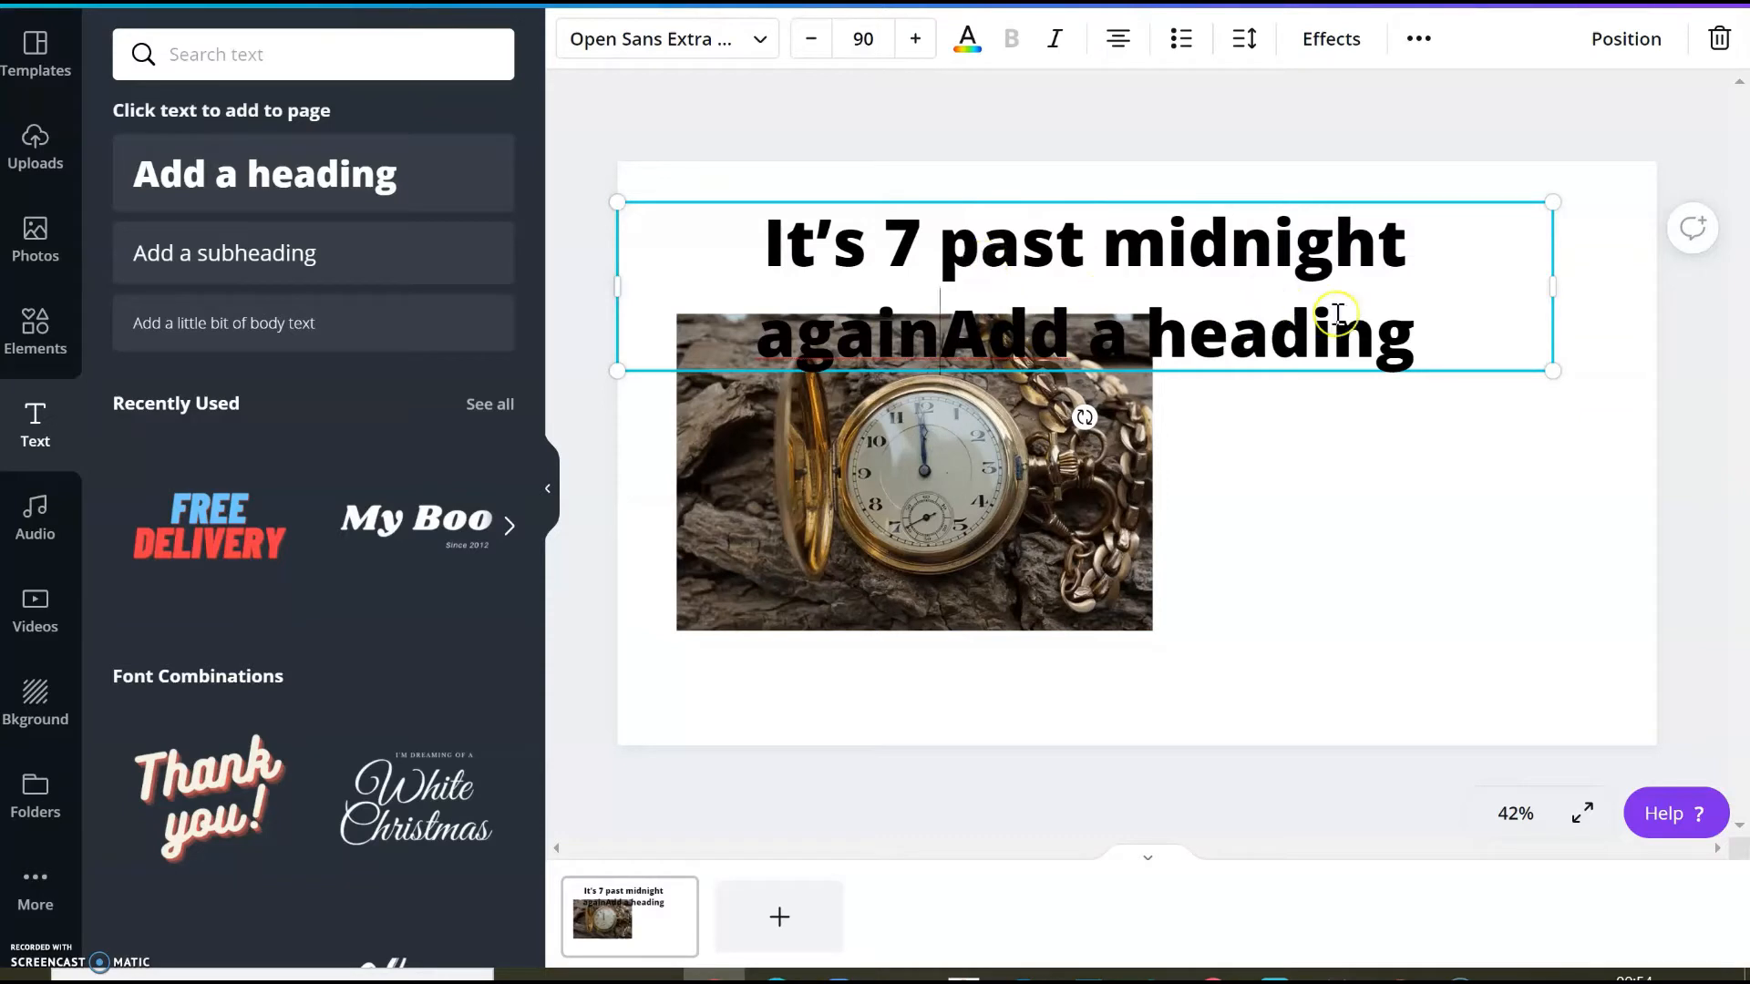
{"action": "key", "text": "Backspace"}
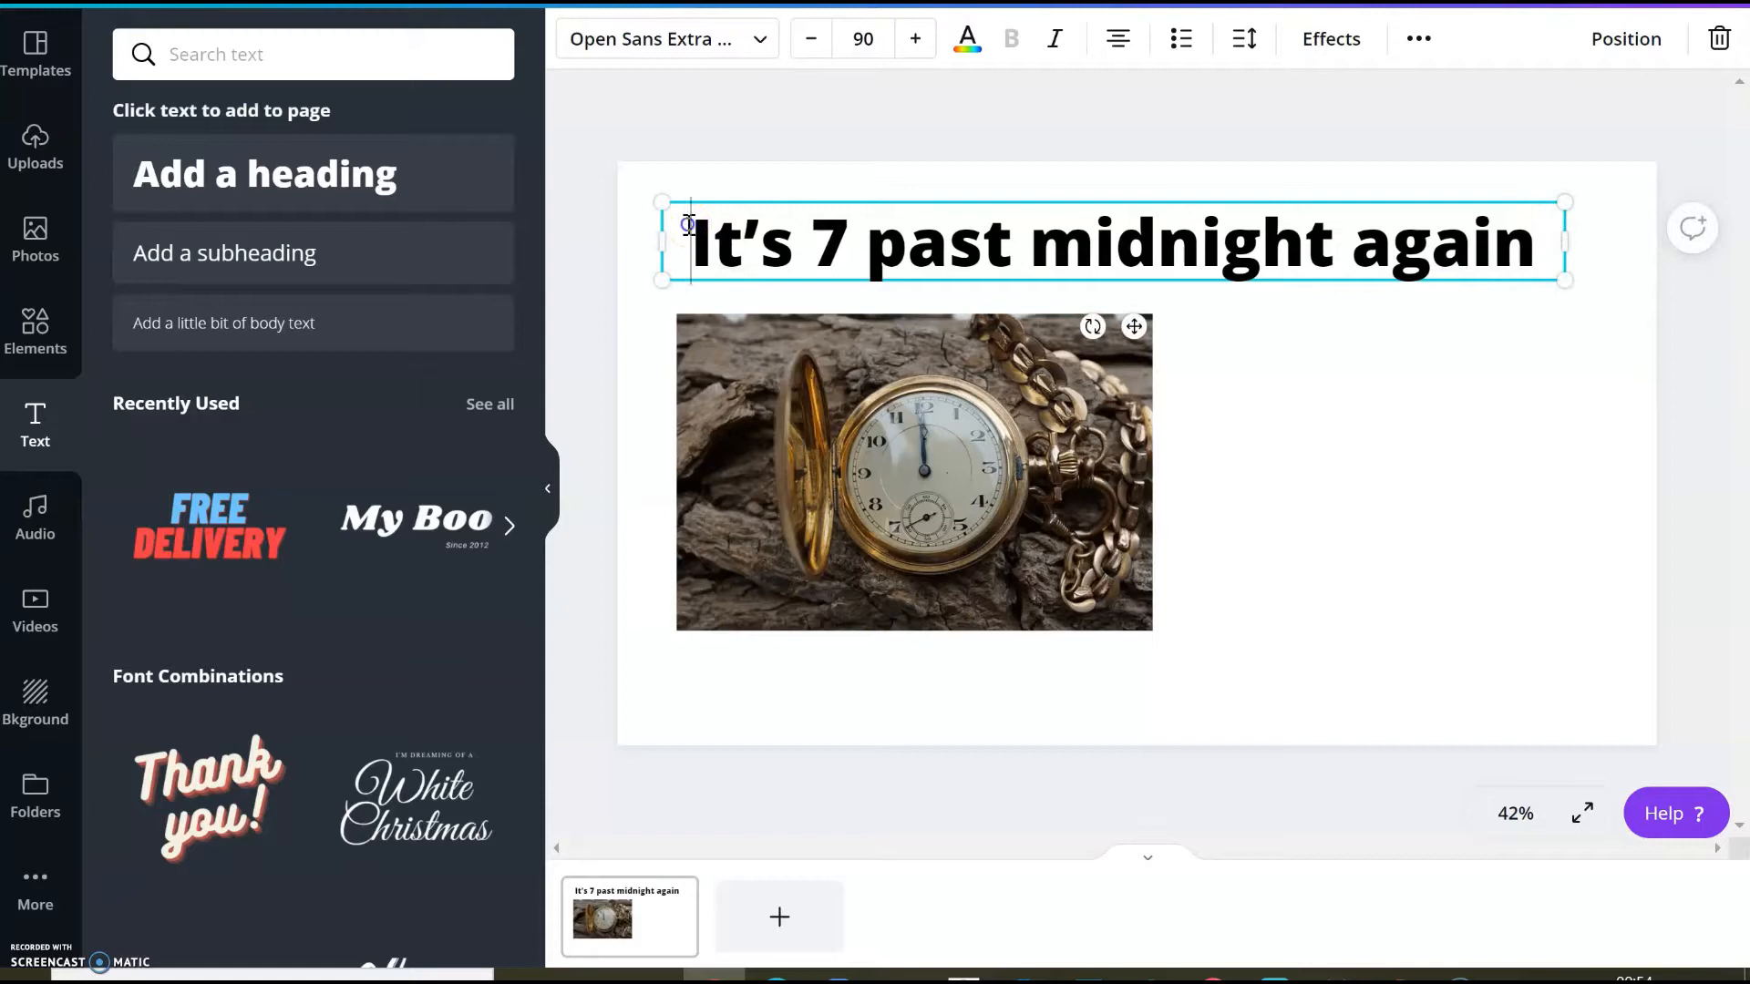
Colour the heading bright red and reduce its font size to fit one line
{"action": "triple_click", "coordinate": [1110, 239]}
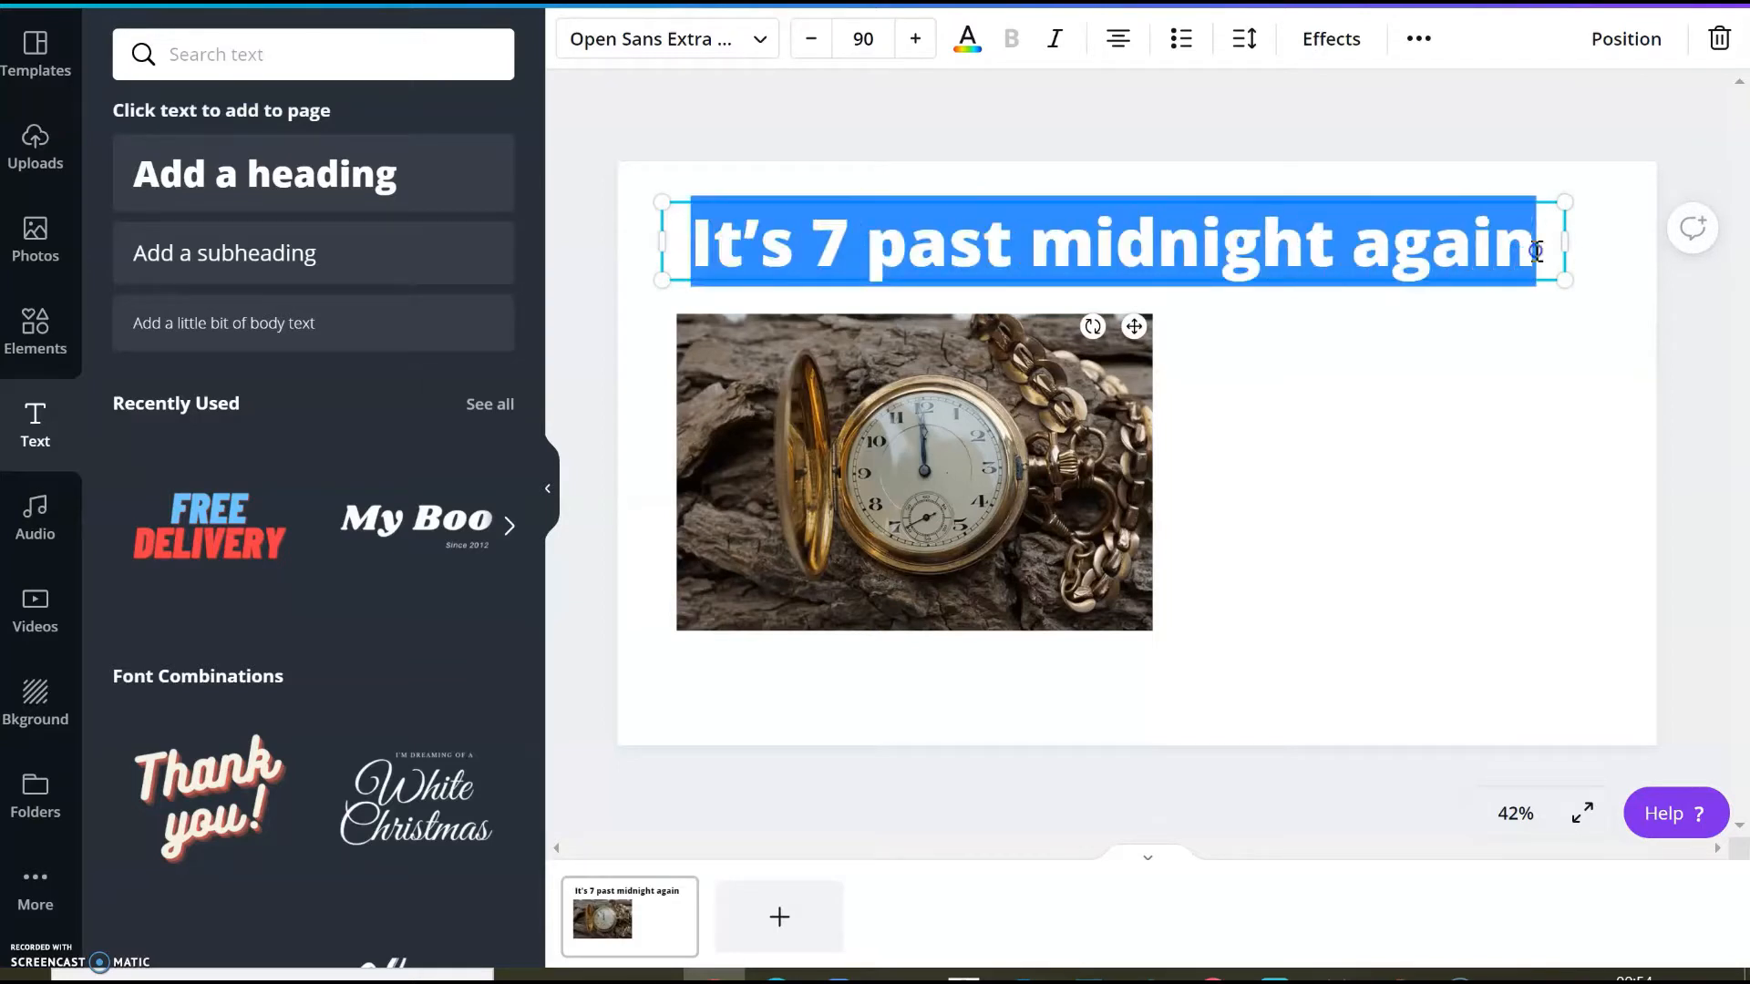
{"action": "left_click", "coordinate": [965, 38]}
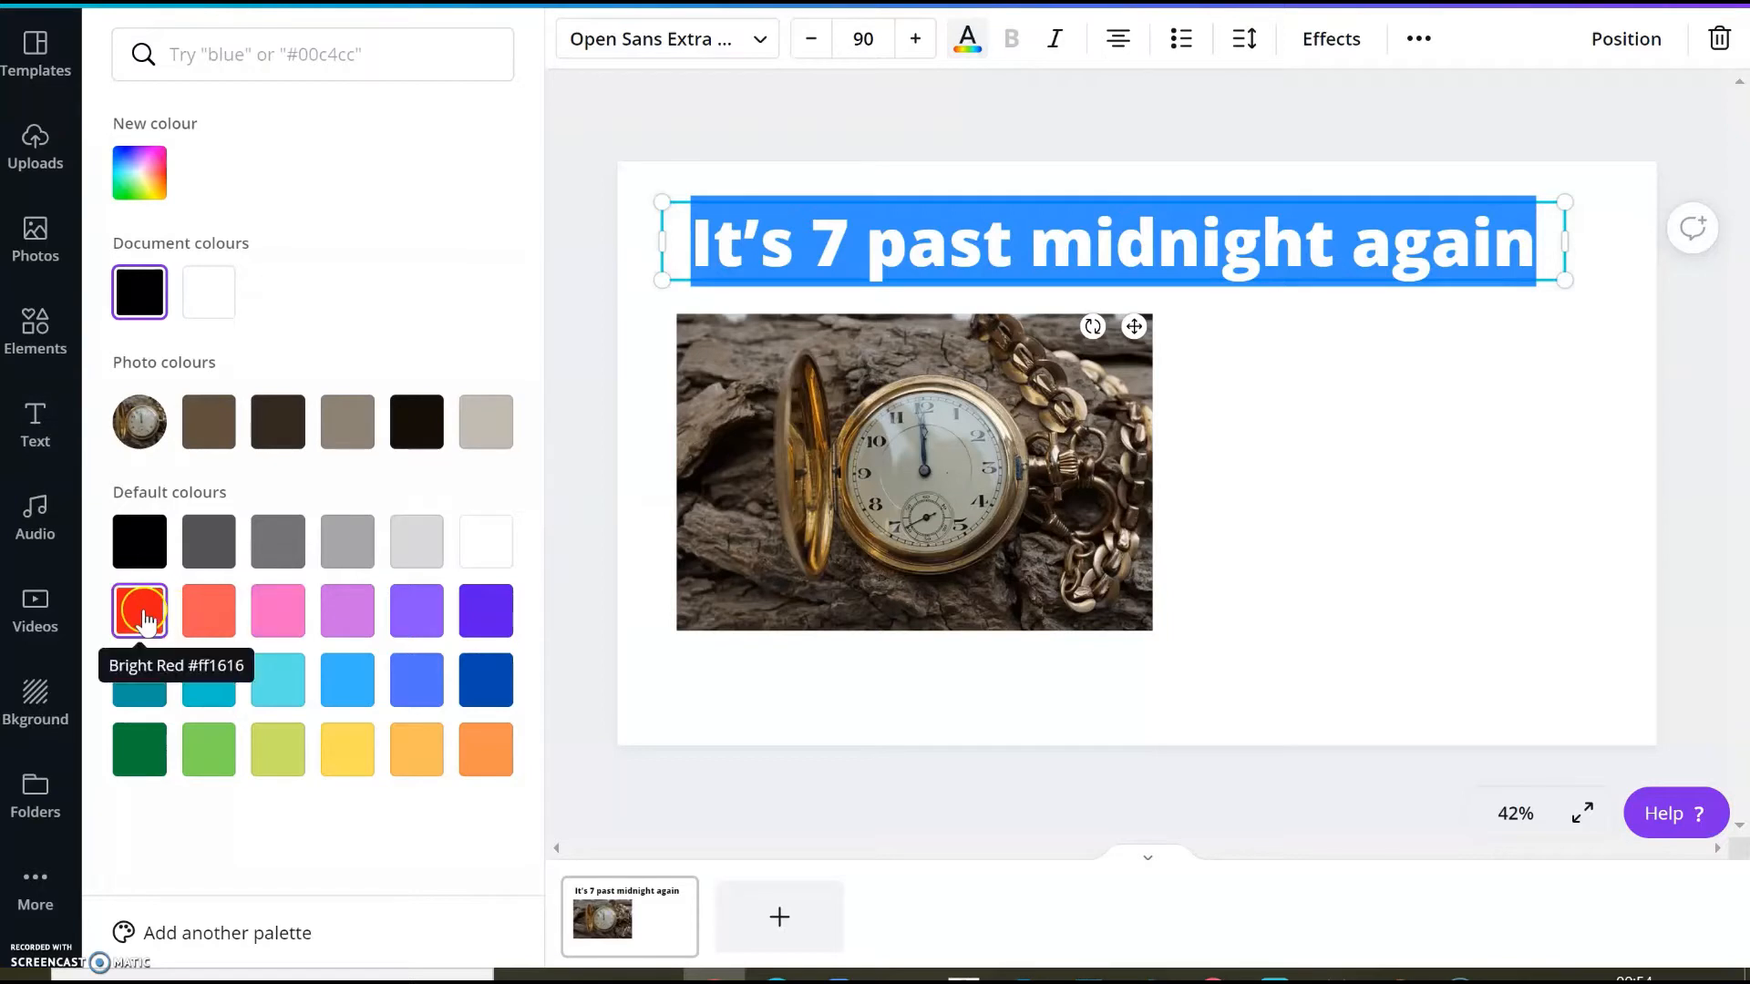
{"action": "left_click", "coordinate": [140, 611]}
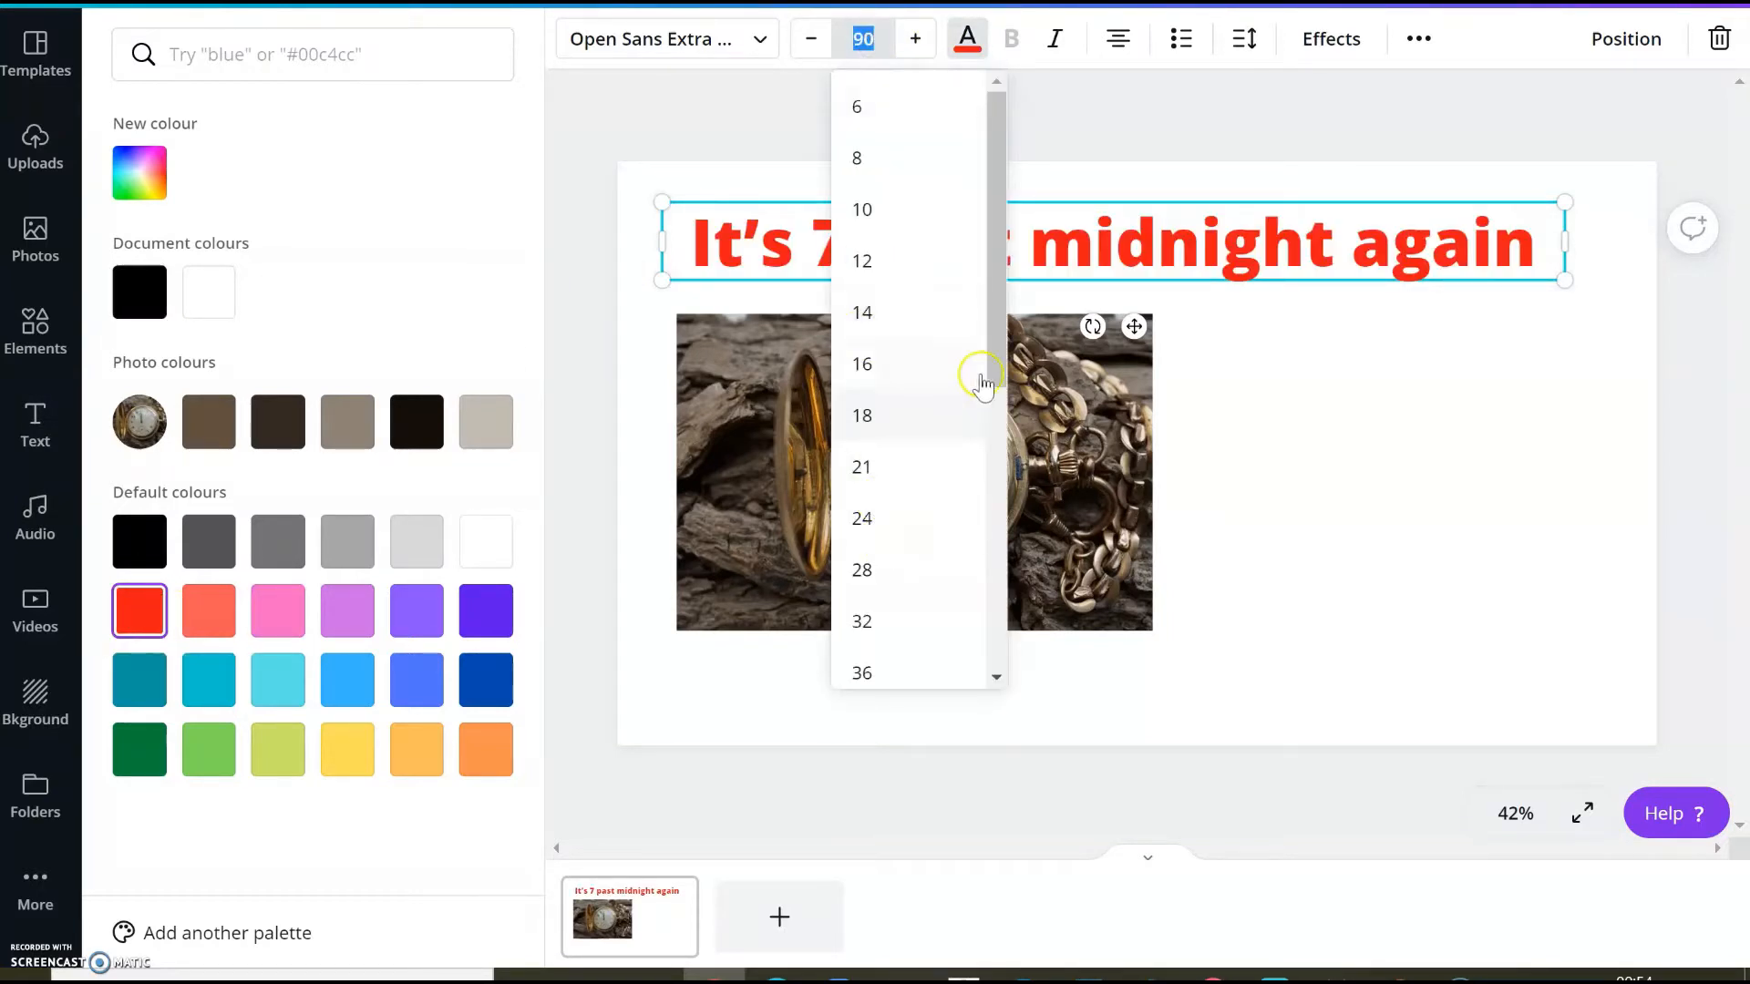
{"action": "scroll", "scroll_direction": "down", "scroll_amount": 3}
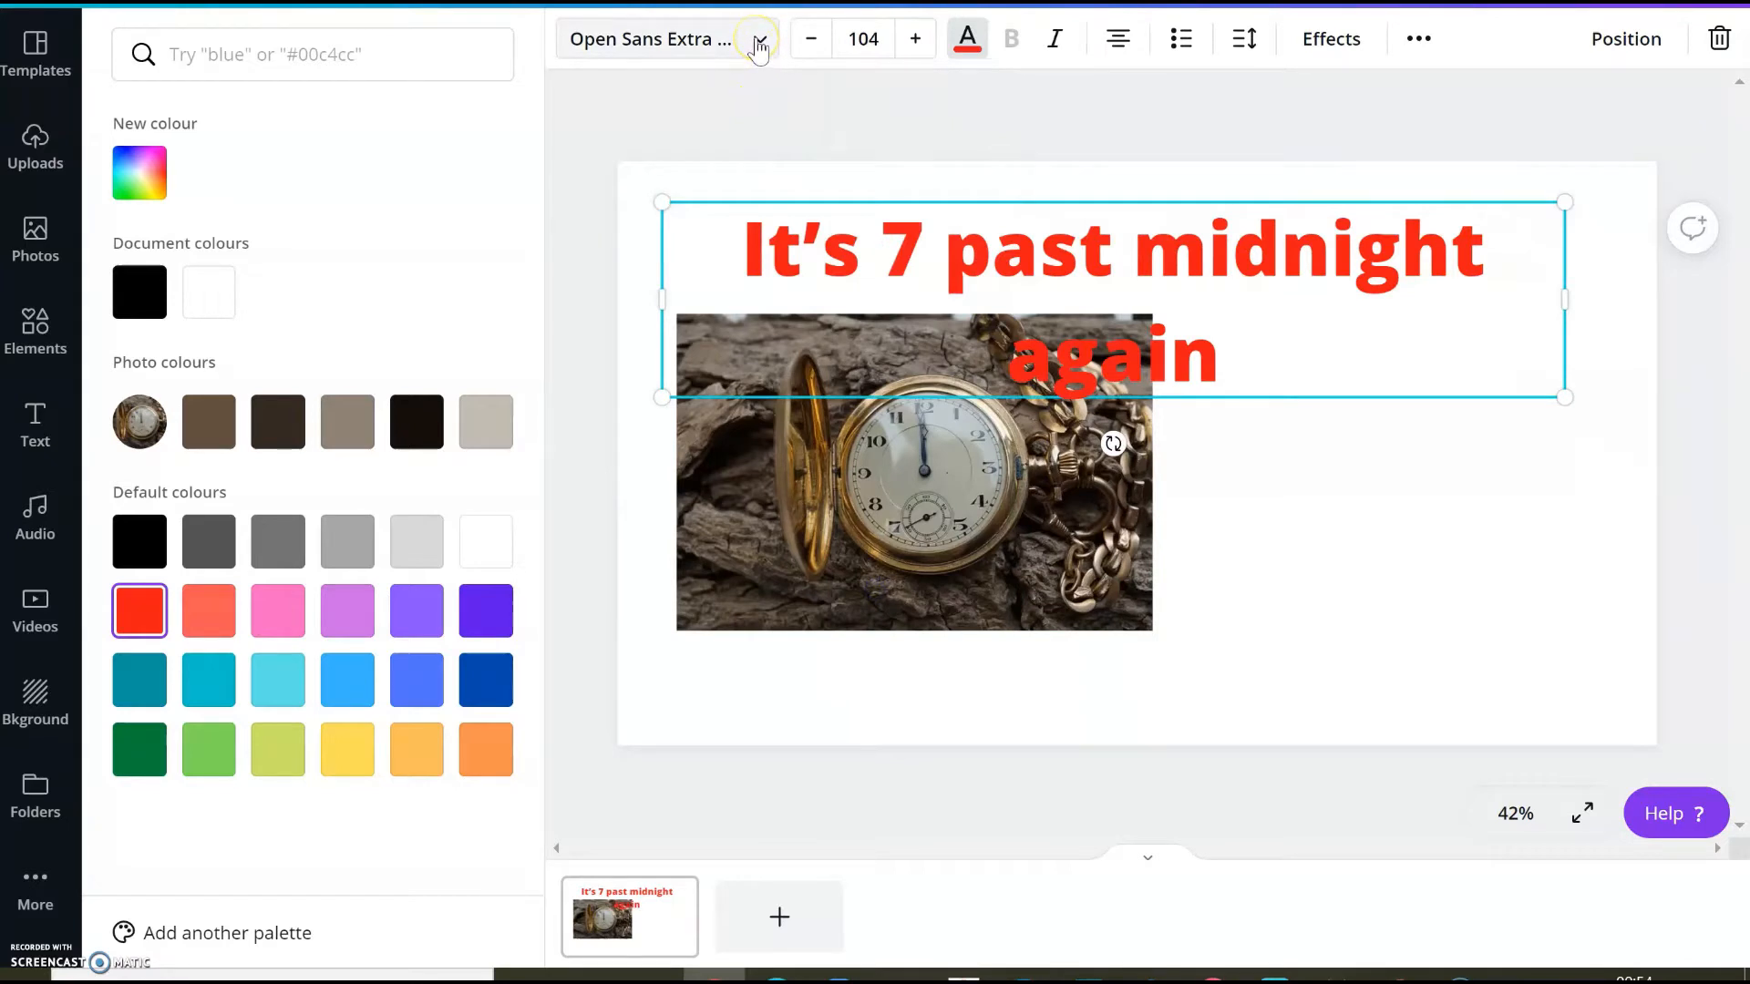
{"action": "mouse_move", "coordinate": [653, 299]}
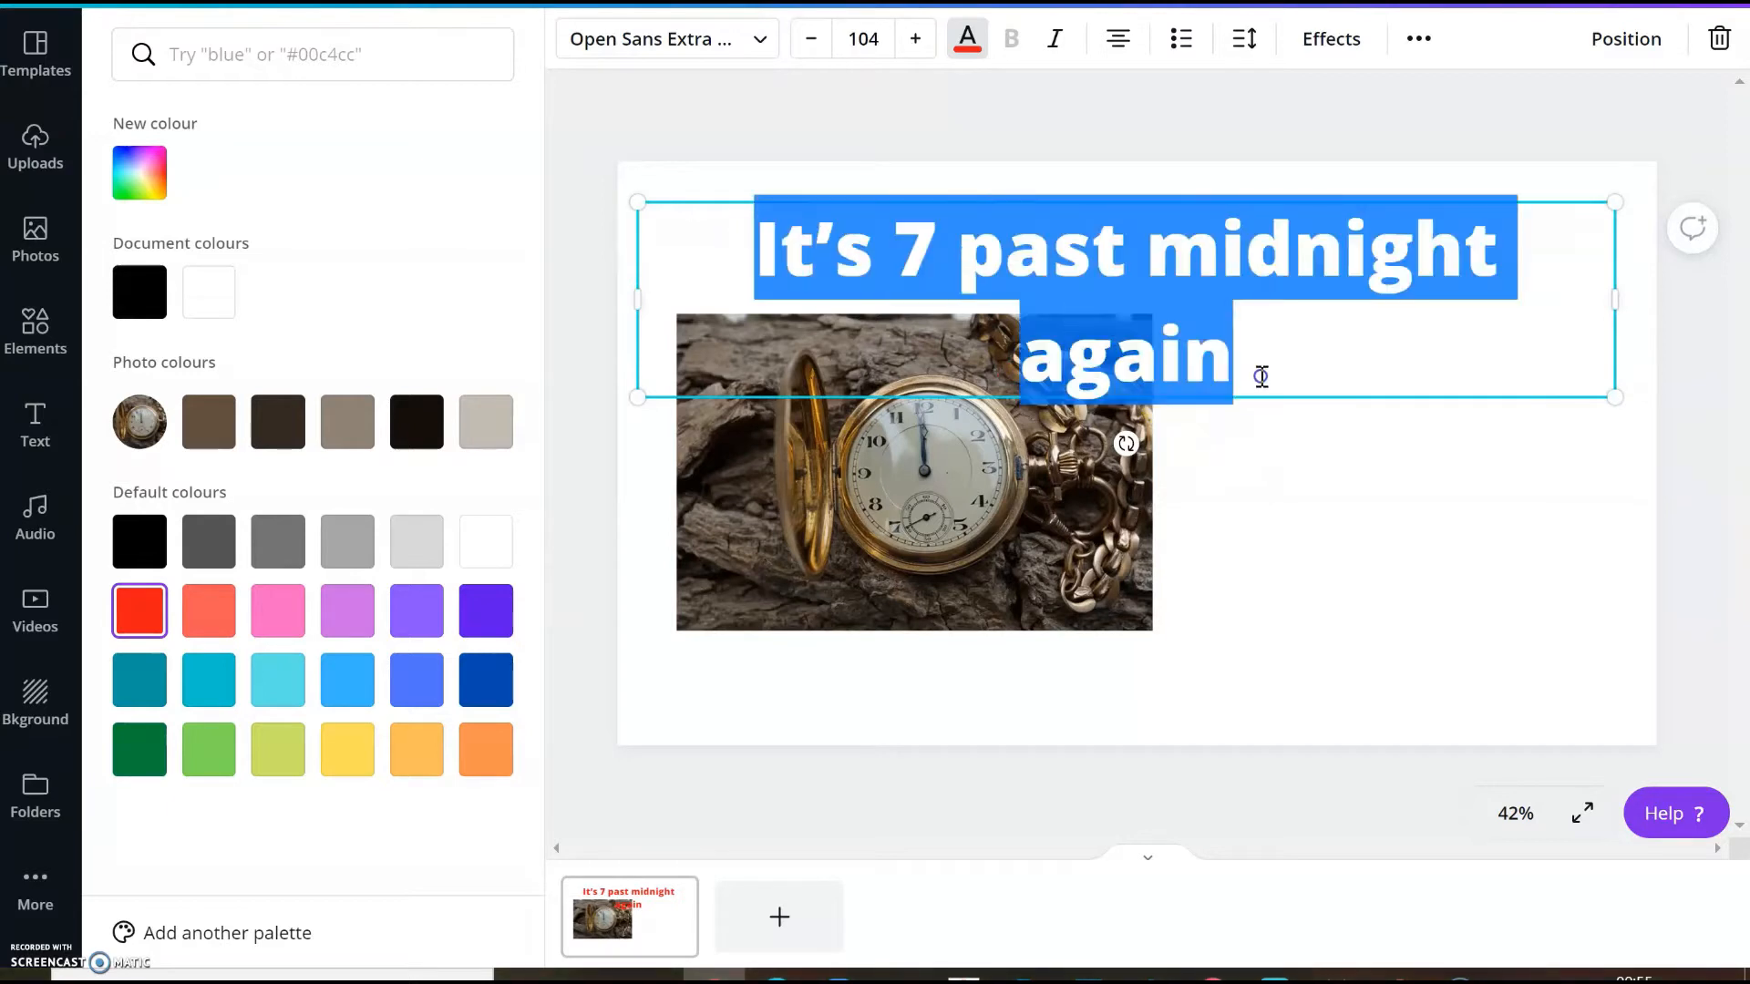
{"action": "left_click", "coordinate": [861, 39]}
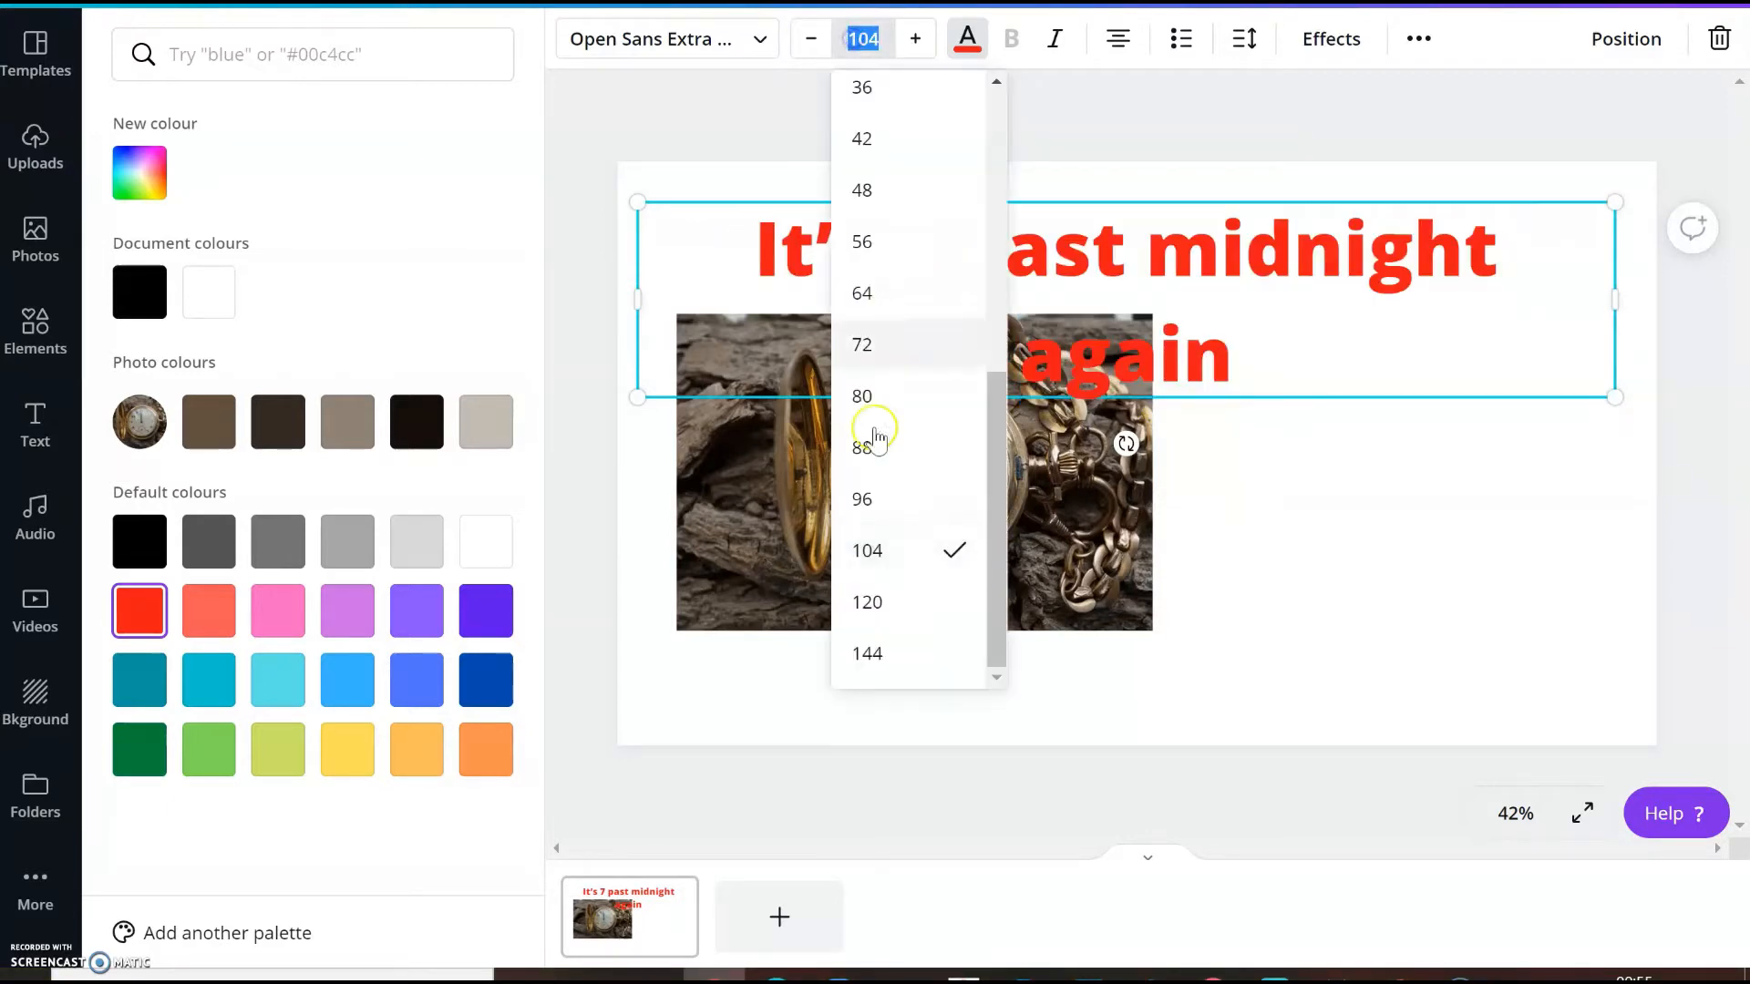
{"action": "left_click", "coordinate": [861, 498]}
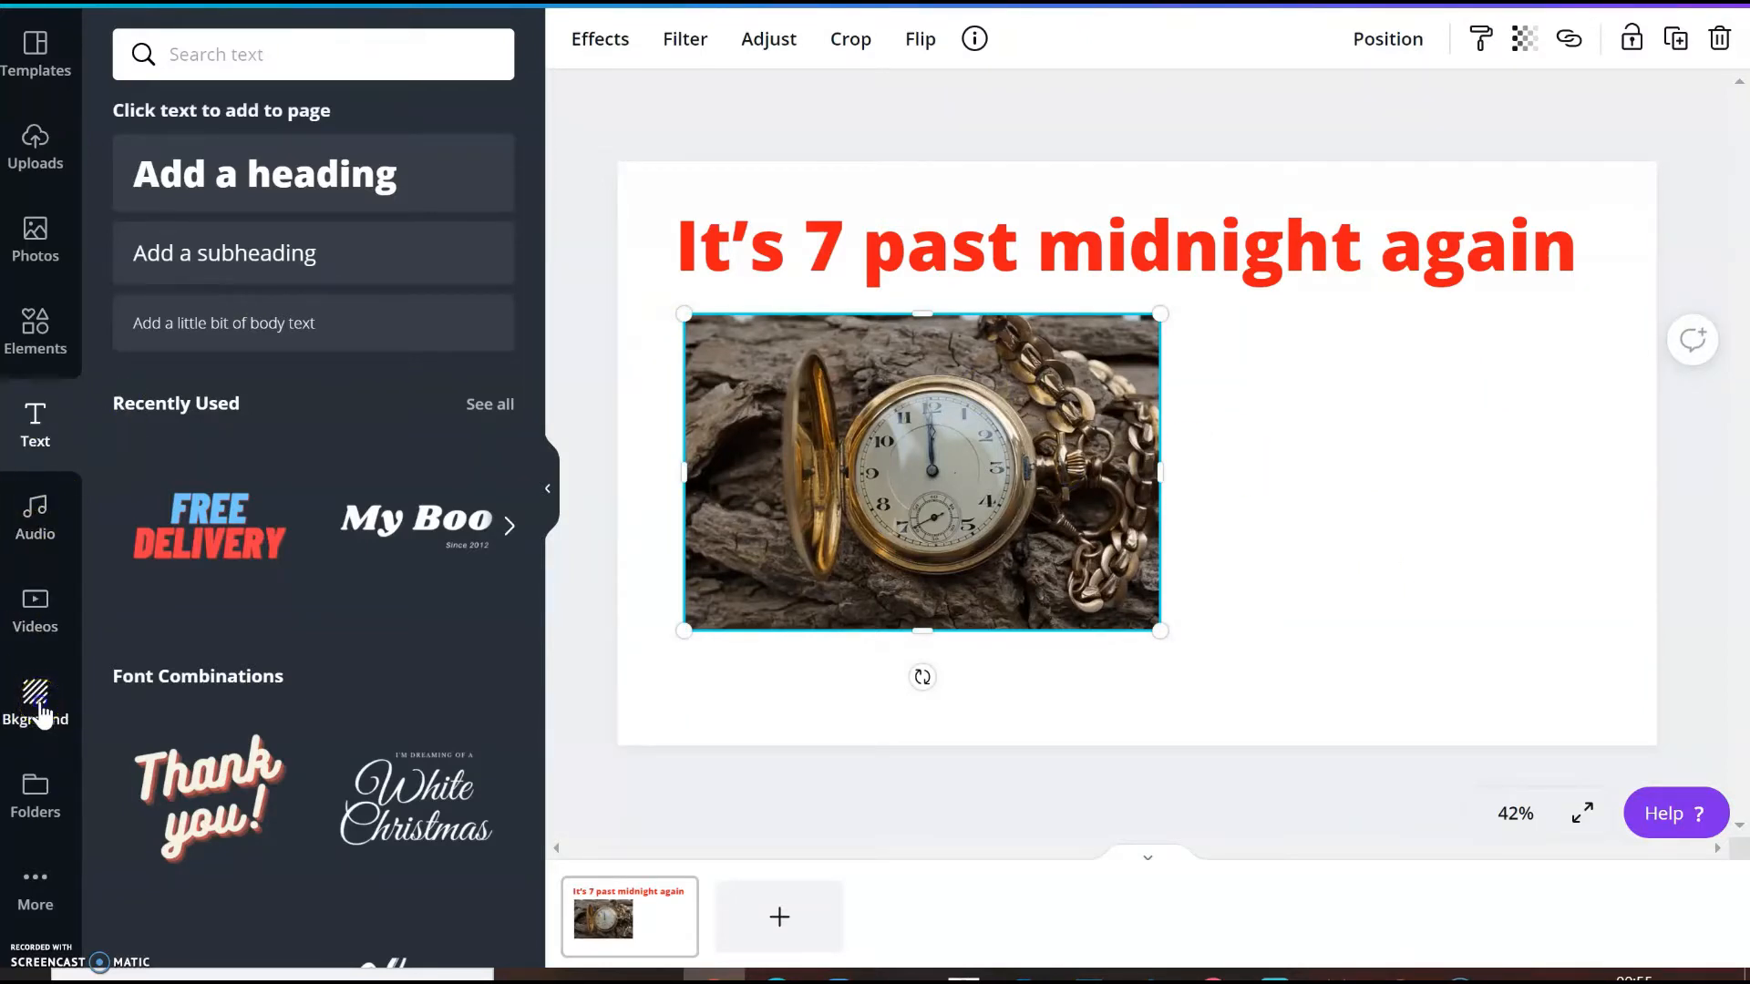
Search backgrounds for 'NIGHT' and apply the dark fire flames background
{"action": "left_click", "coordinate": [34, 709]}
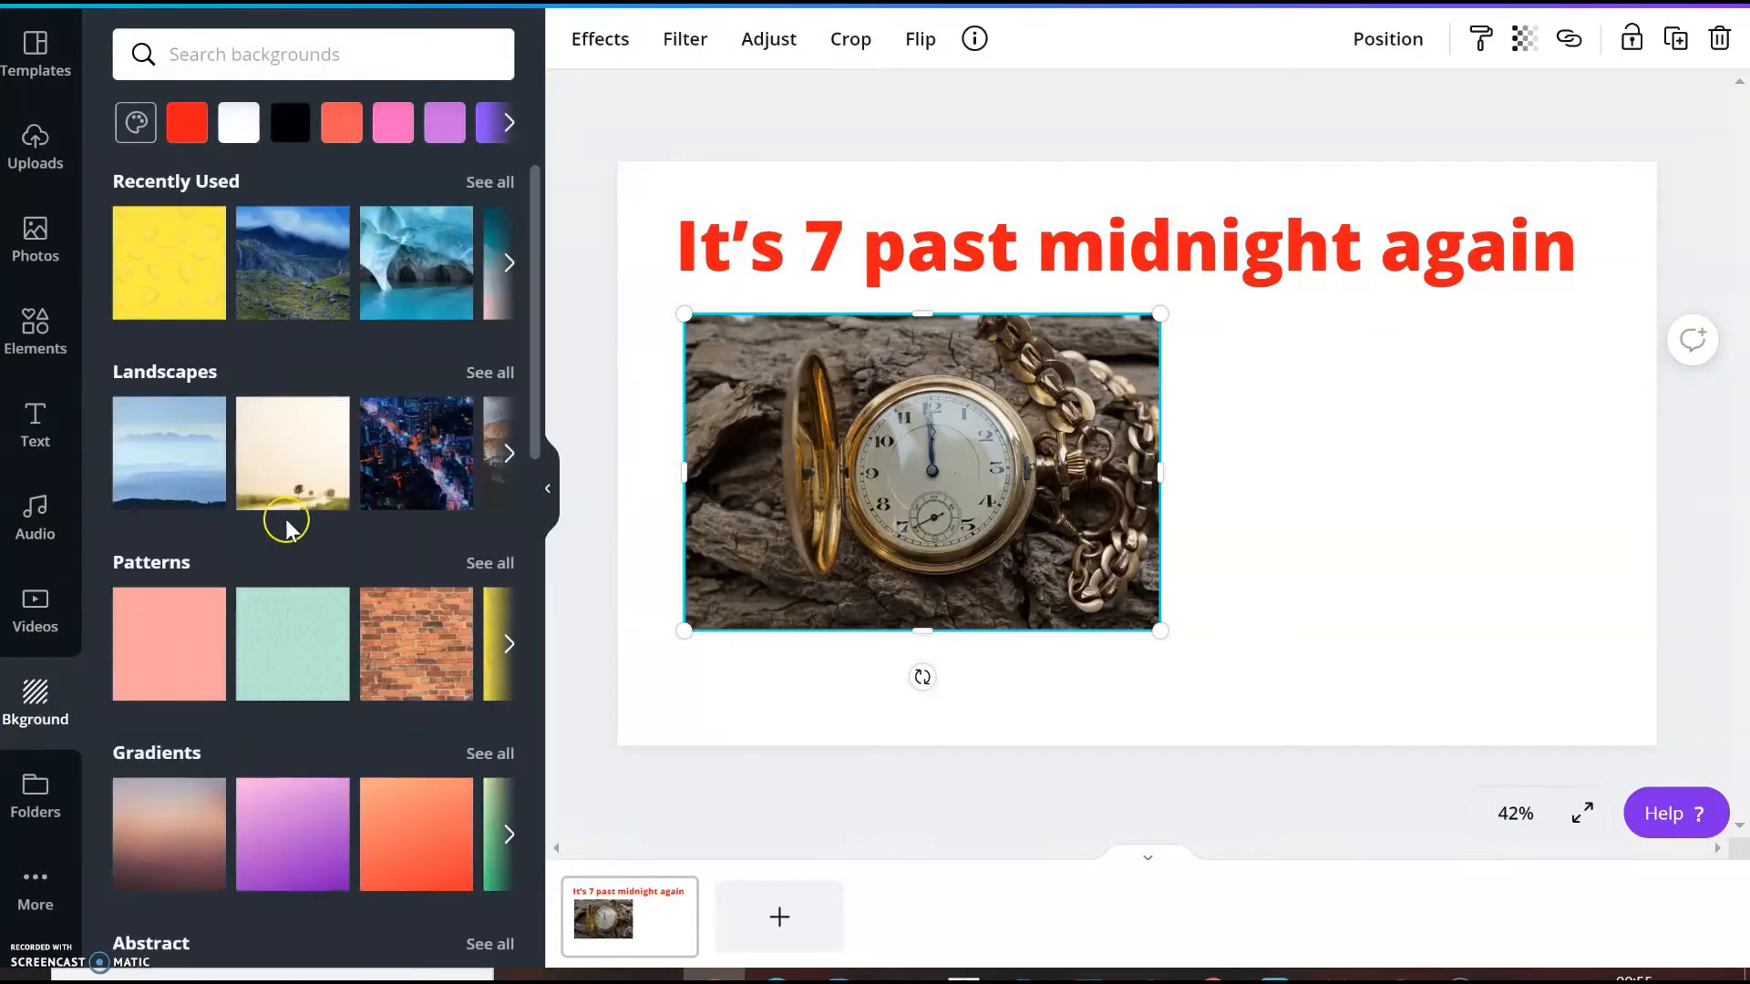
{"action": "mouse_move", "coordinate": [488, 622]}
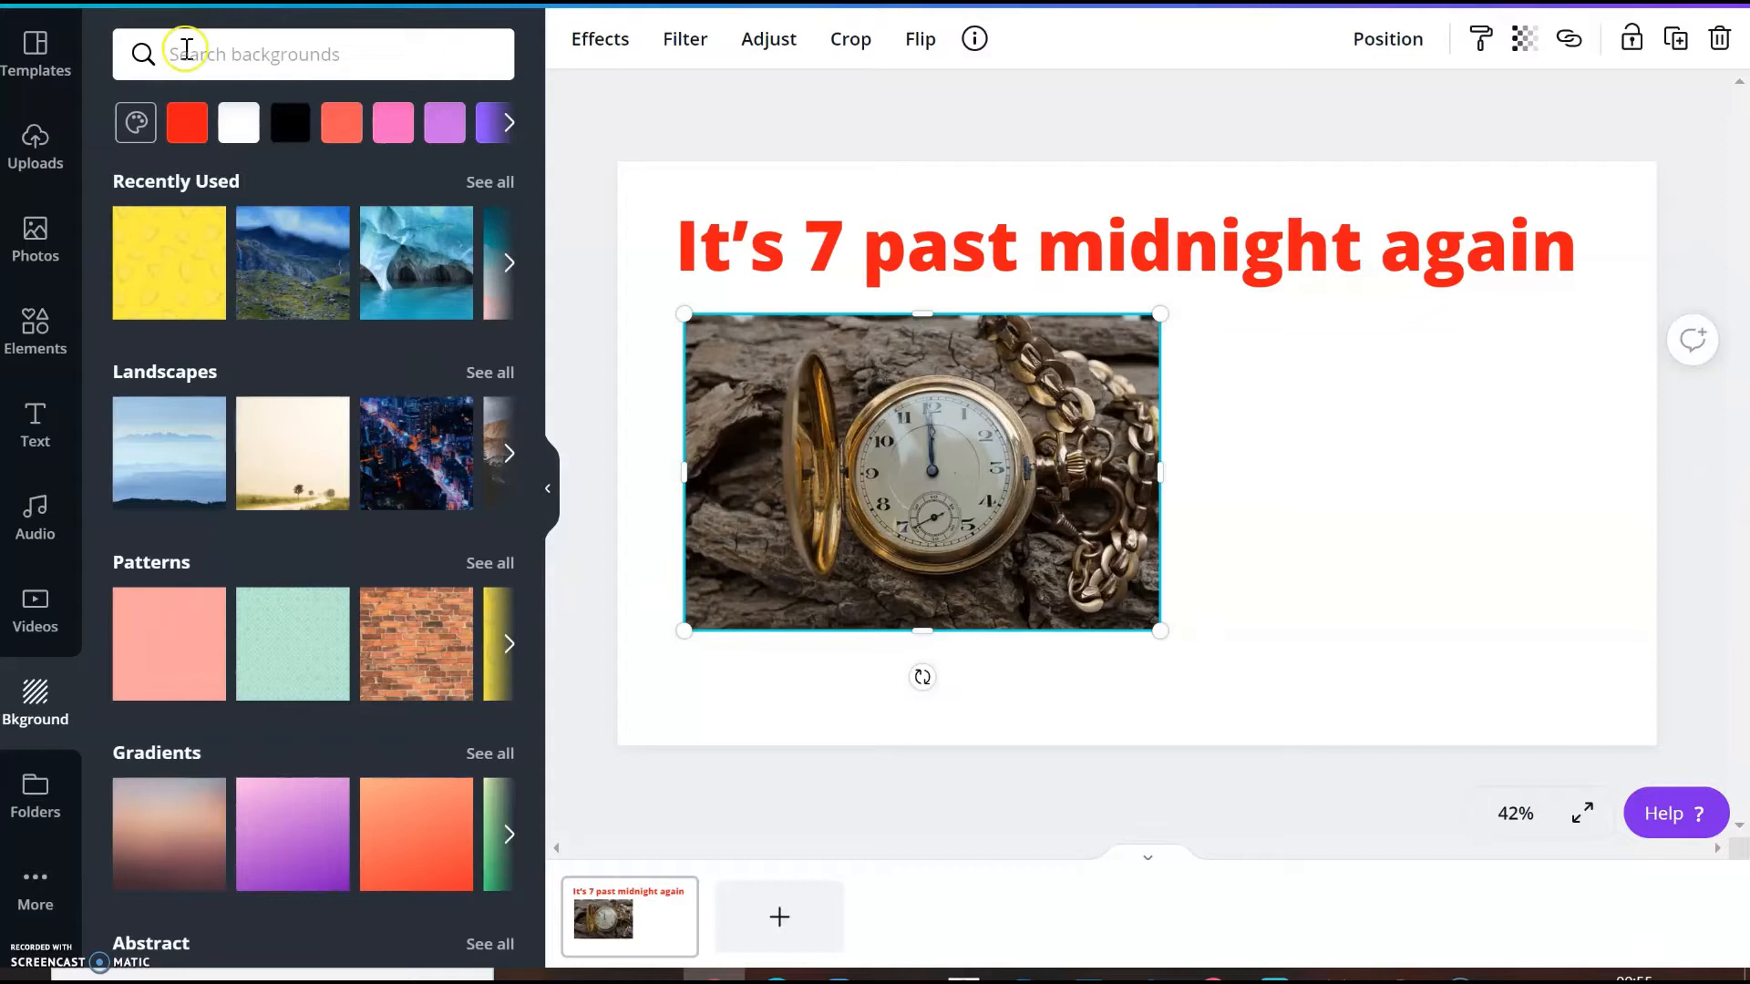
{"action": "type", "text": "N"}
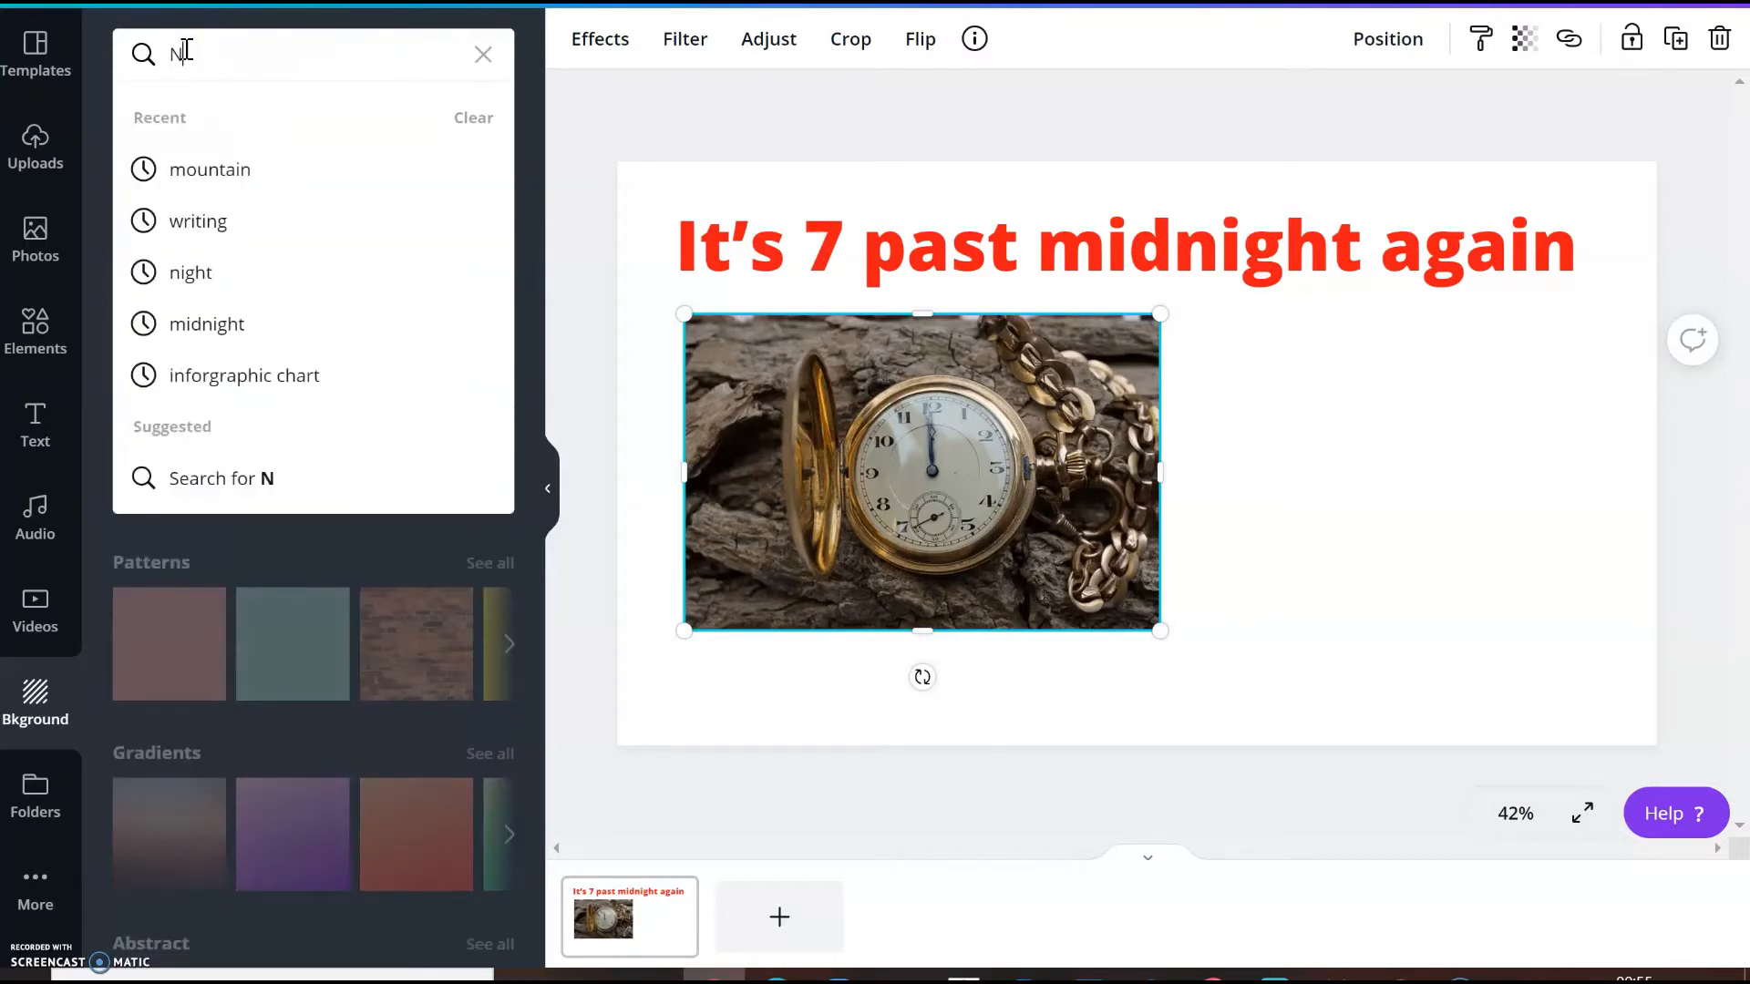
{"action": "type", "text": "IGHT"}
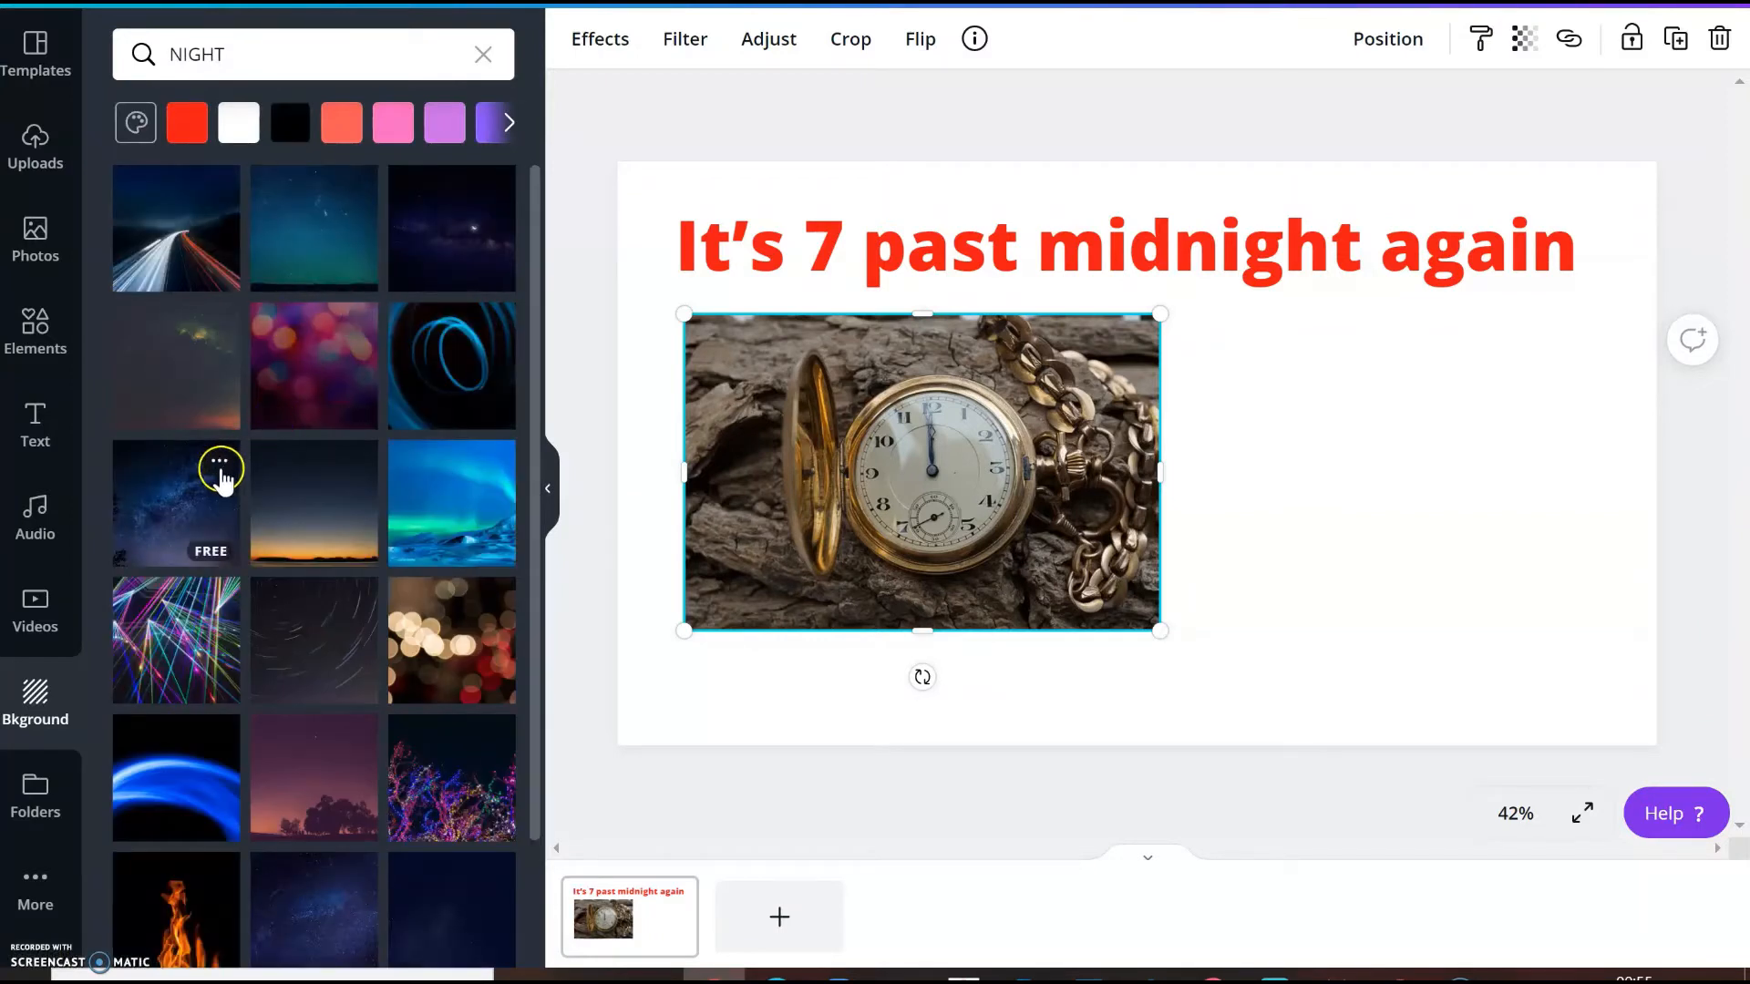
{"action": "scroll", "scroll_direction": "down", "scroll_amount": 3}
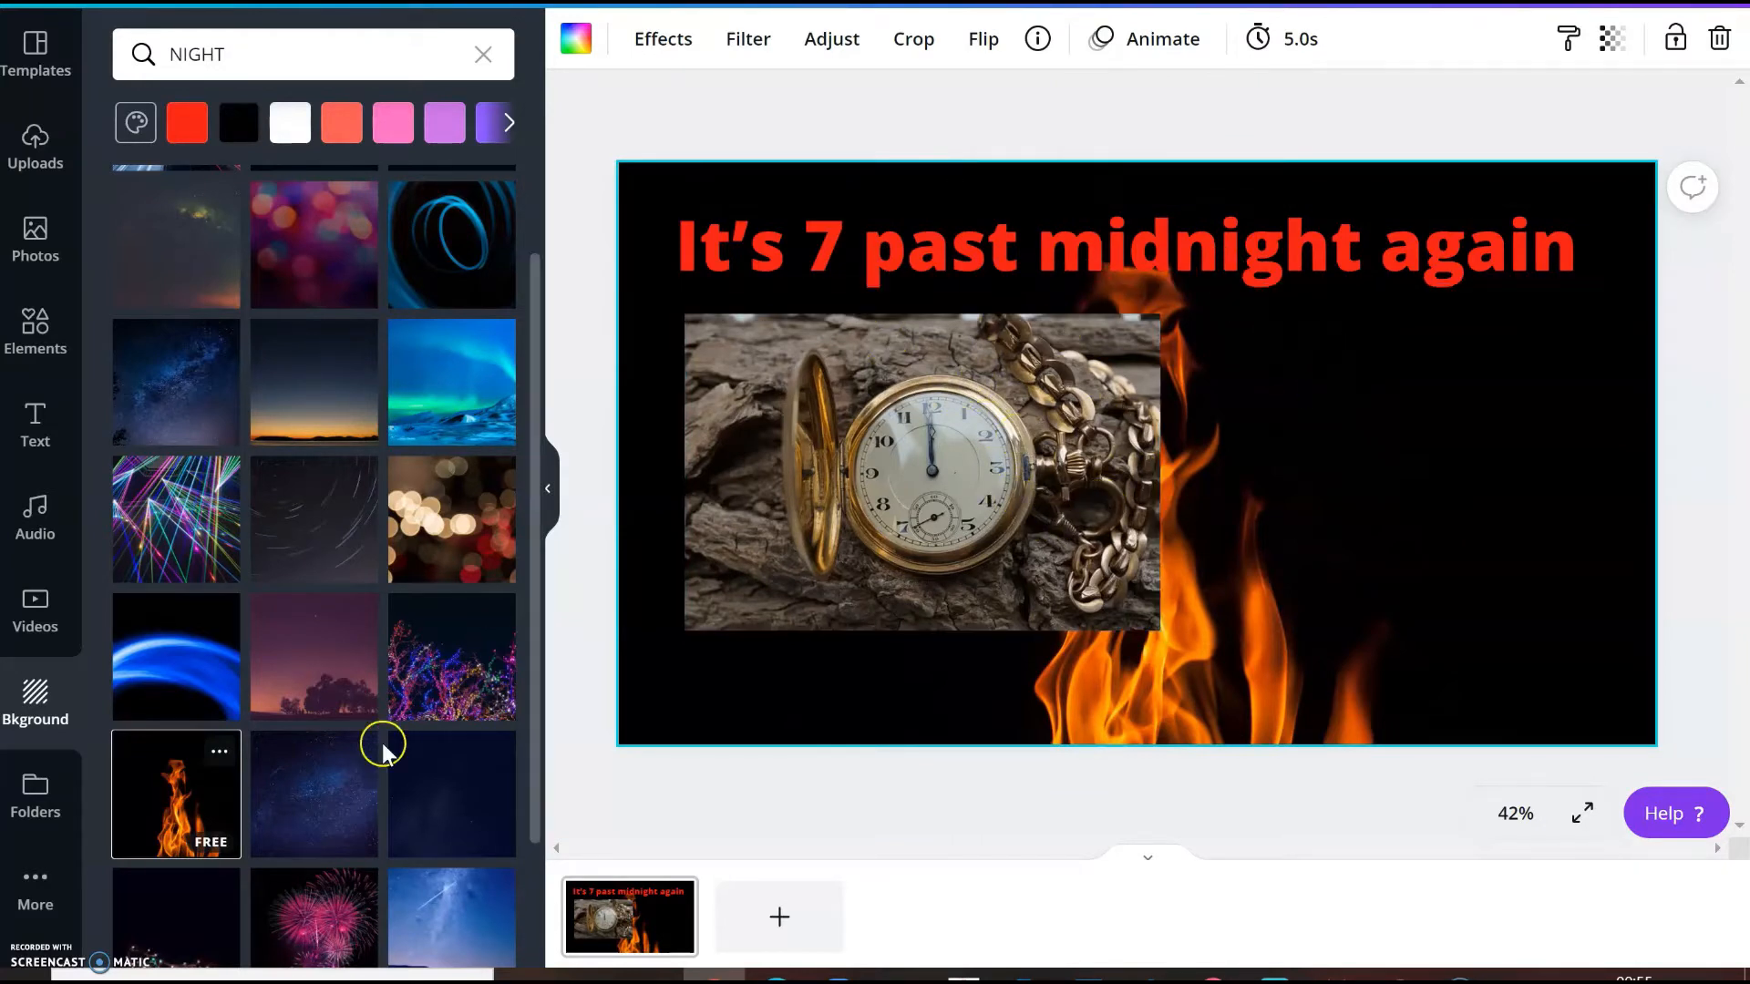
{"action": "scroll", "scroll_direction": "down", "scroll_amount": 3}
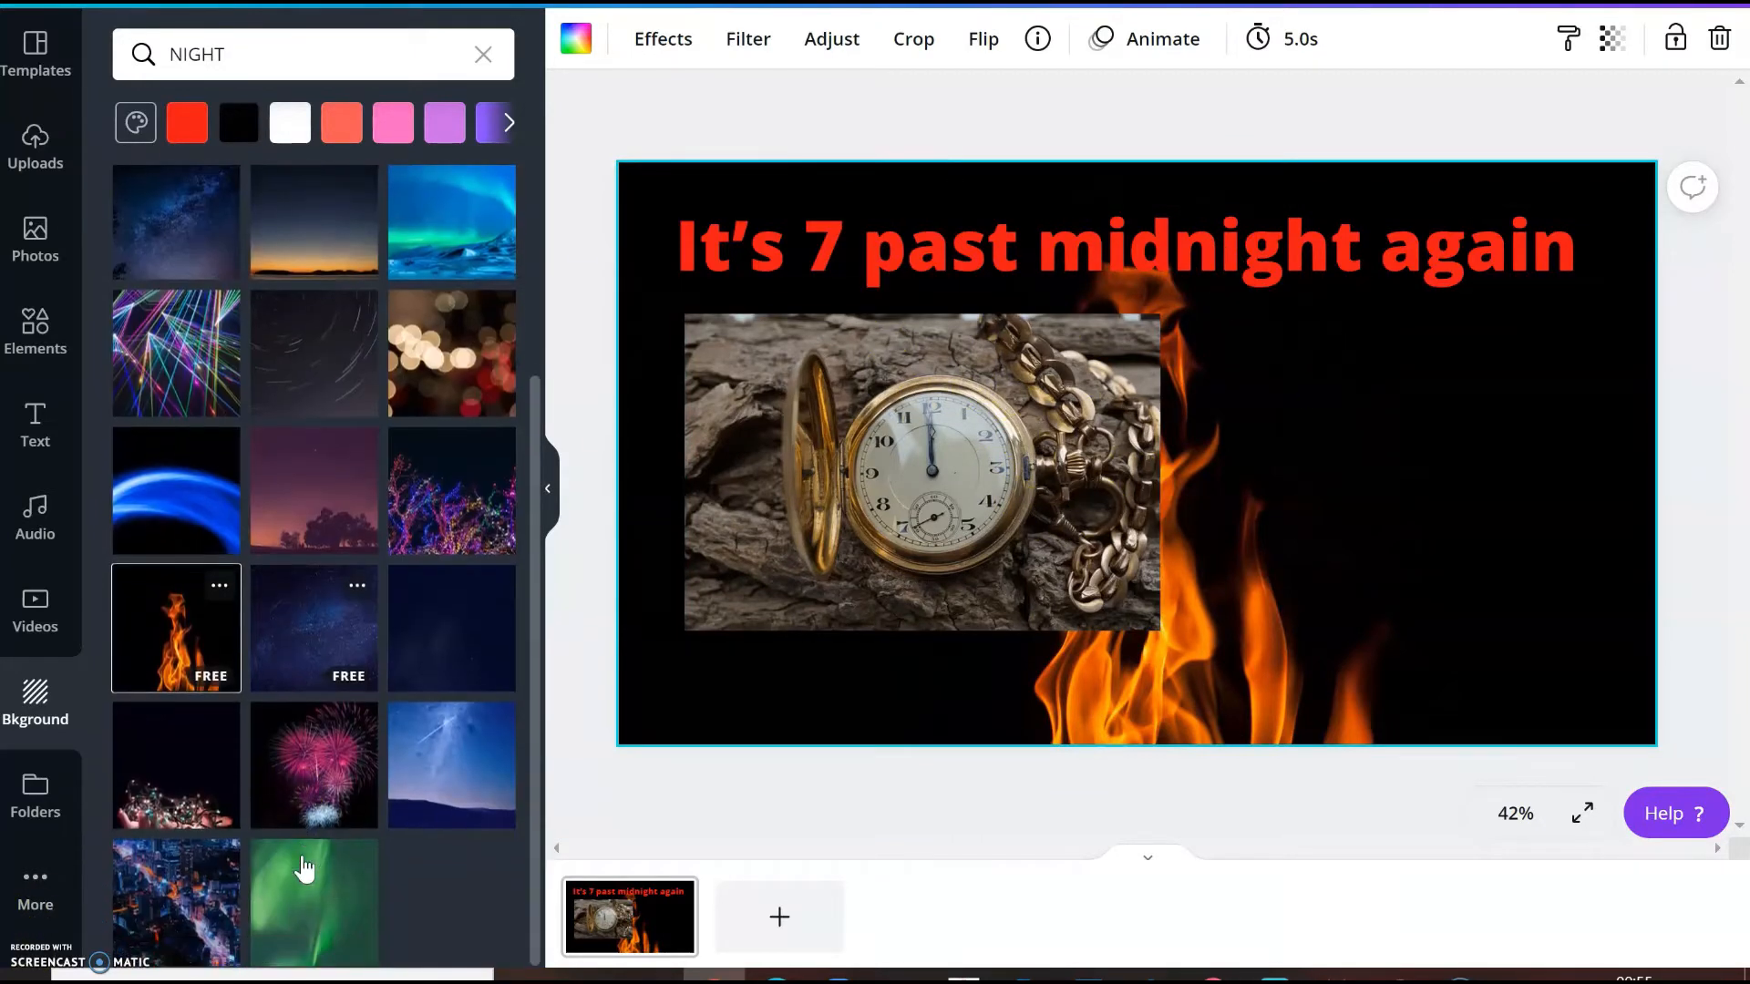
{"action": "mouse_move", "coordinate": [778, 916]}
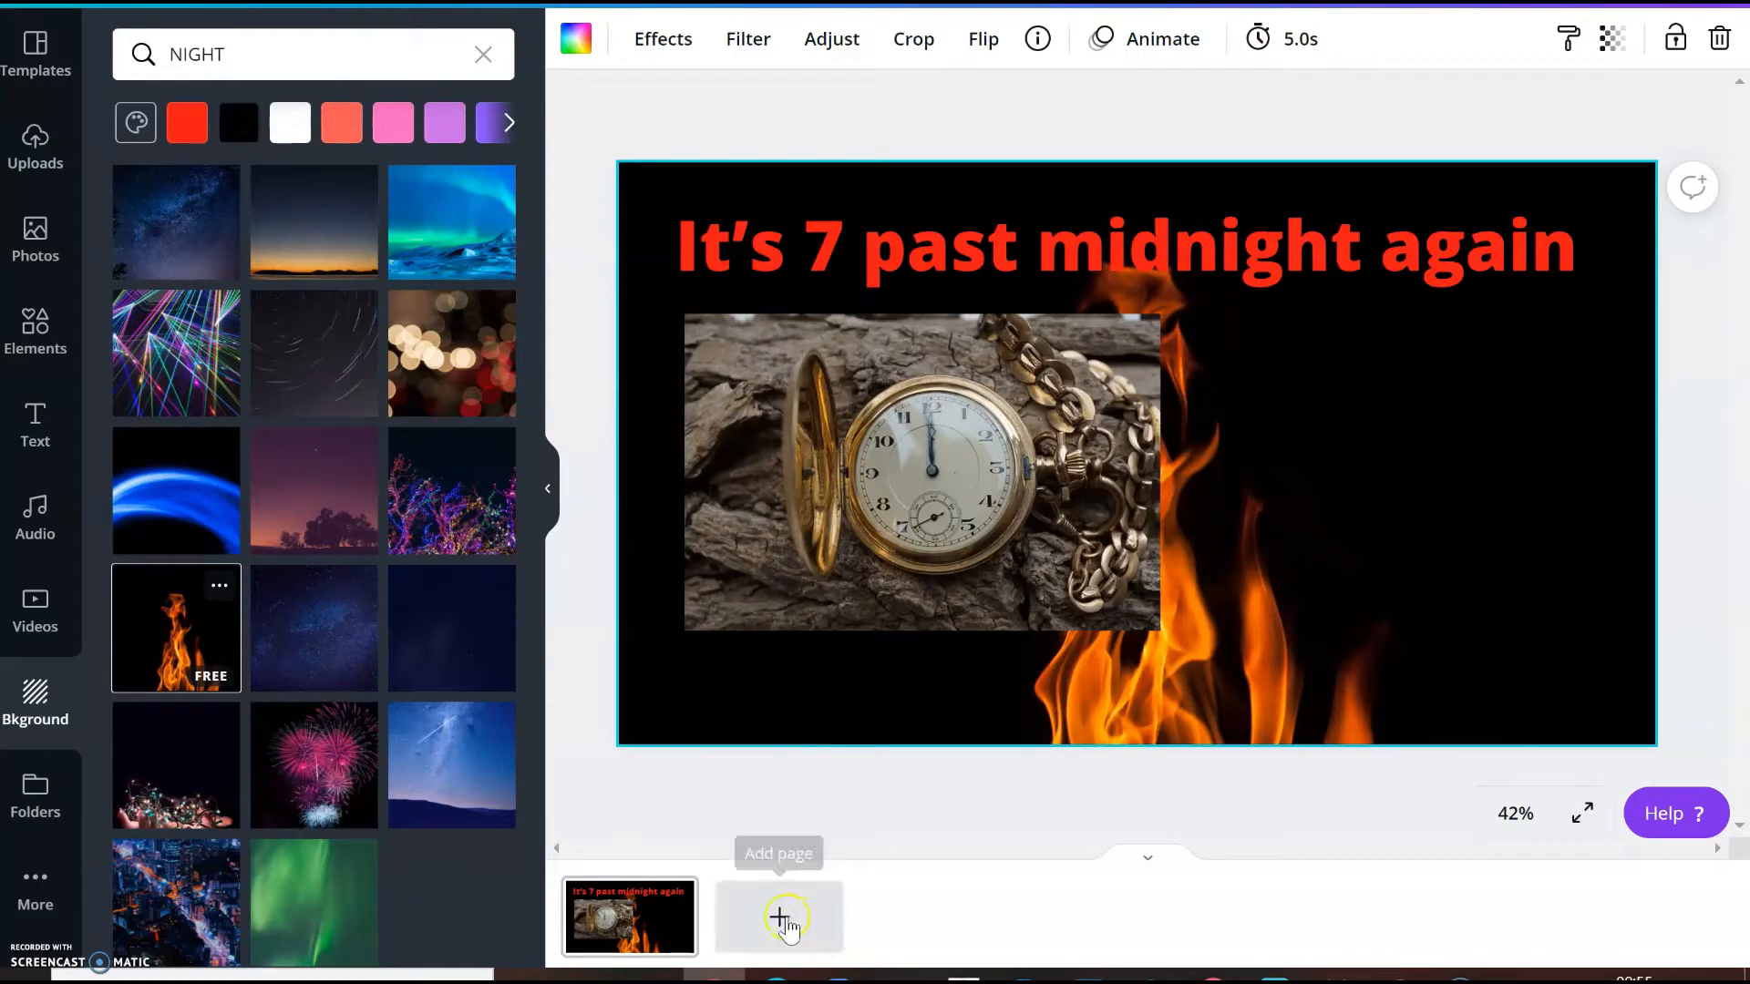
Add a blank second Canva page, then select slide 5's nightmare heading in PowerPoint
{"action": "left_click", "coordinate": [778, 916]}
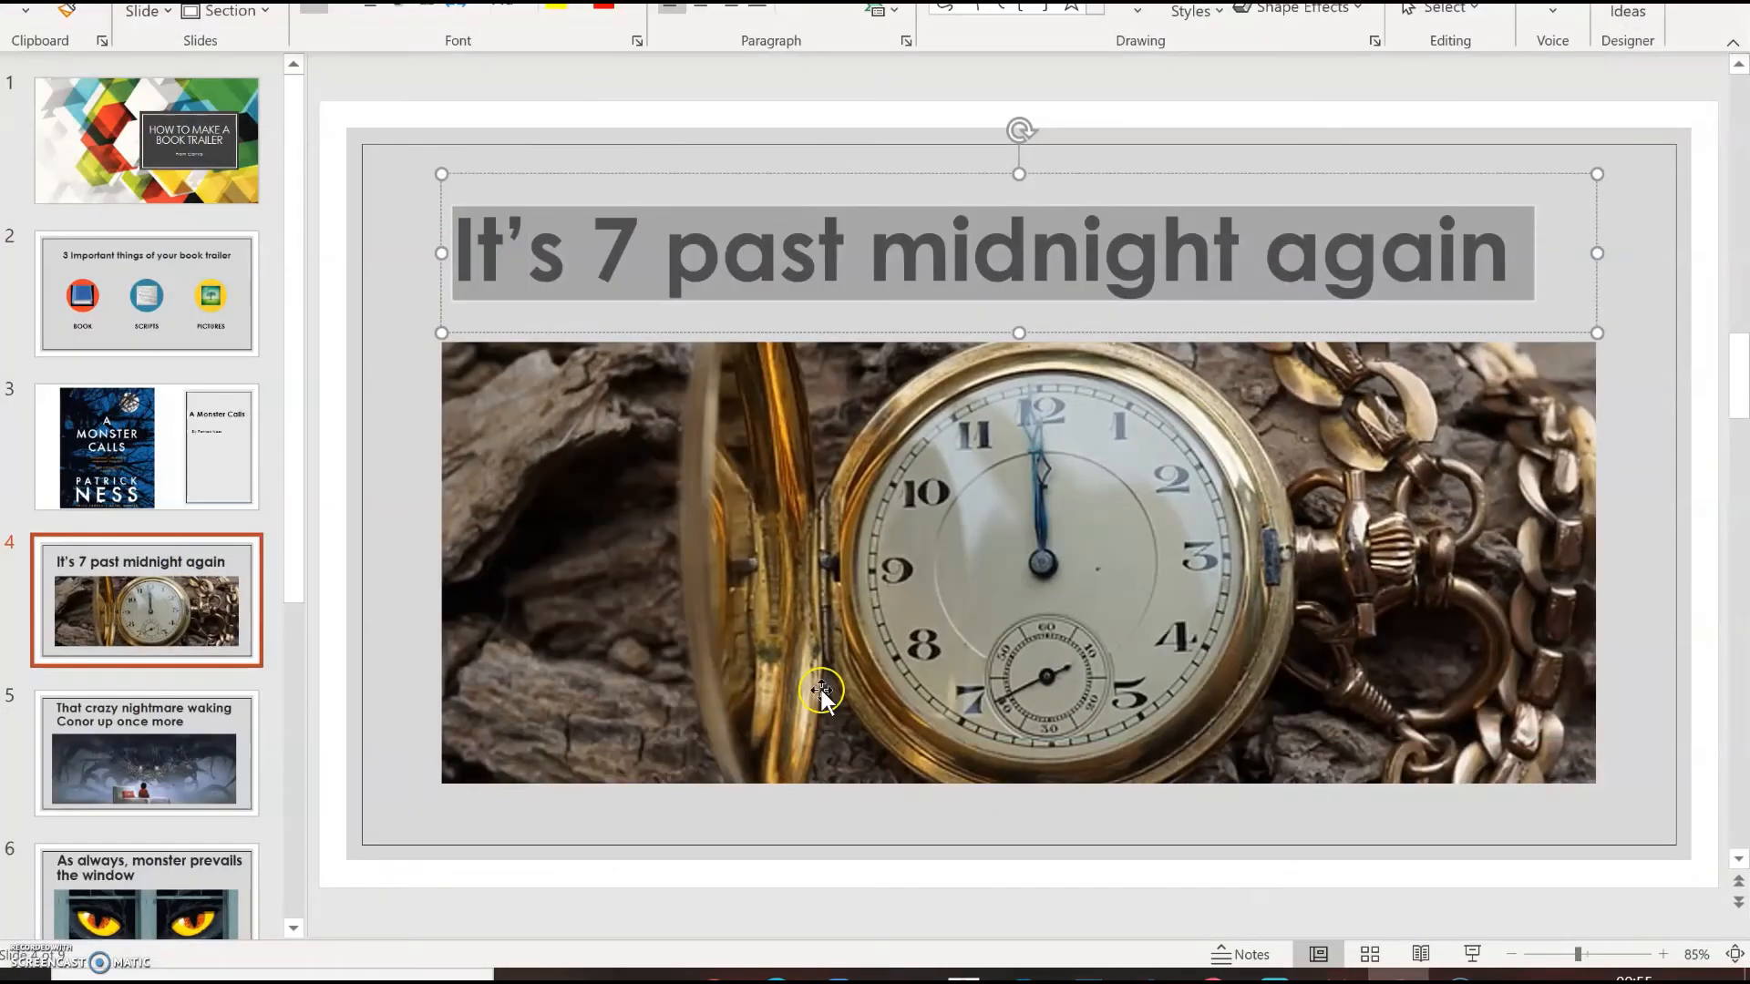
{"action": "left_click", "coordinate": [145, 754]}
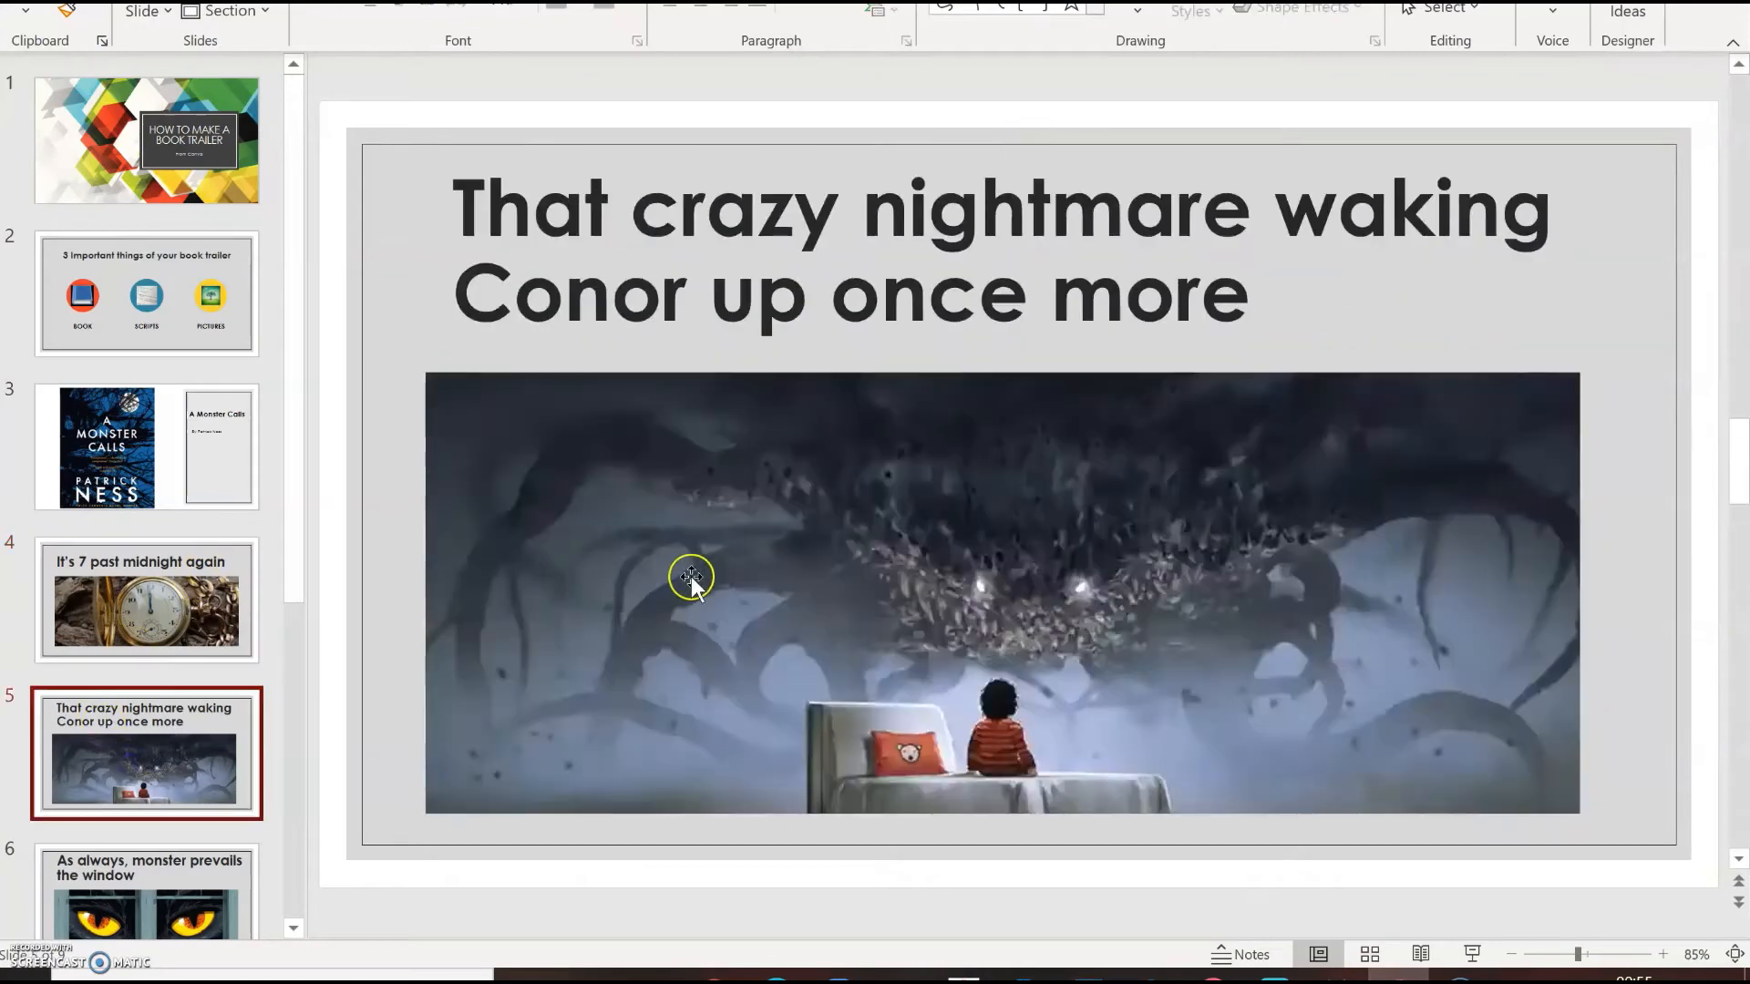
{"action": "mouse_move", "coordinate": [458, 181]}
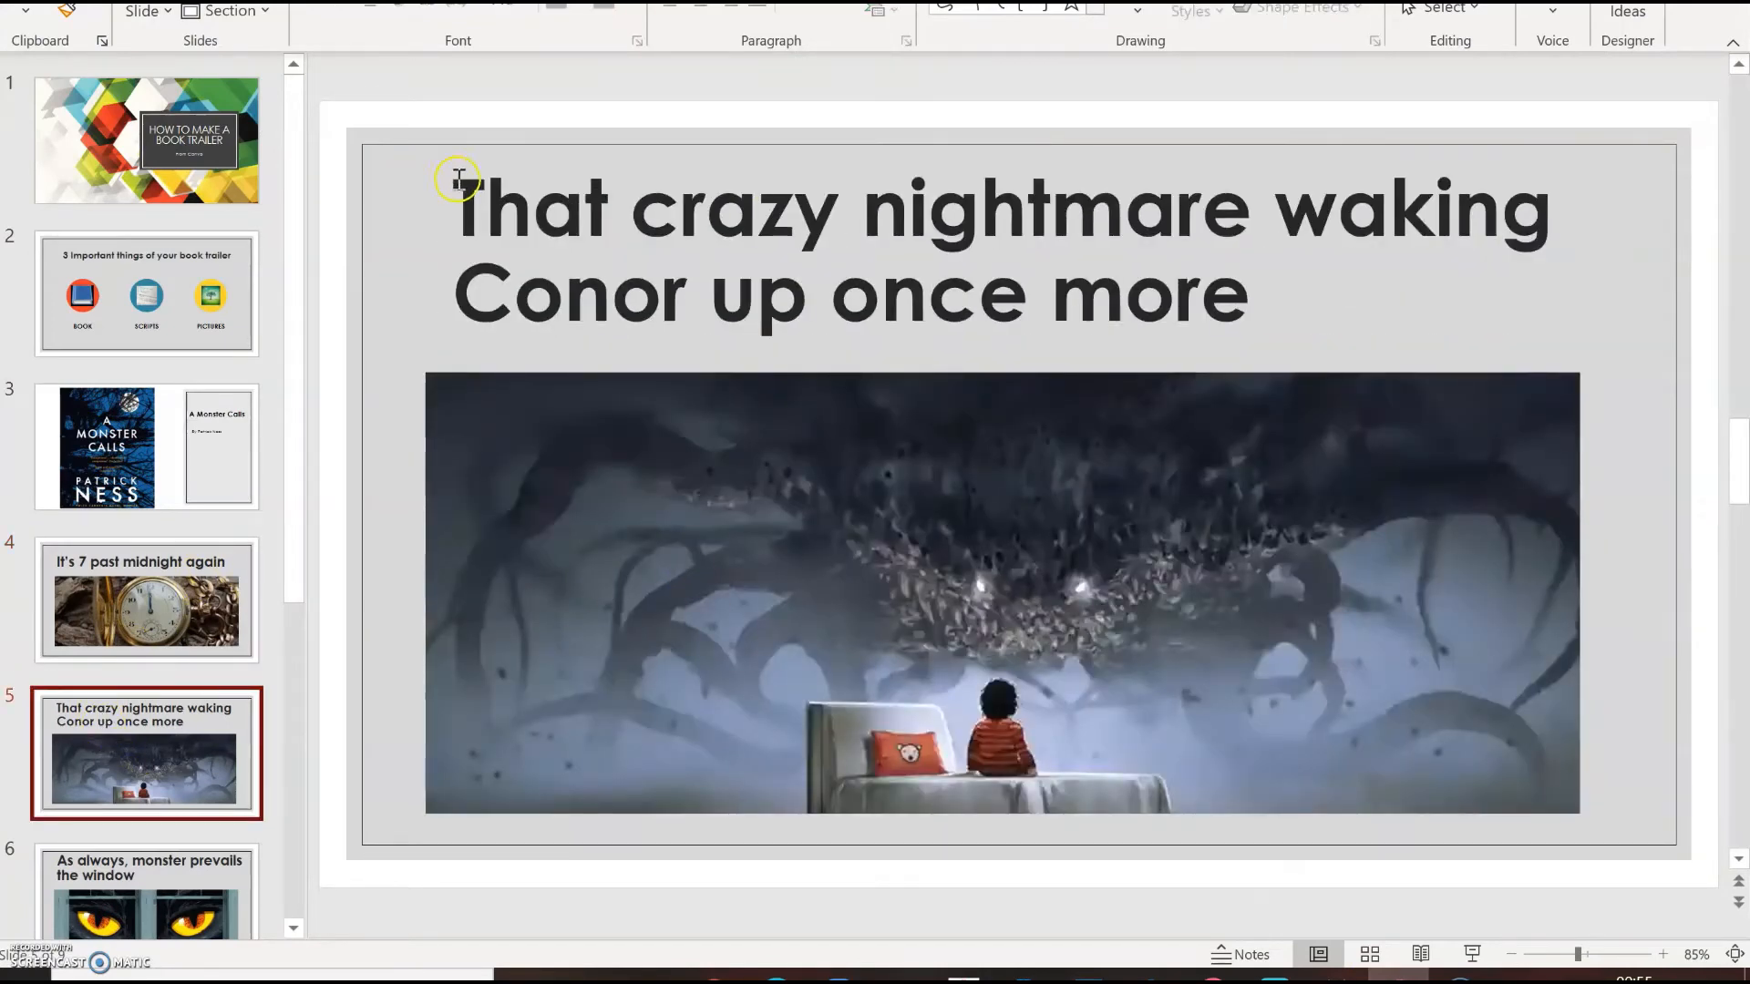
{"action": "left_click", "coordinate": [457, 178]}
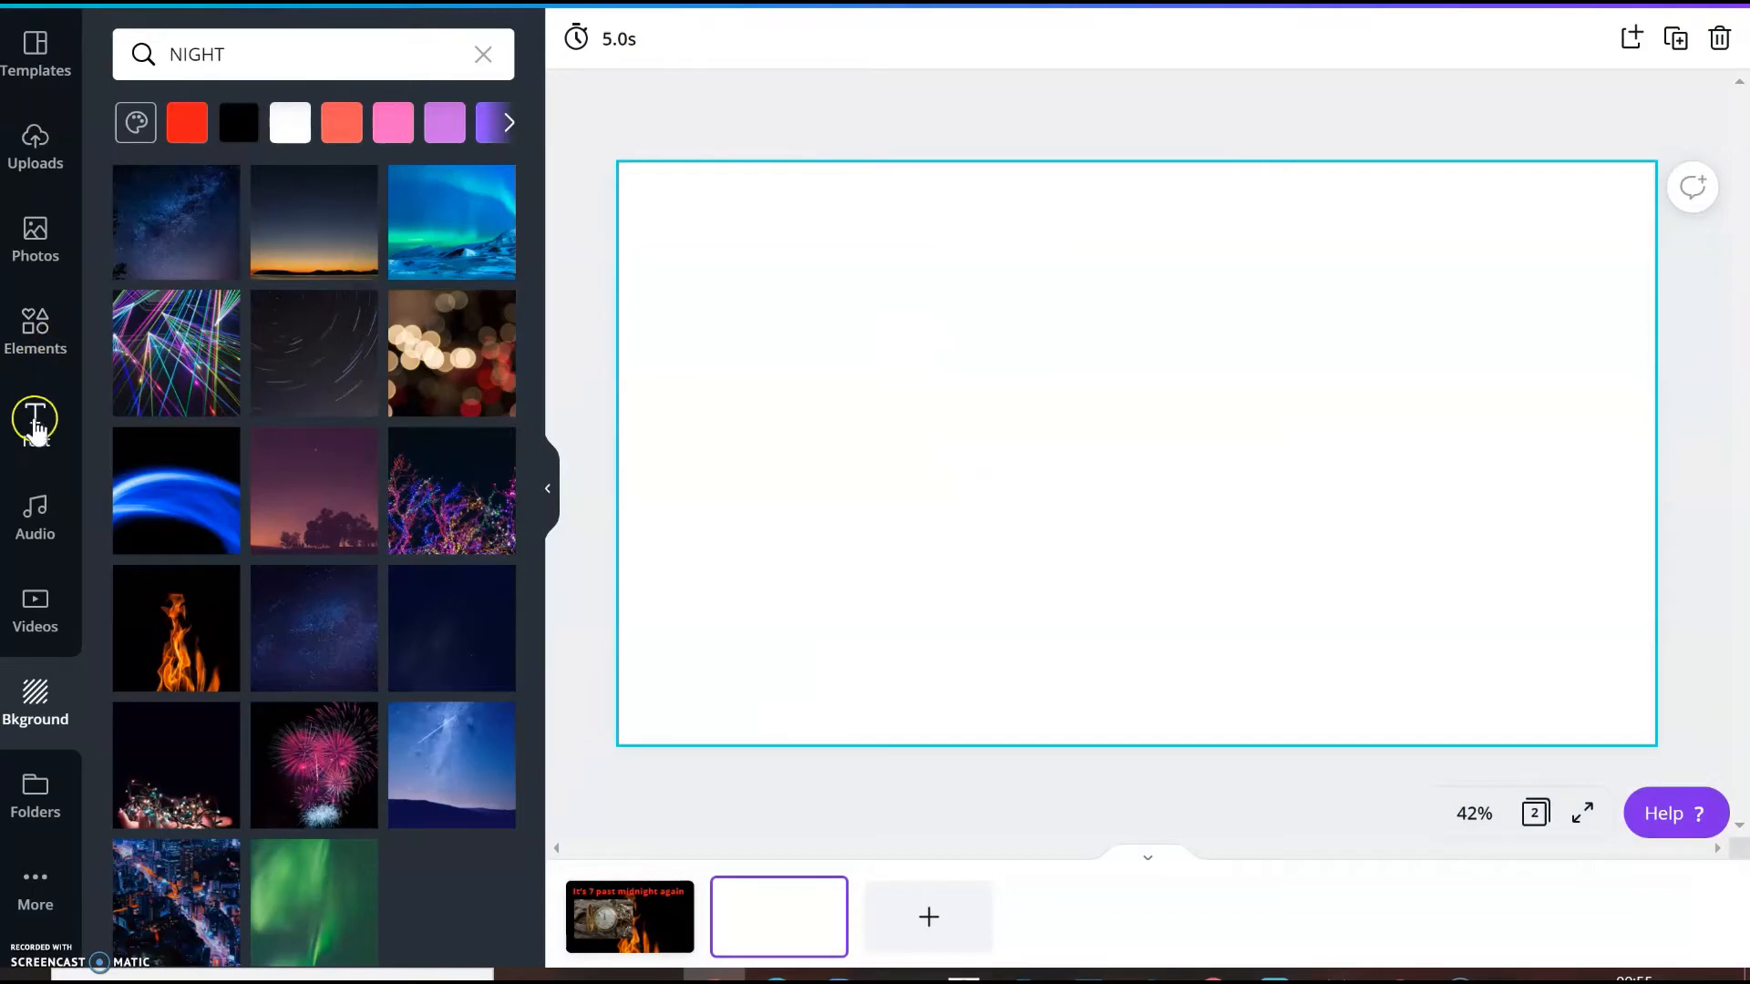
Paste 'That crazy nightmare waking Conor up once more' into a new heading, widened to two lines
{"action": "left_click", "coordinate": [34, 422]}
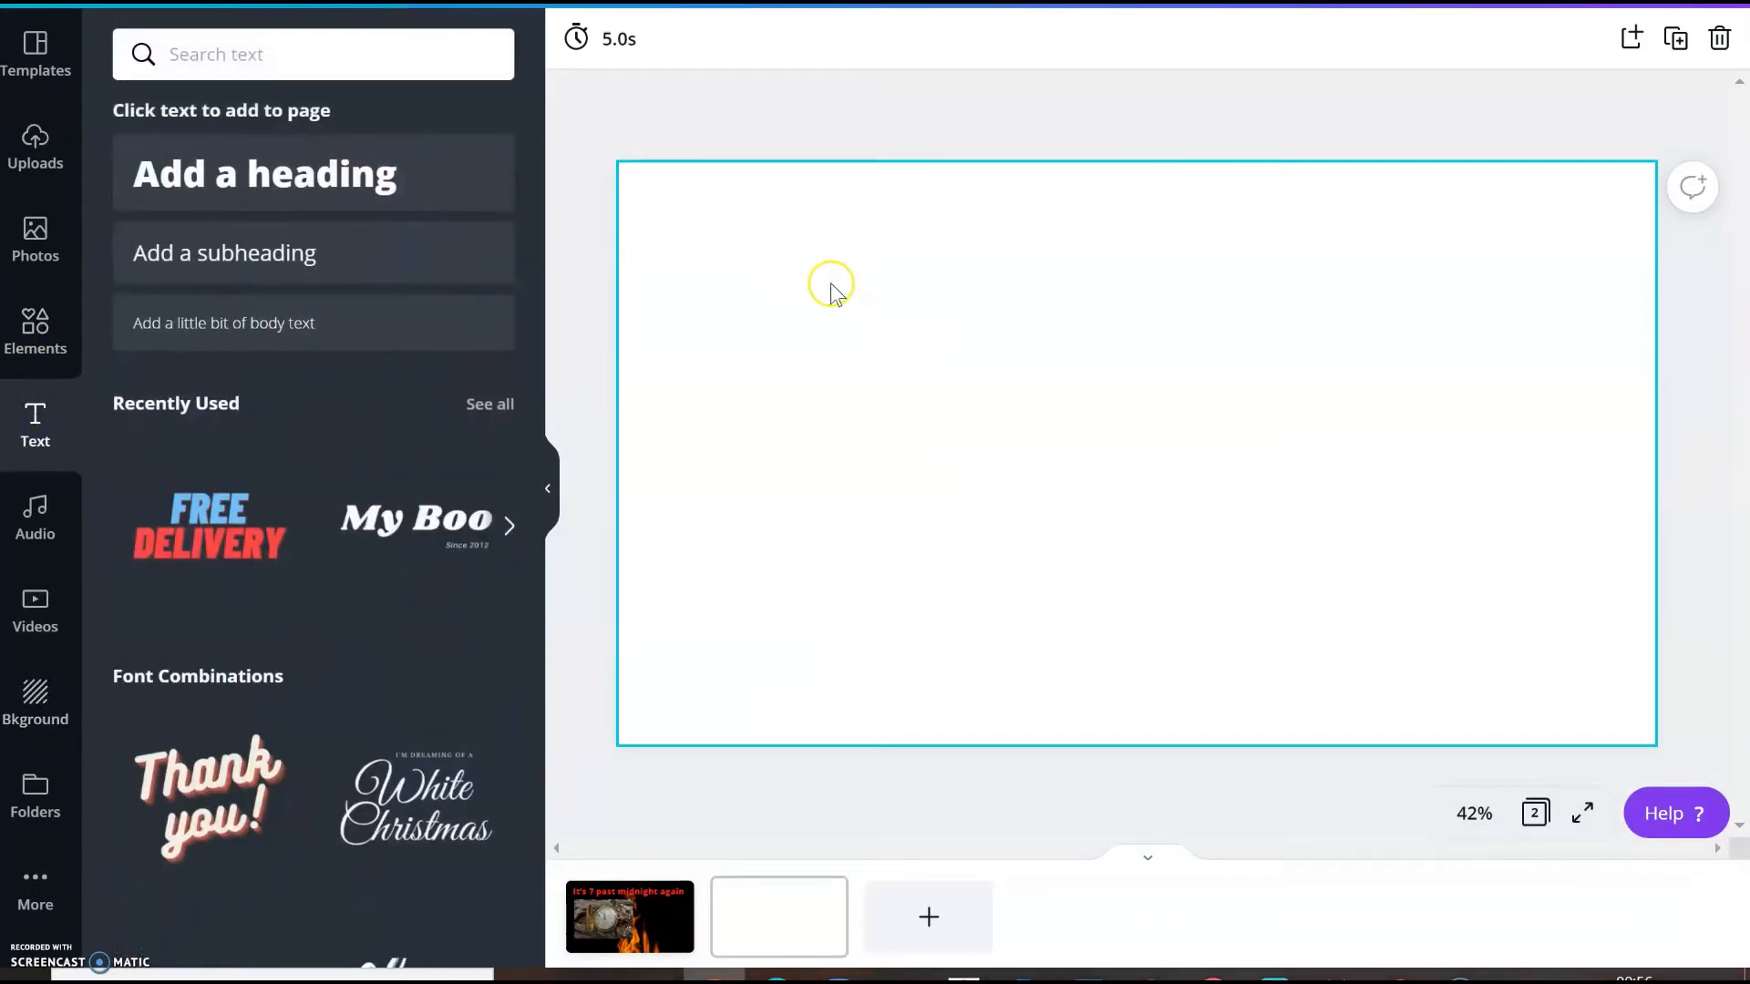
{"action": "left_click", "coordinate": [265, 173]}
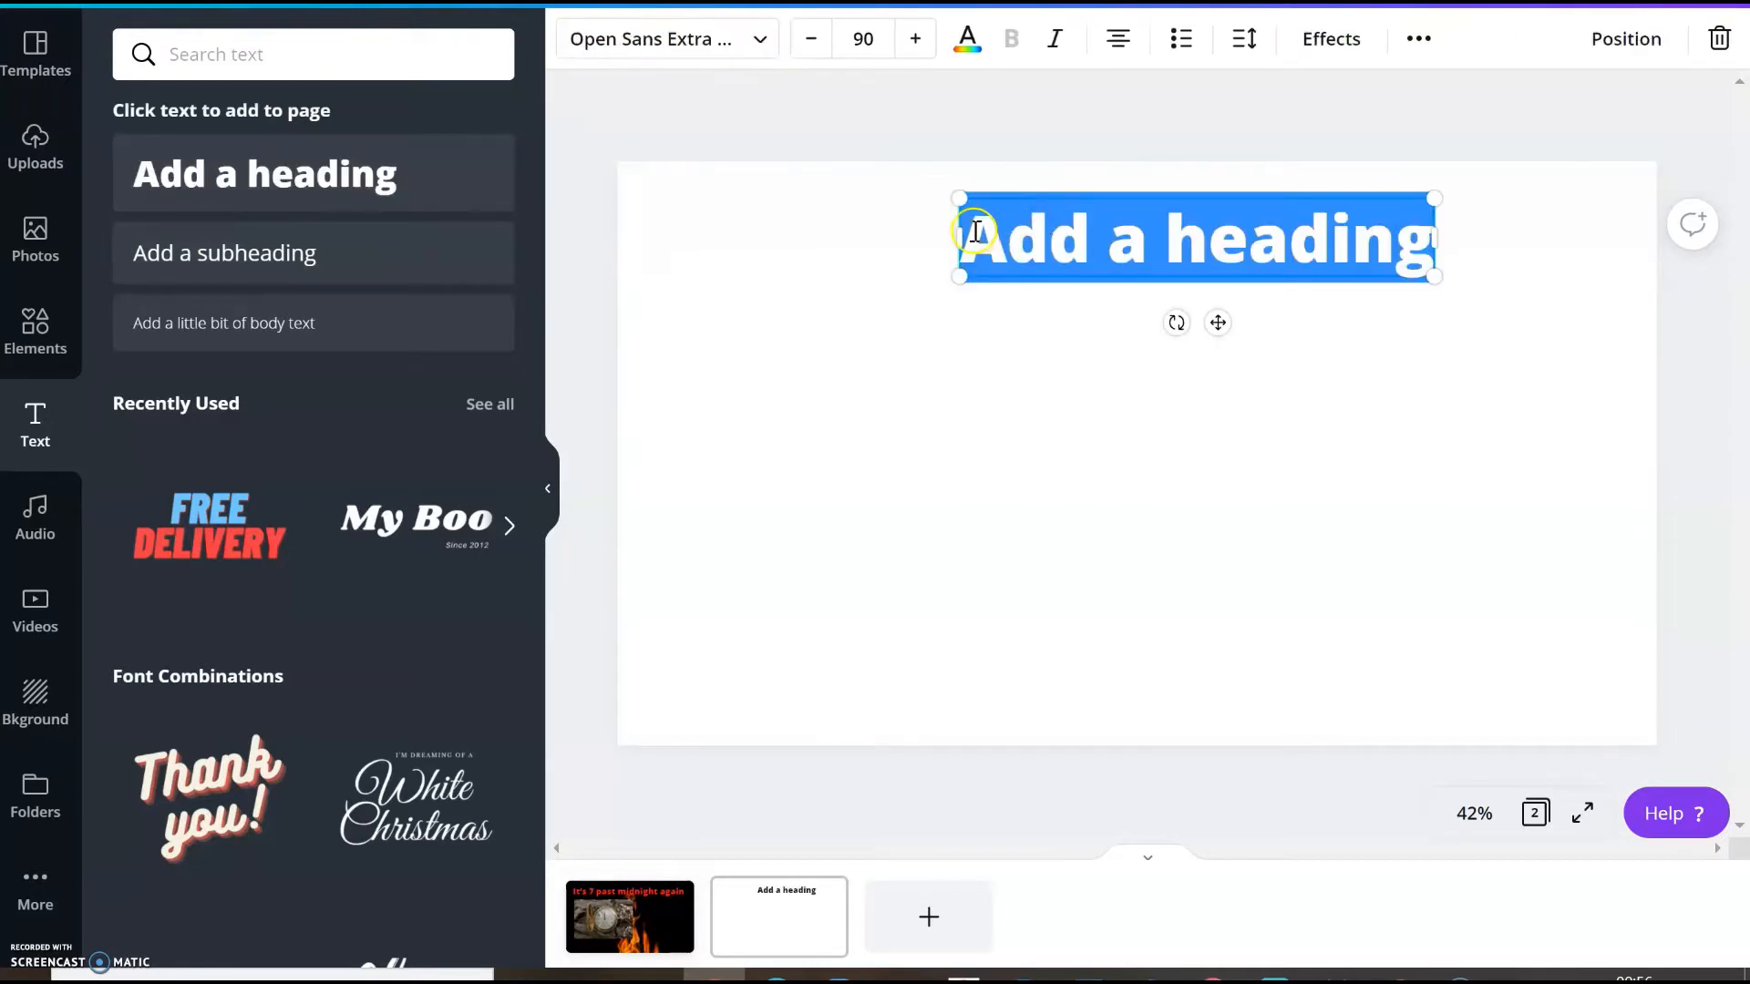
{"action": "left_click", "coordinate": [1420, 238]}
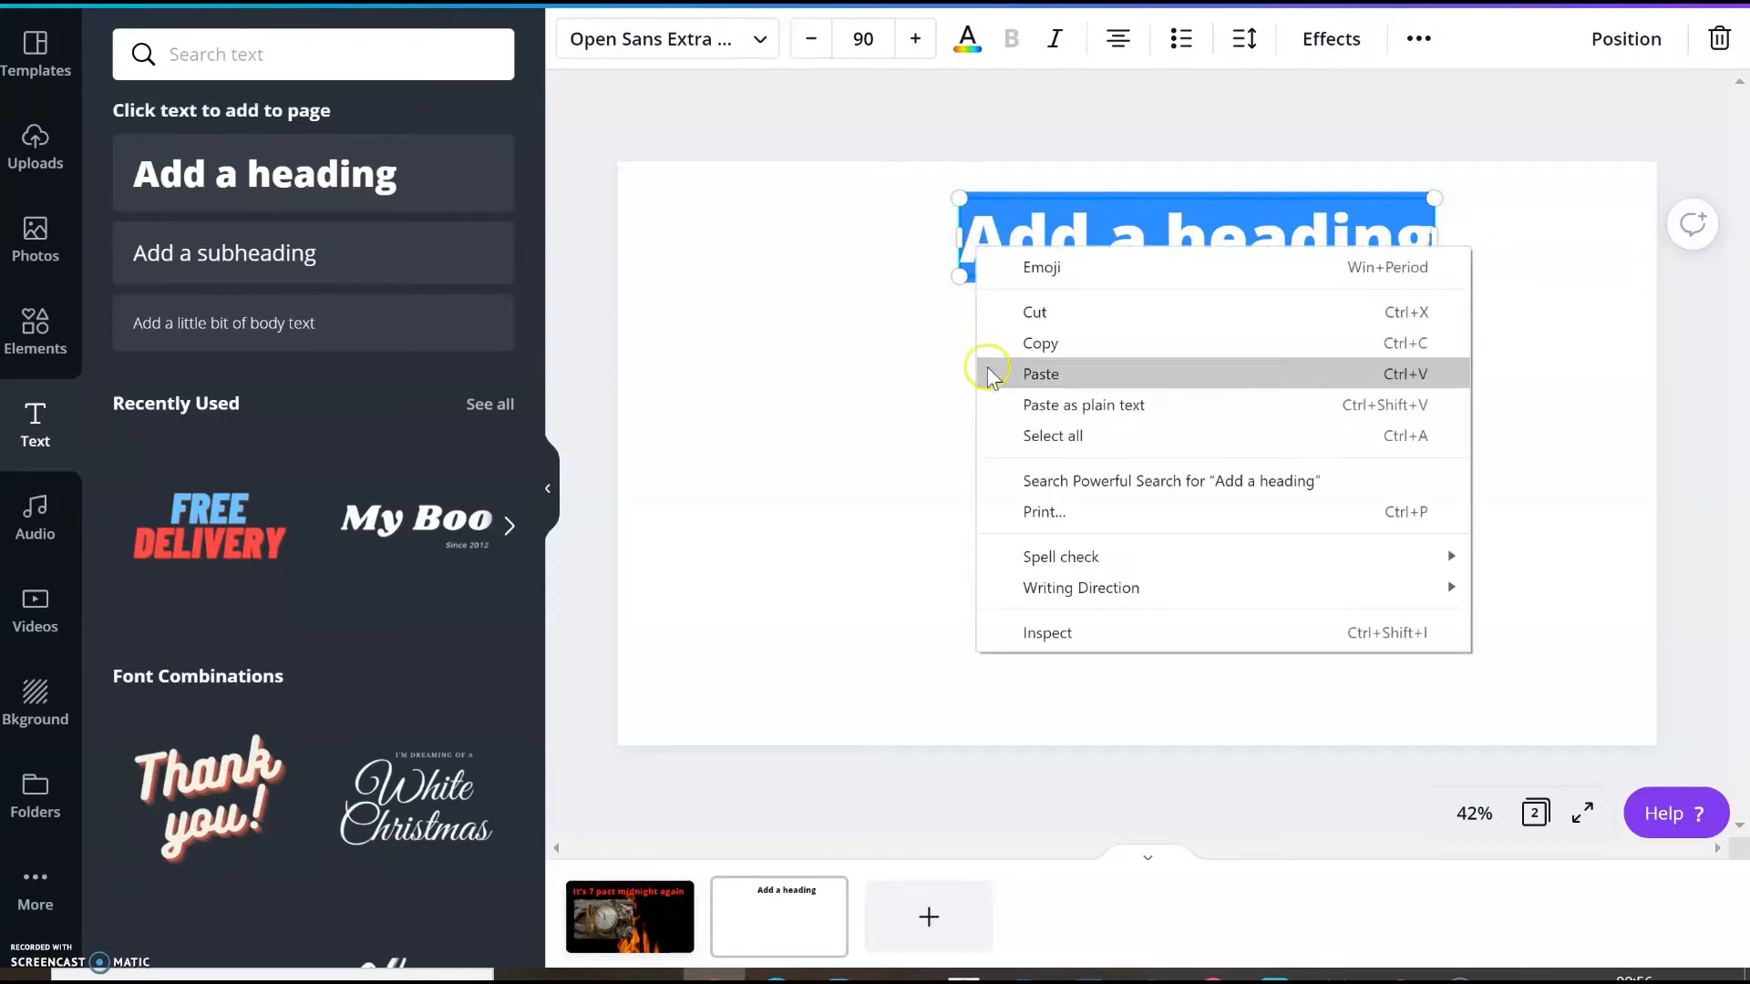
{"action": "left_click", "coordinate": [1040, 374]}
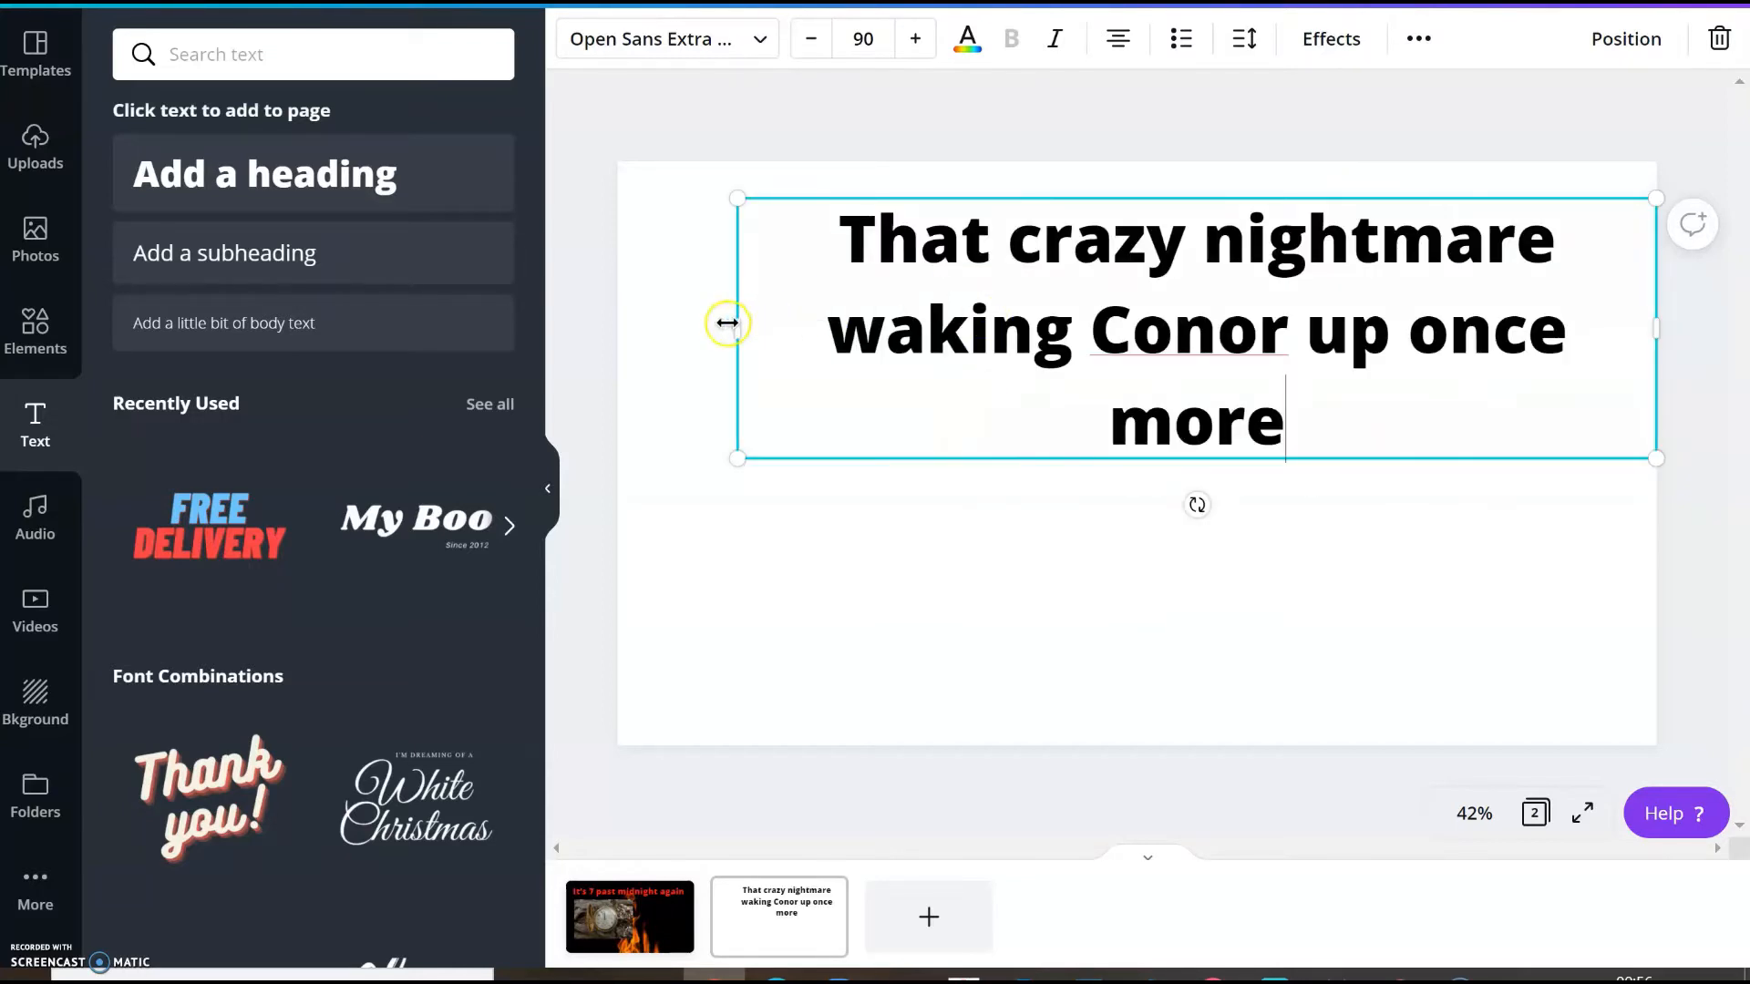
{"action": "left_click_drag", "start_coordinate": [726, 323], "coordinate": [636, 298]}
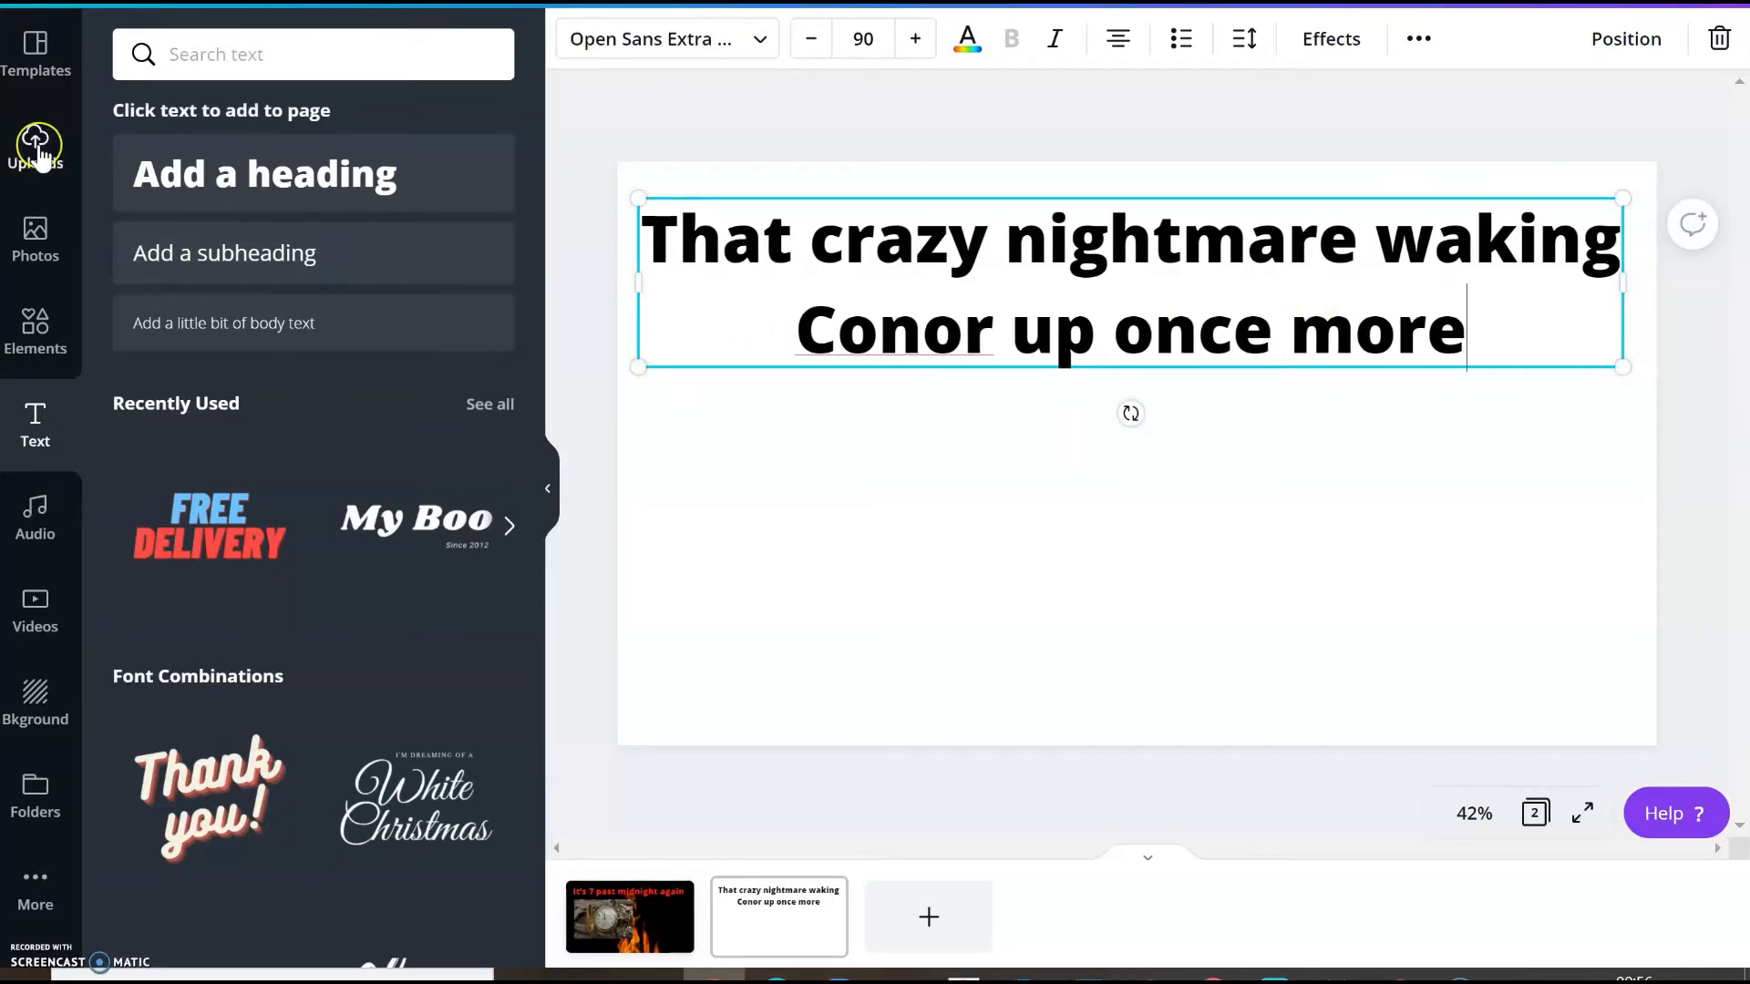
Insert the uploaded boy-facing-monster image below the heading and enlarge it
{"action": "left_click", "coordinate": [34, 145]}
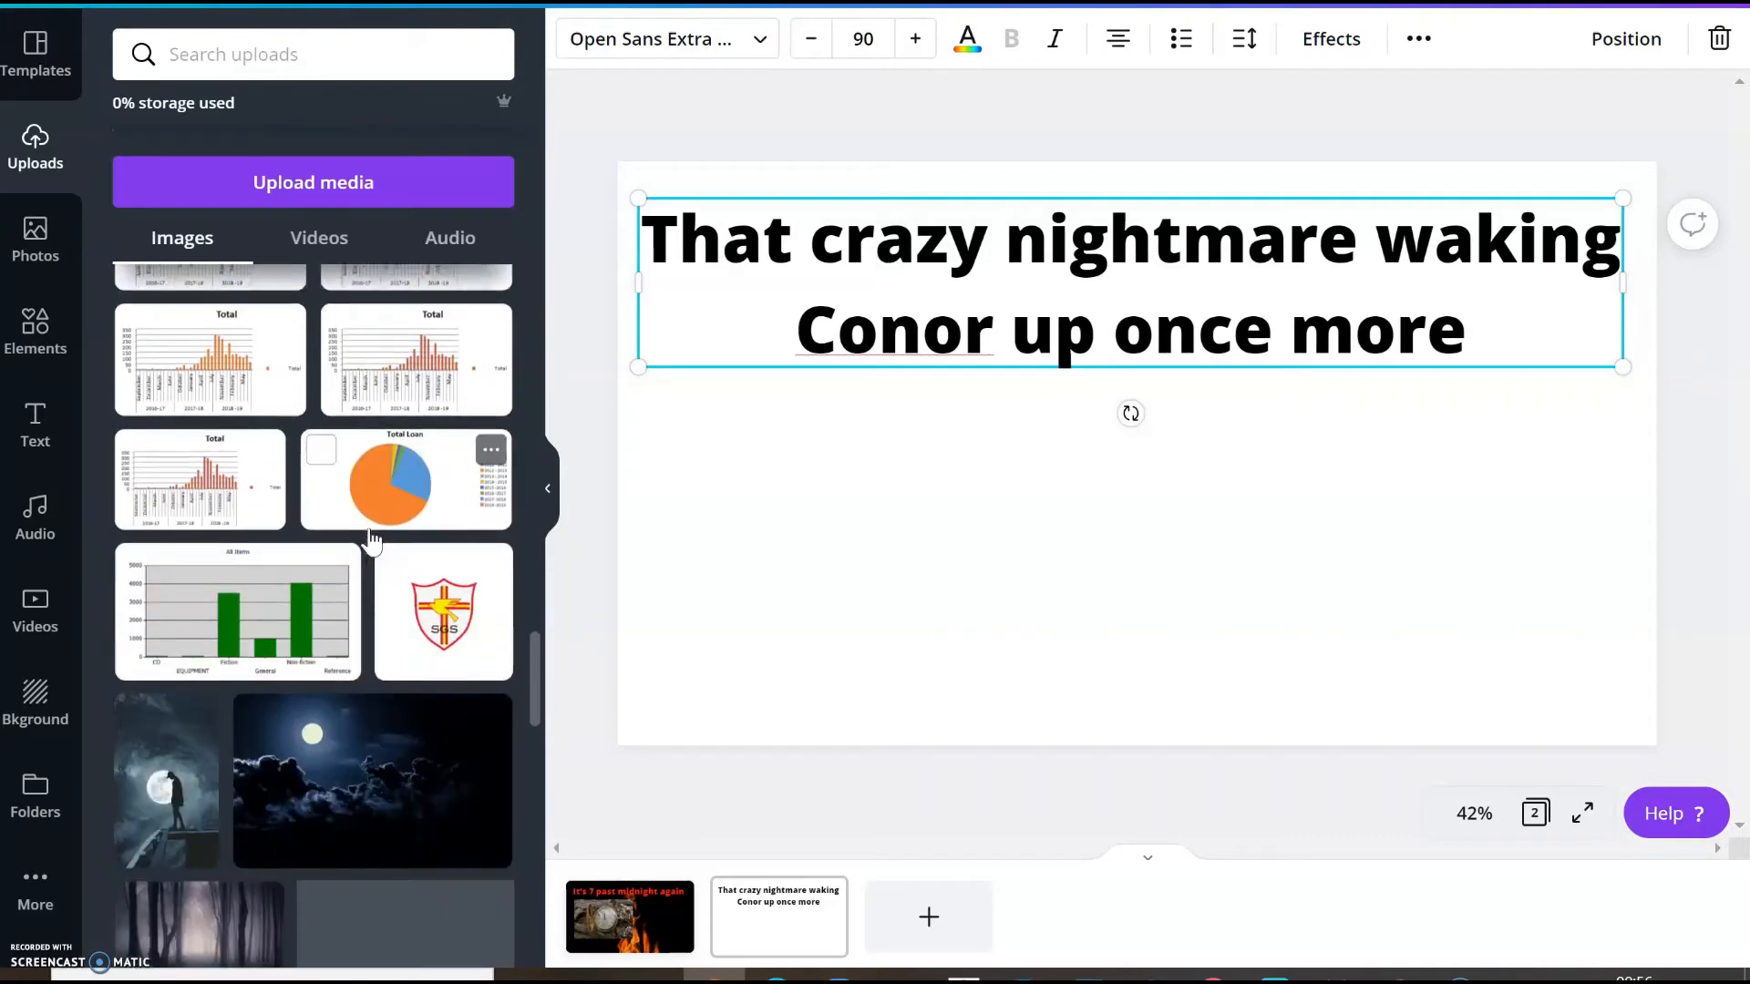
{"action": "scroll", "scroll_direction": "down", "scroll_amount": 3}
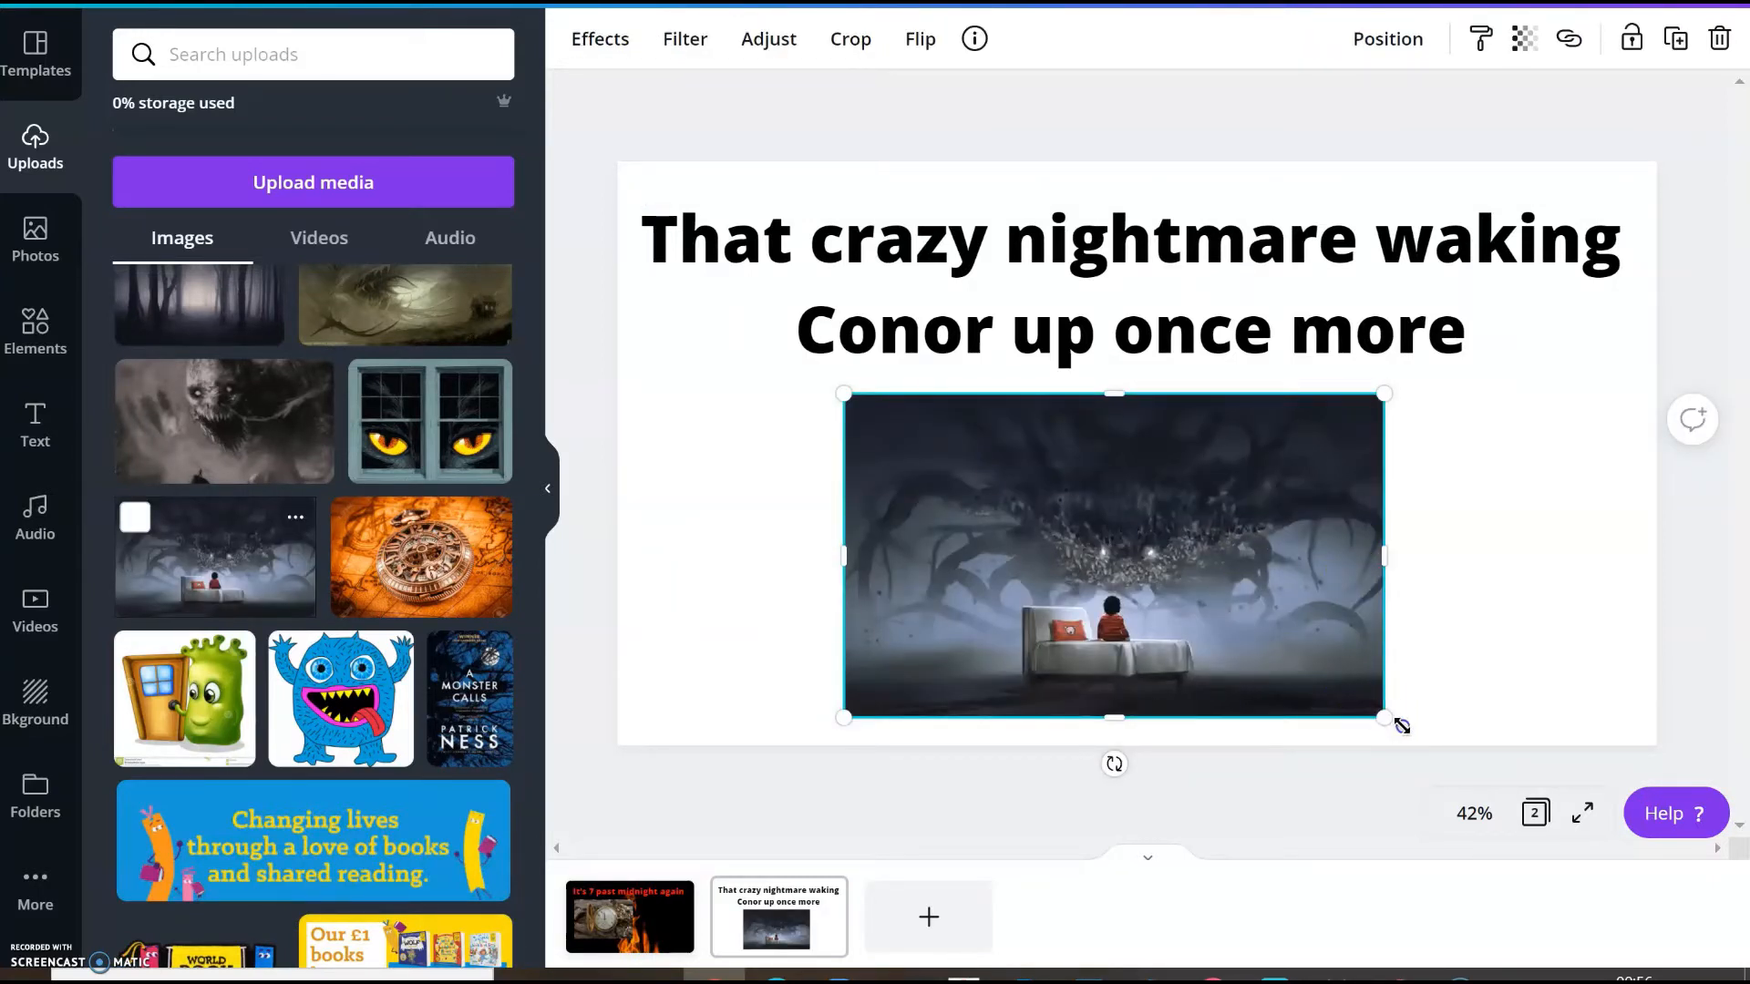
{"action": "left_click_drag", "start_coordinate": [844, 393], "coordinate": [850, 397]}
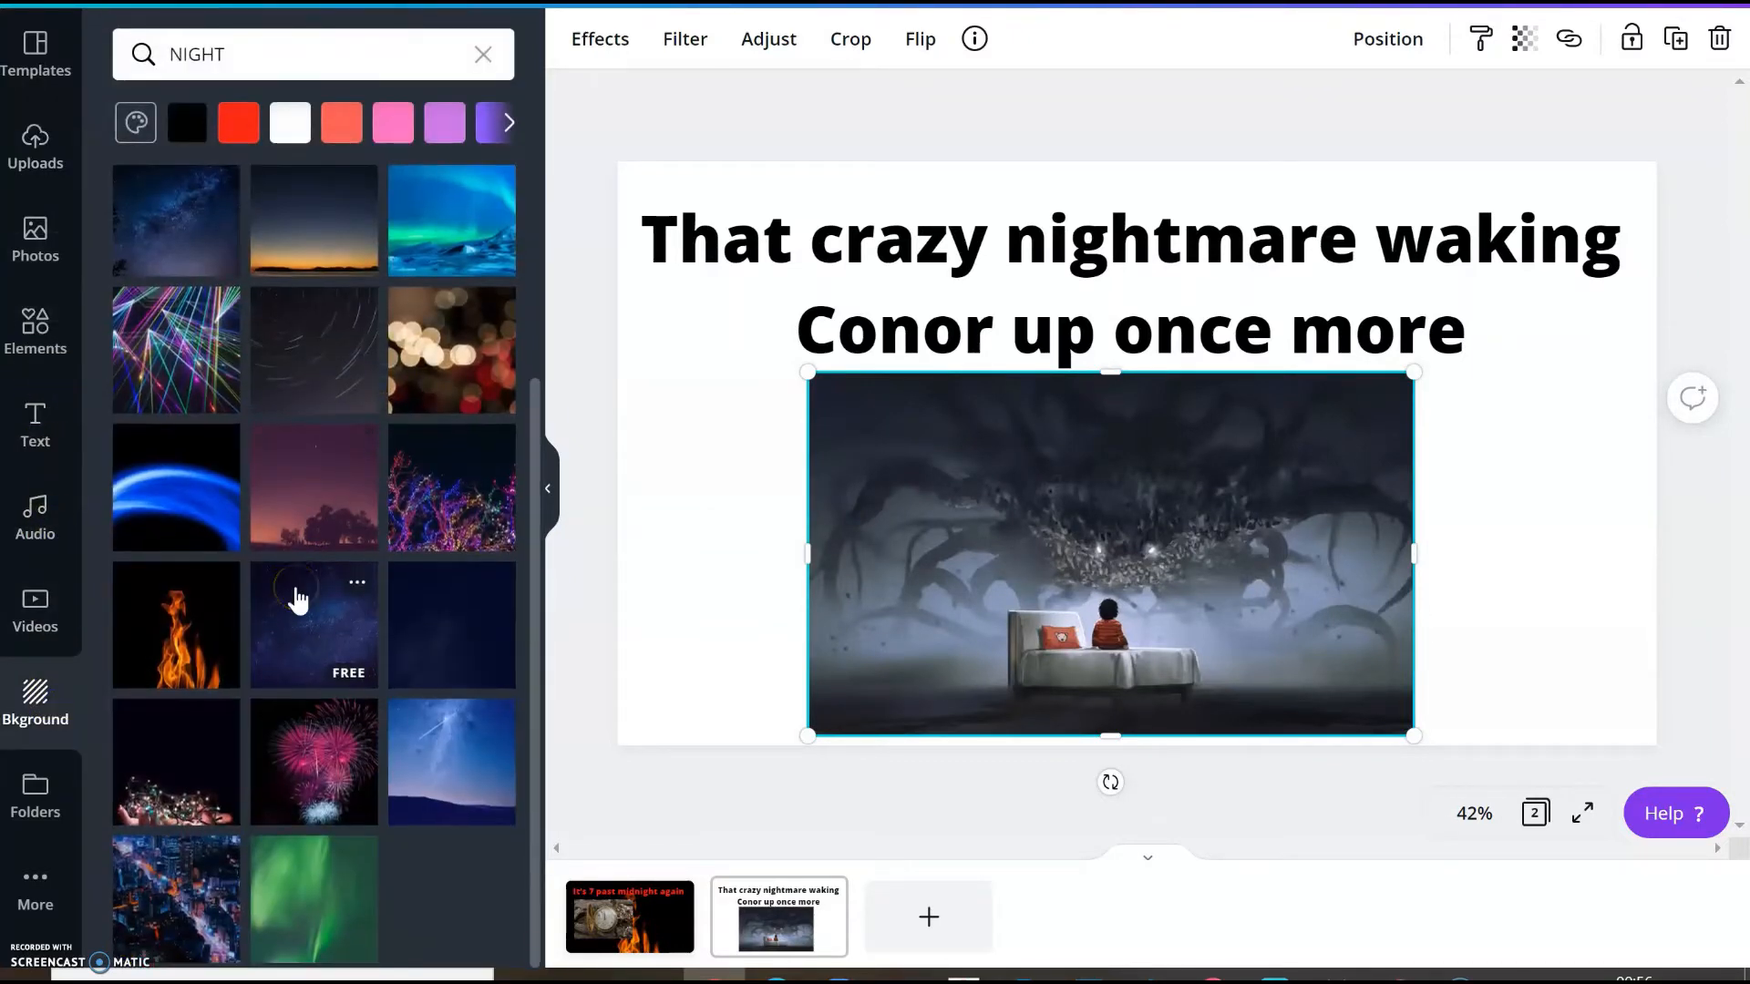
{"action": "mouse_move", "coordinate": [295, 463]}
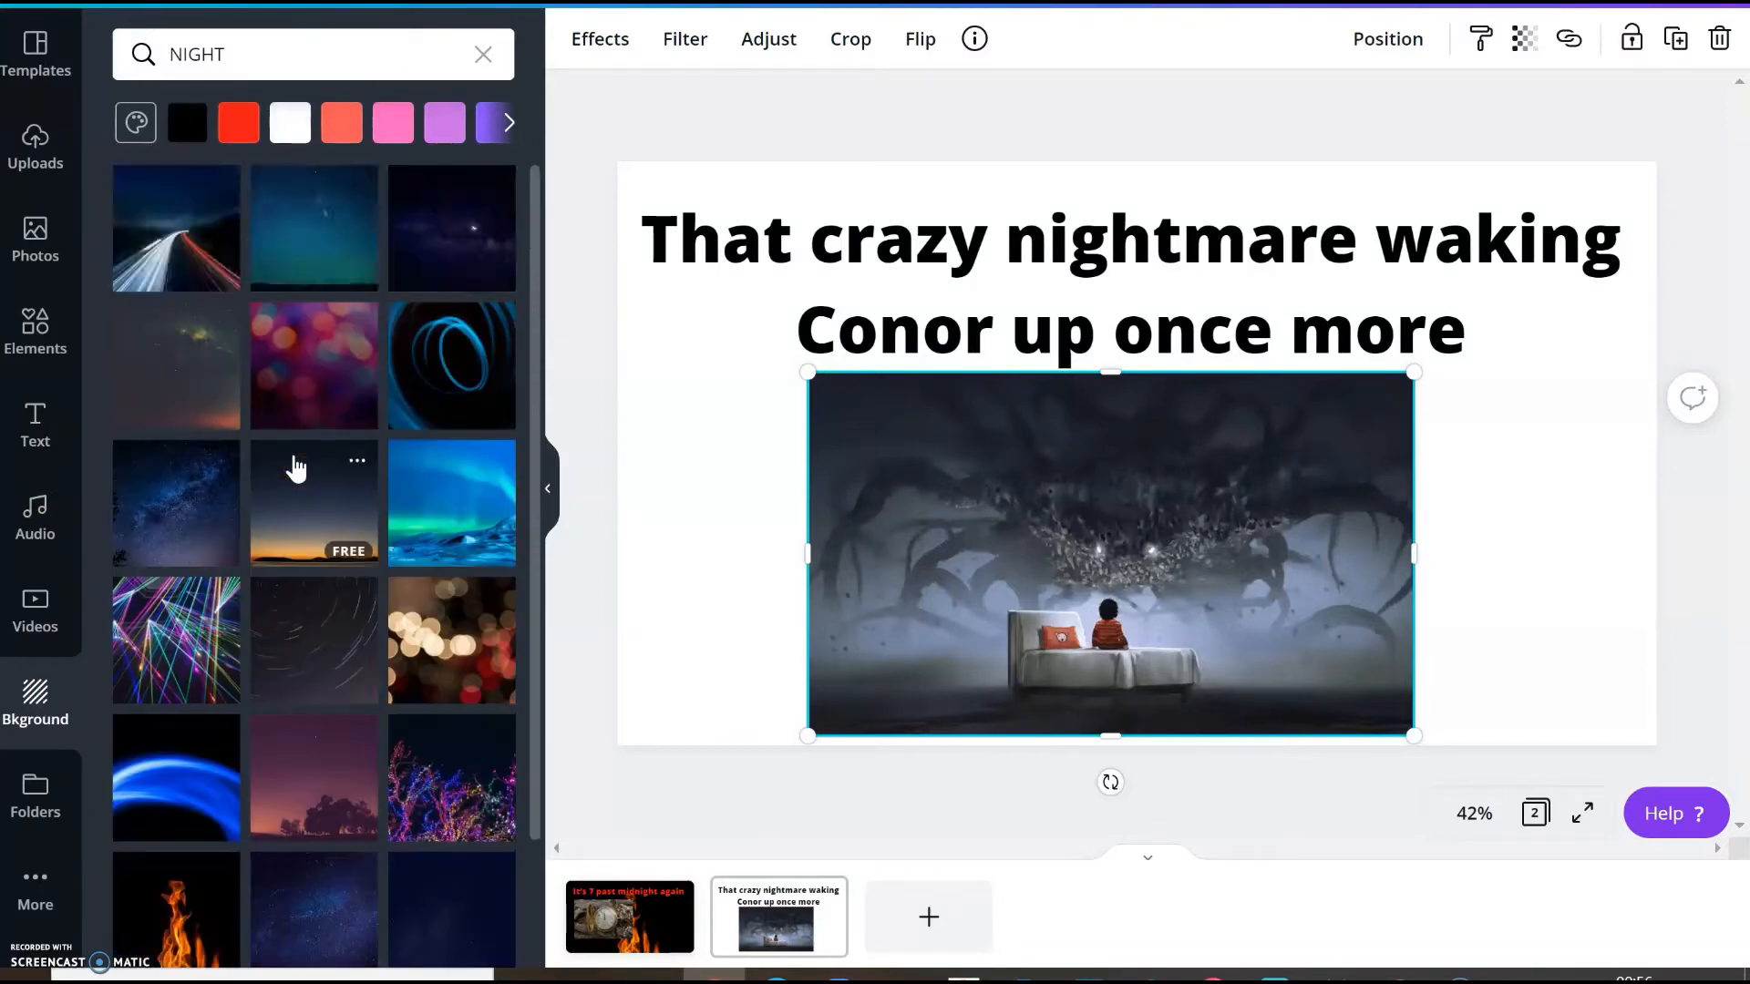
{"action": "mouse_move", "coordinate": [313, 228]}
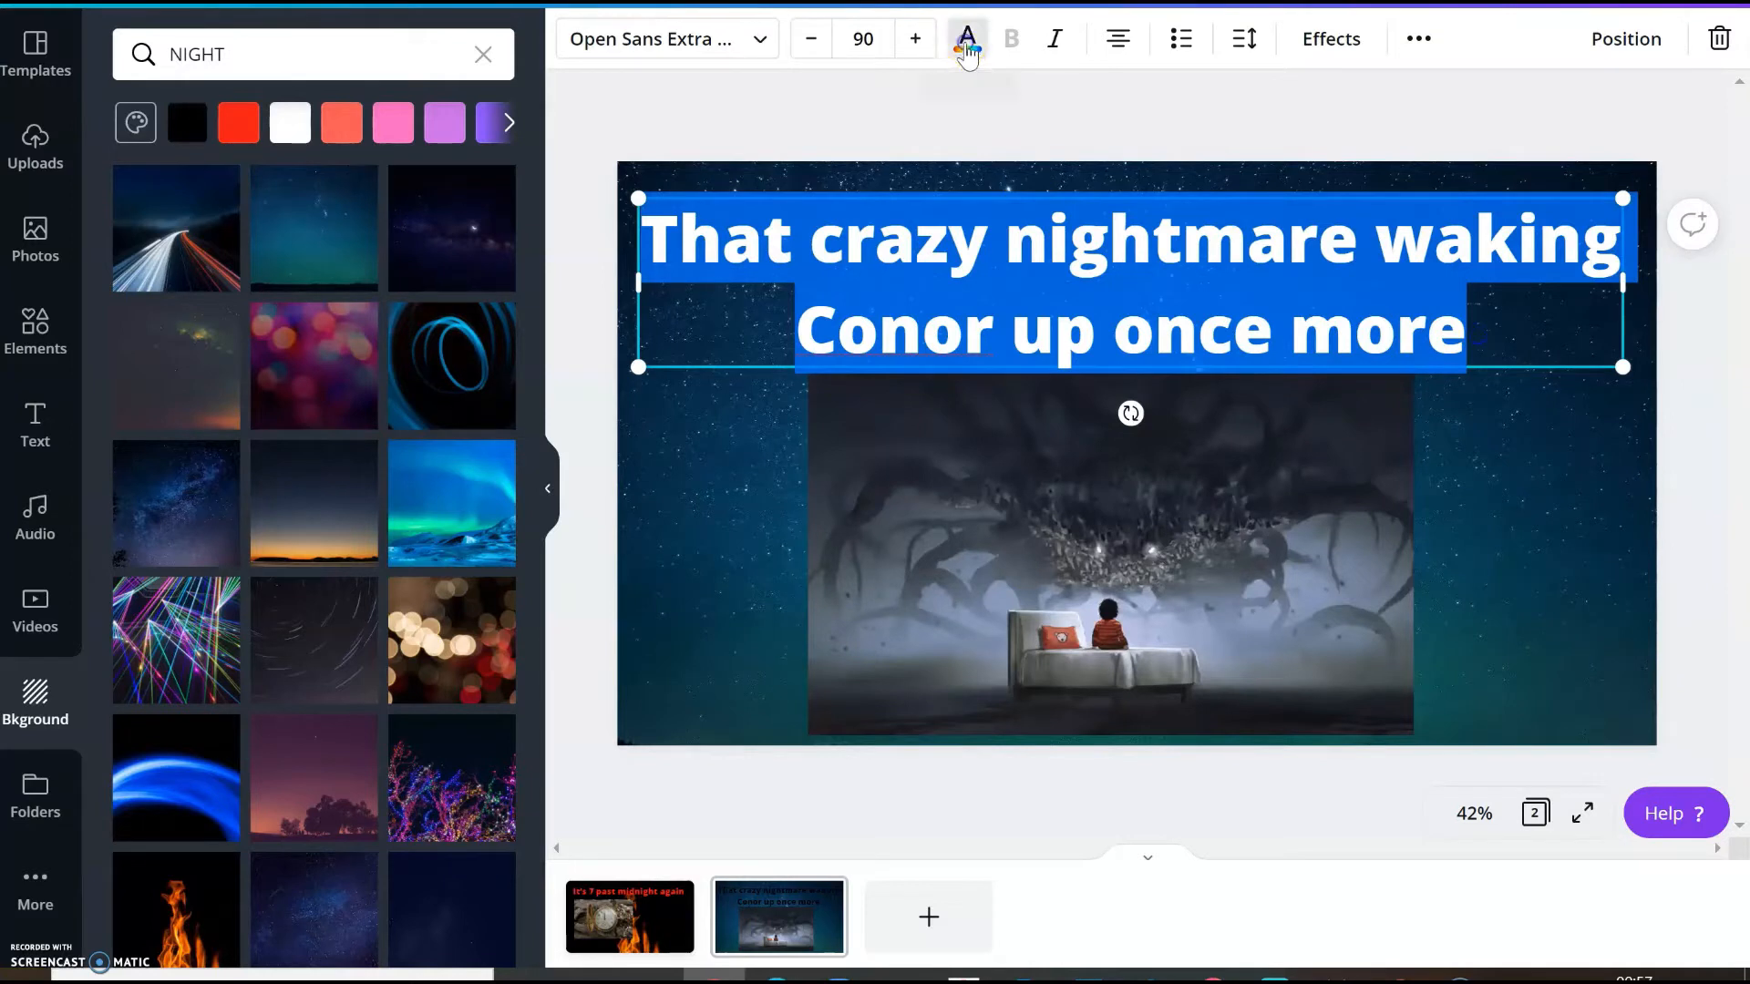
Turn the second page's heading Bright Red and search backgrounds for NIGHT
{"action": "left_click", "coordinate": [965, 39]}
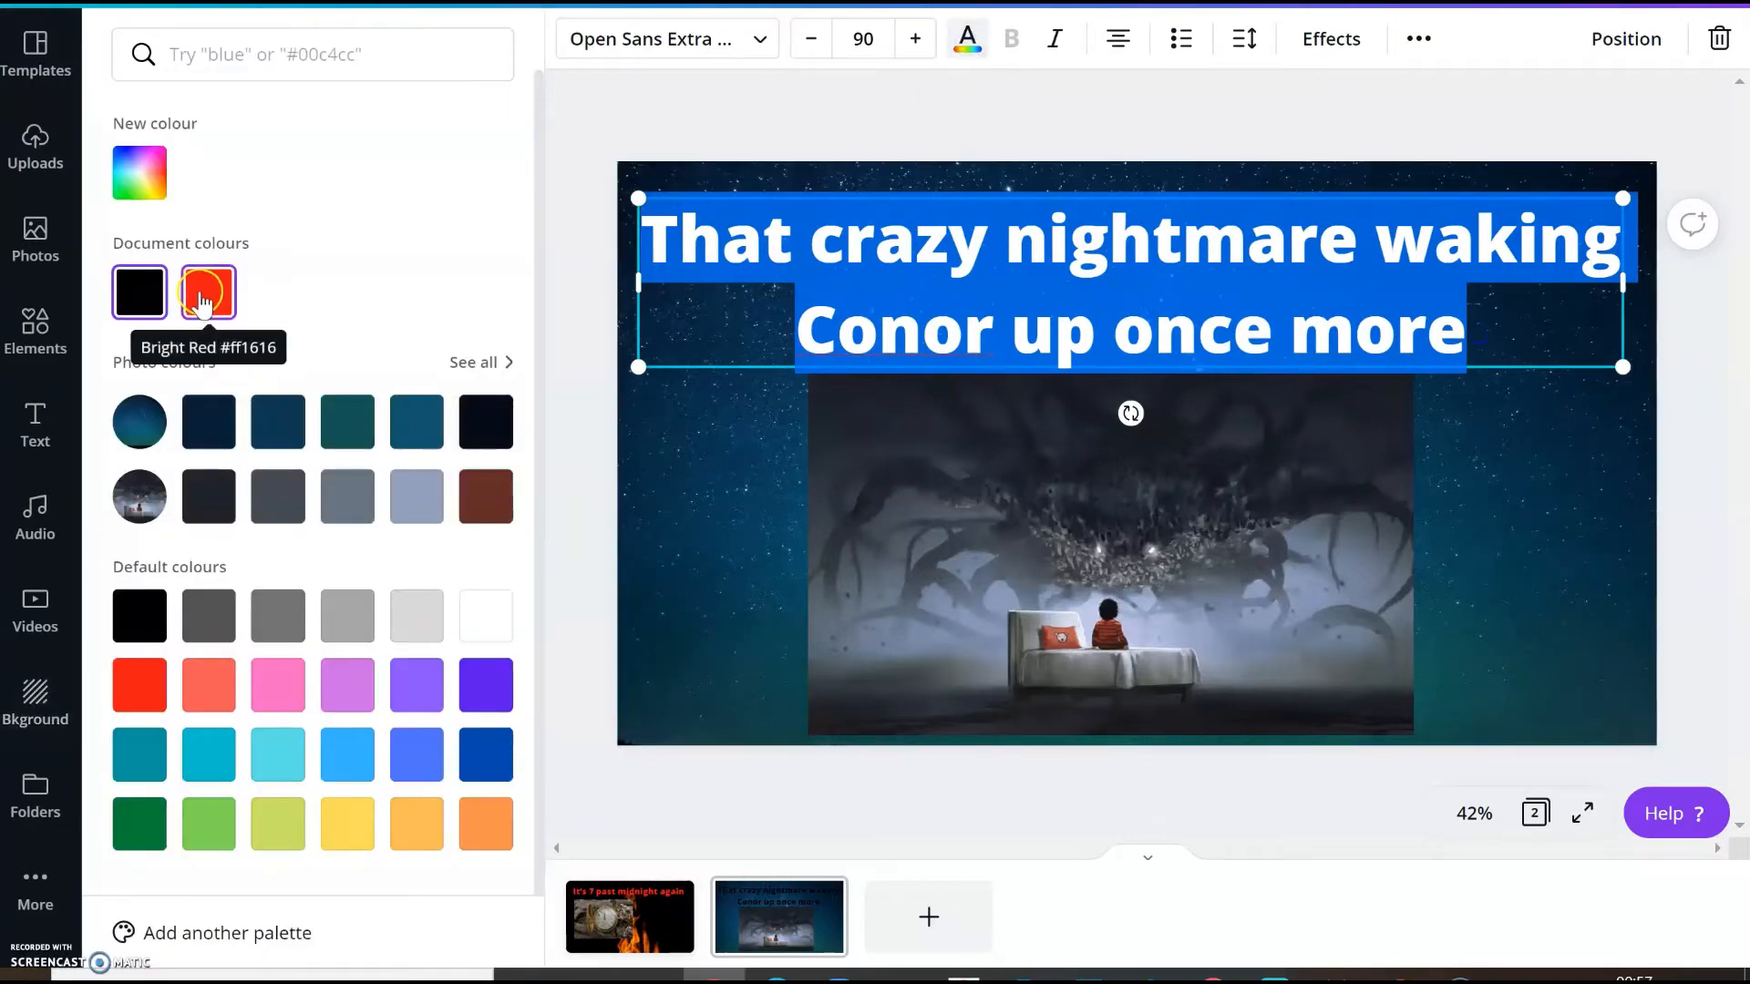
{"action": "left_click", "coordinate": [208, 291]}
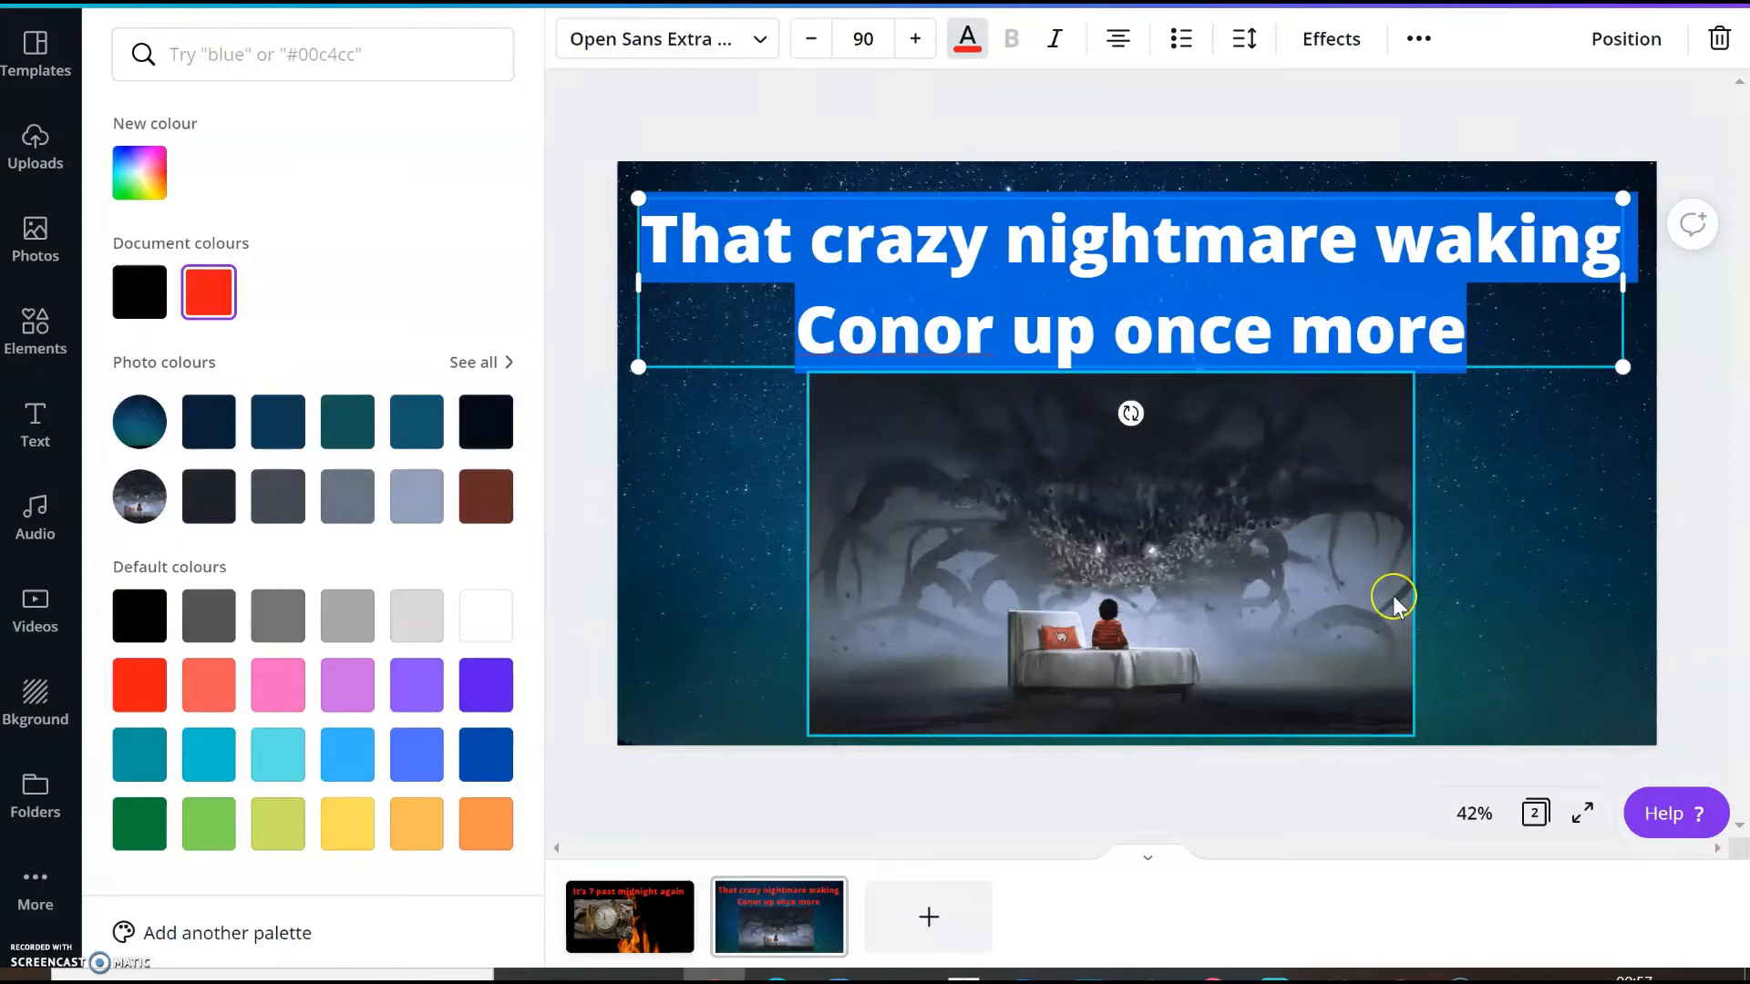
{"action": "type", "text": "NIGHT"}
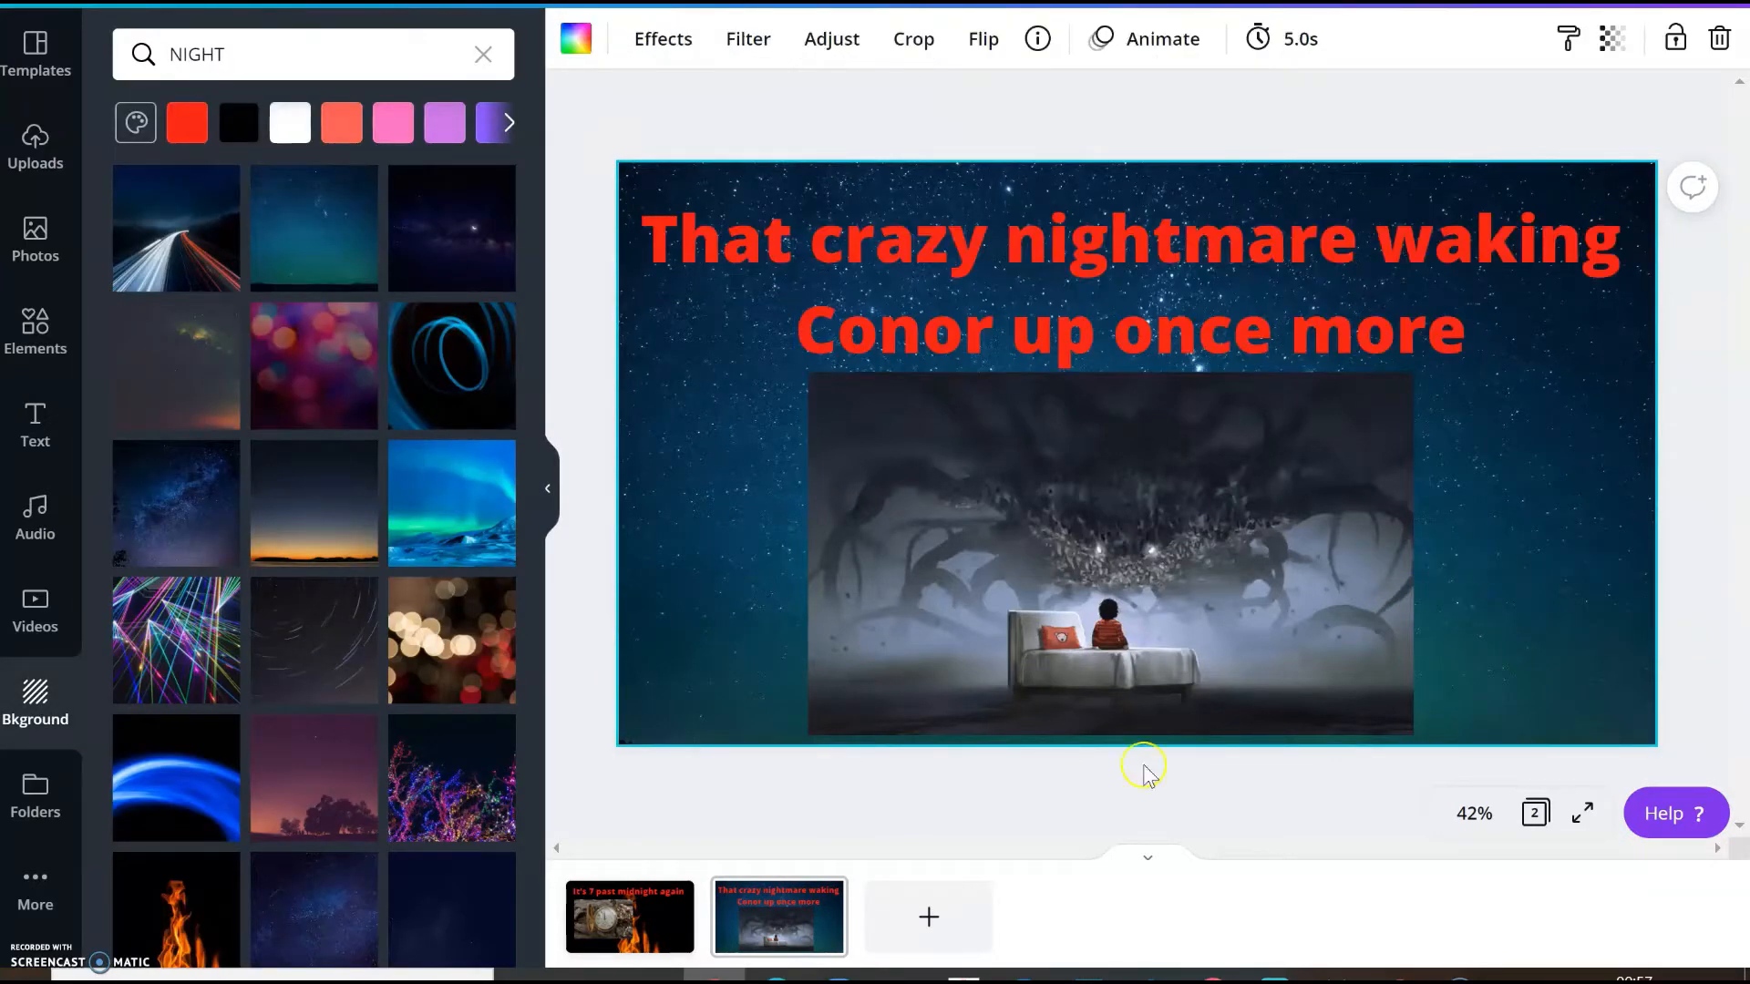
{"action": "mouse_move", "coordinate": [927, 916]}
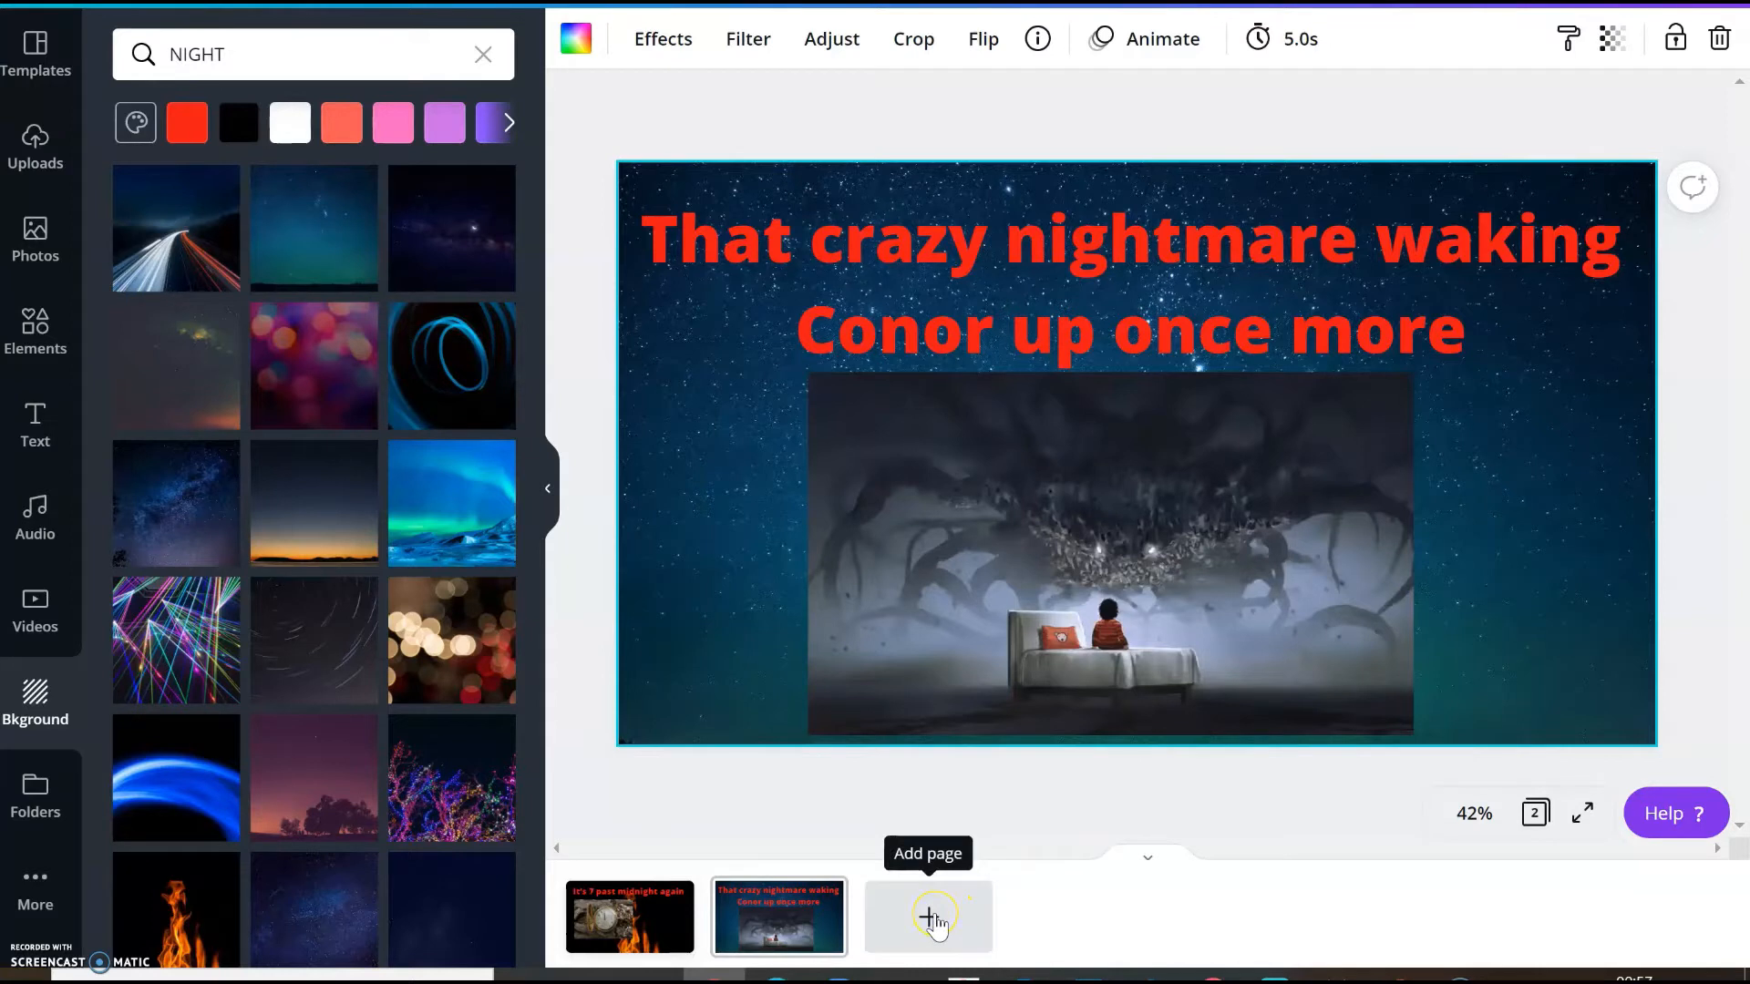
Add a blank third Canva page, then copy slide 6's heading in PowerPoint
{"action": "left_click", "coordinate": [928, 916]}
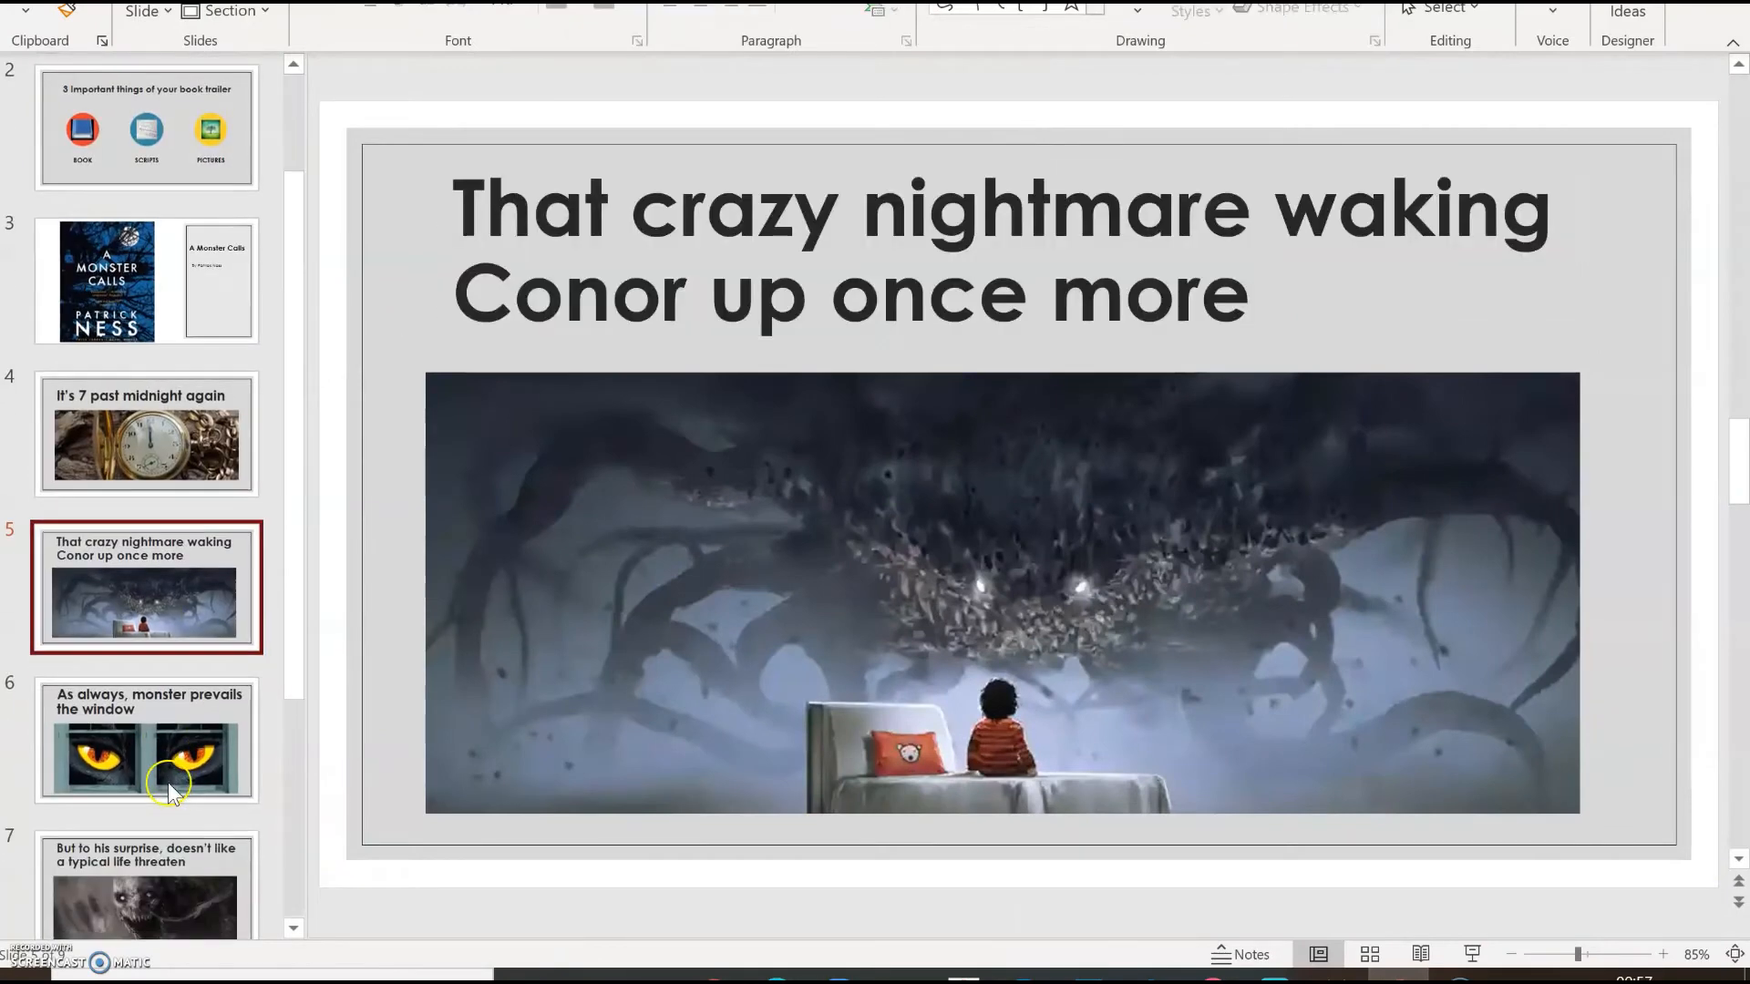
{"action": "right_click", "coordinate": [145, 742]}
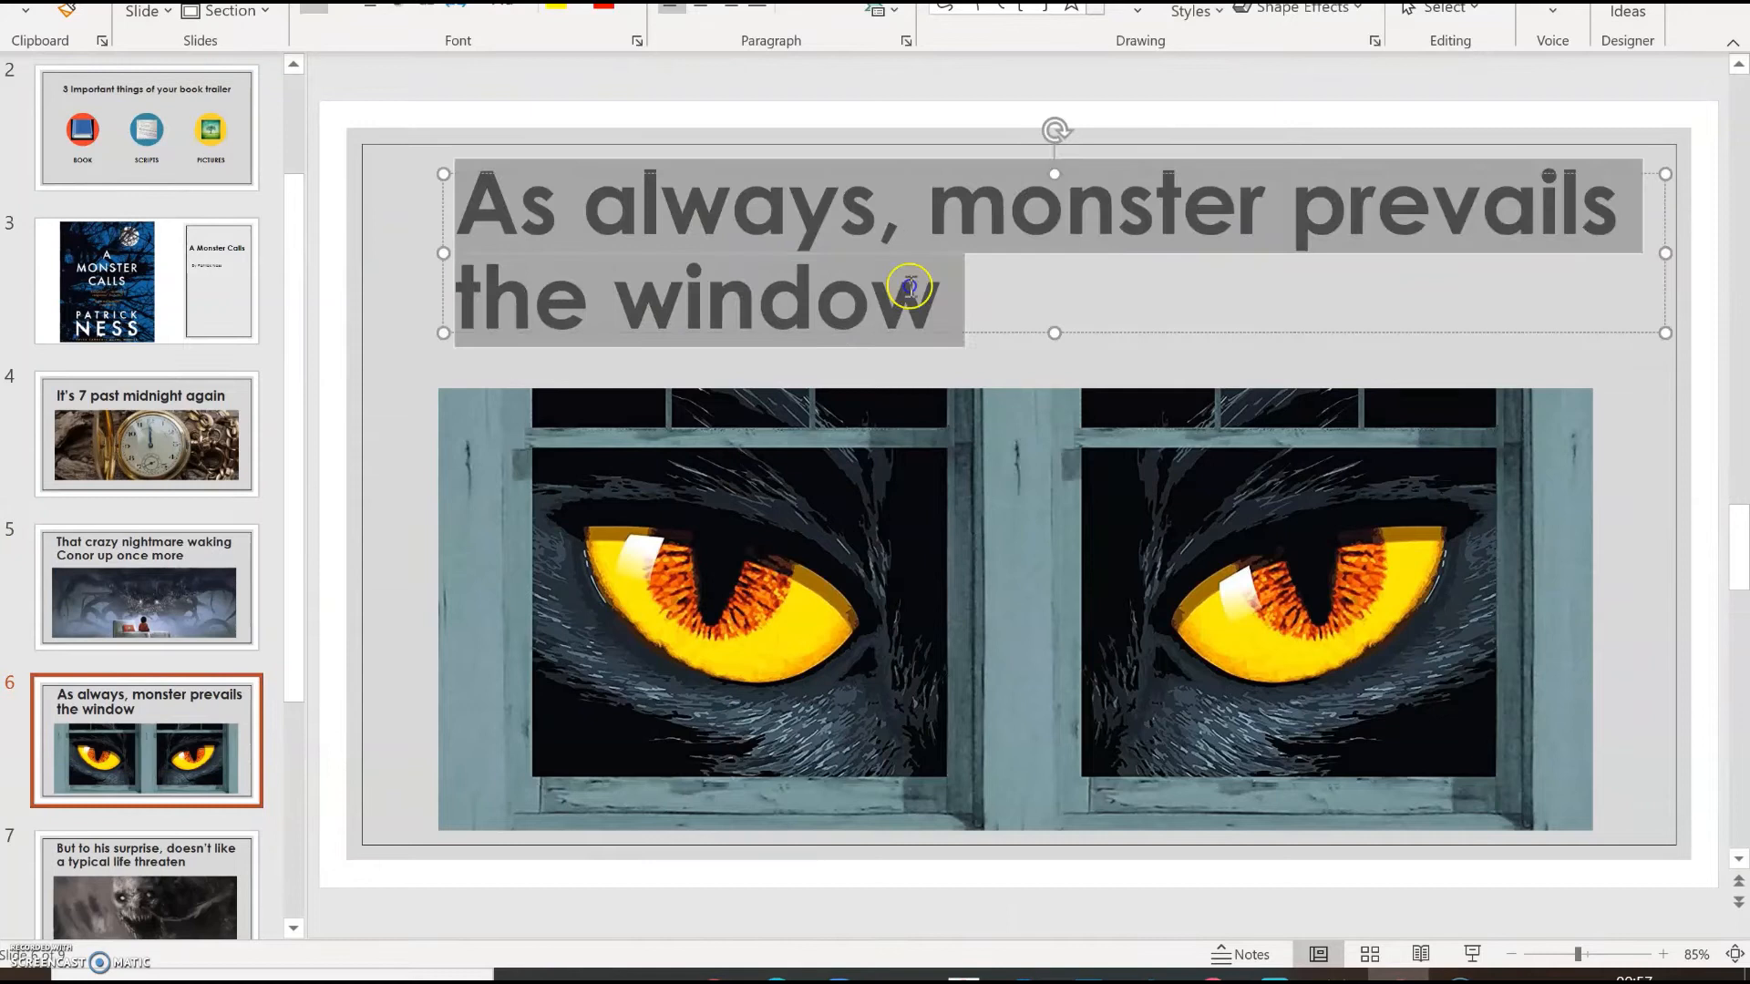
{"action": "right_click", "coordinate": [910, 287]}
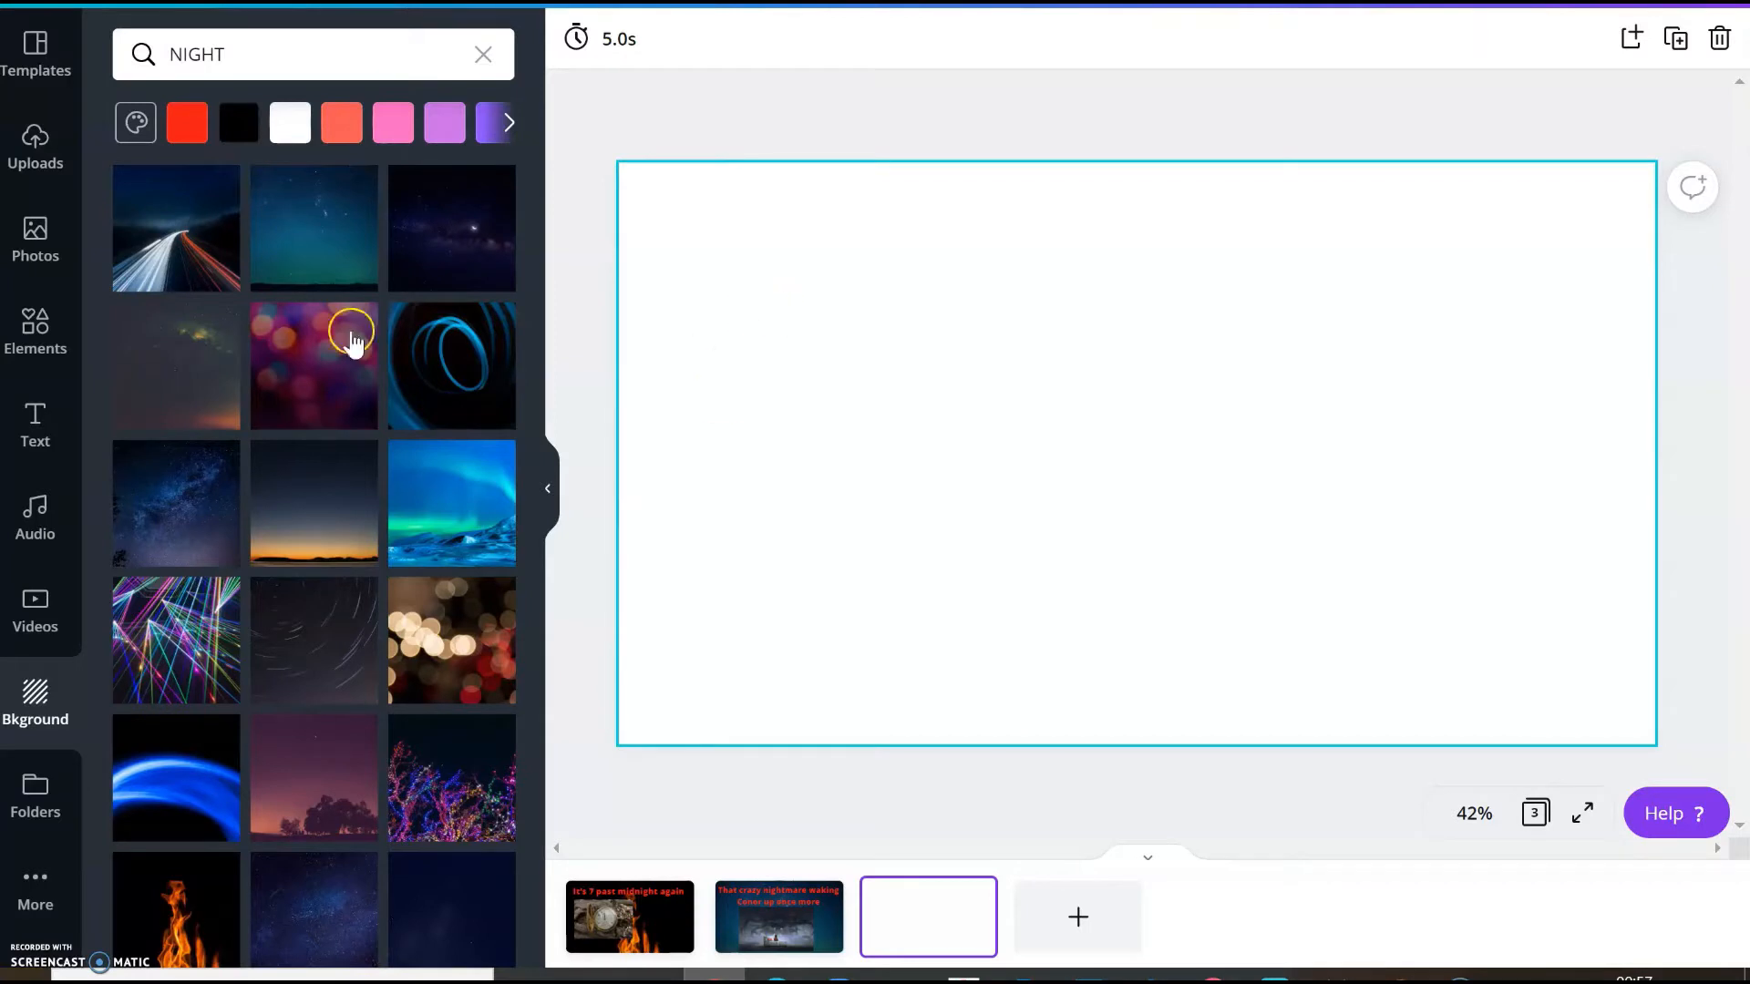
Add a heading on page three and paste 'As always, monster prevails the window'
{"action": "left_click", "coordinate": [35, 424]}
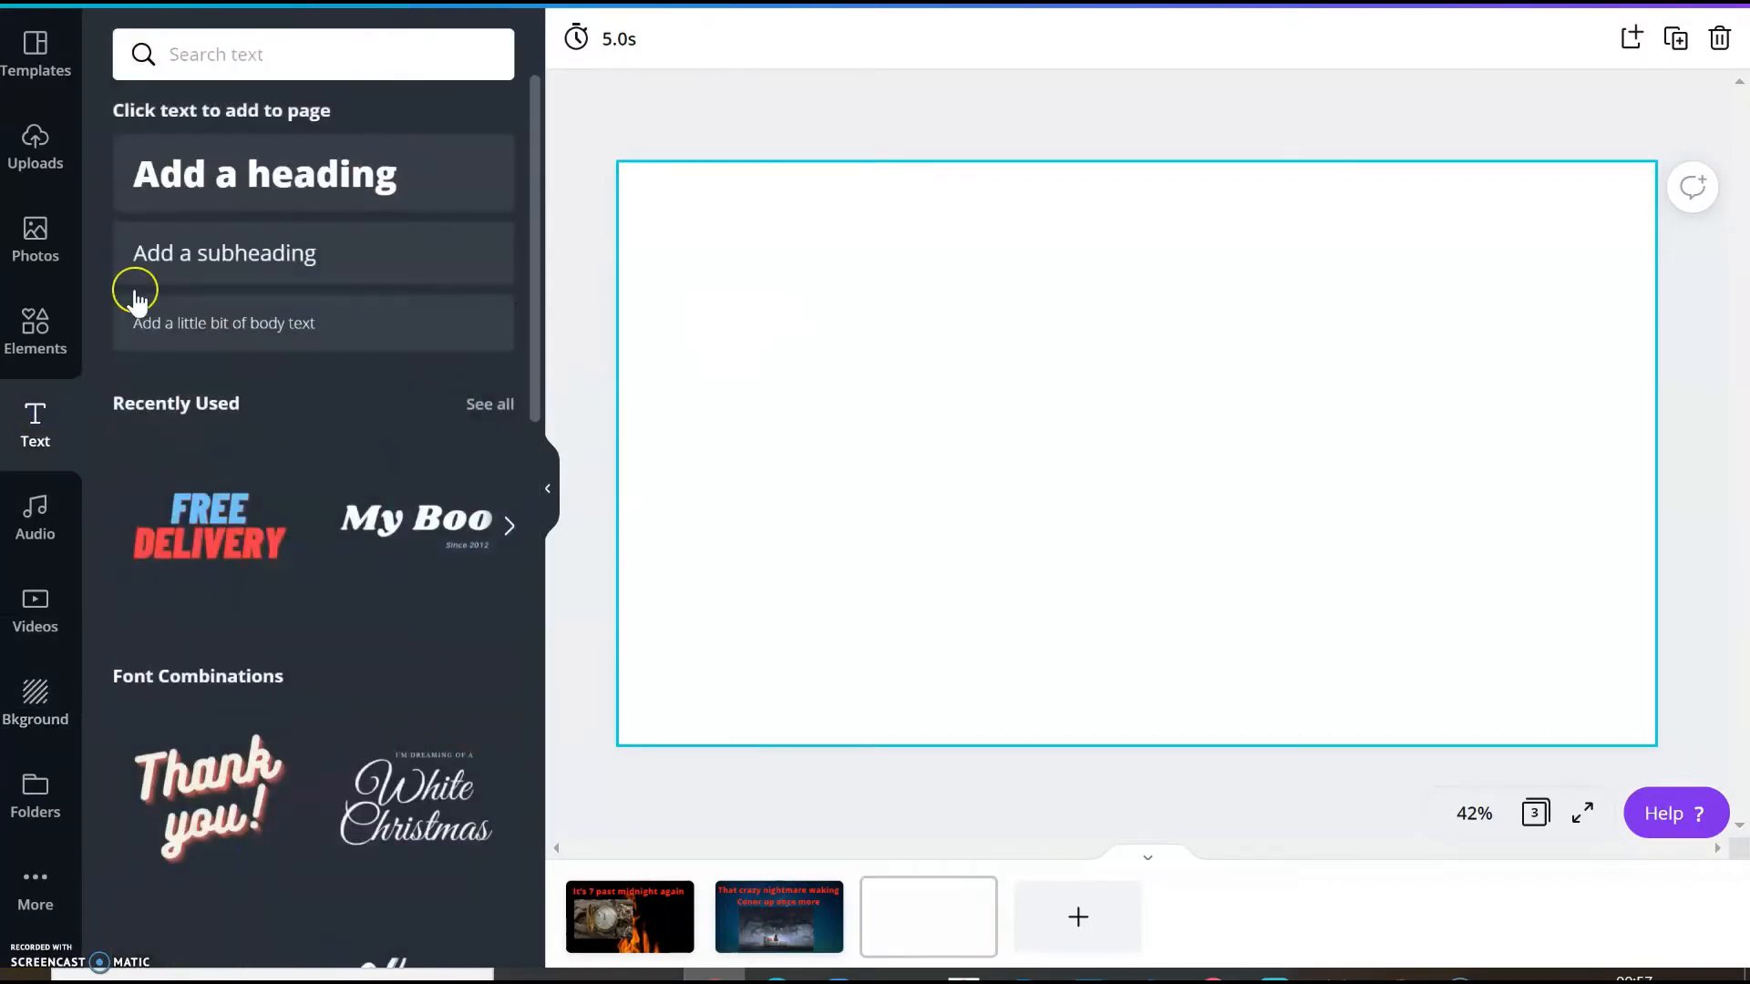
{"action": "left_click", "coordinate": [263, 173]}
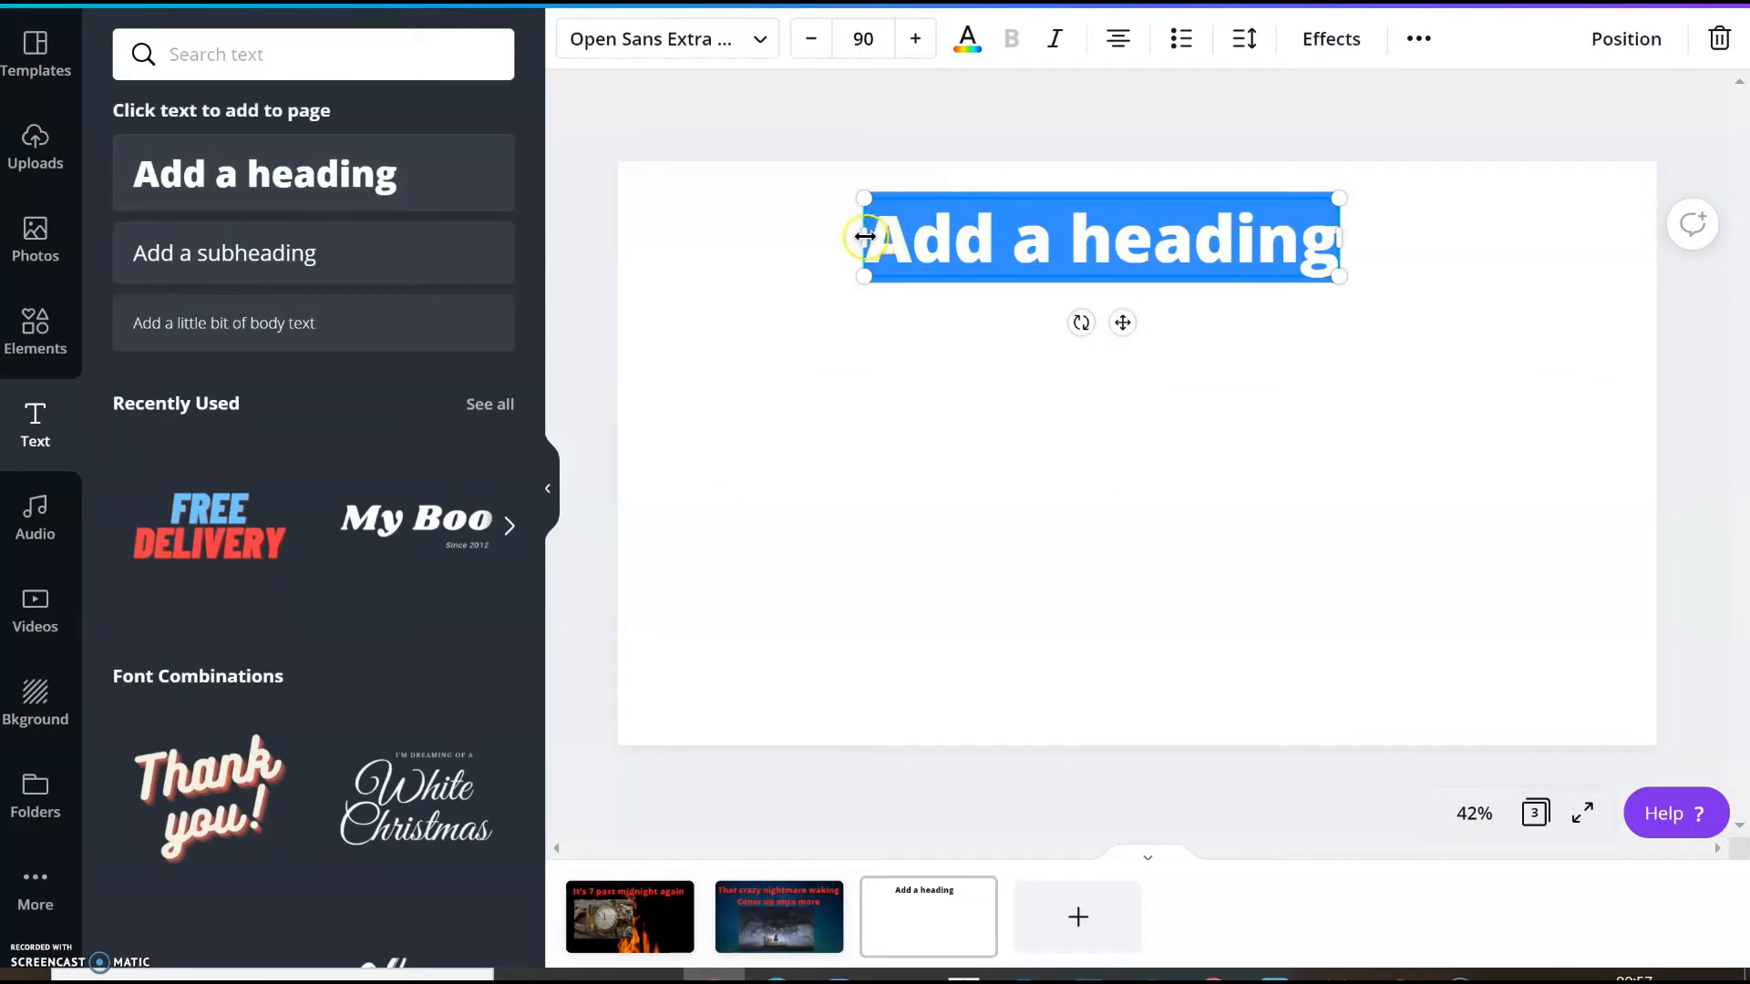
{"action": "right_click", "coordinate": [1099, 238]}
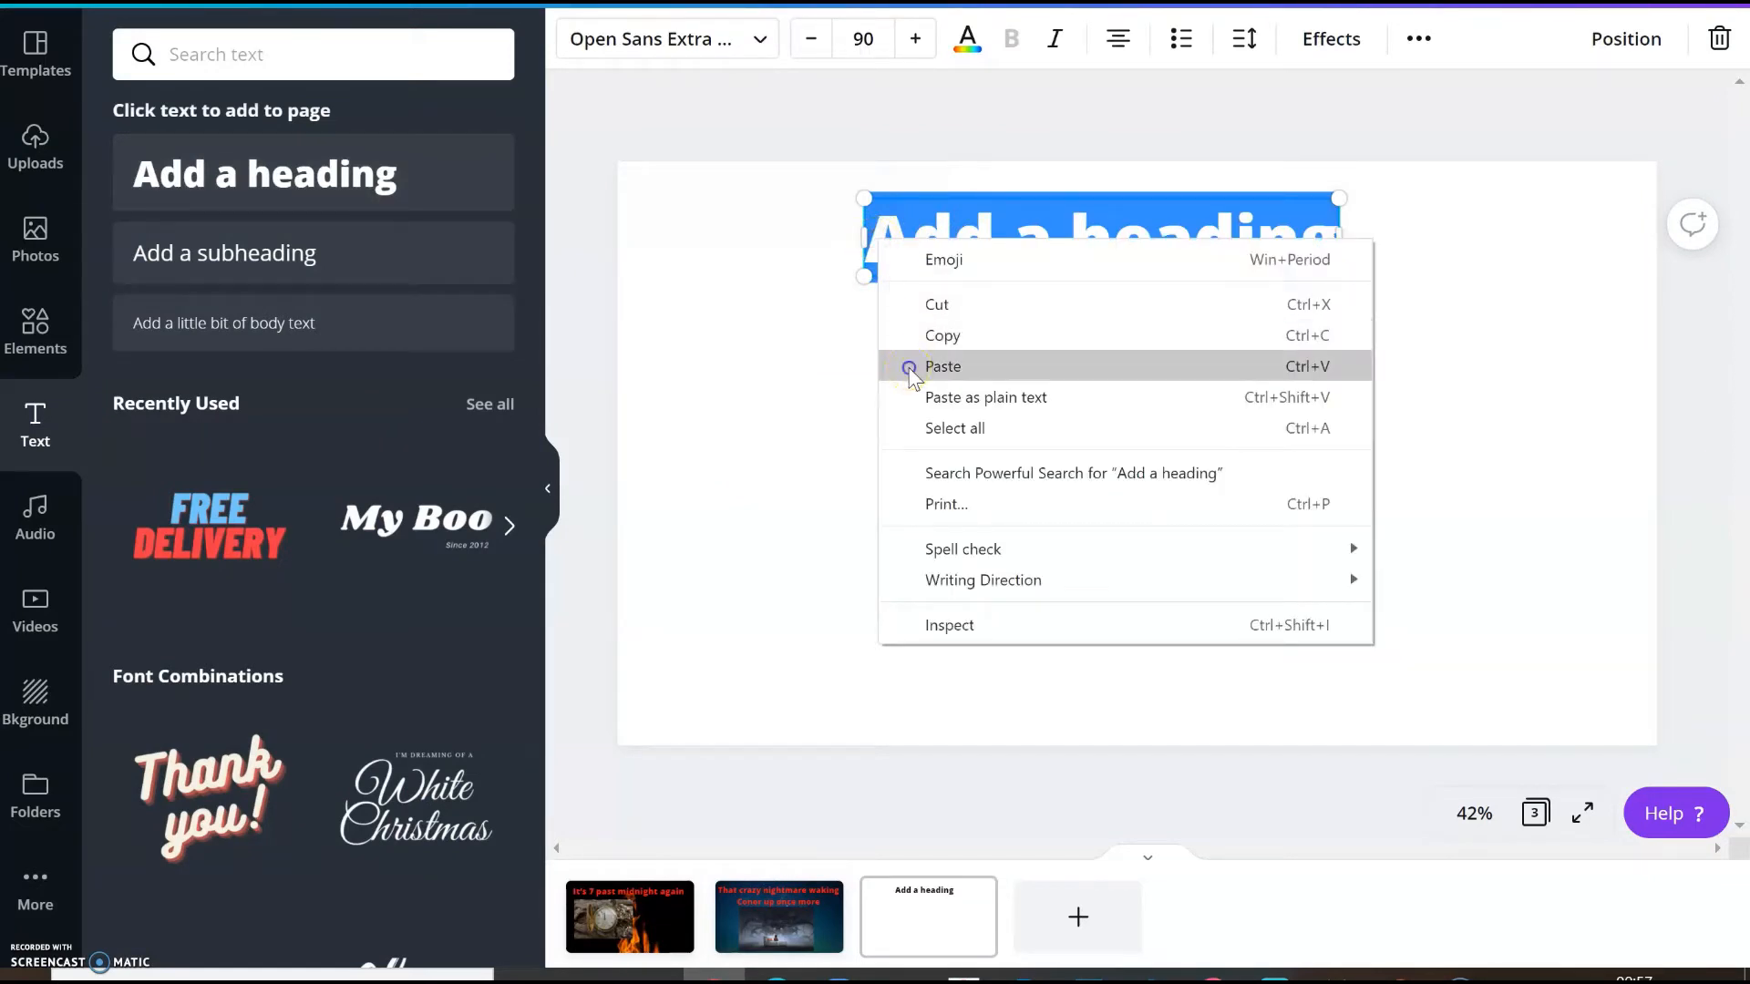
{"action": "left_click", "coordinate": [941, 367]}
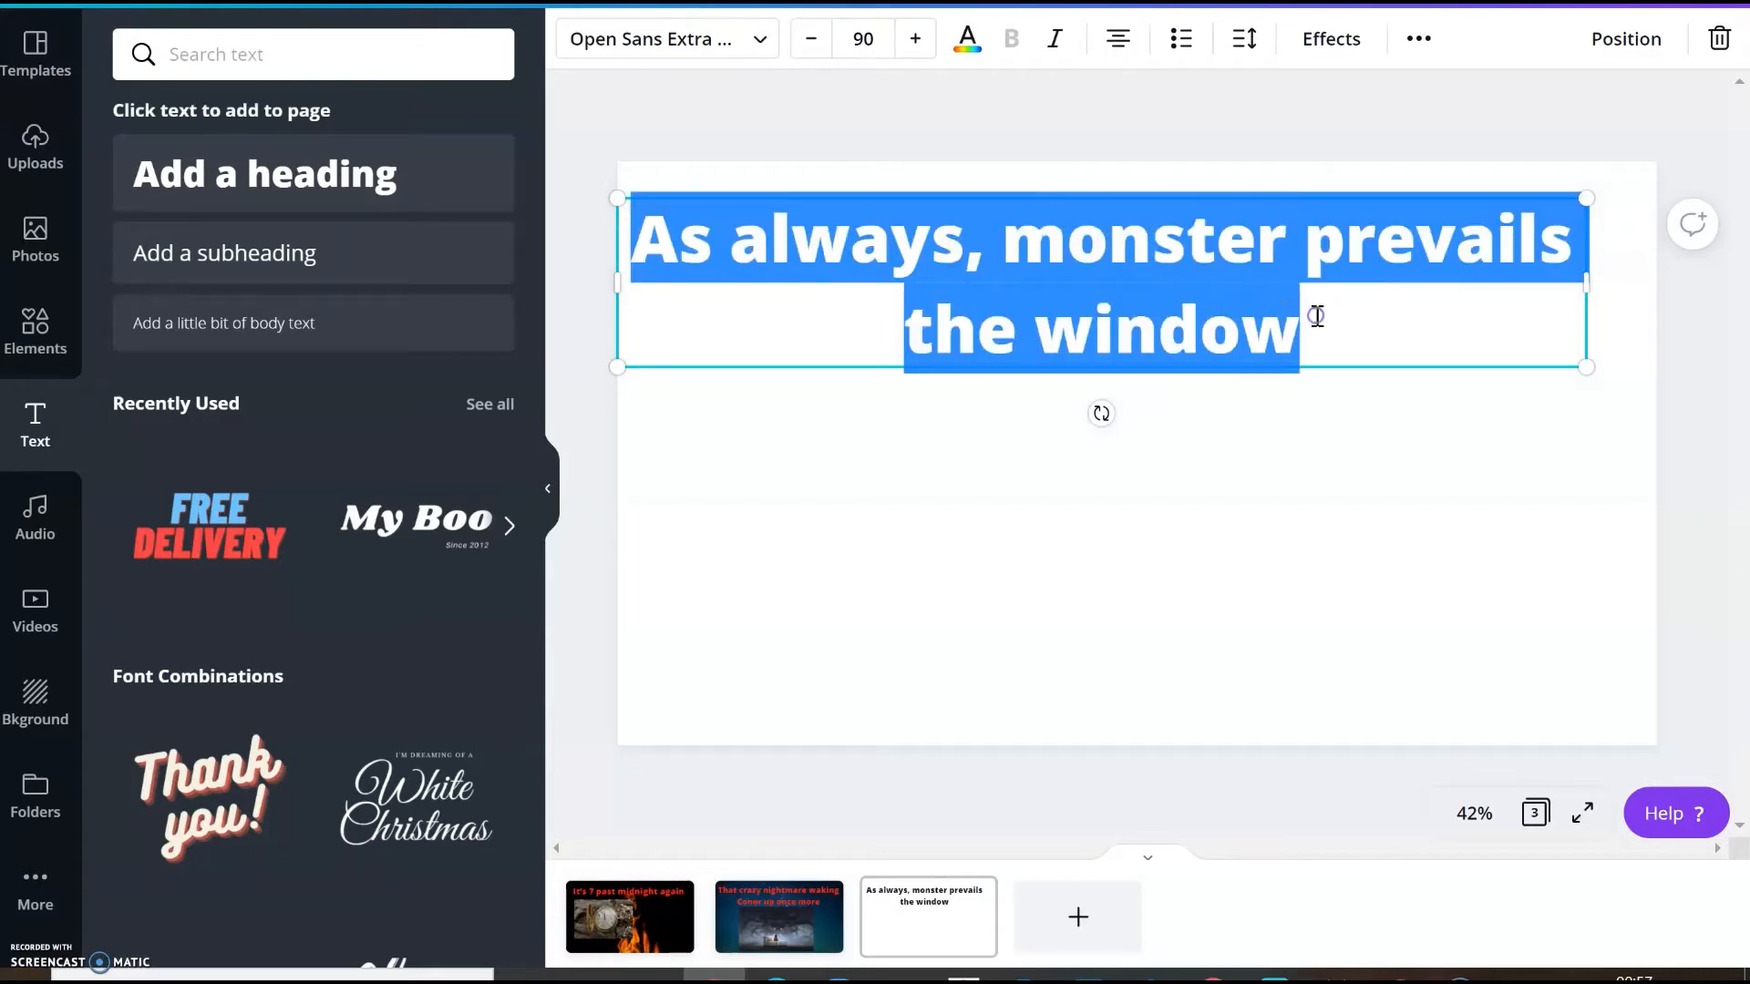
Make the pasted heading red from Document colours and deselect it
{"action": "left_click", "coordinate": [964, 38]}
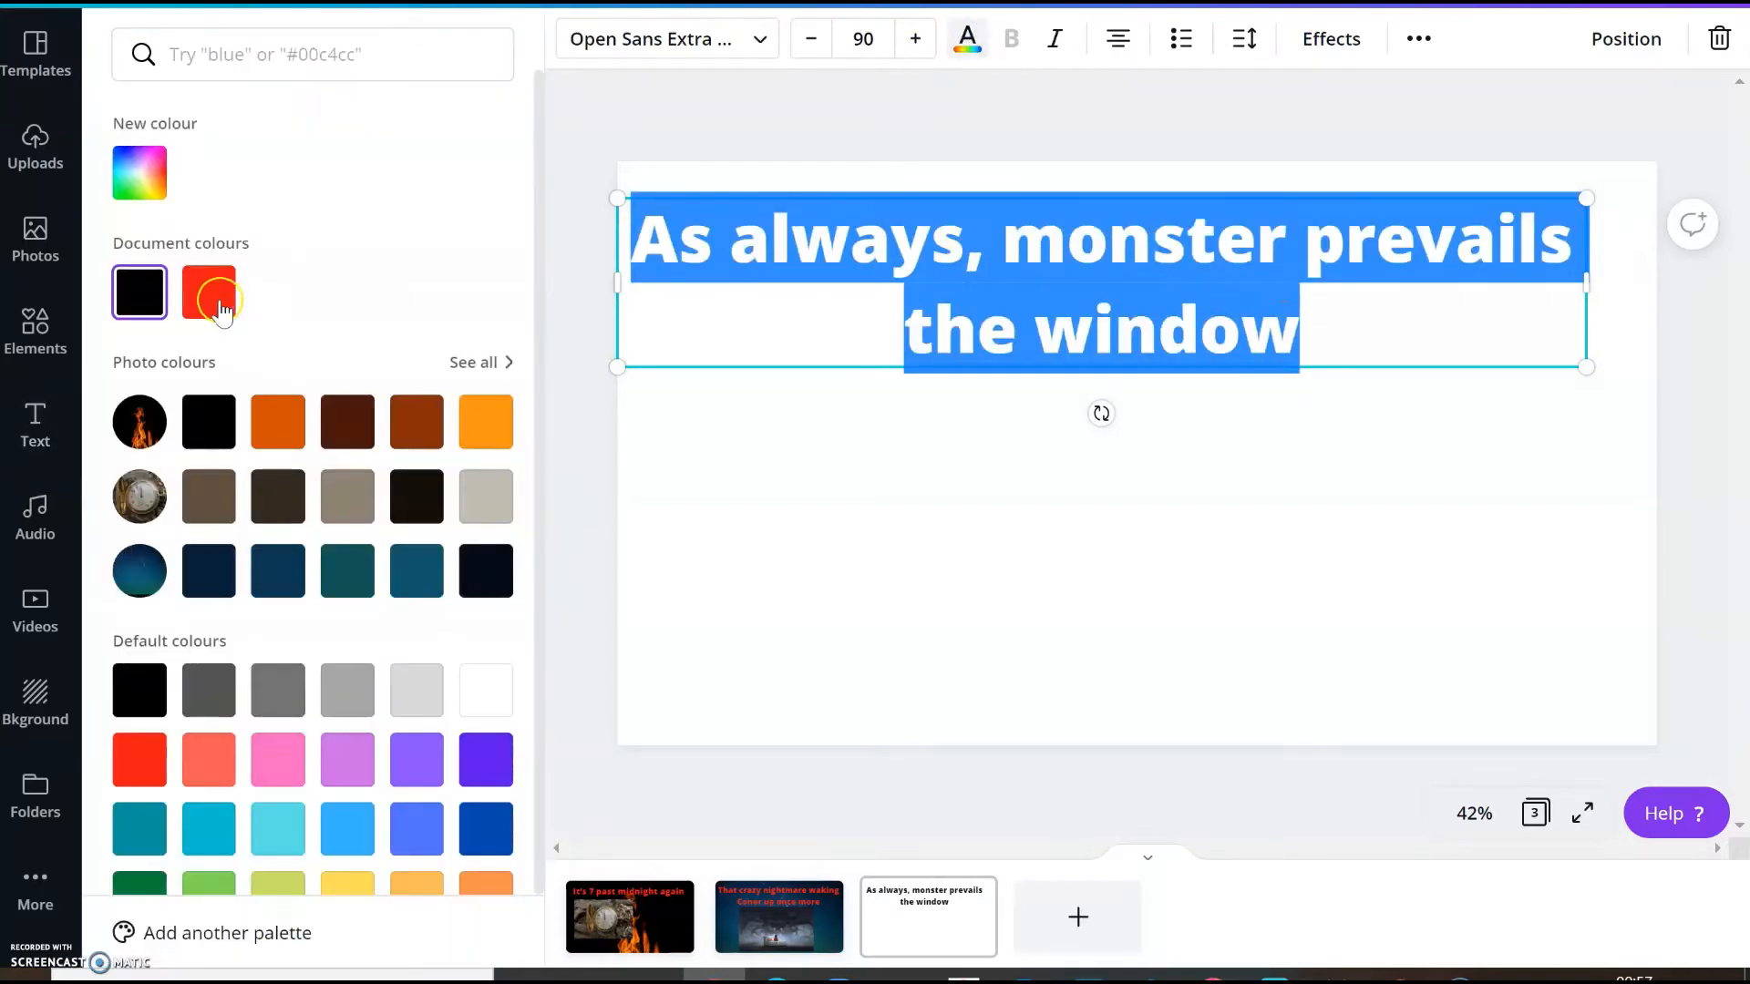
{"action": "left_click", "coordinate": [208, 292]}
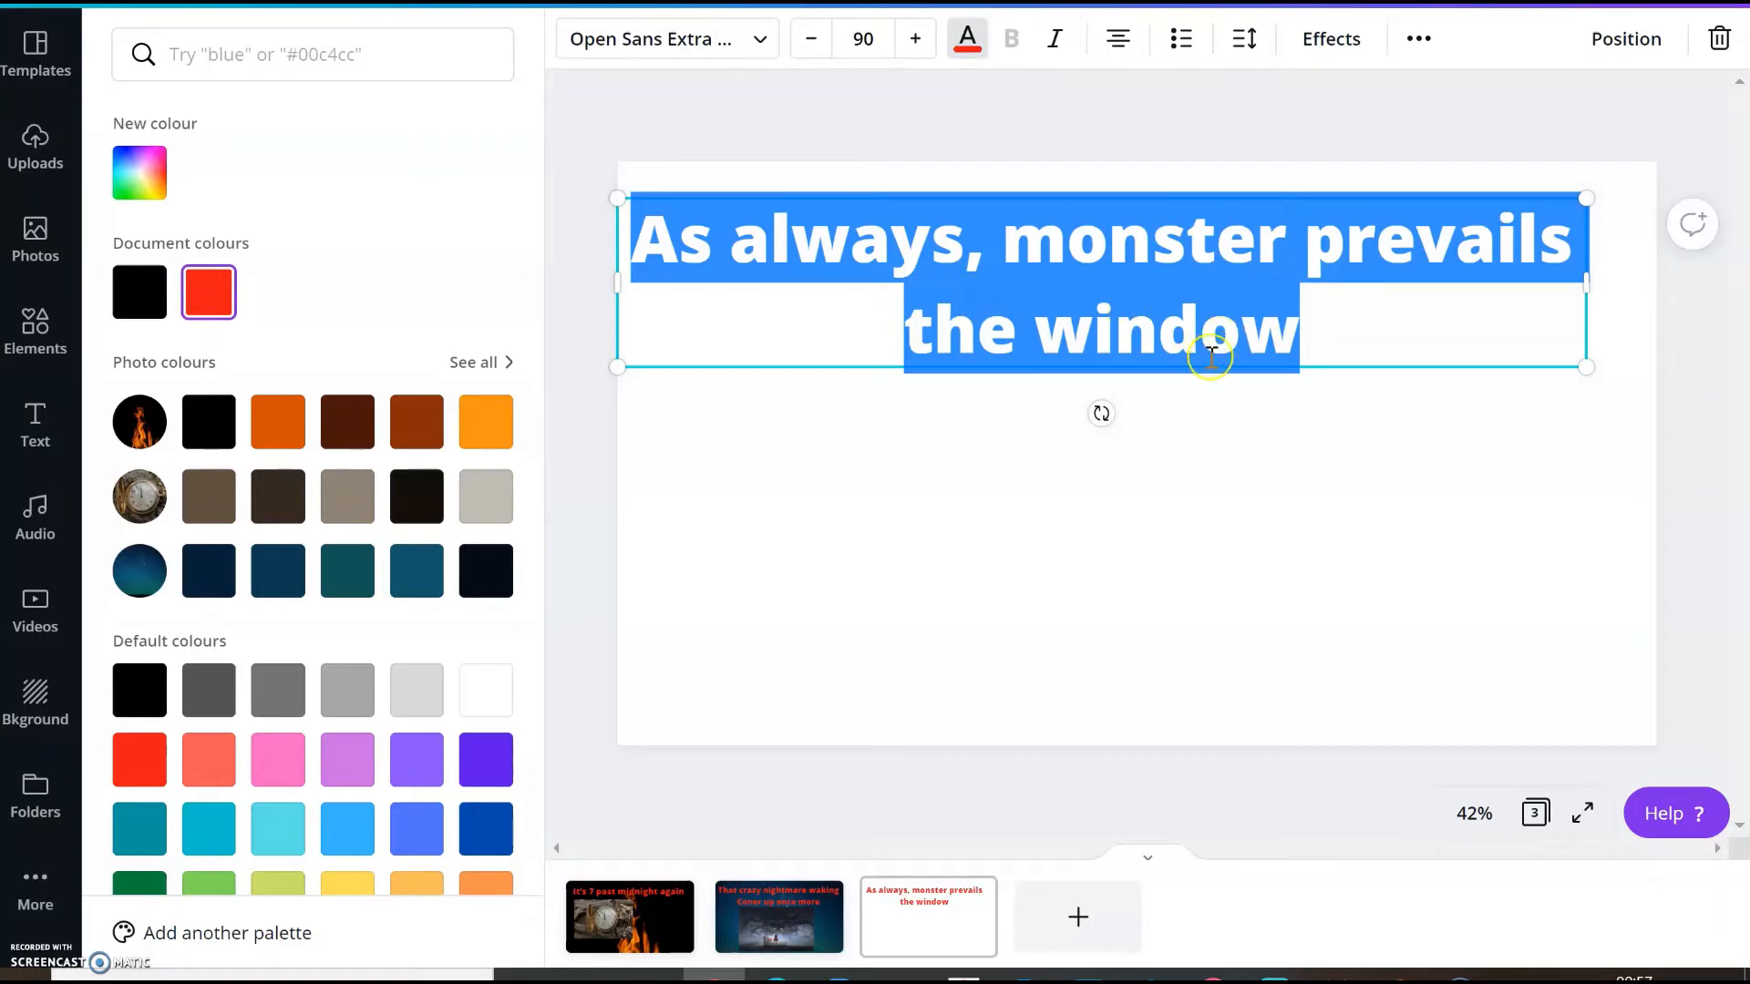
{"action": "left_click", "coordinate": [34, 423]}
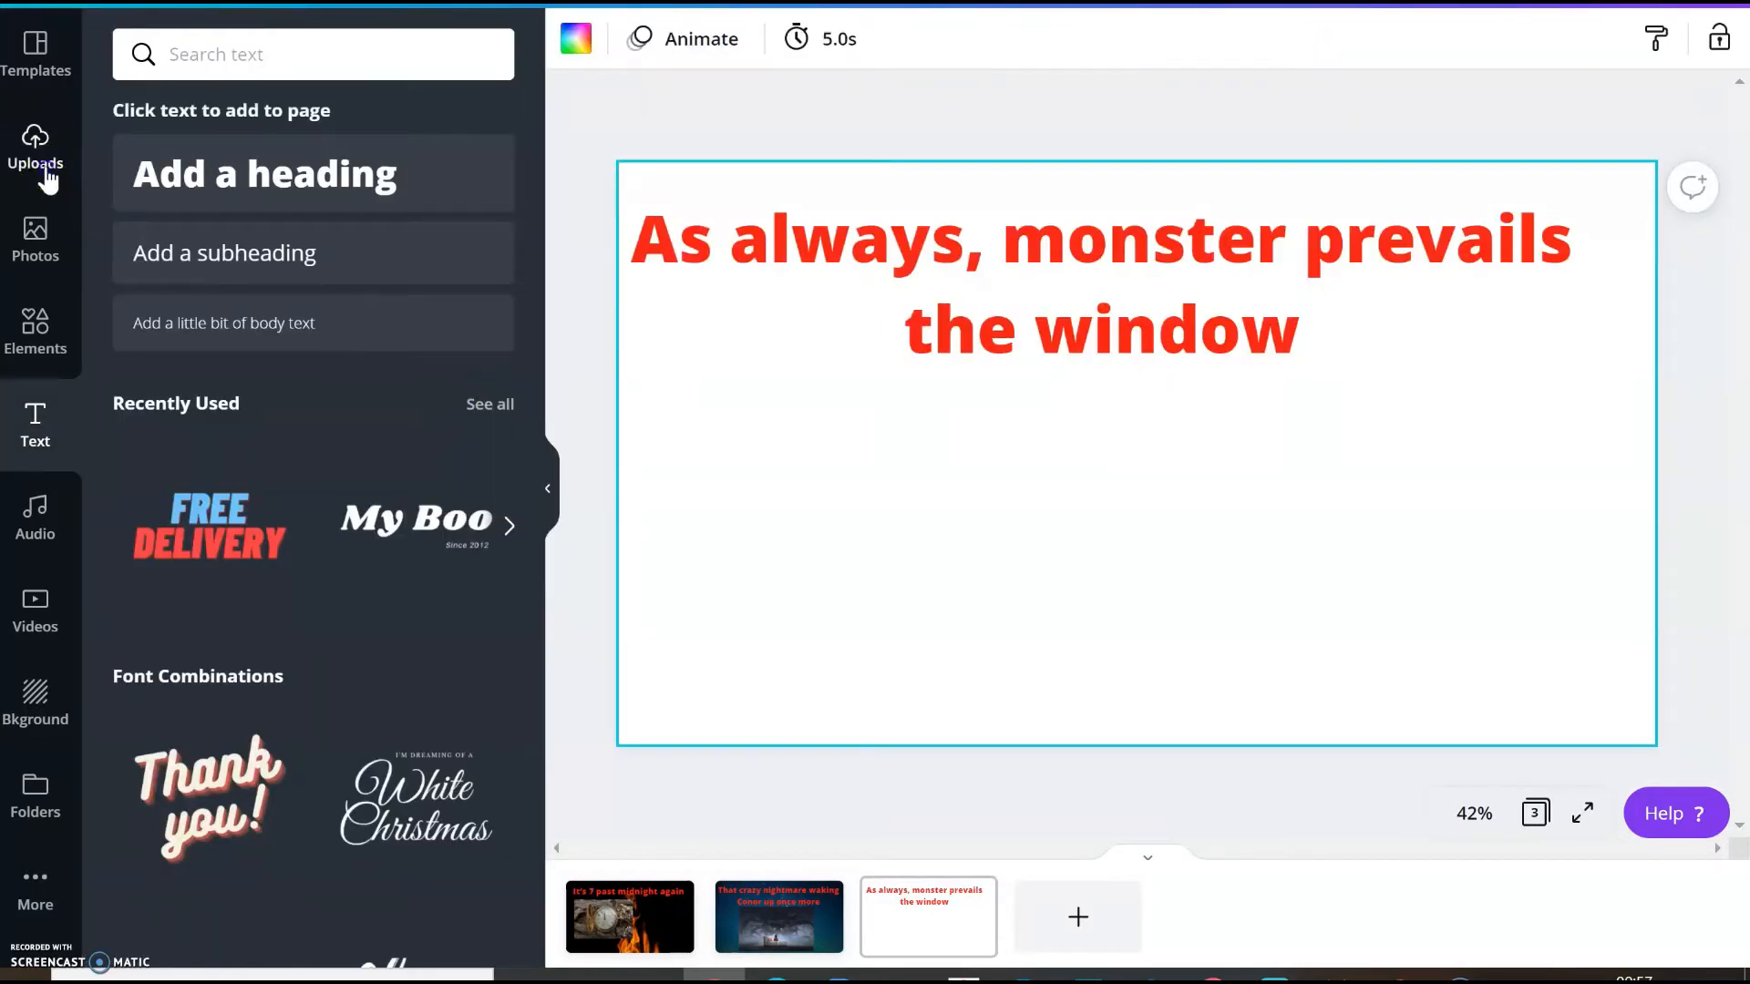
Add the glowing-eyes window image from Uploads and drag its handles to enlarge it
{"action": "left_click", "coordinate": [35, 150]}
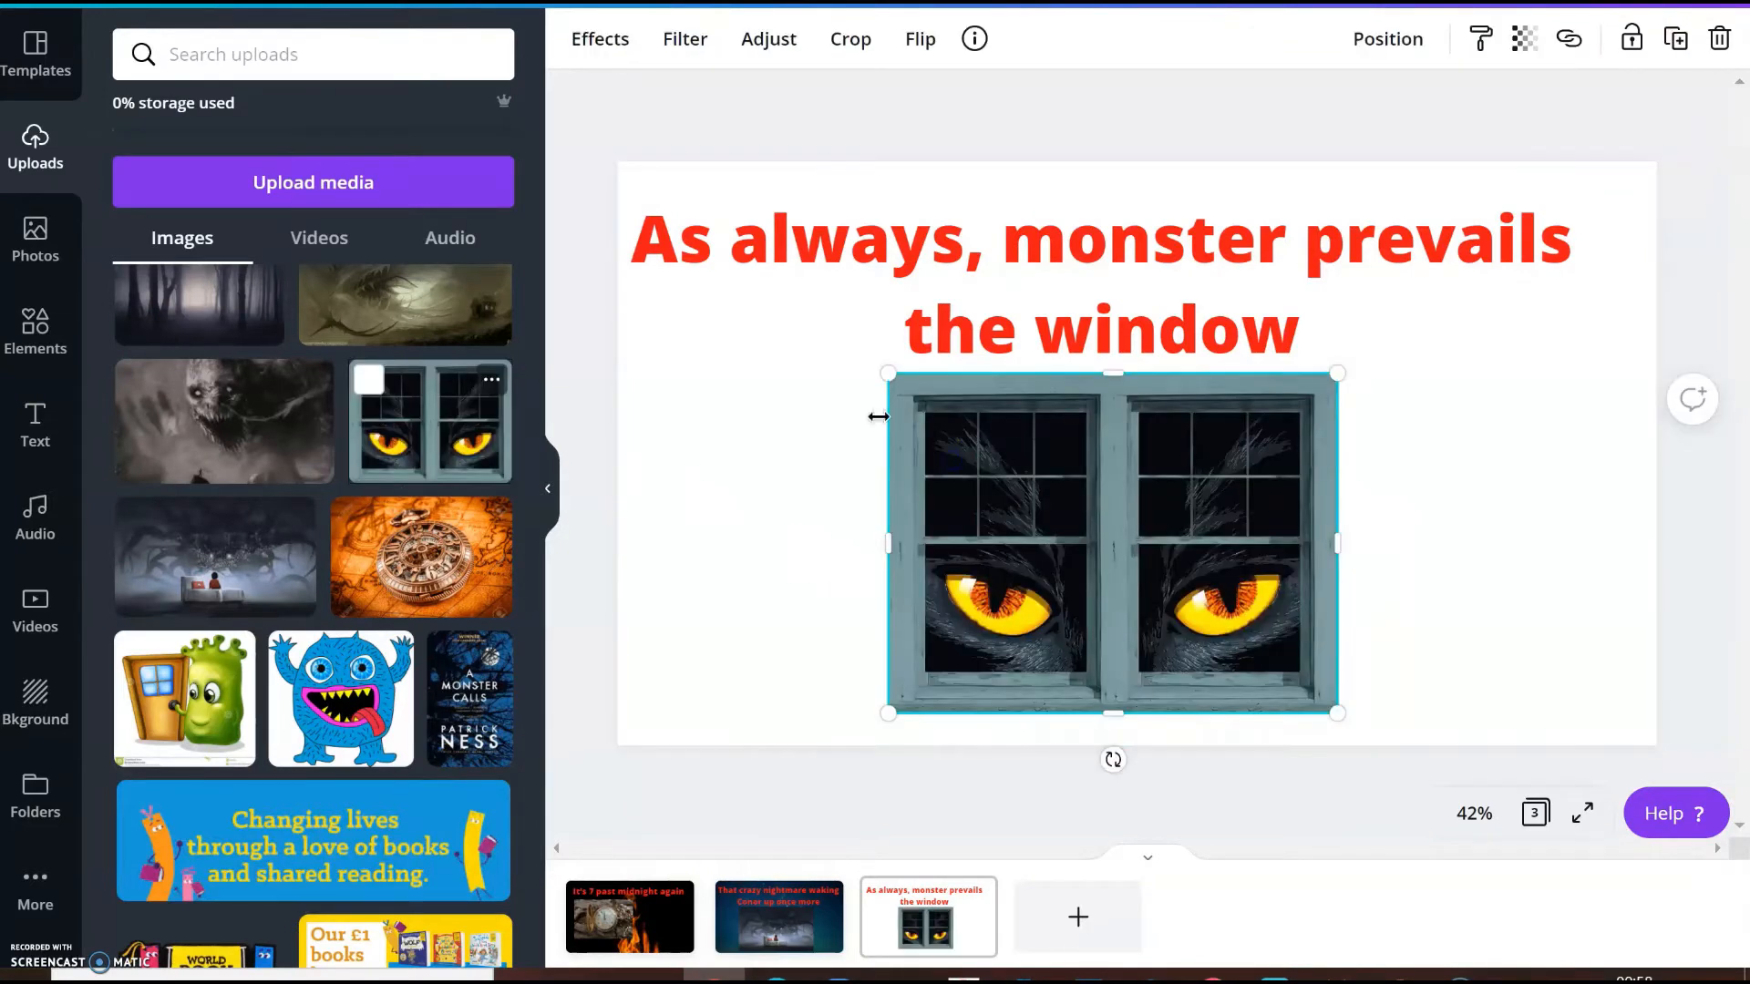
{"action": "mouse_move", "coordinate": [885, 695]}
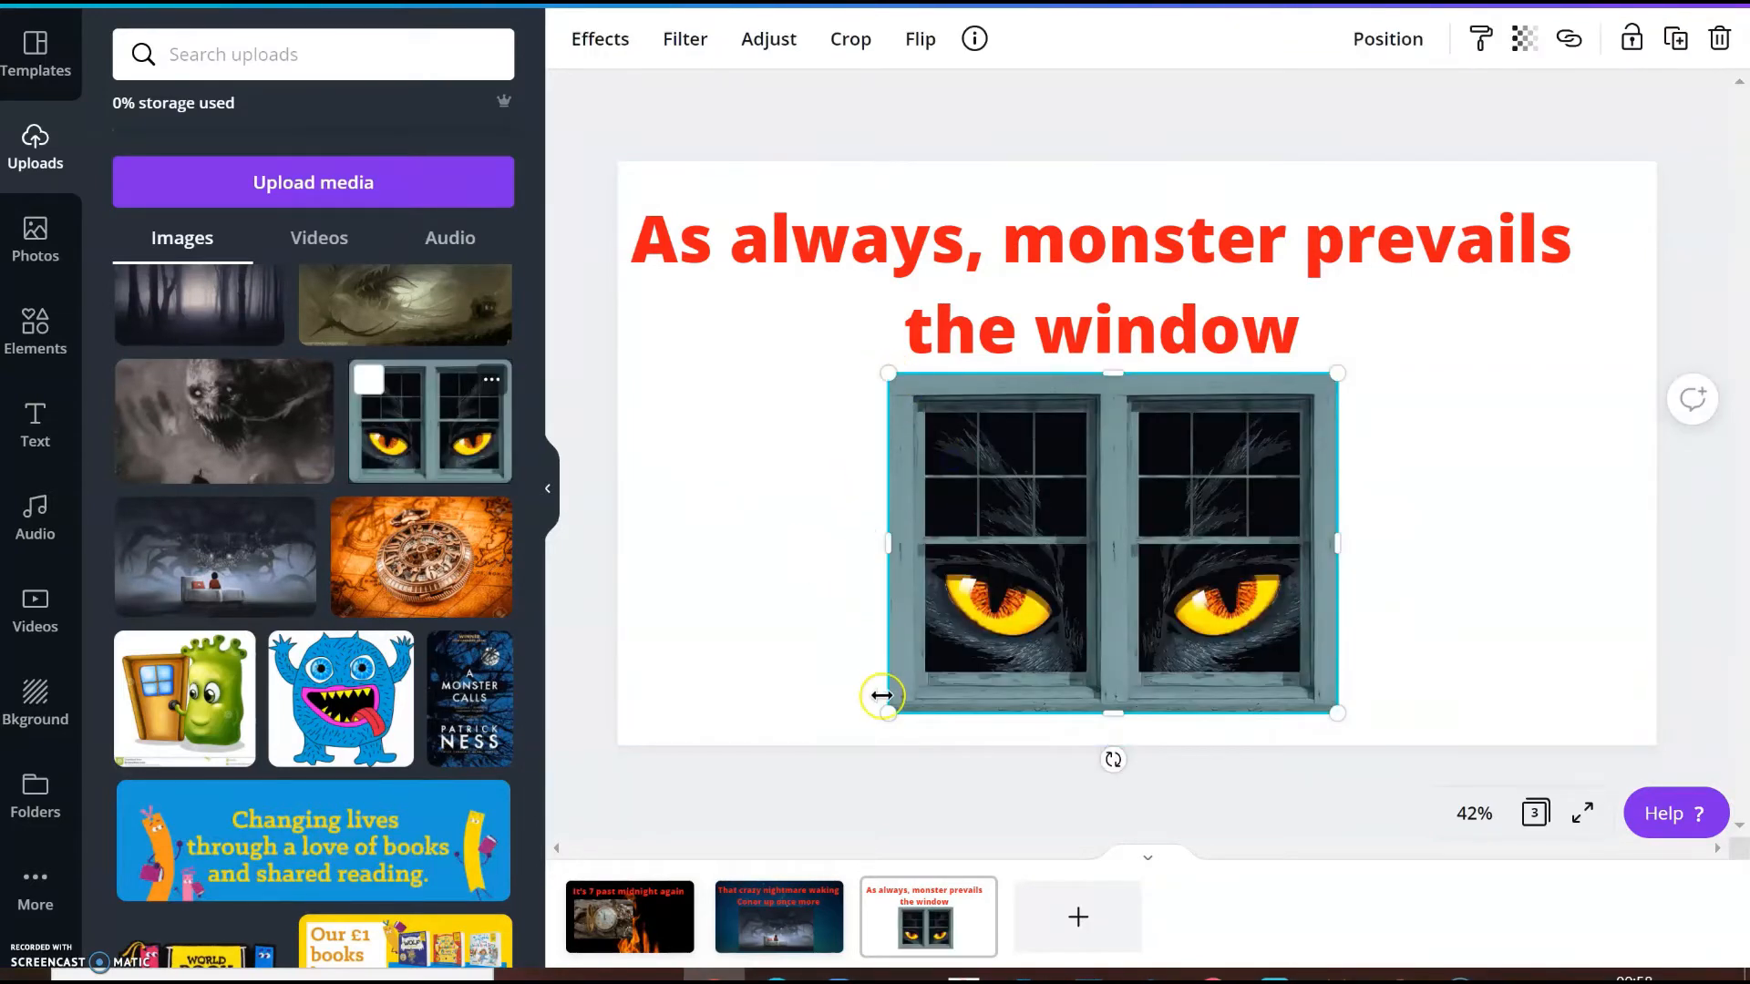
{"action": "left_click_drag", "start_coordinate": [886, 697], "coordinate": [831, 764]}
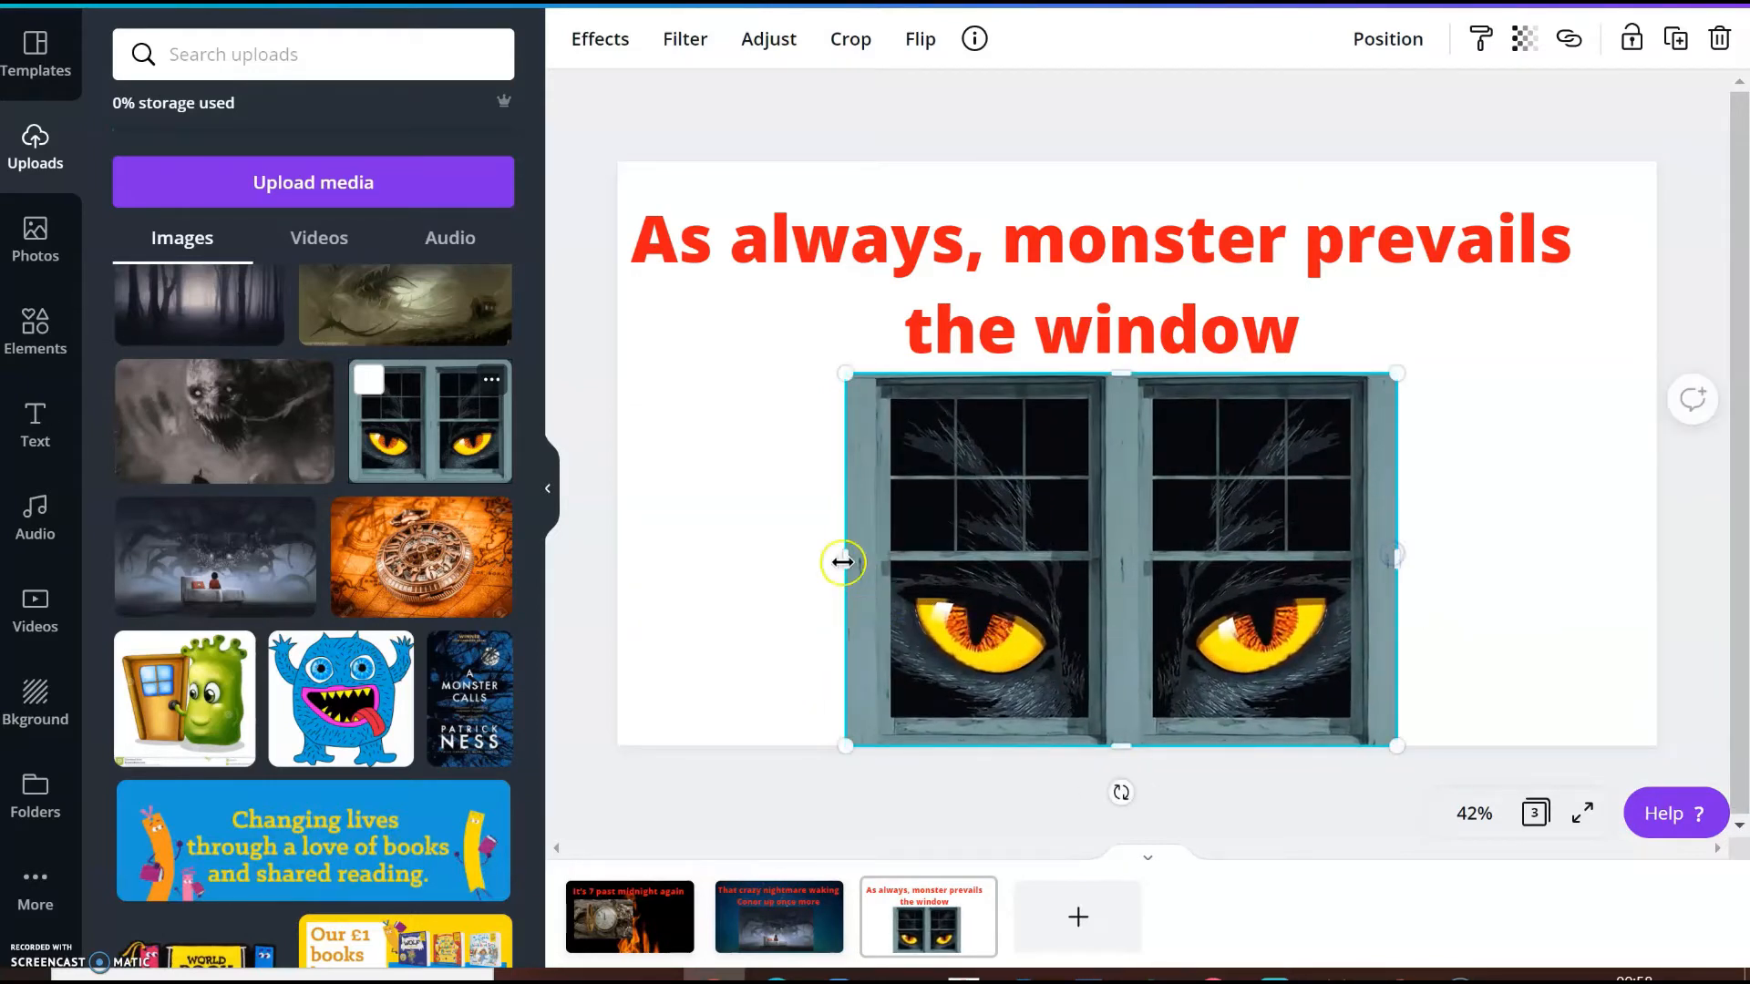
{"action": "left_click_drag", "start_coordinate": [846, 562], "coordinate": [767, 556]}
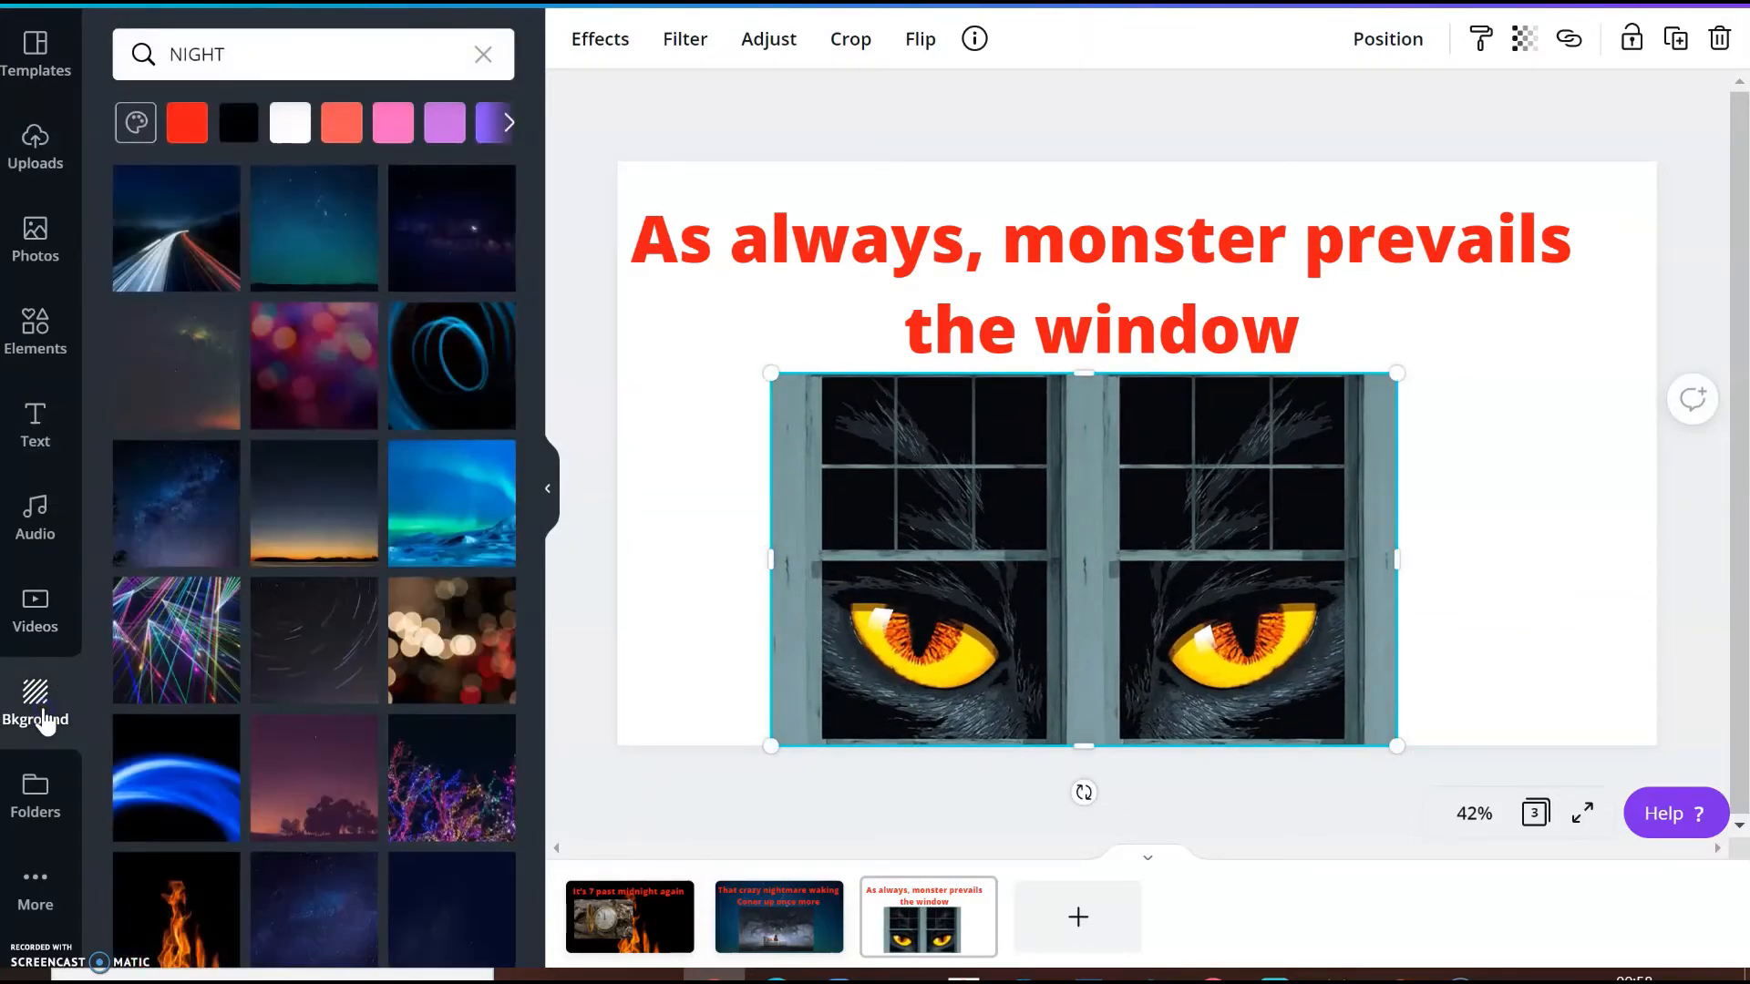
Add a fourth page below the others and give it a white background
{"action": "scroll", "scroll_direction": "down", "scroll_amount": 3}
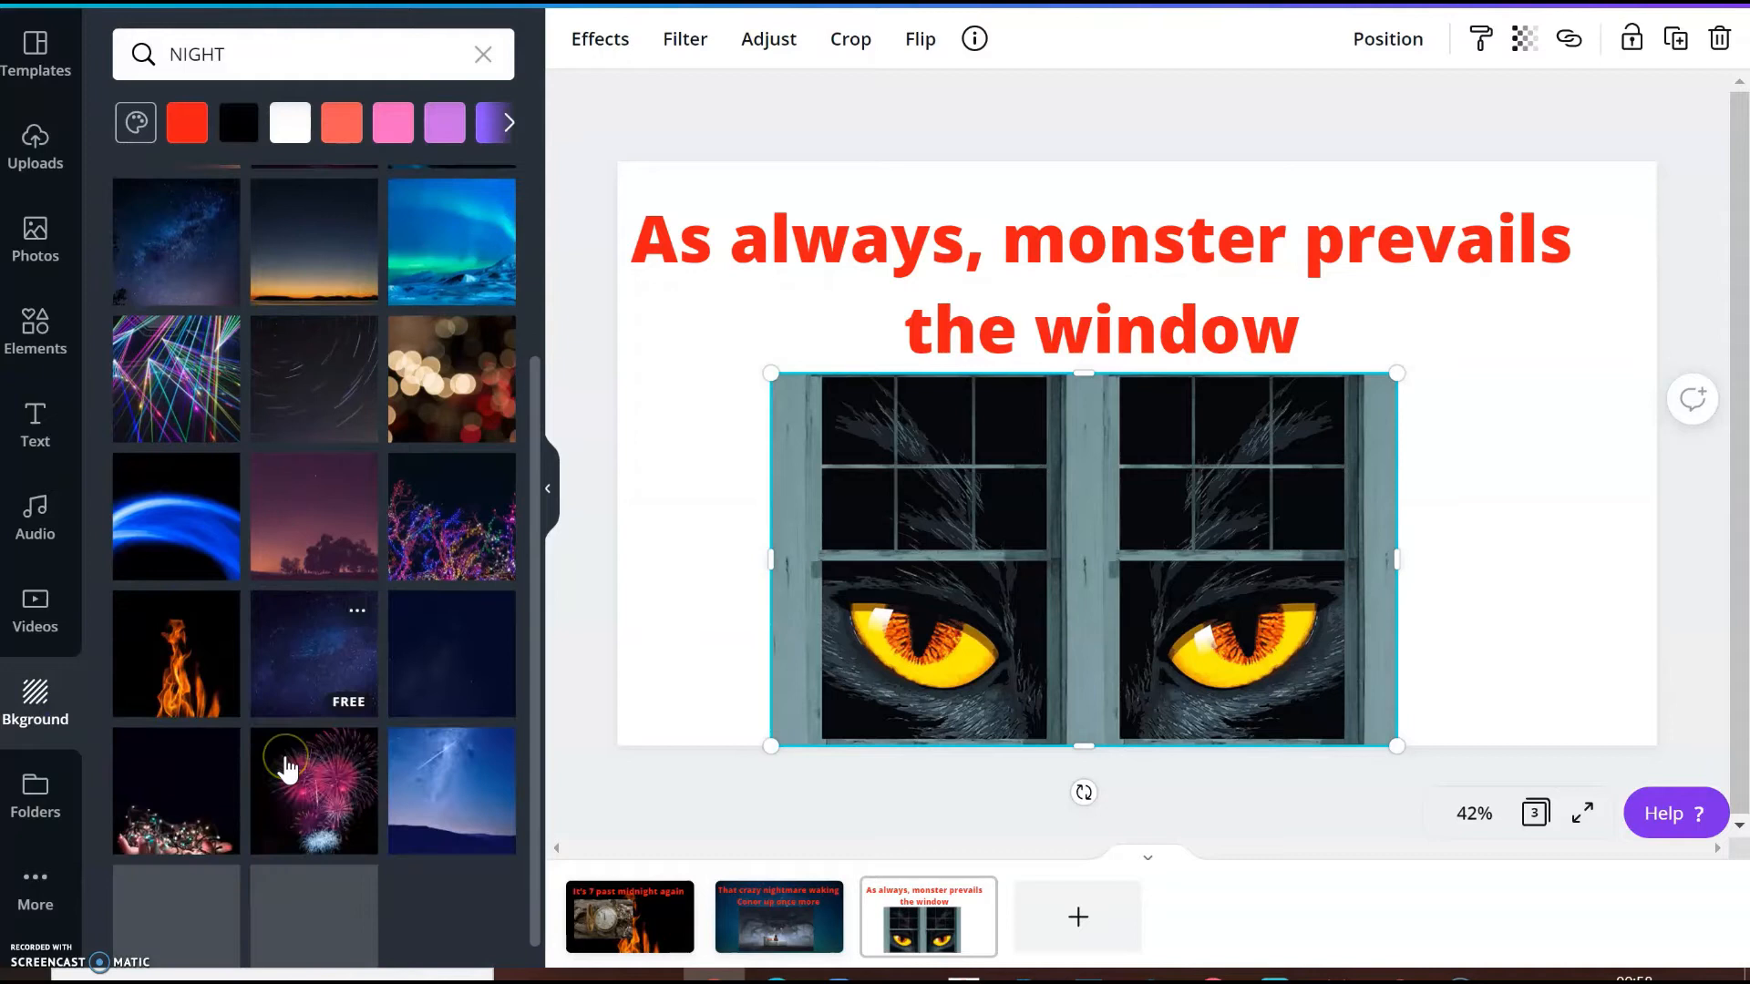
{"action": "scroll", "scroll_direction": "down", "scroll_amount": 3}
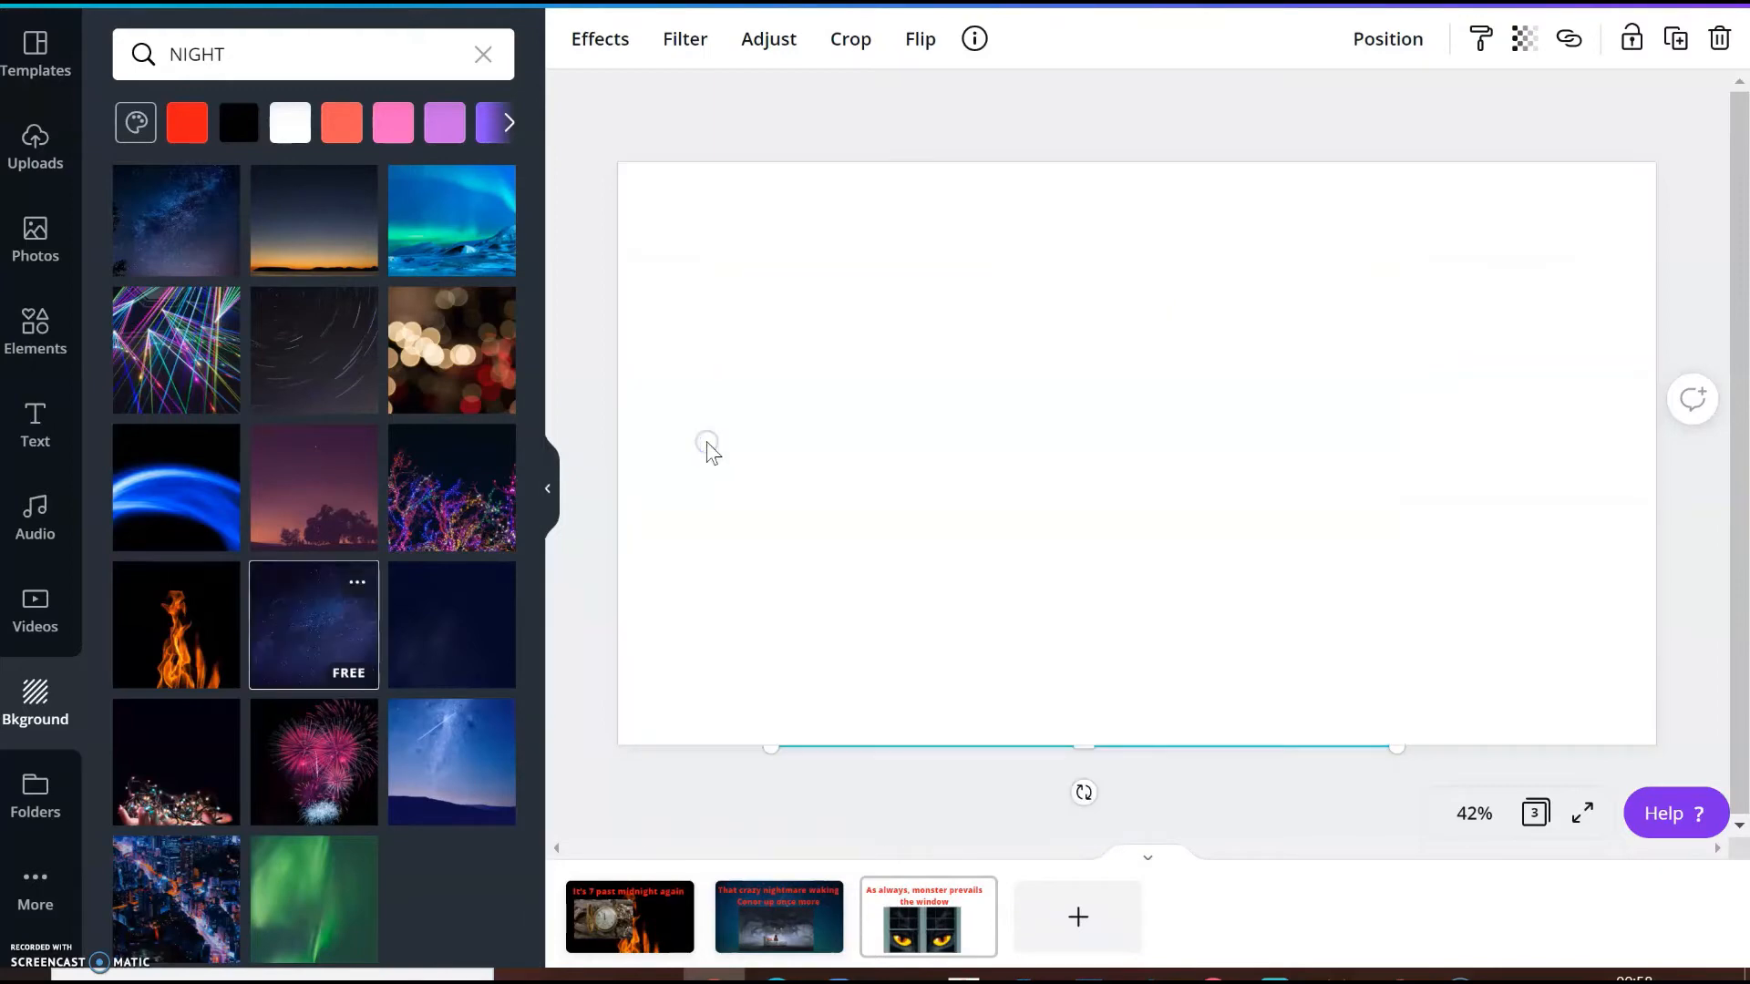
{"action": "left_click", "coordinate": [928, 916]}
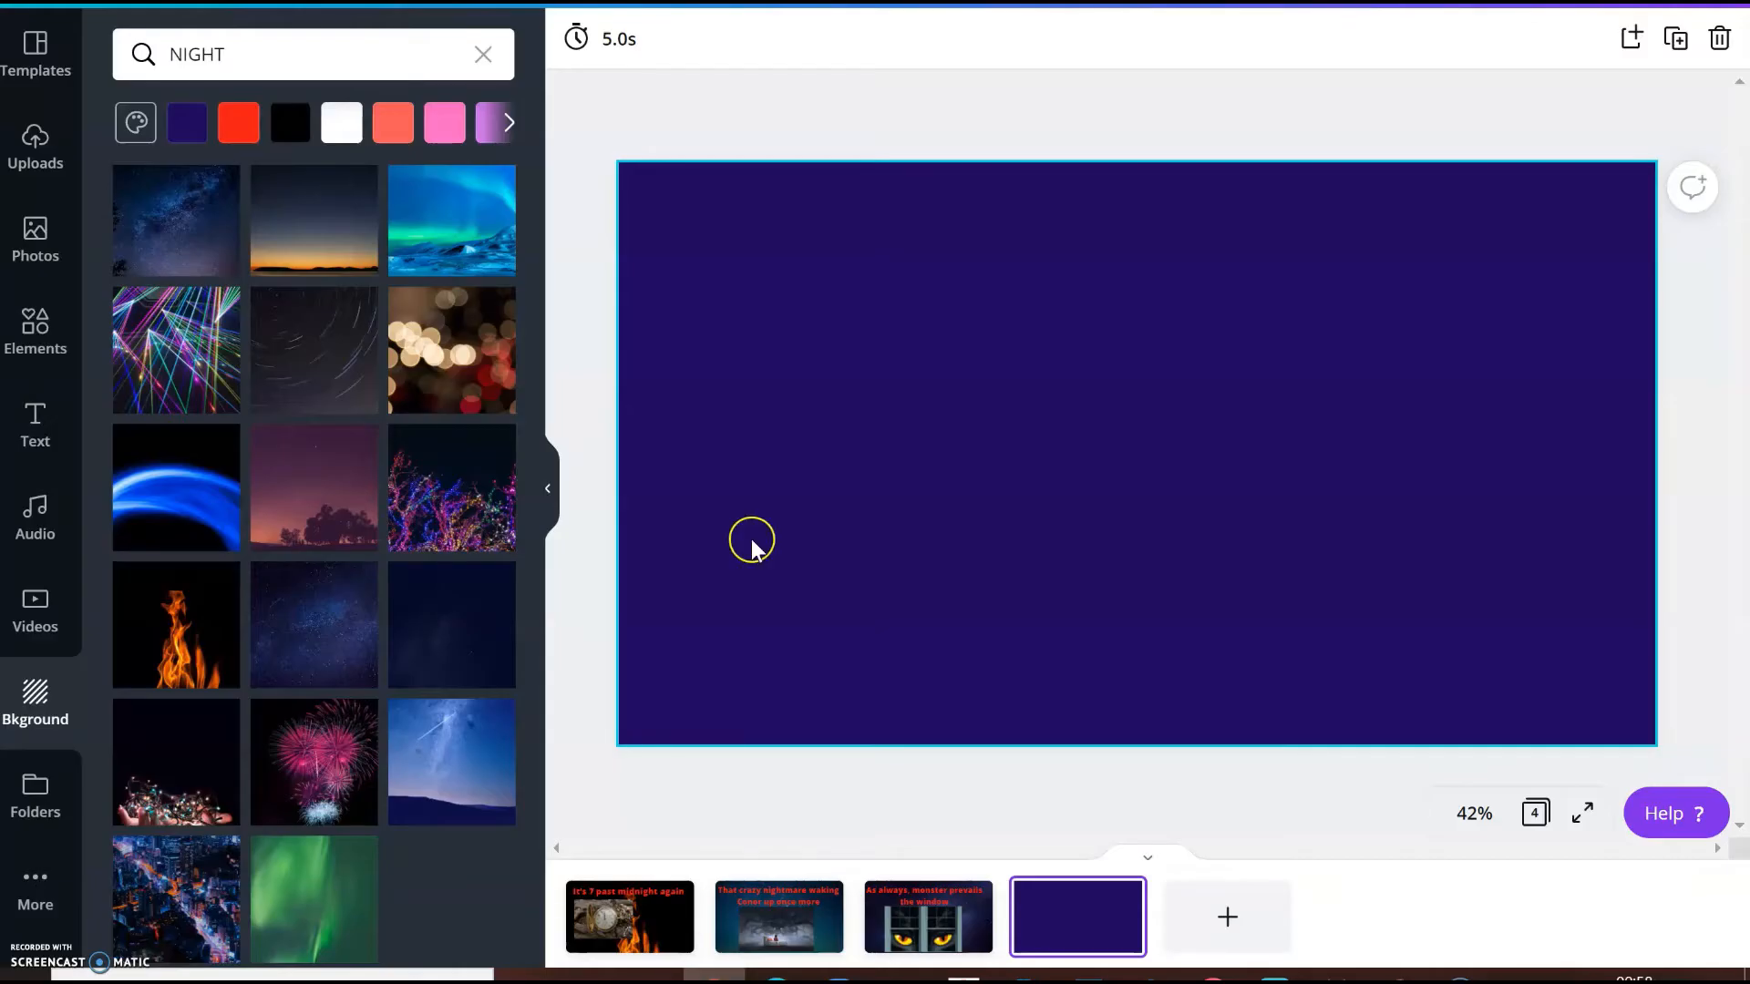
{"action": "mouse_move", "coordinate": [352, 121]}
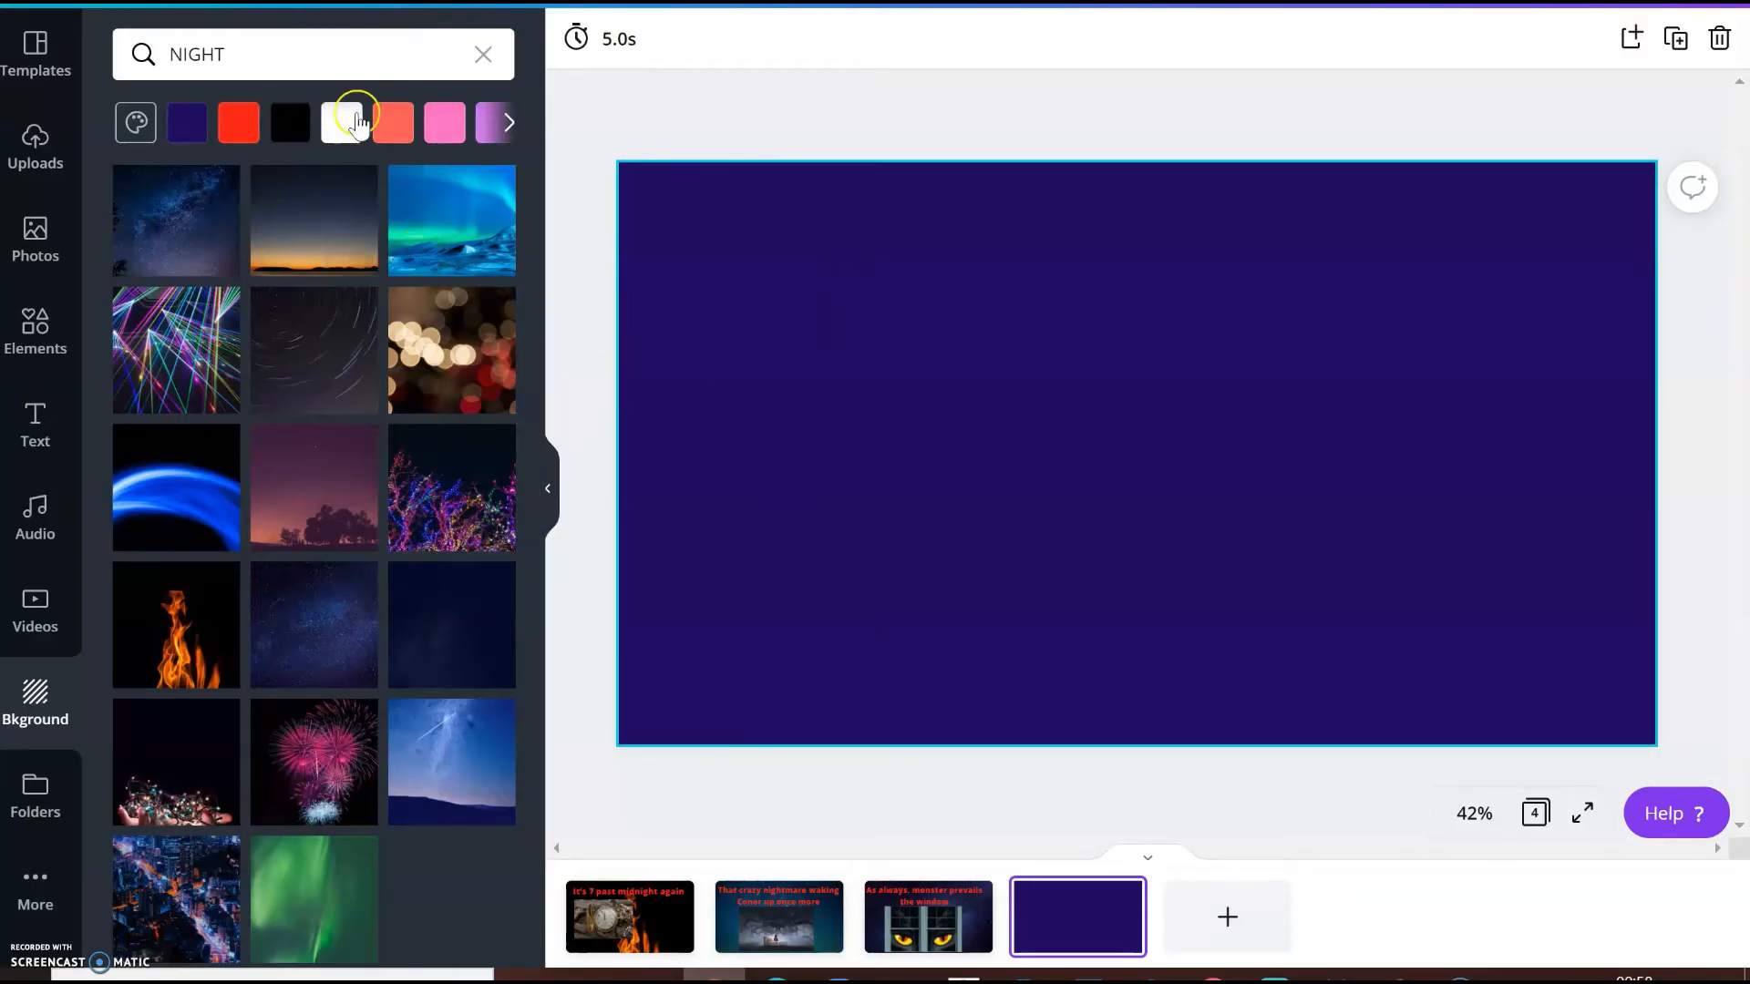
{"action": "left_click", "coordinate": [288, 123]}
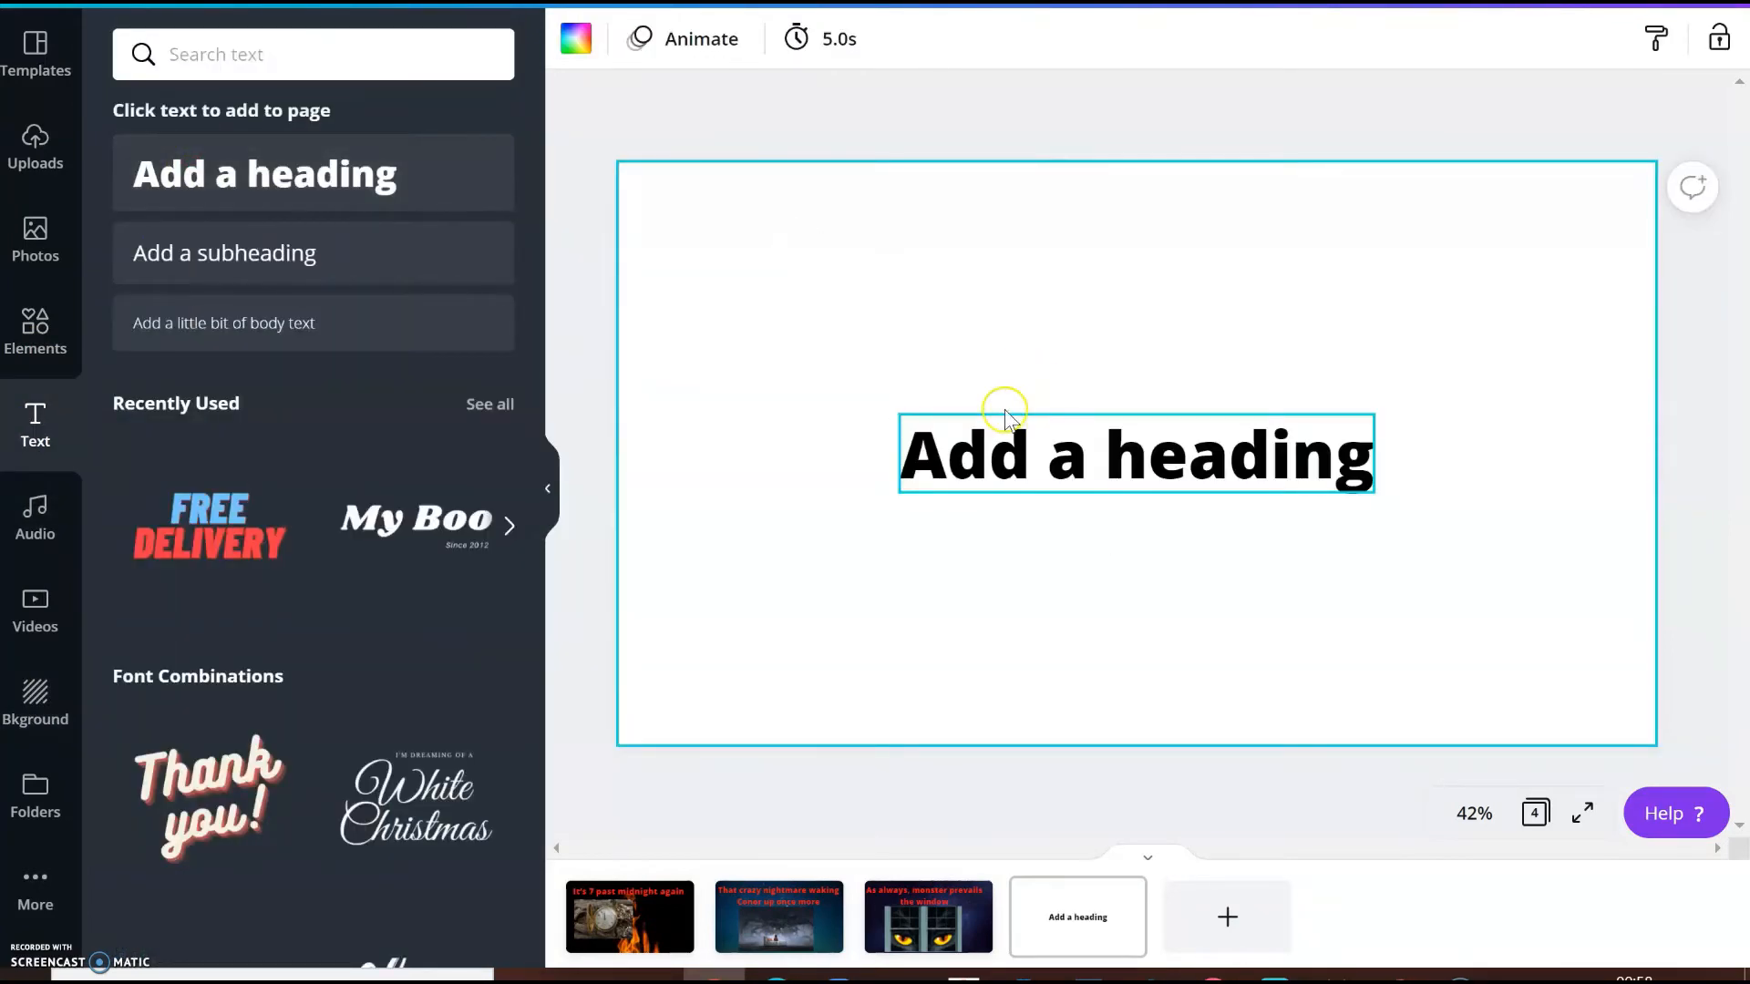
Move the heading to the top, retype it 'But to his surprise, doesn't like a typical life threaten', and widen it
{"action": "left_click", "coordinate": [1134, 454]}
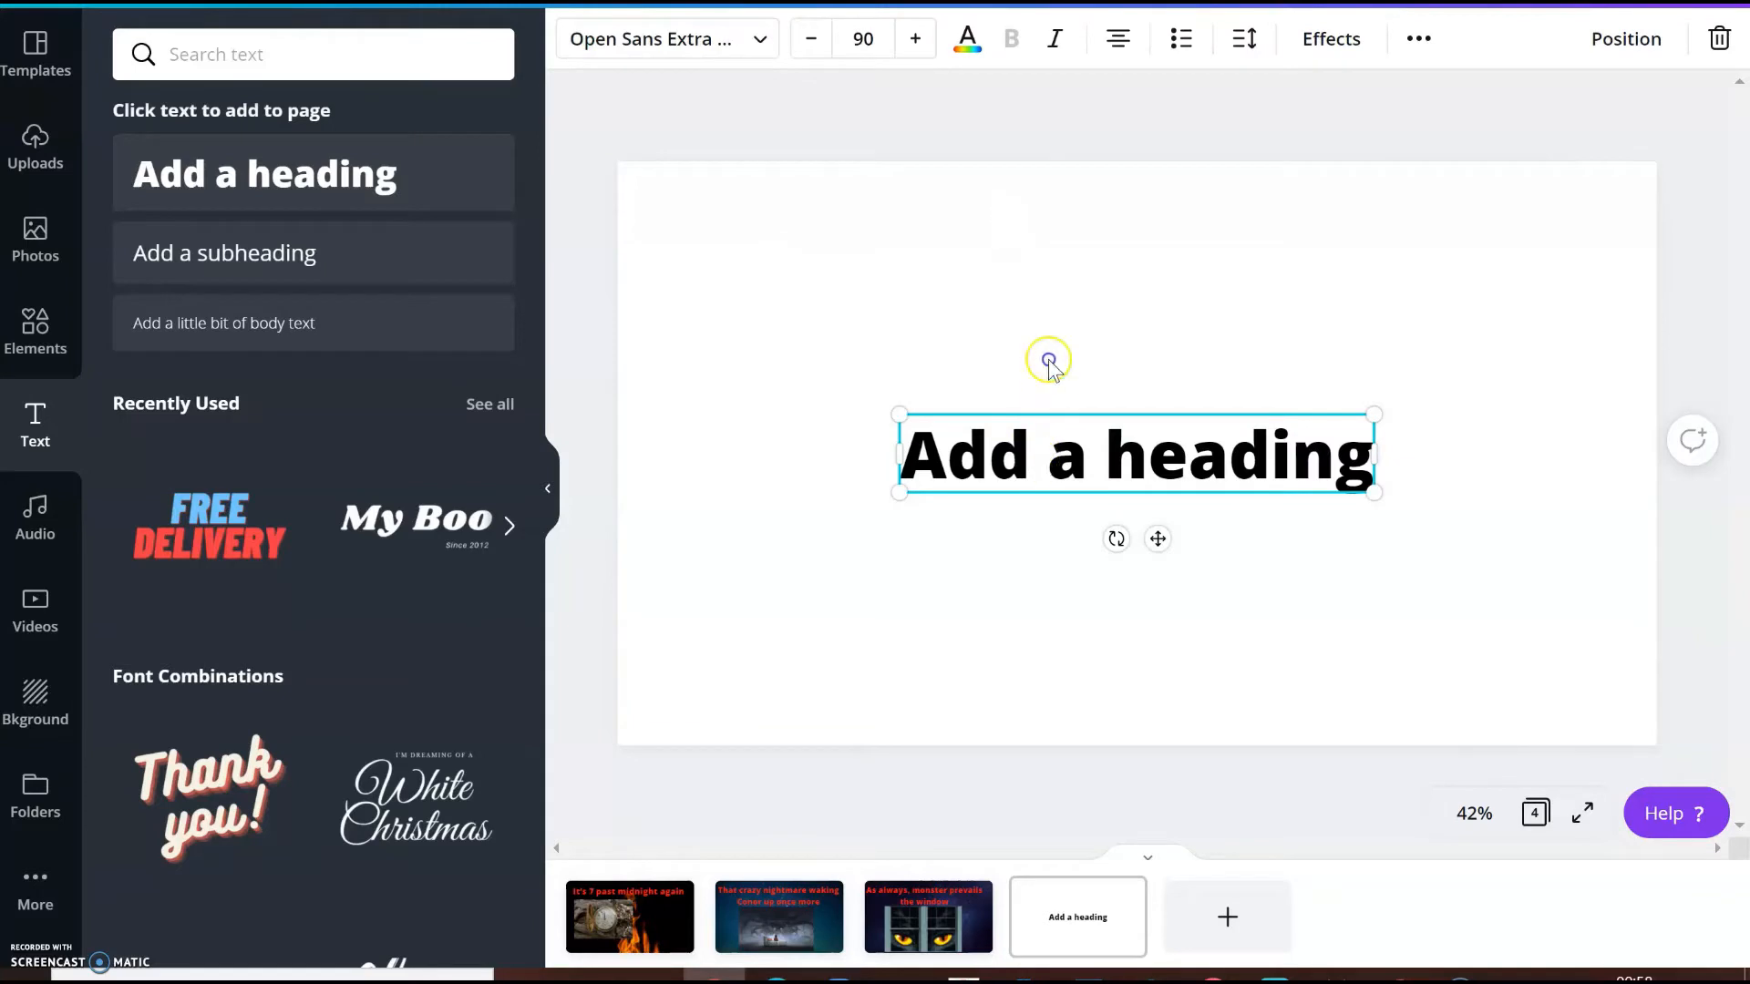
{"action": "left_click_drag", "start_coordinate": [1047, 359], "coordinate": [905, 268]}
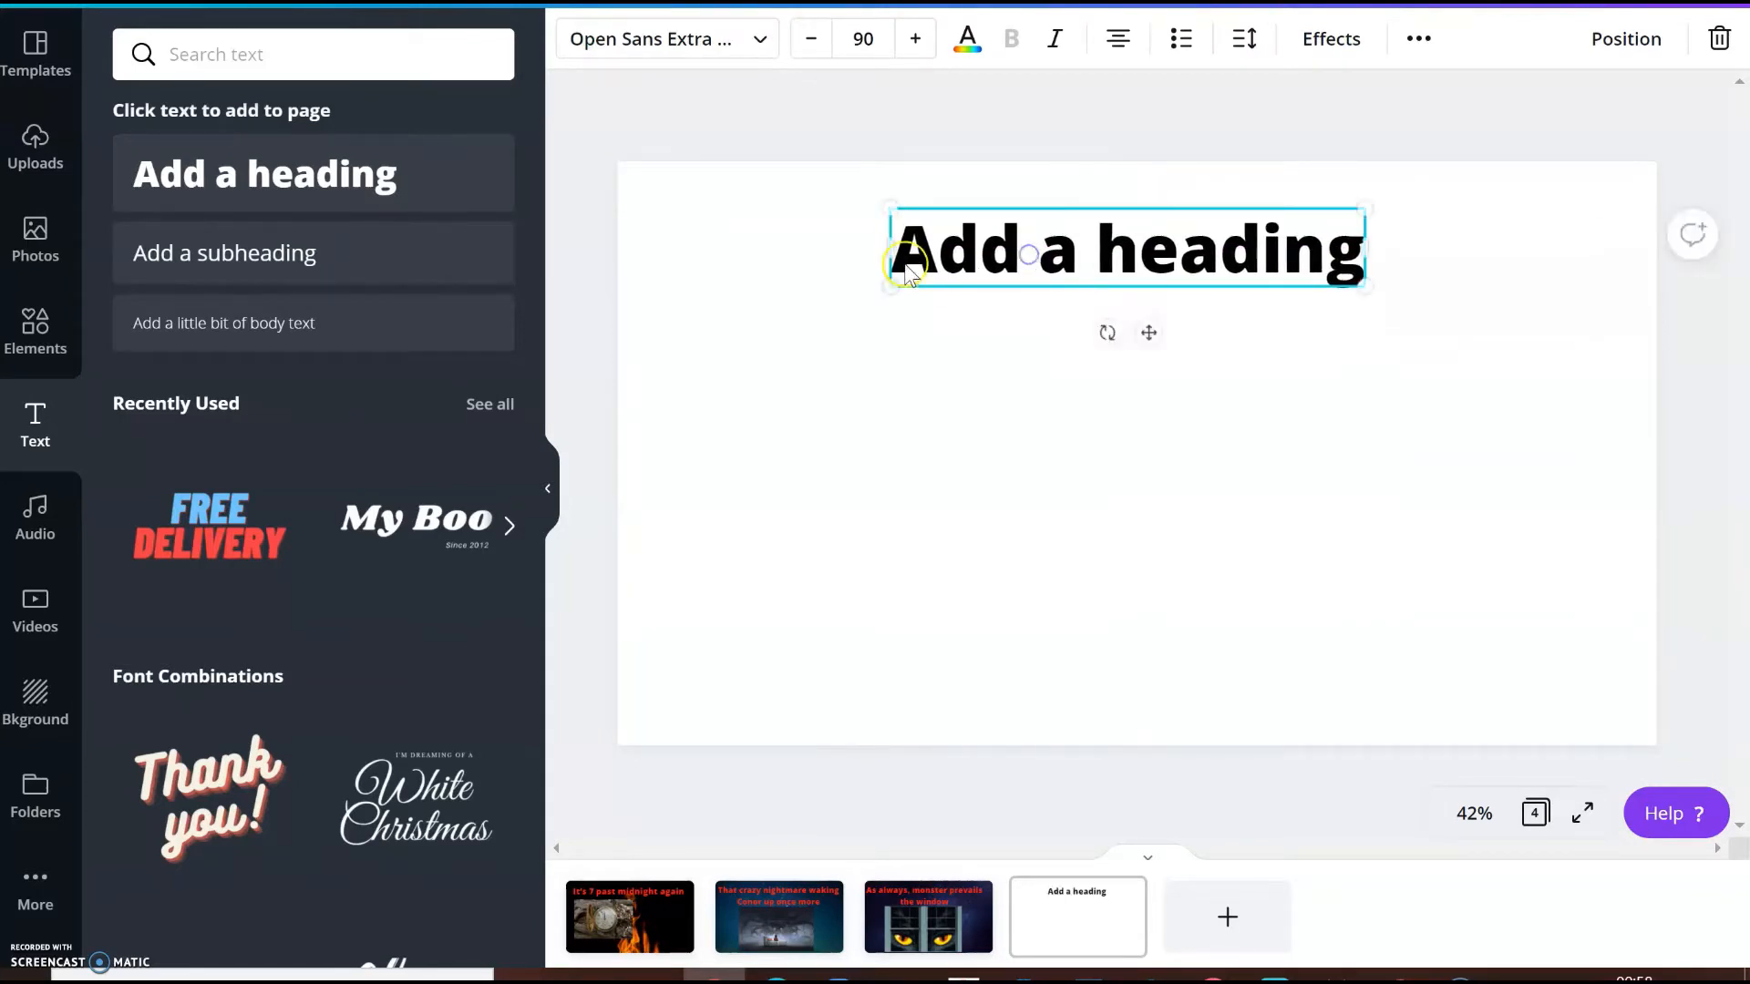
{"action": "triple_click", "coordinate": [1124, 248]}
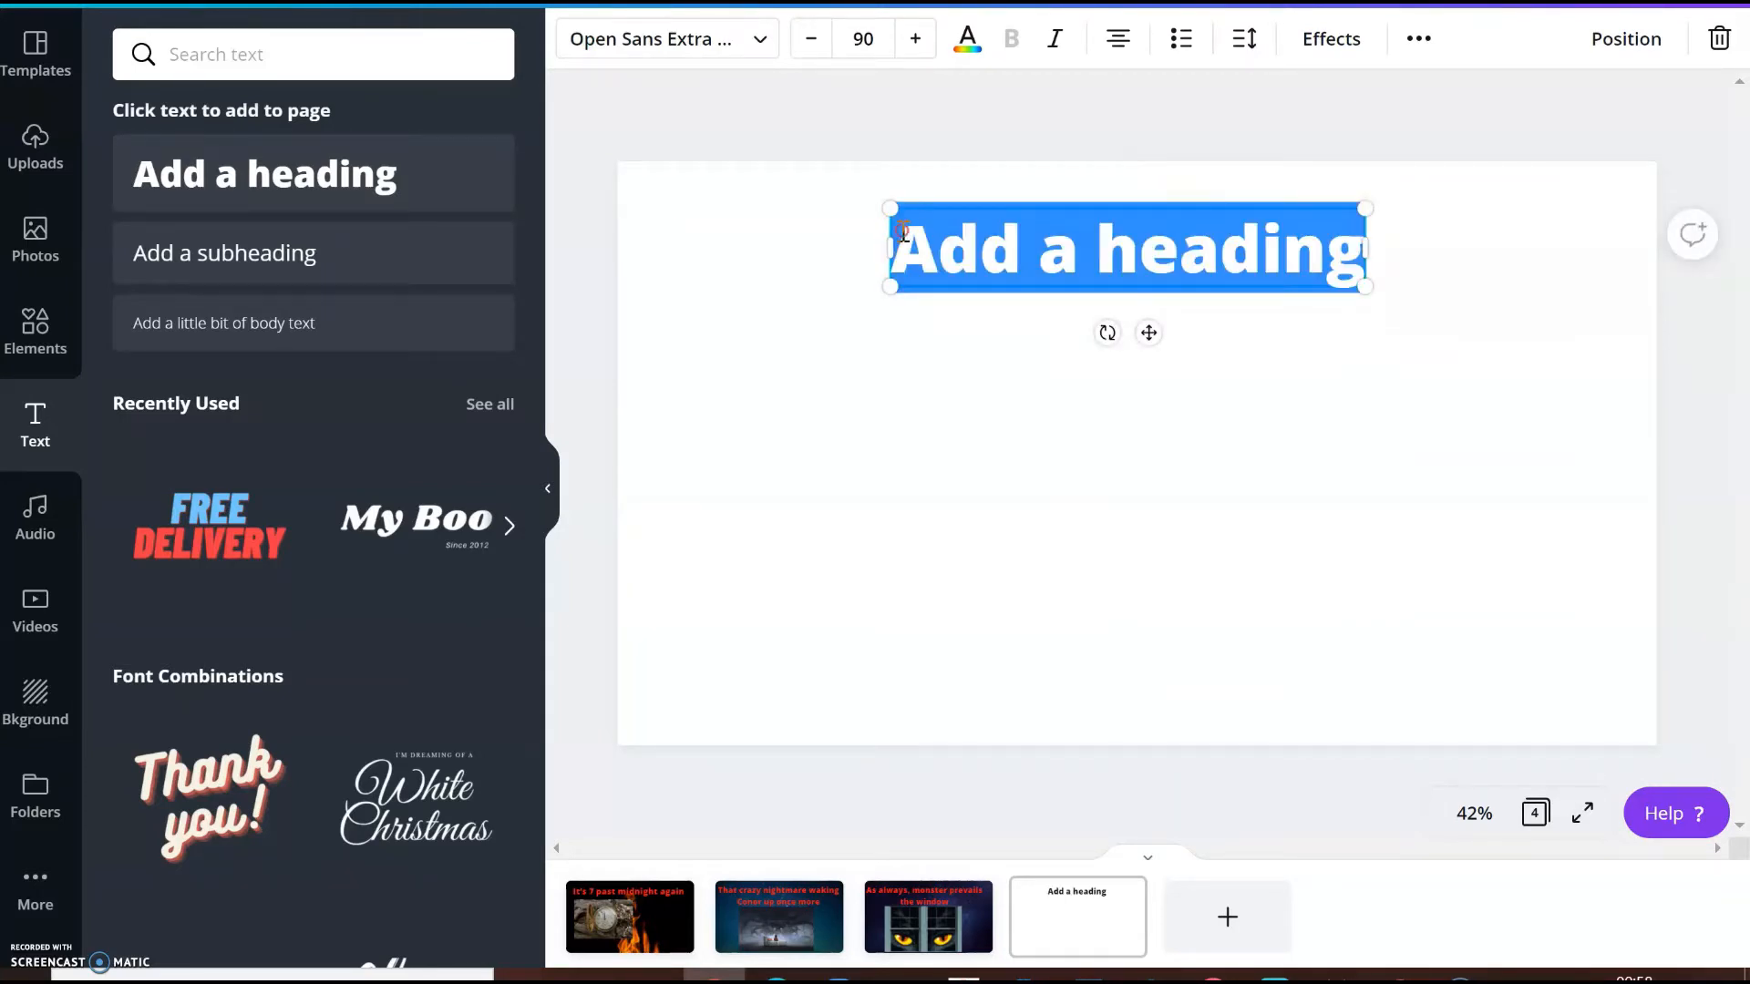
{"action": "type", "text": "But to his surprise, doesn't like a typical life threaten"}
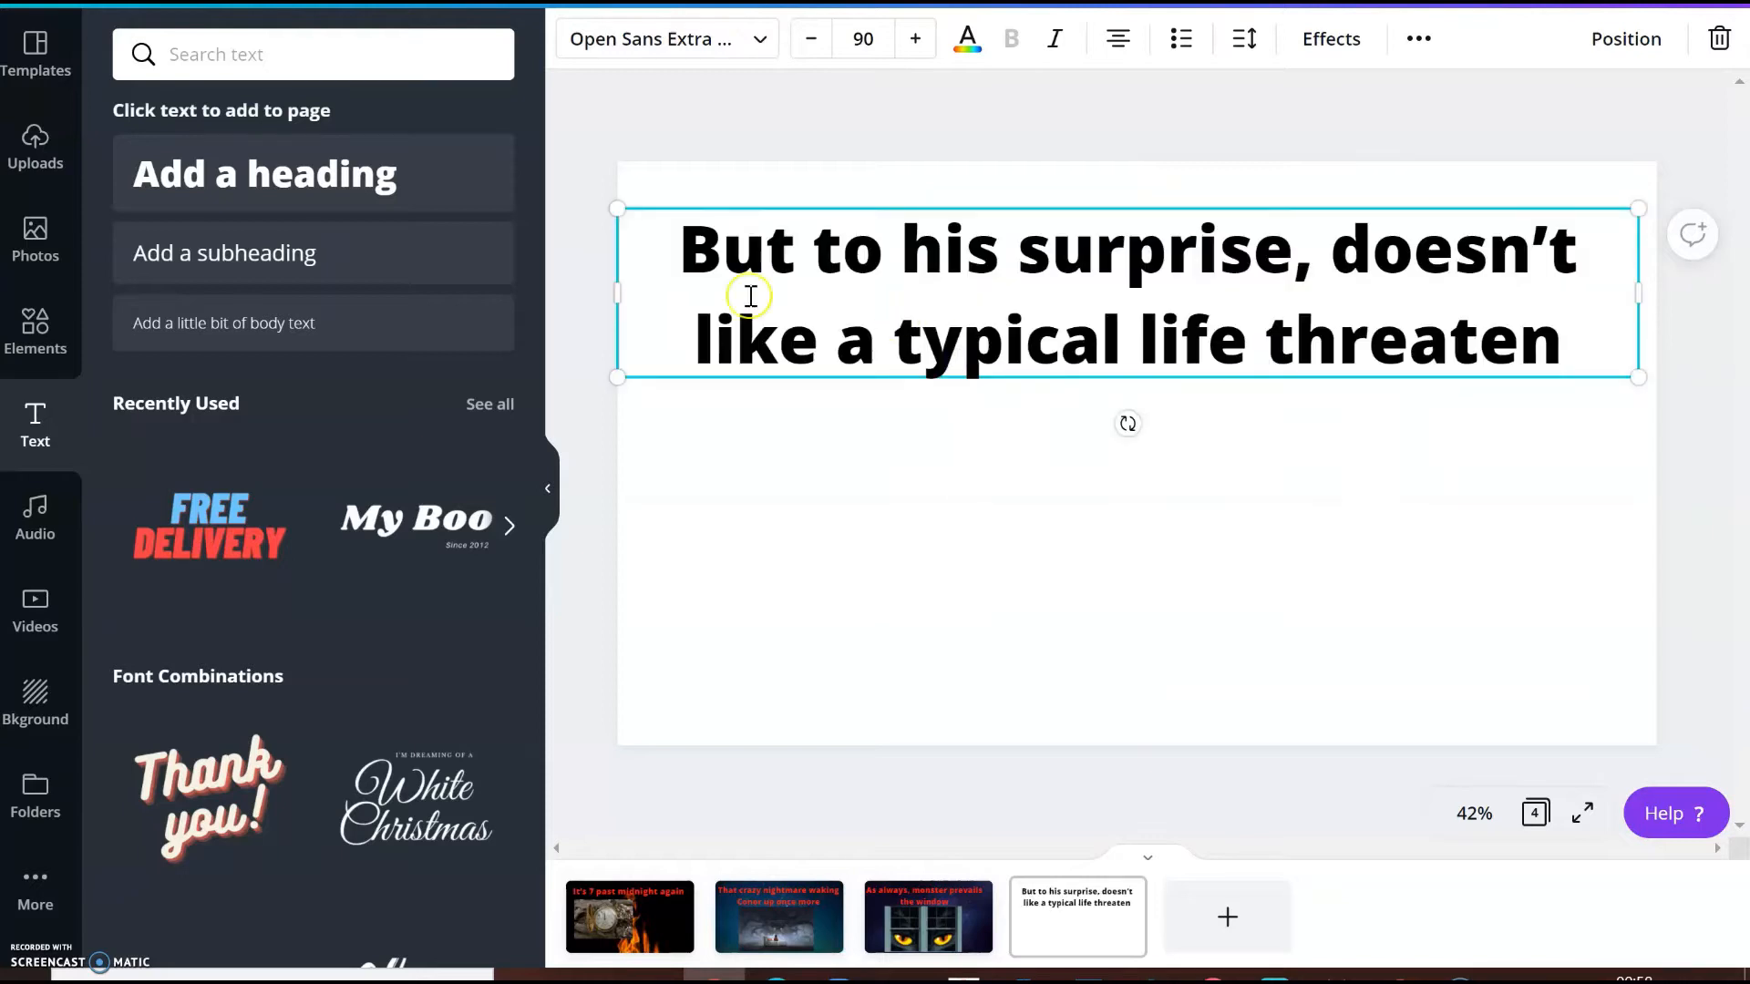
{"action": "mouse_move", "coordinate": [615, 294]}
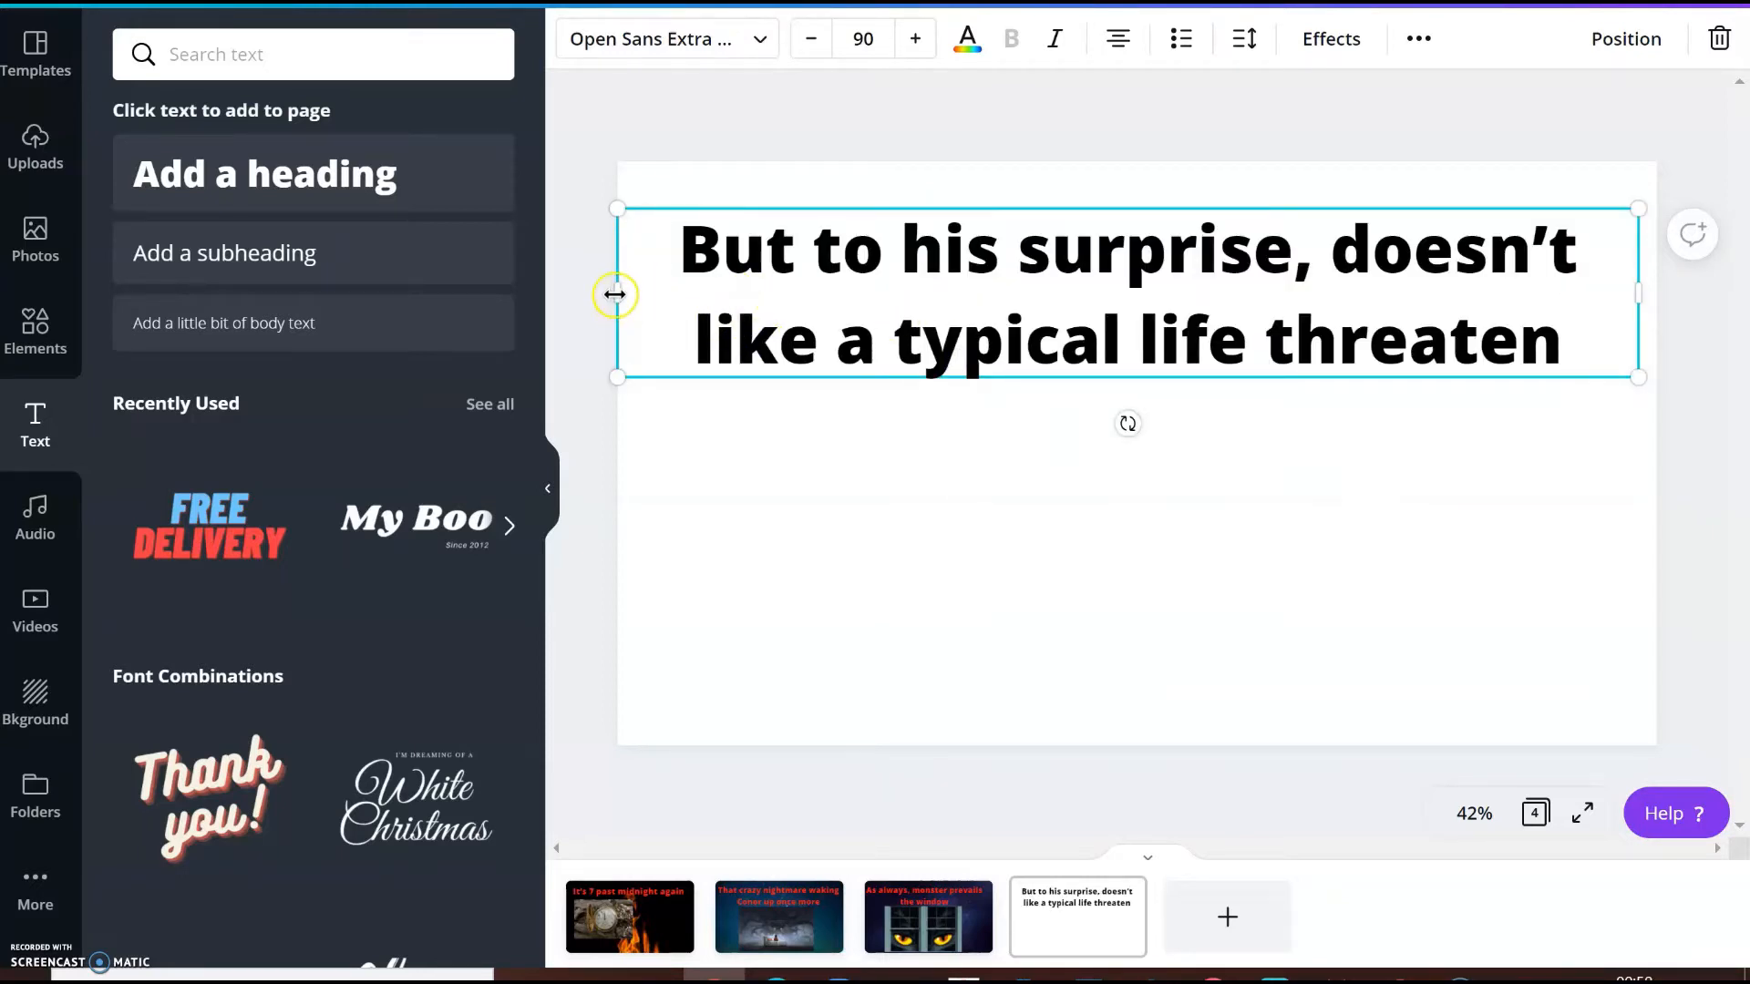
{"action": "left_click_drag", "start_coordinate": [689, 247], "coordinate": [1099, 248]}
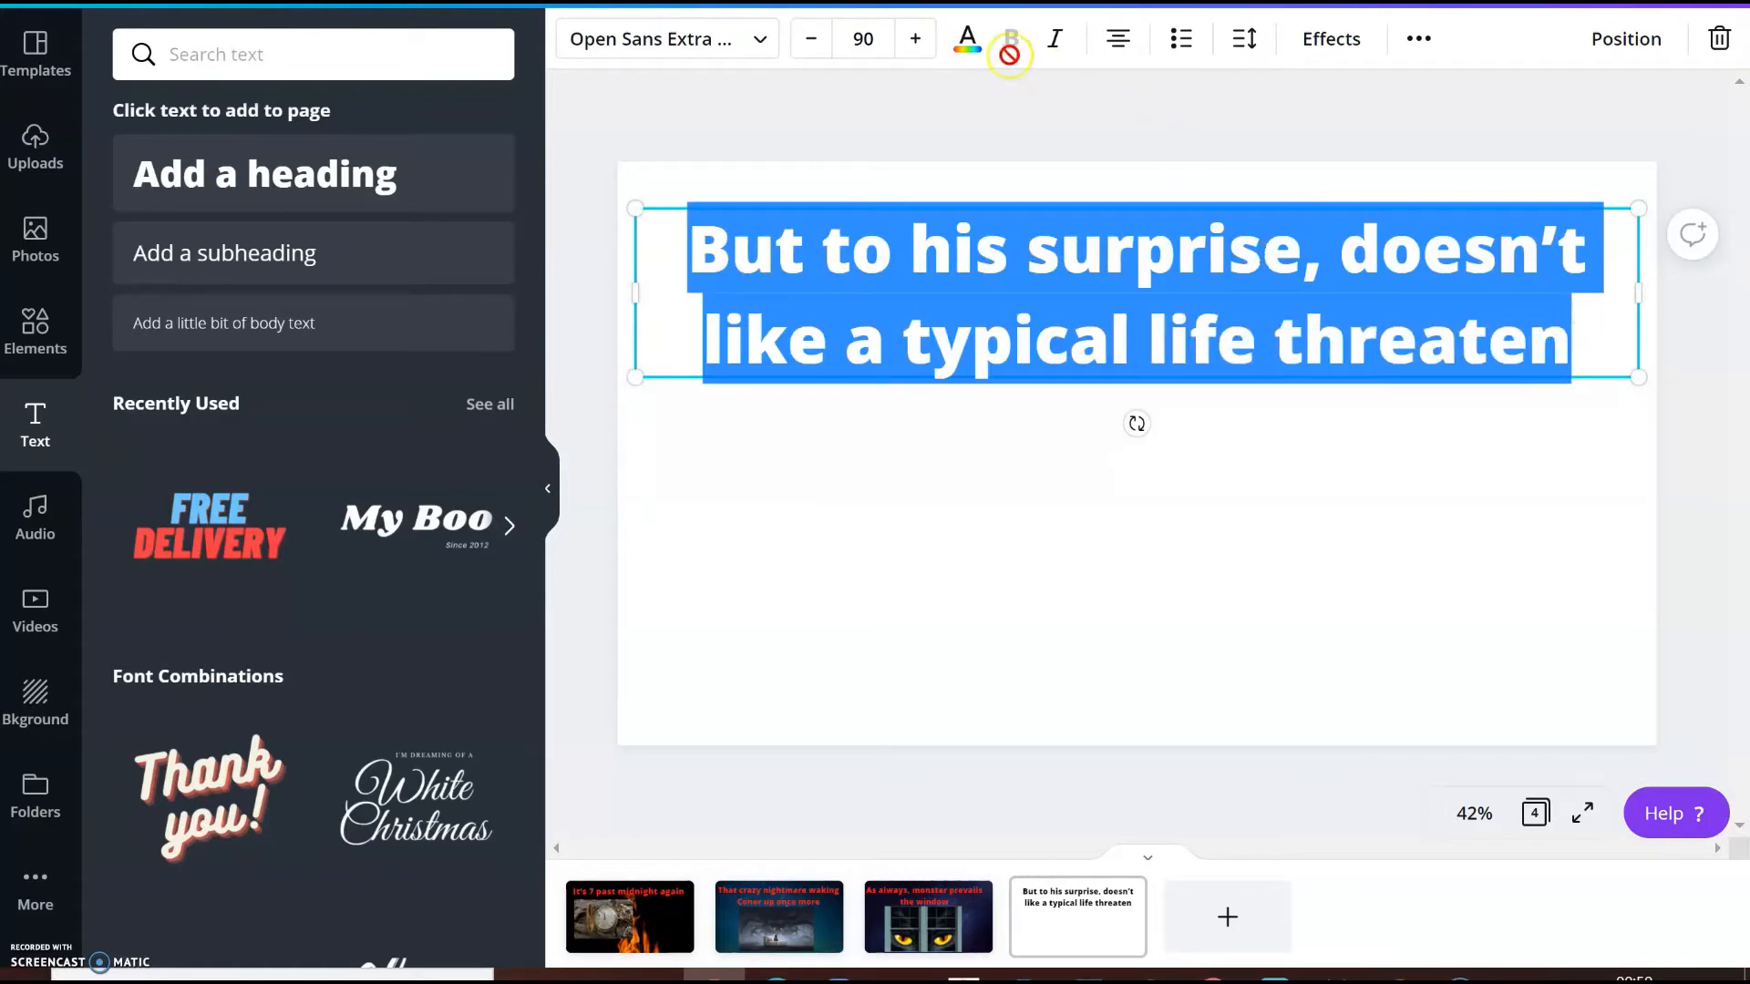
{"action": "left_click", "coordinate": [966, 38]}
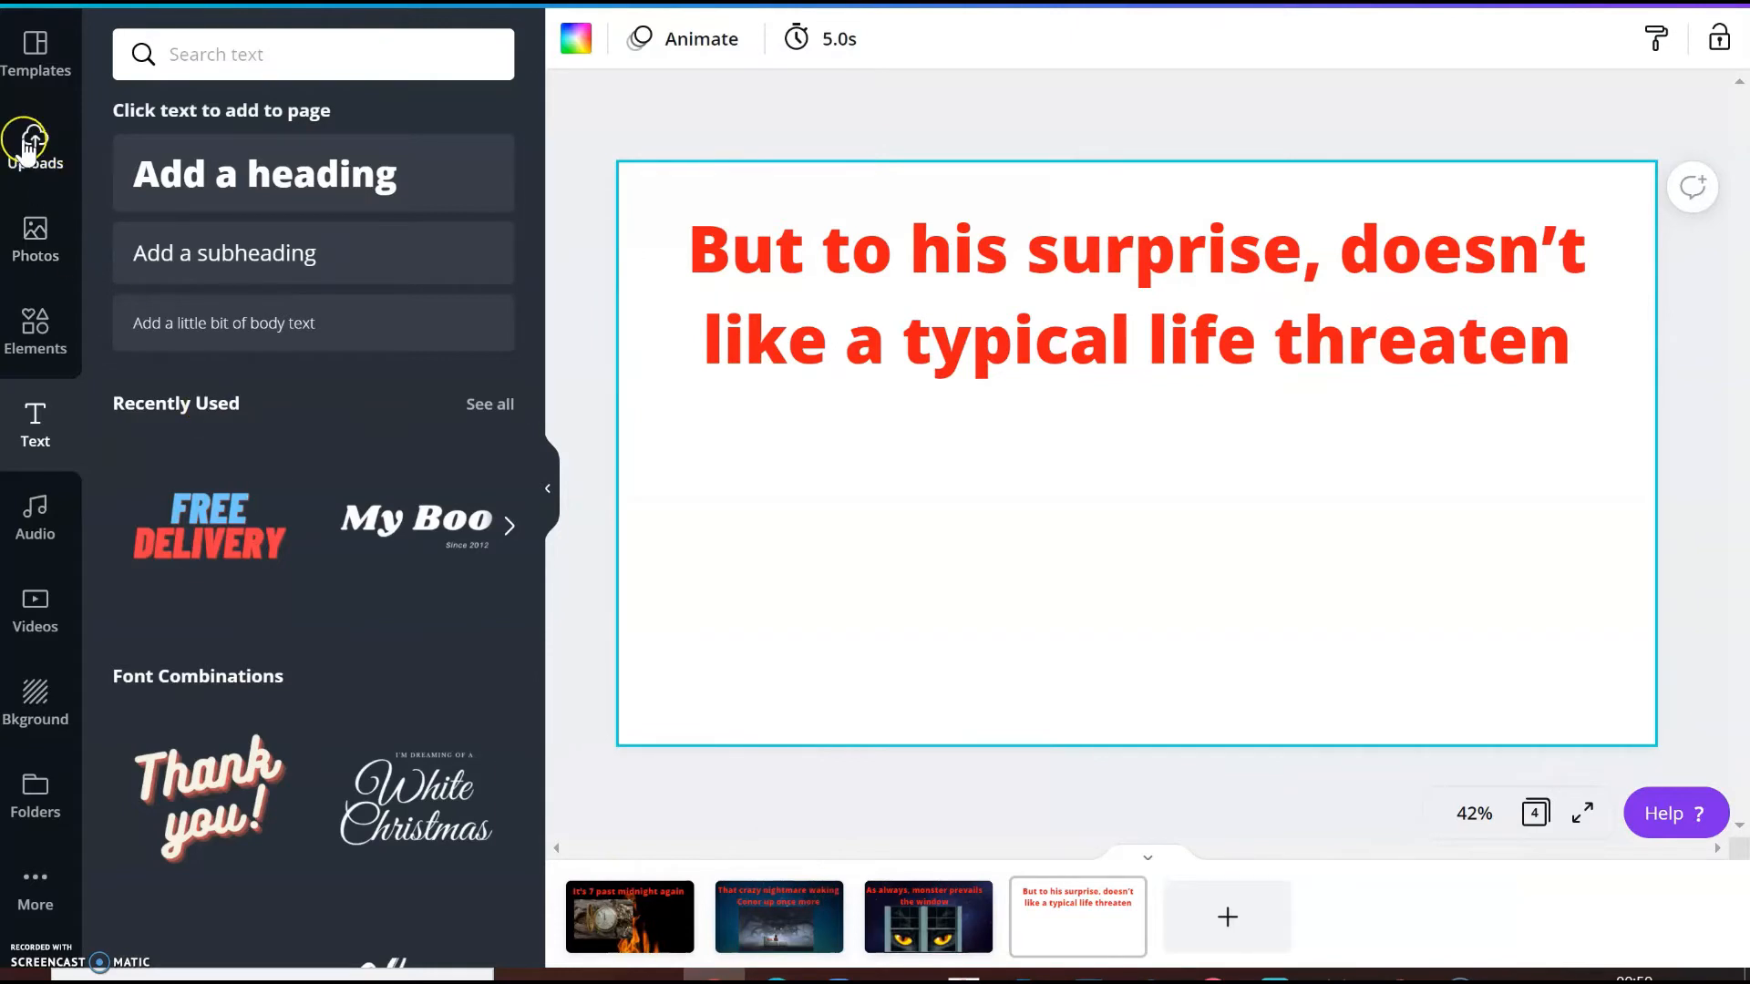
Add the grey monster image to page four, reposition its heading, and add a fifth page
{"action": "left_click", "coordinate": [34, 145]}
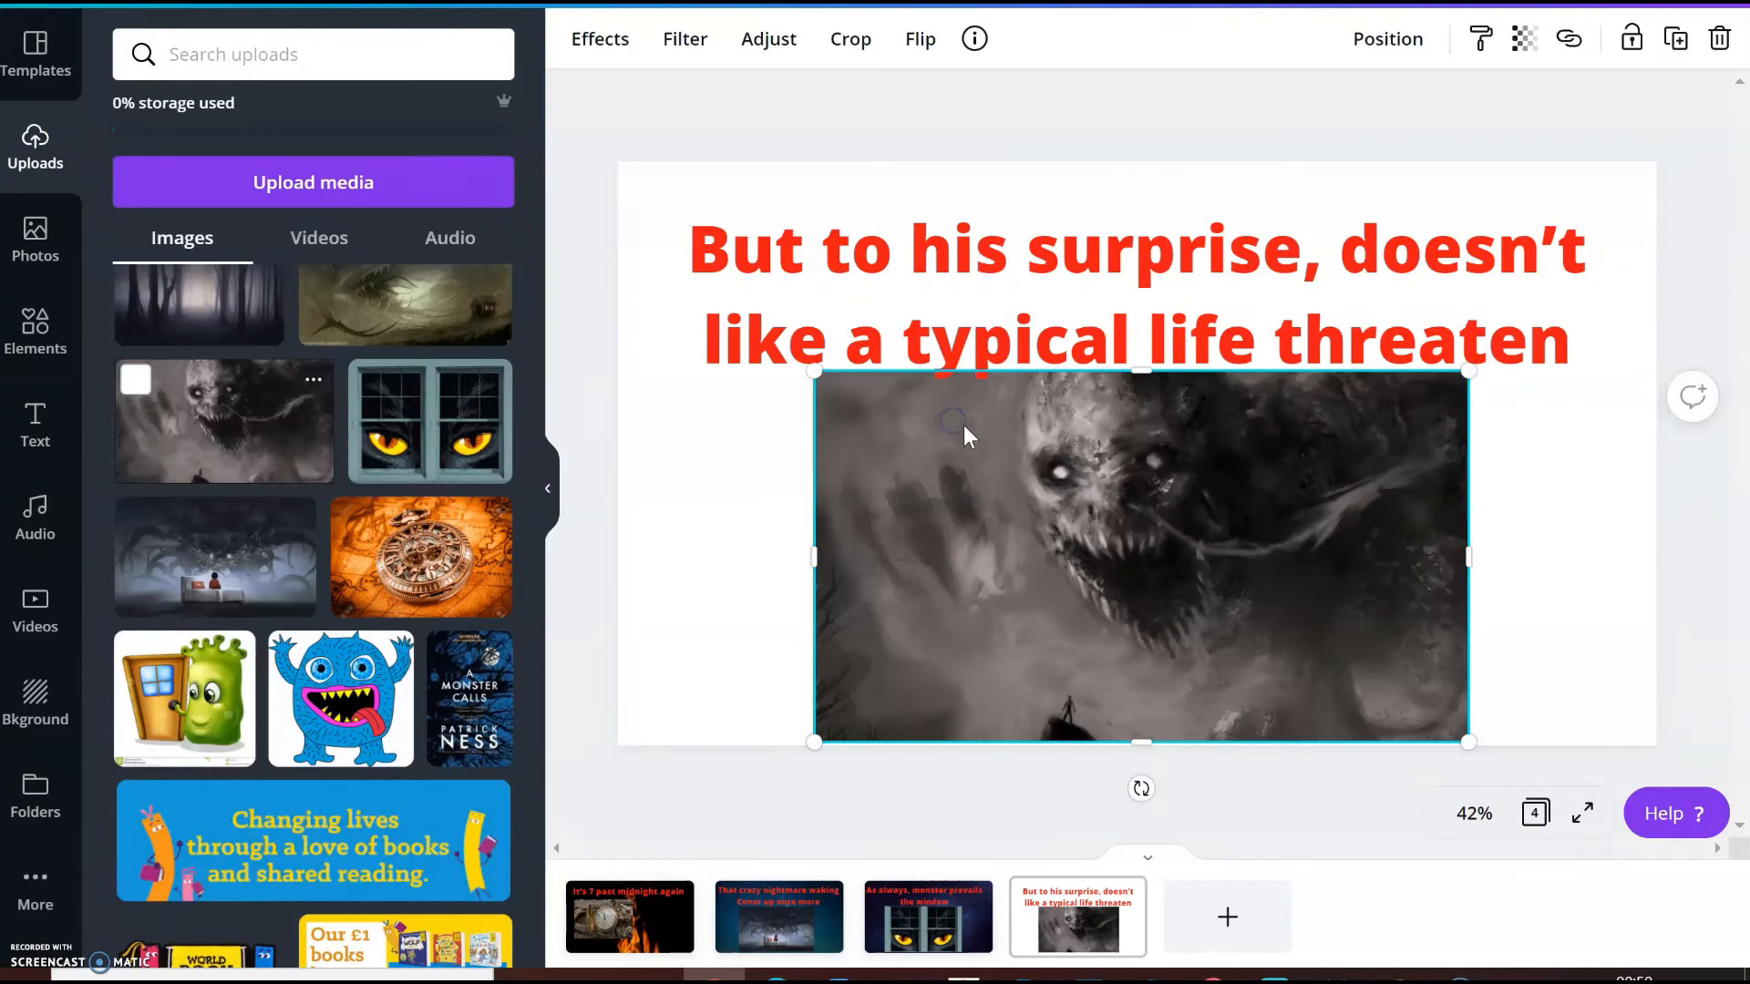
{"action": "left_click", "coordinate": [1134, 290]}
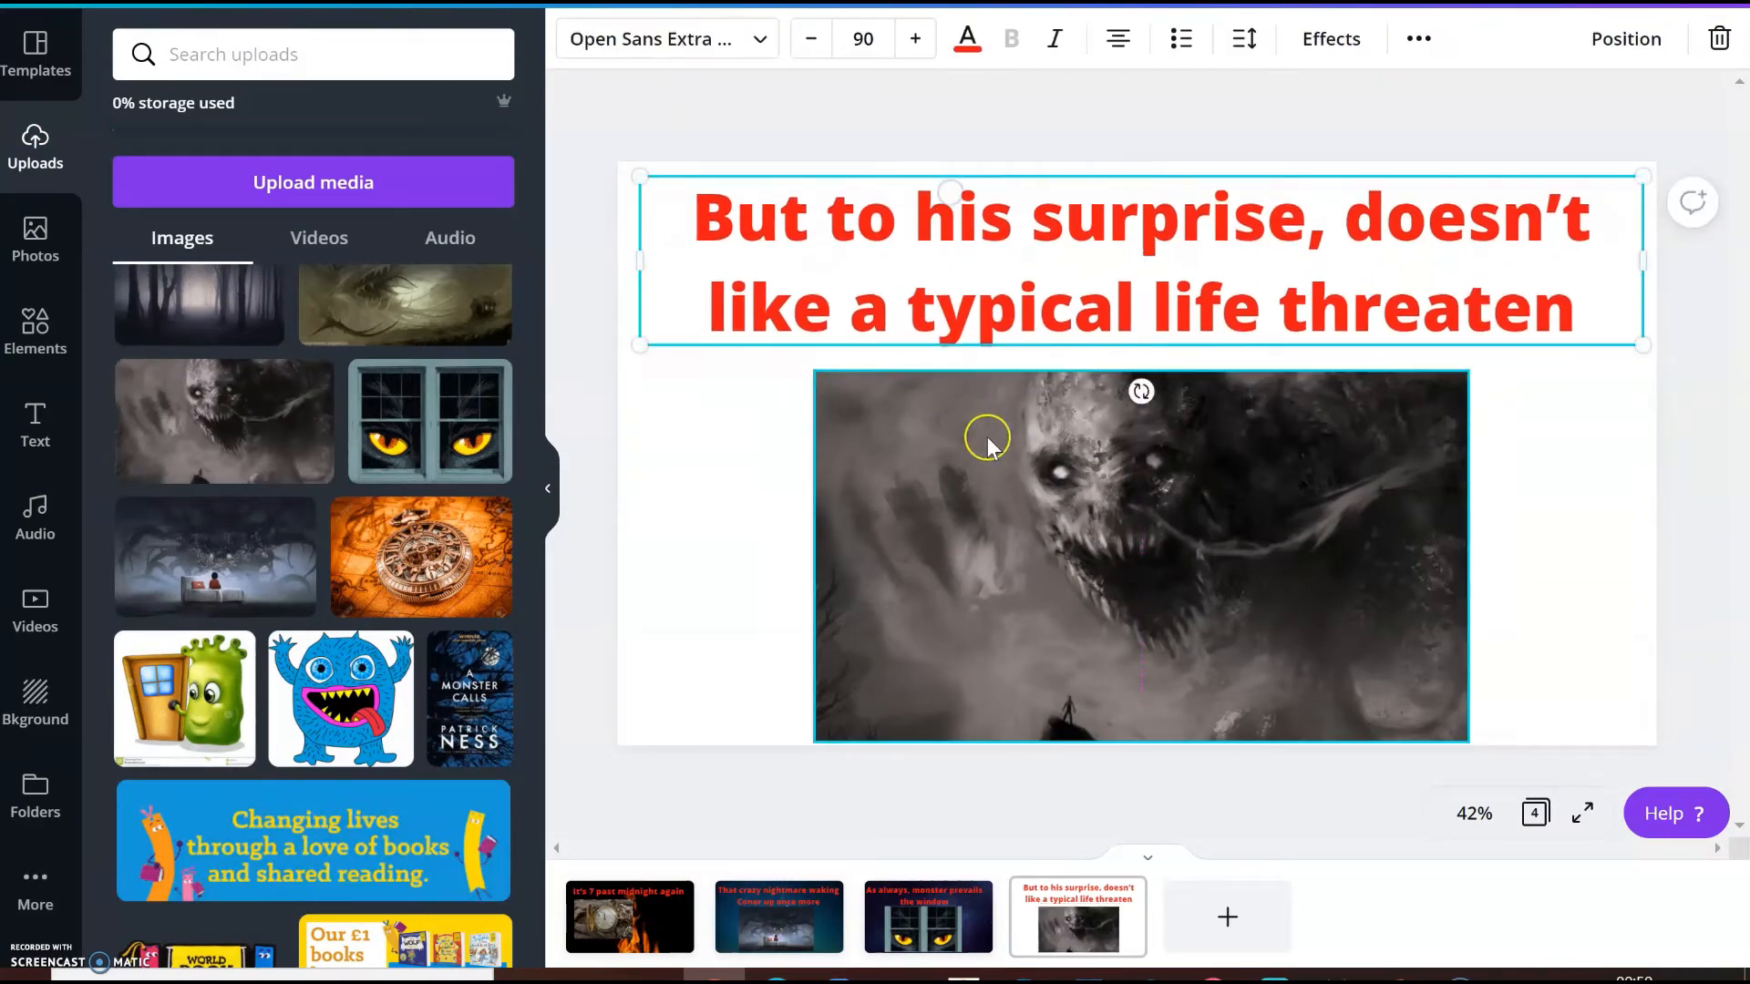
{"action": "left_click", "coordinate": [1127, 535]}
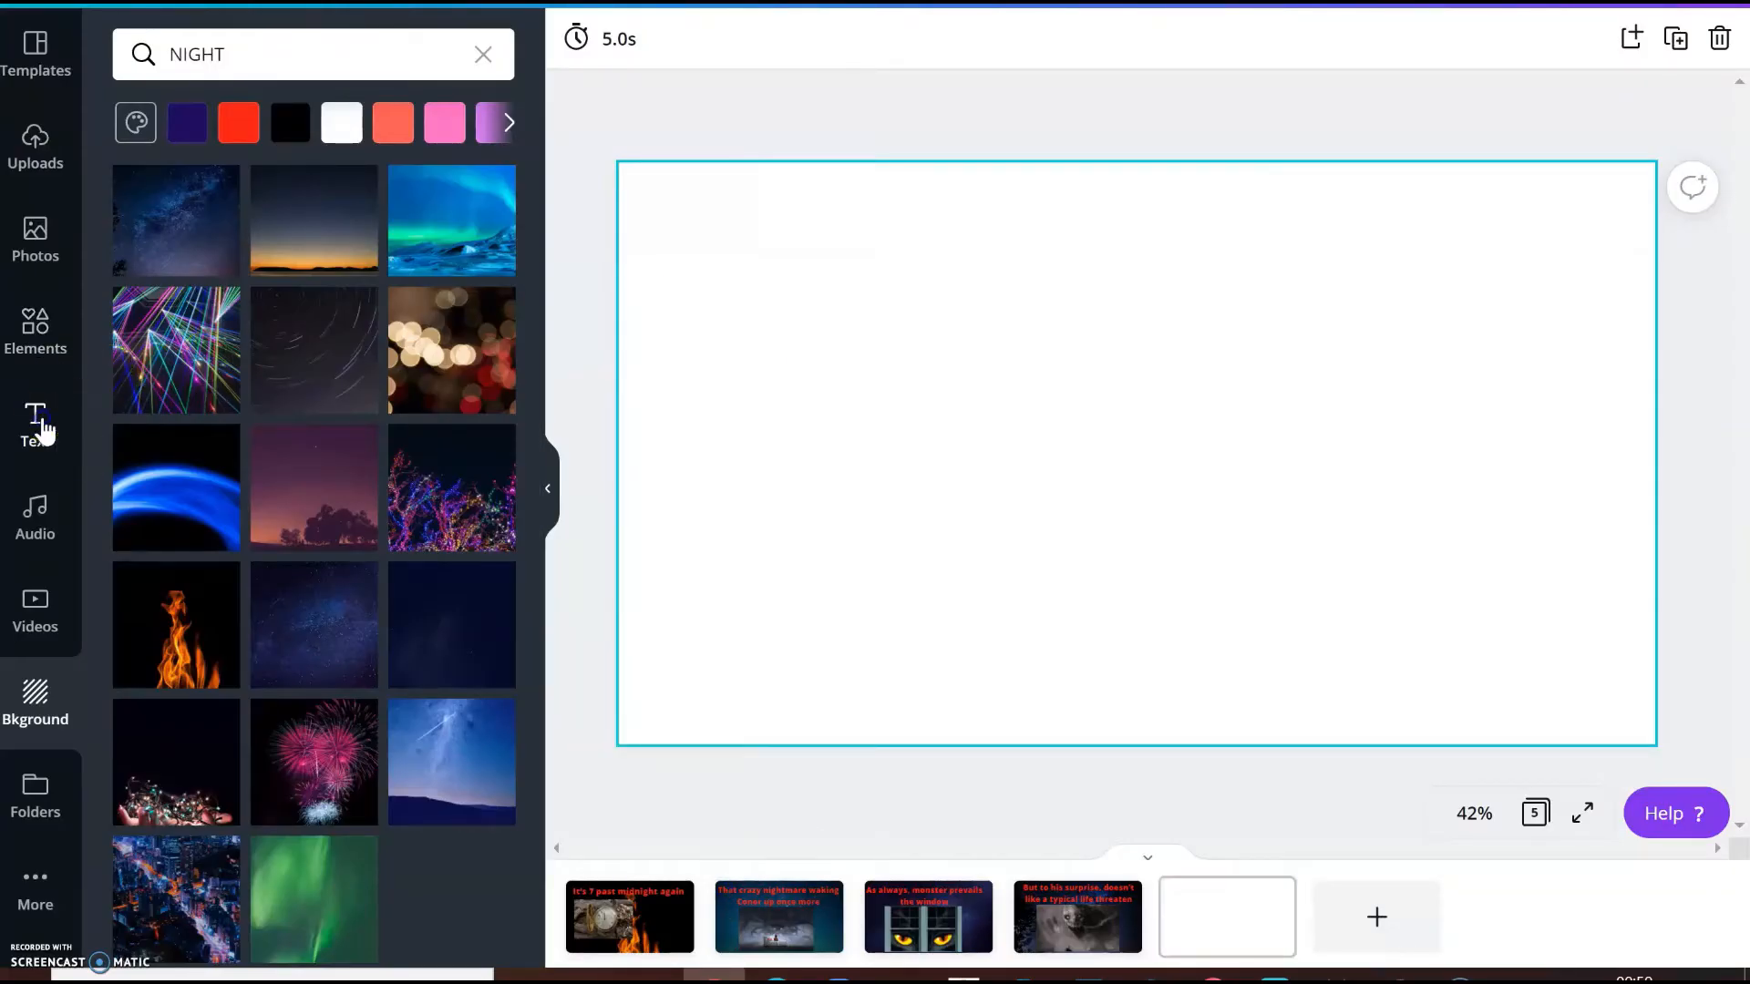
{"action": "left_click", "coordinate": [34, 427]}
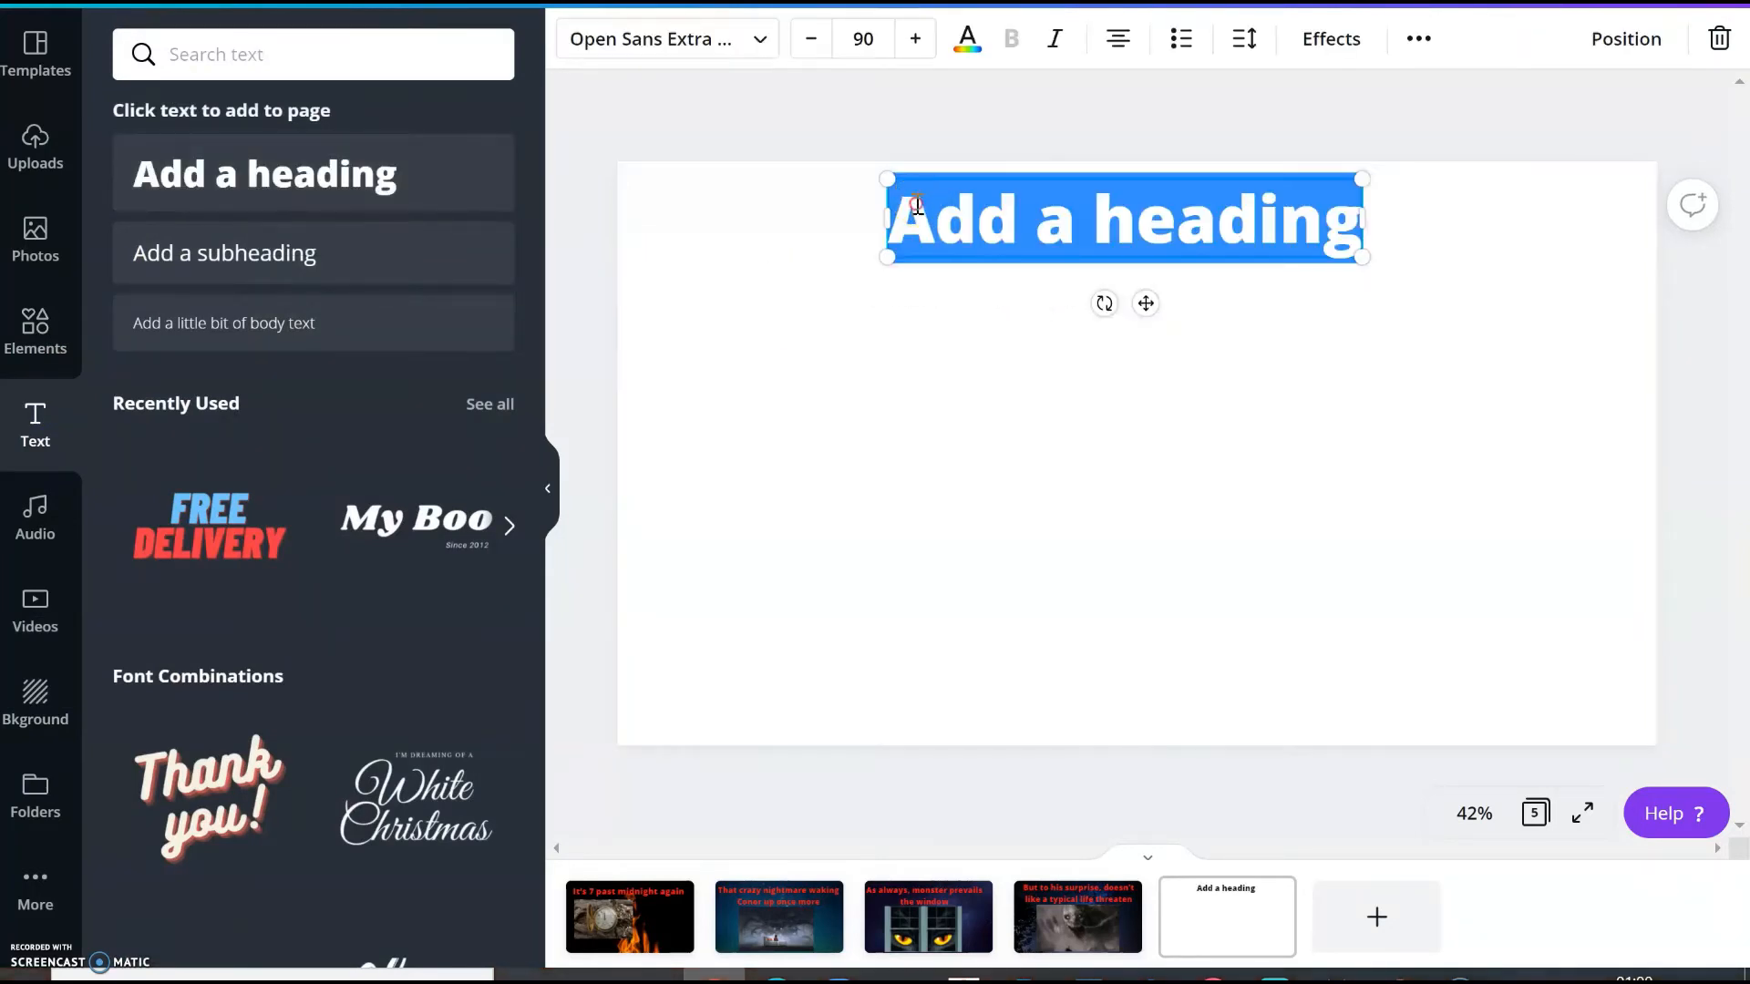
Type the heading 'This is something different, something ancient' and make it red
{"action": "type", "text": "This is something different, something ancient"}
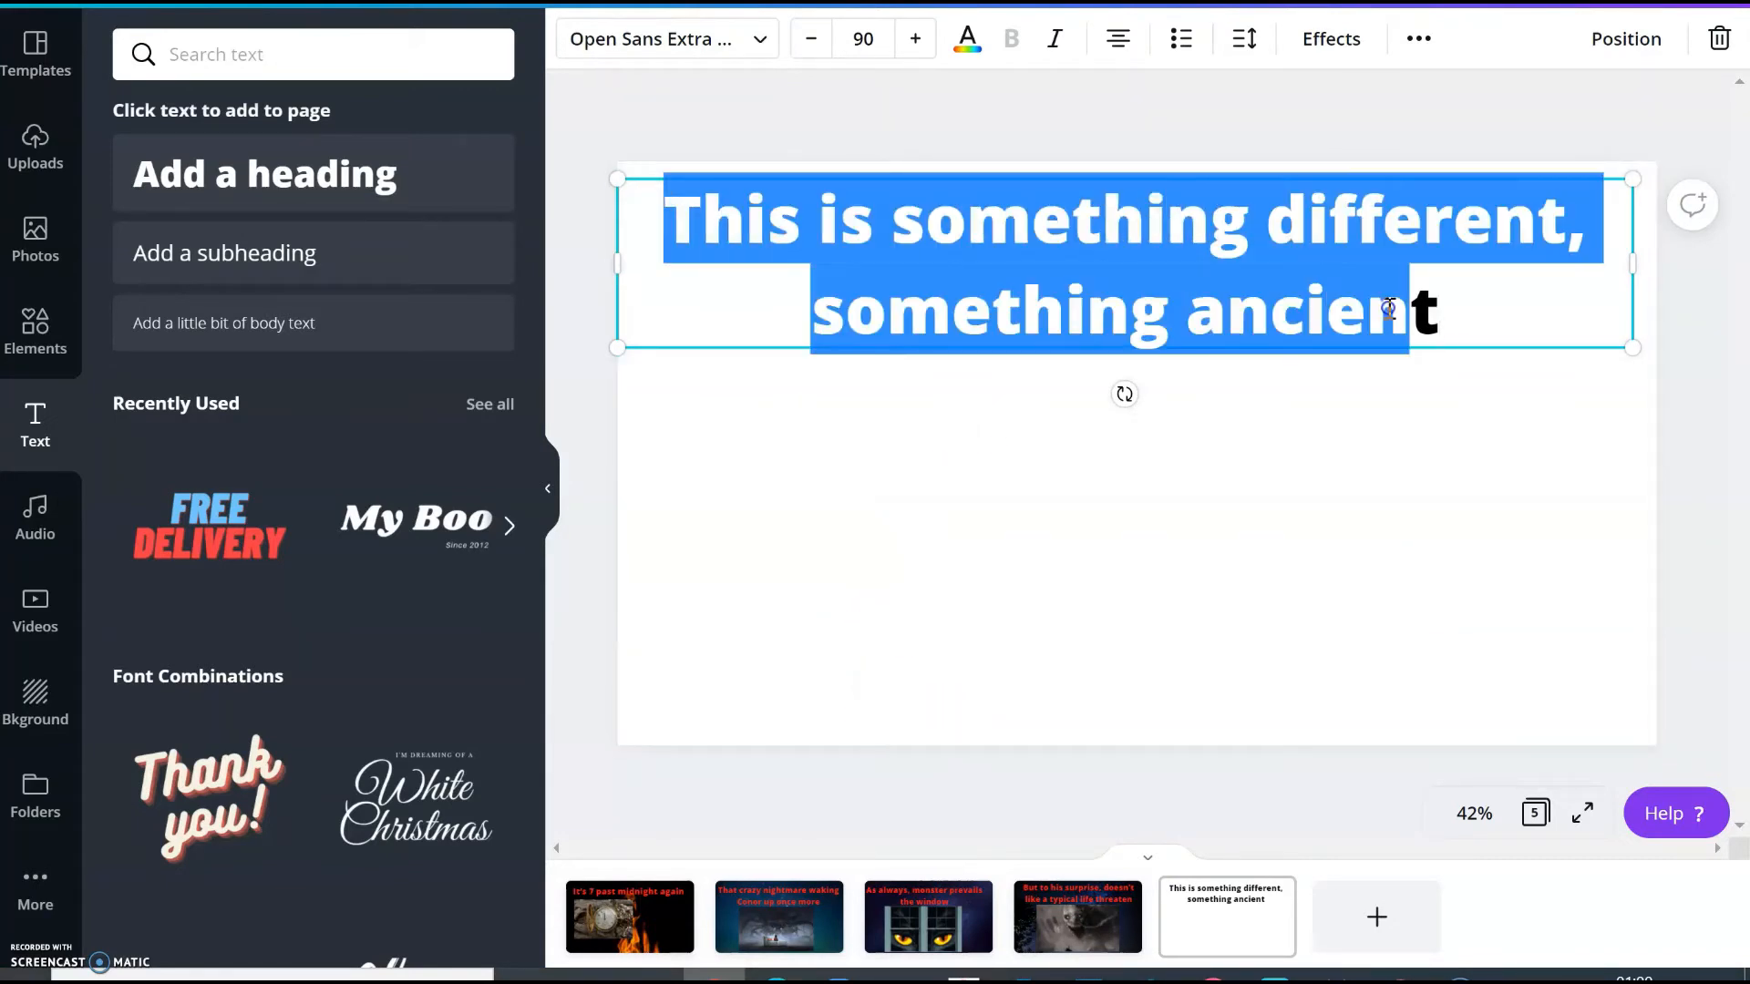
{"action": "left_click", "coordinate": [964, 38]}
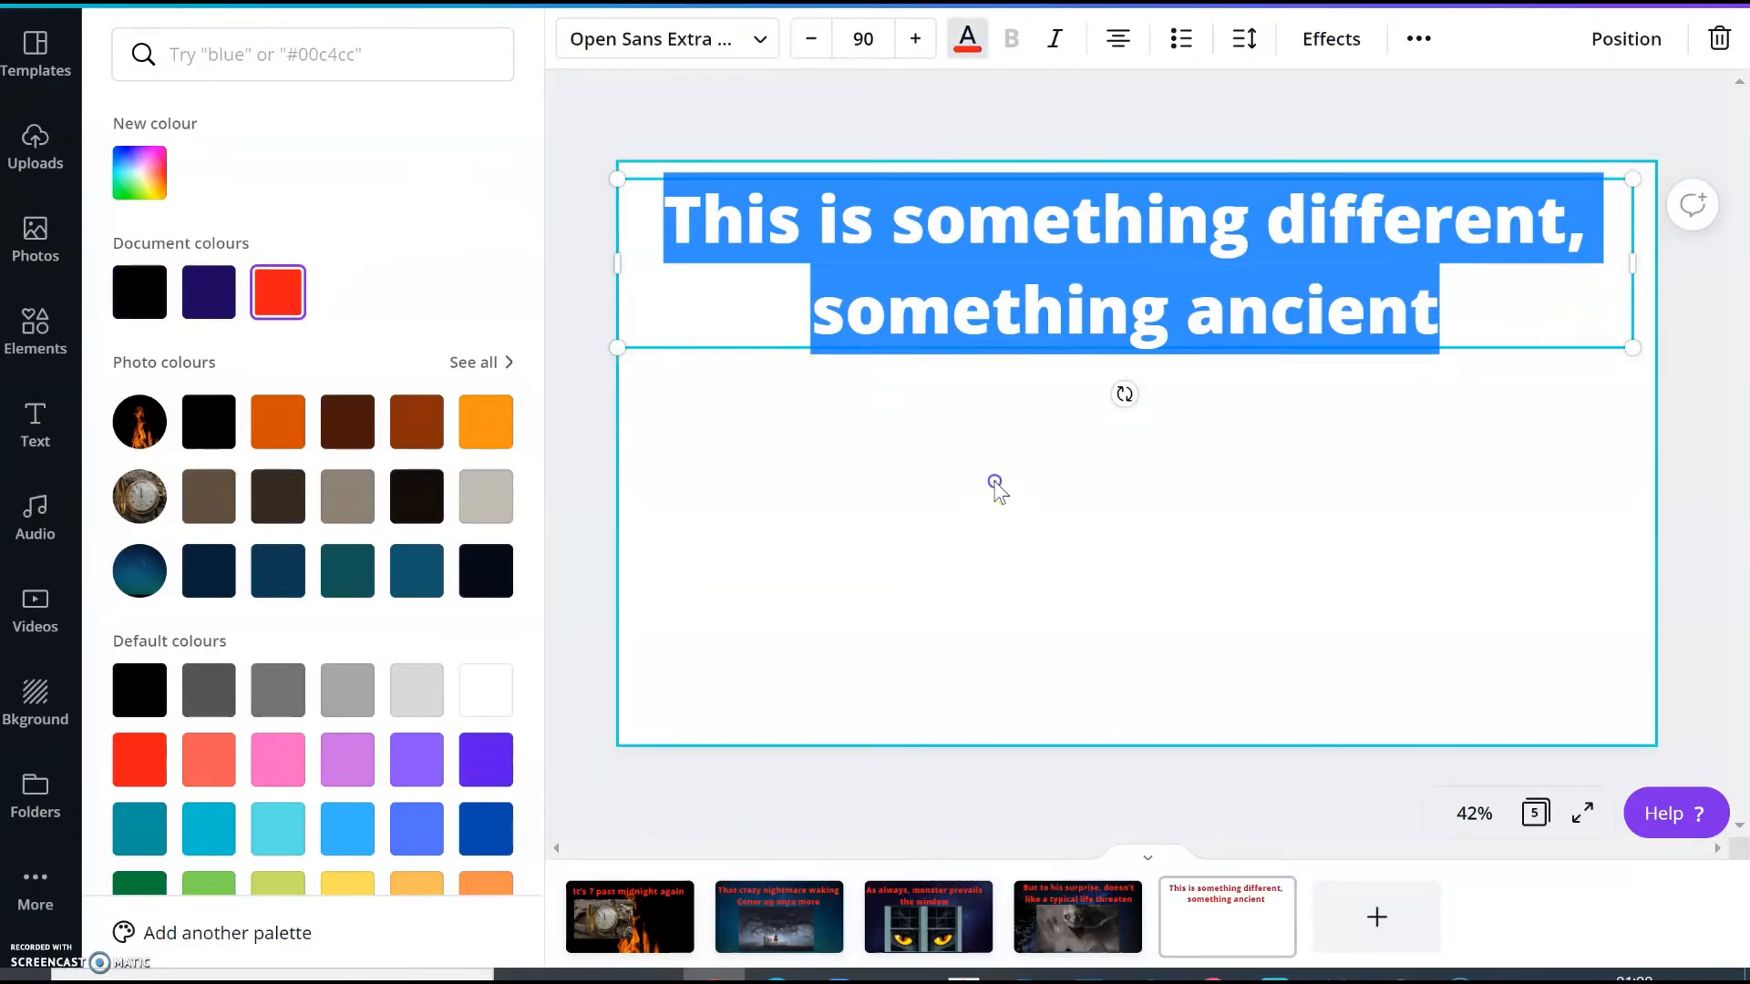
{"action": "left_click", "coordinate": [35, 424]}
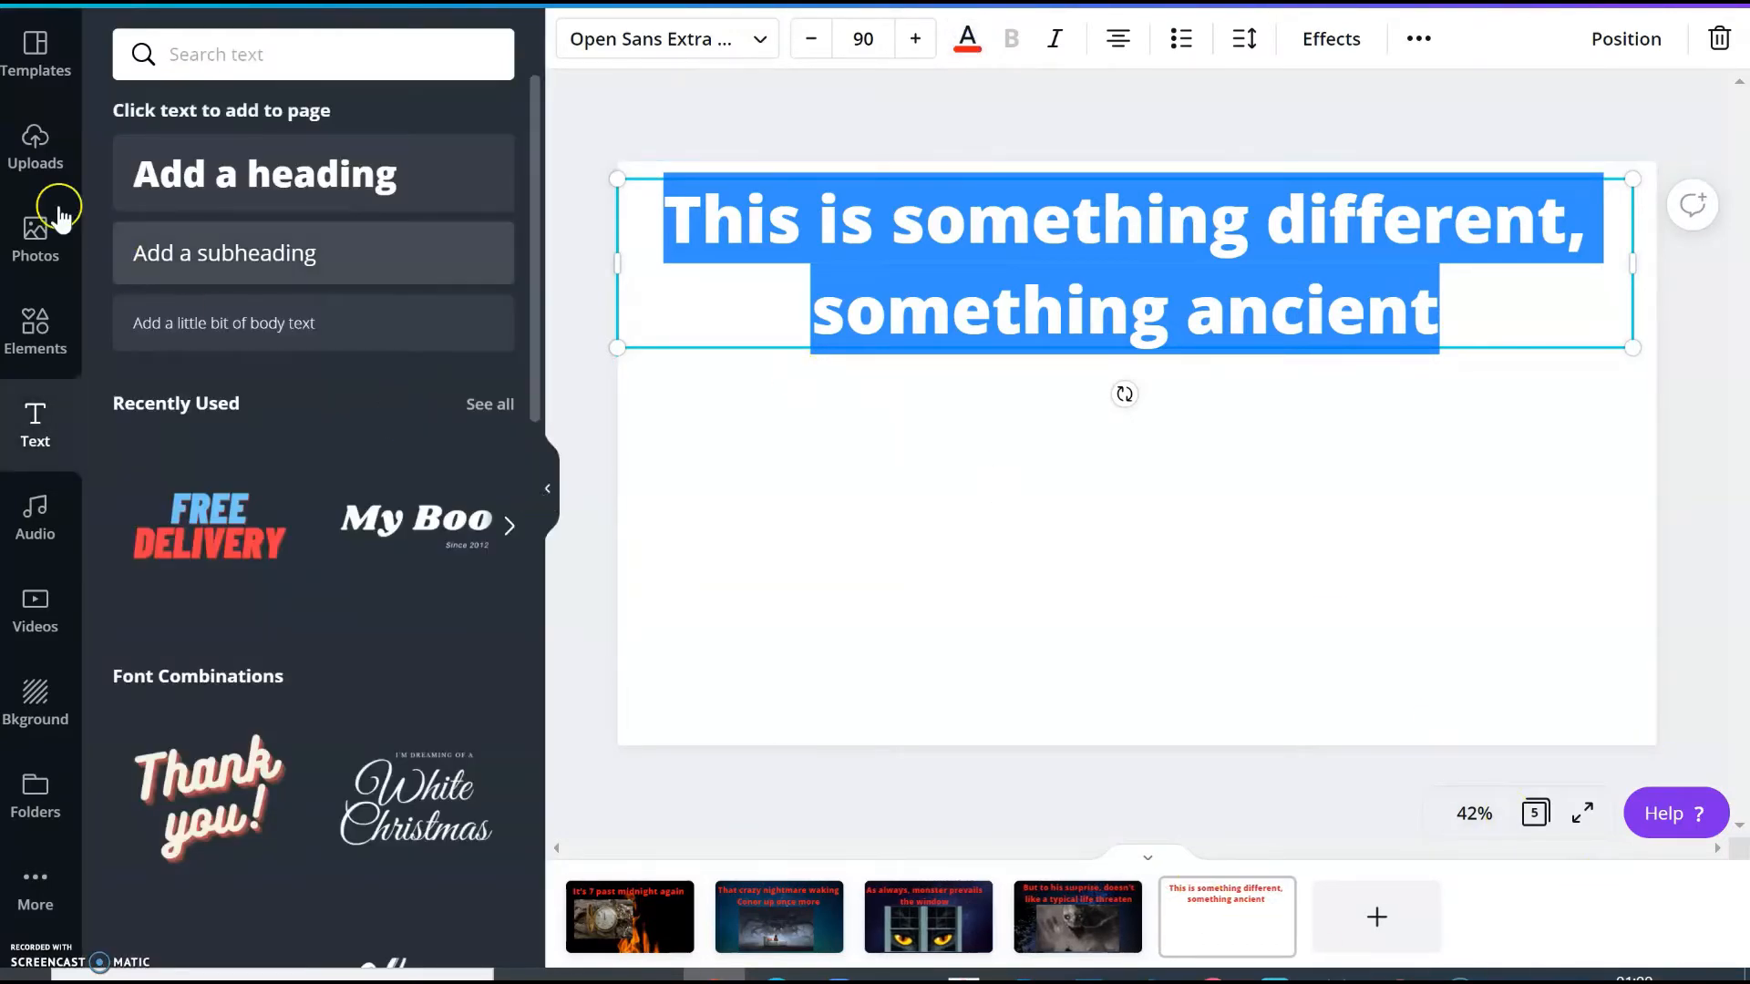
Add the thorny creature image from Uploads and enlarge it below the heading
{"action": "left_click", "coordinate": [35, 145]}
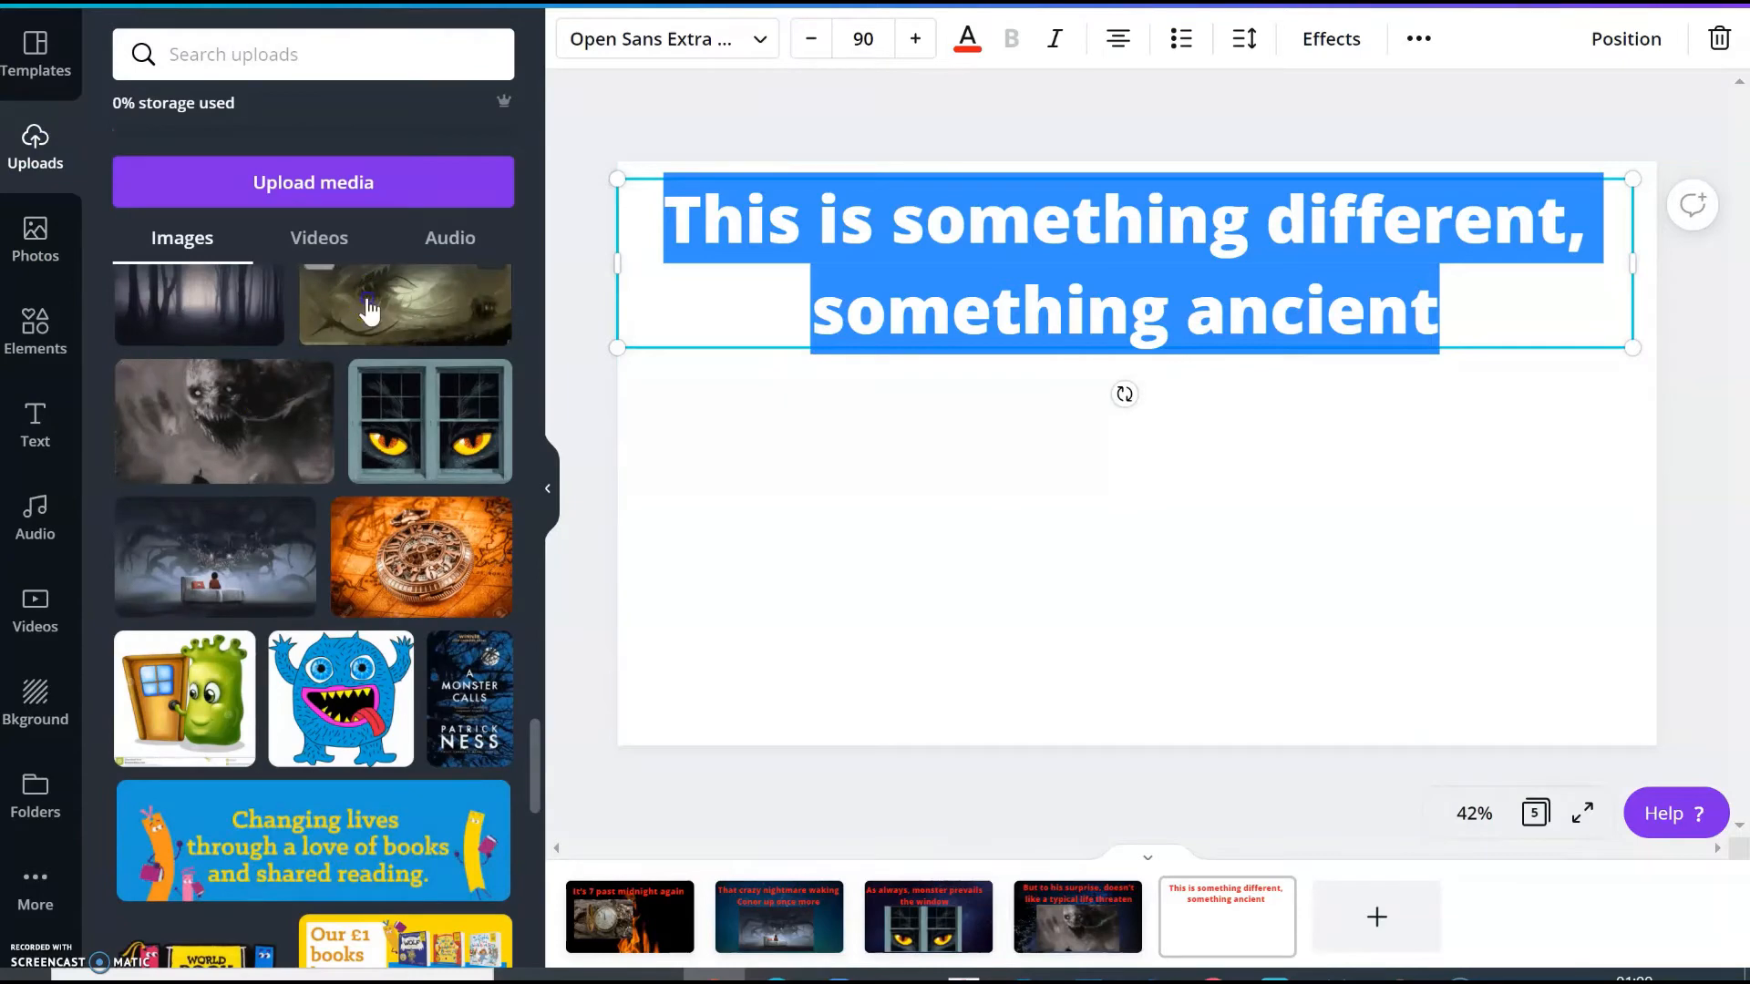
{"action": "left_click", "coordinate": [403, 303]}
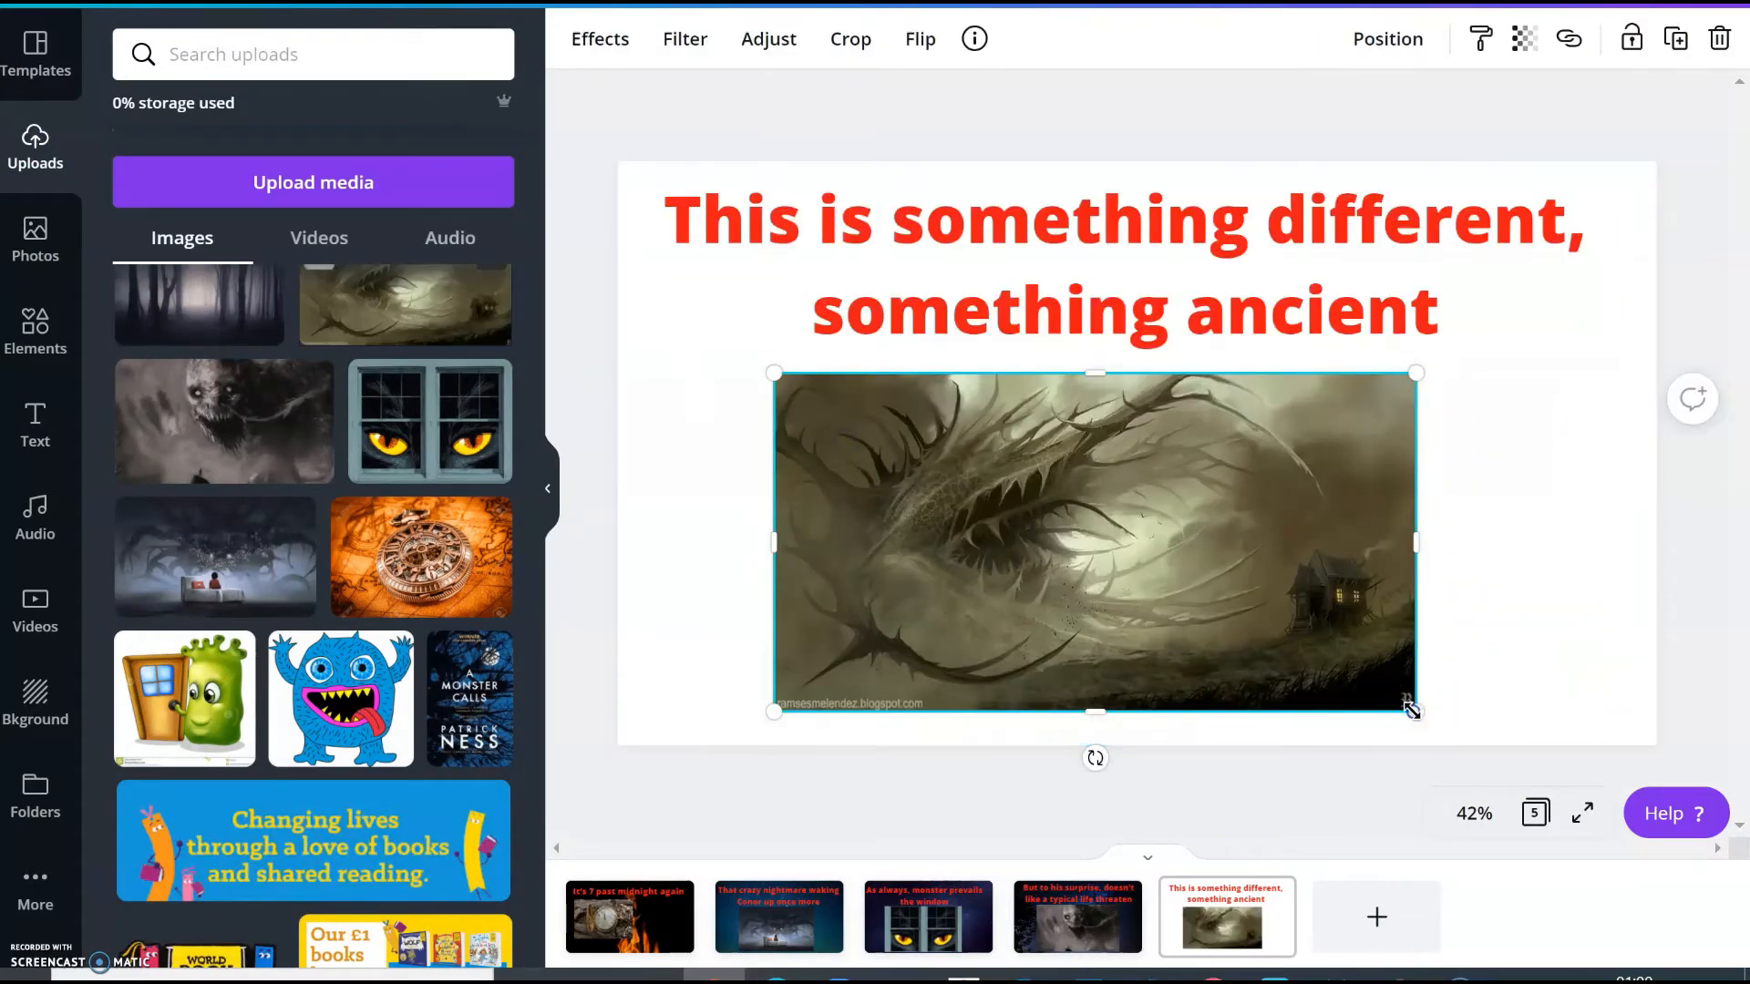
{"action": "left_click_drag", "start_coordinate": [1415, 711], "coordinate": [1472, 740]}
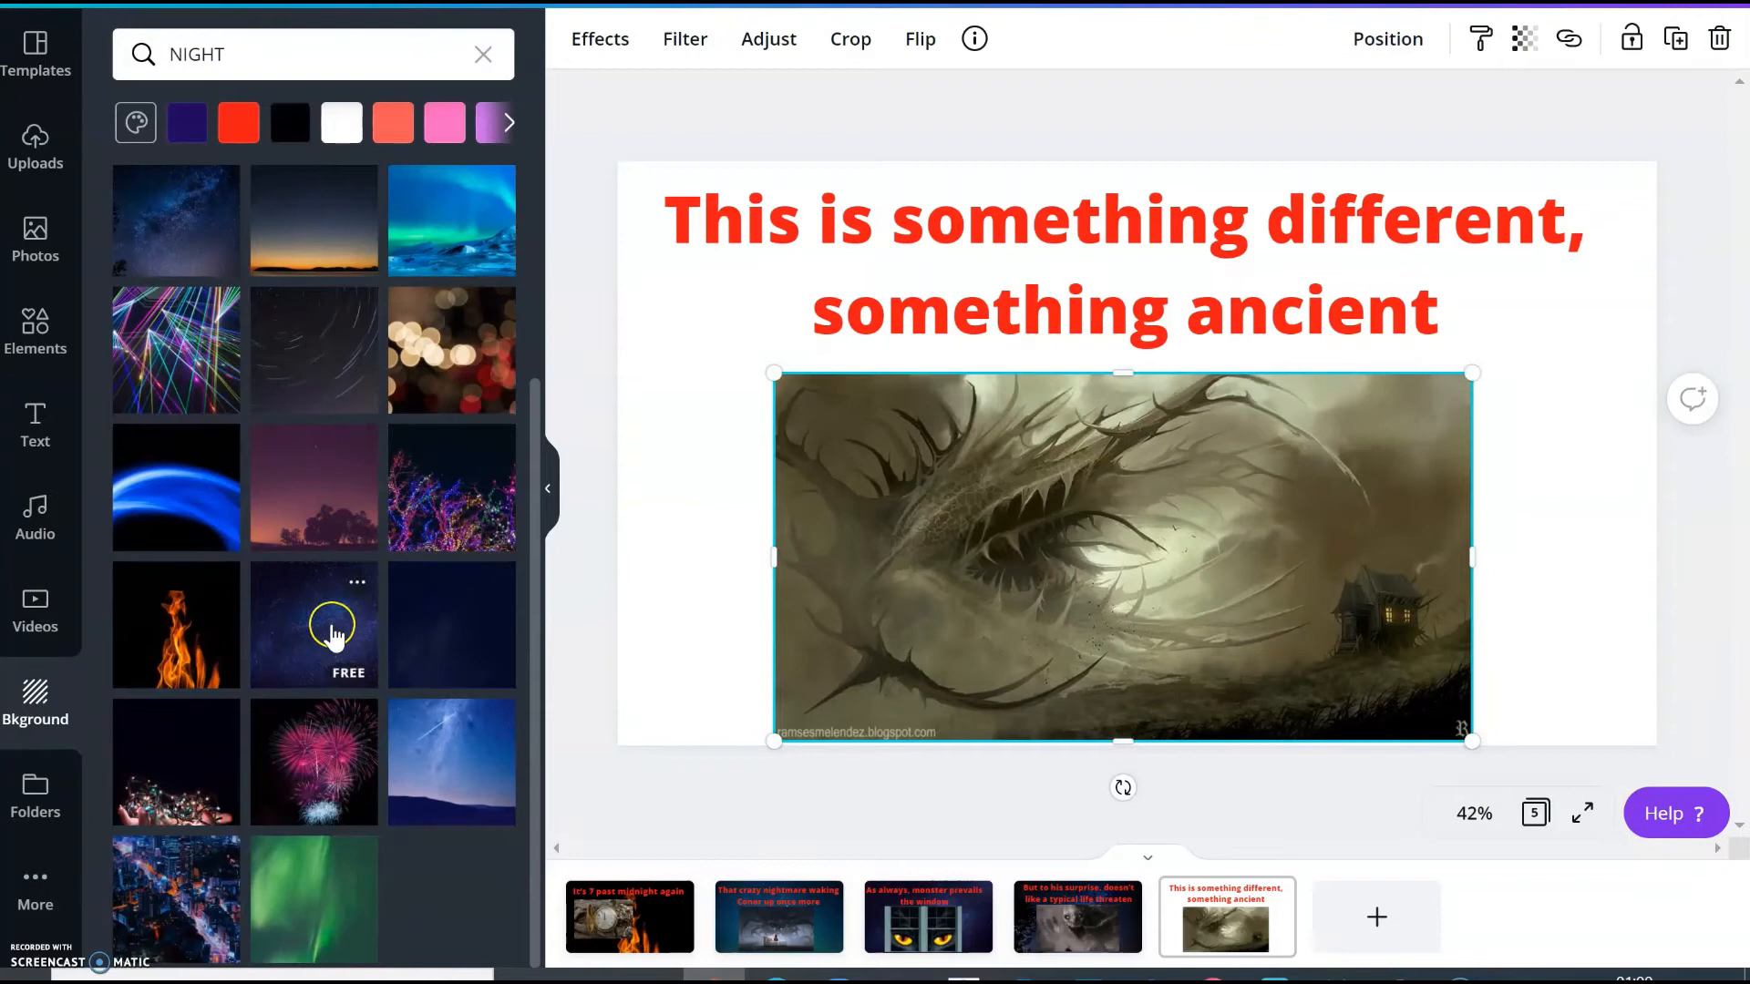
{"action": "mouse_move", "coordinate": [359, 821]}
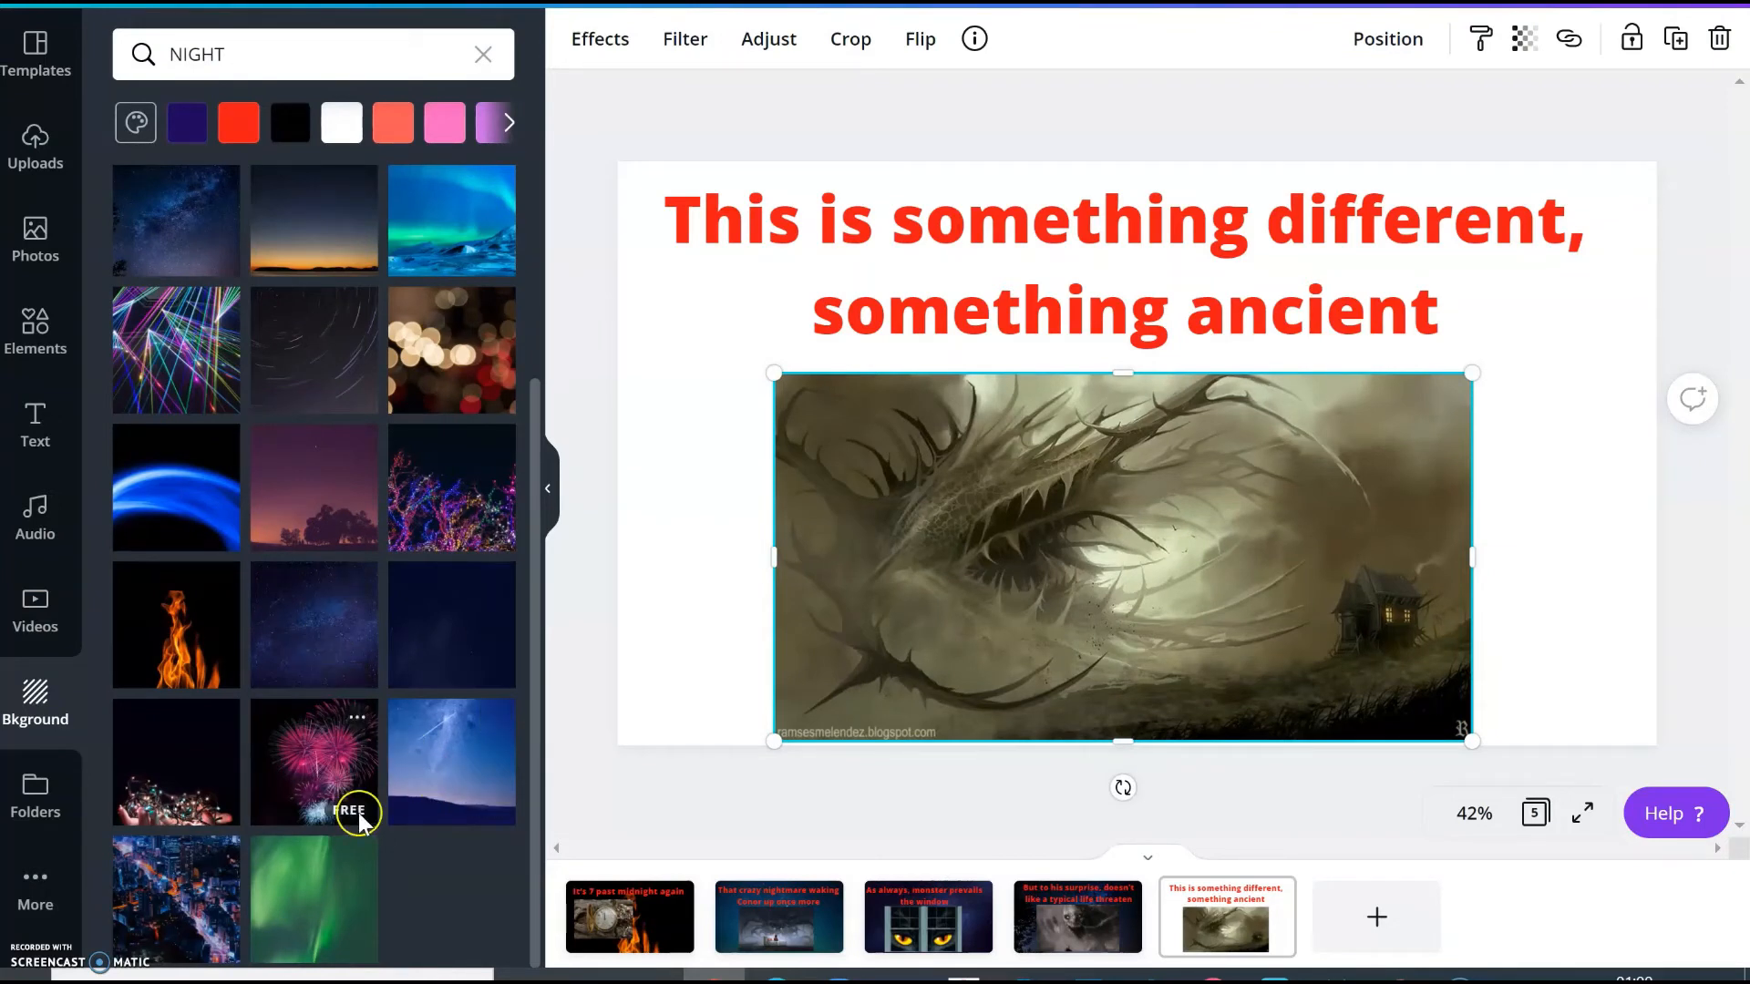
{"action": "mouse_move", "coordinate": [288, 603]}
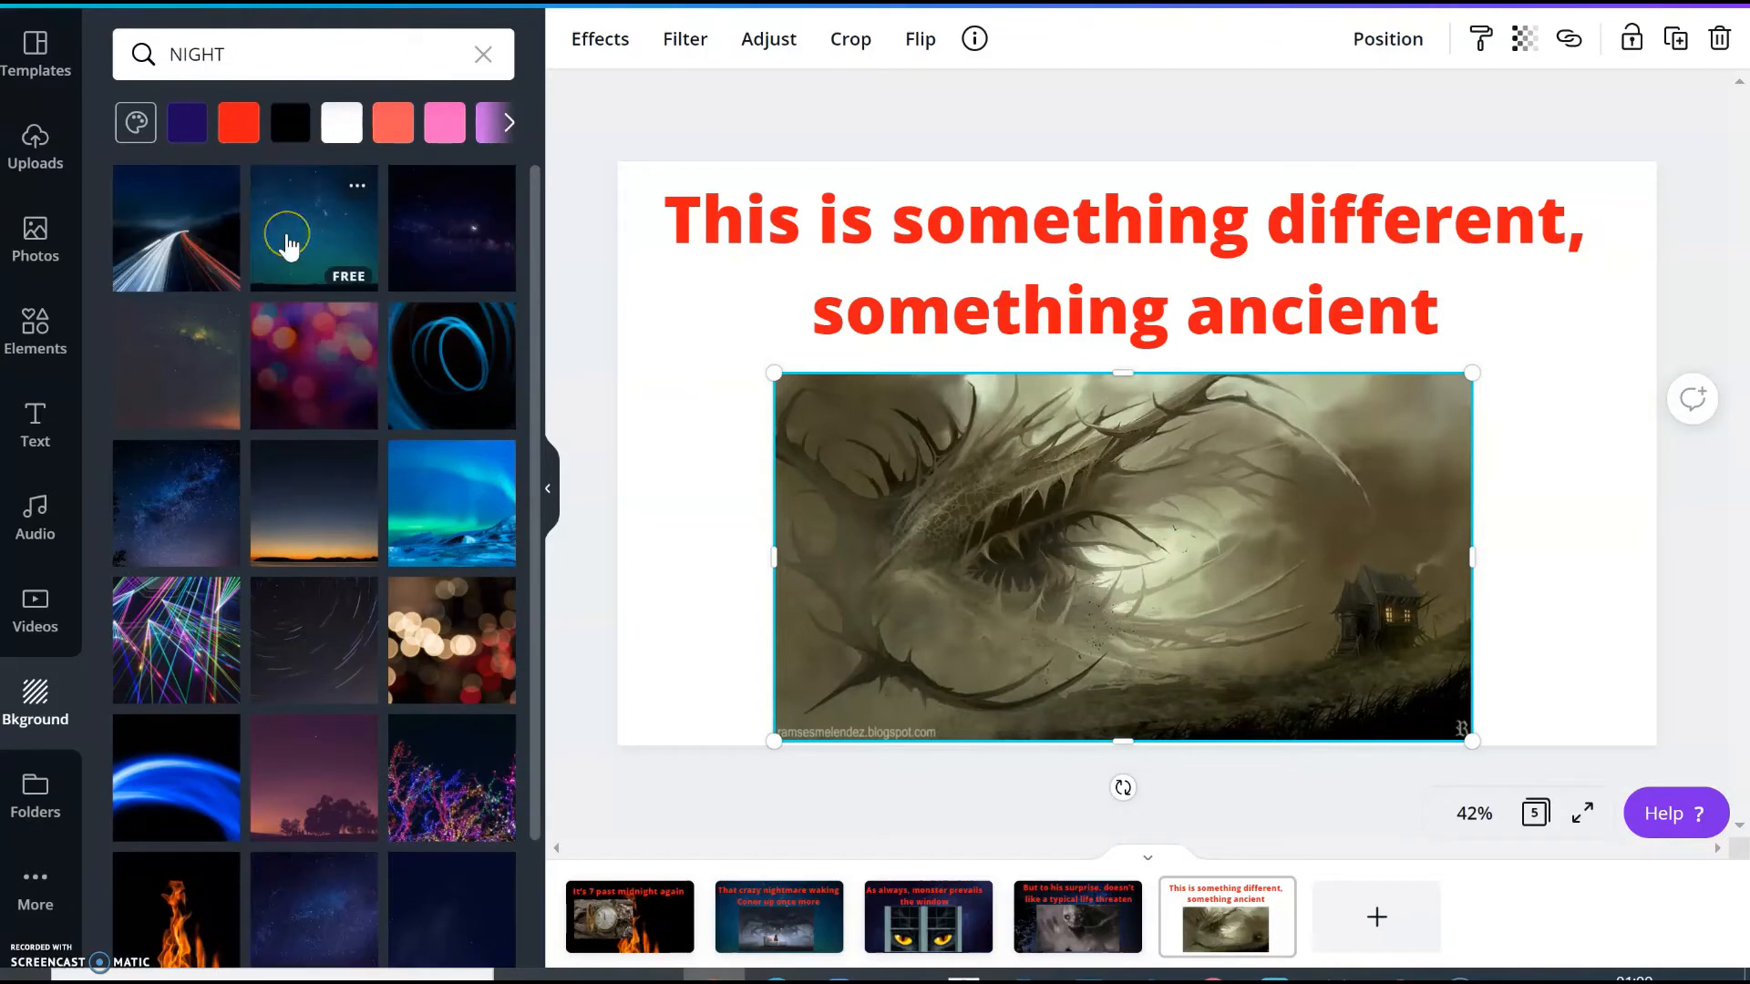
{"action": "mouse_move", "coordinate": [154, 366]}
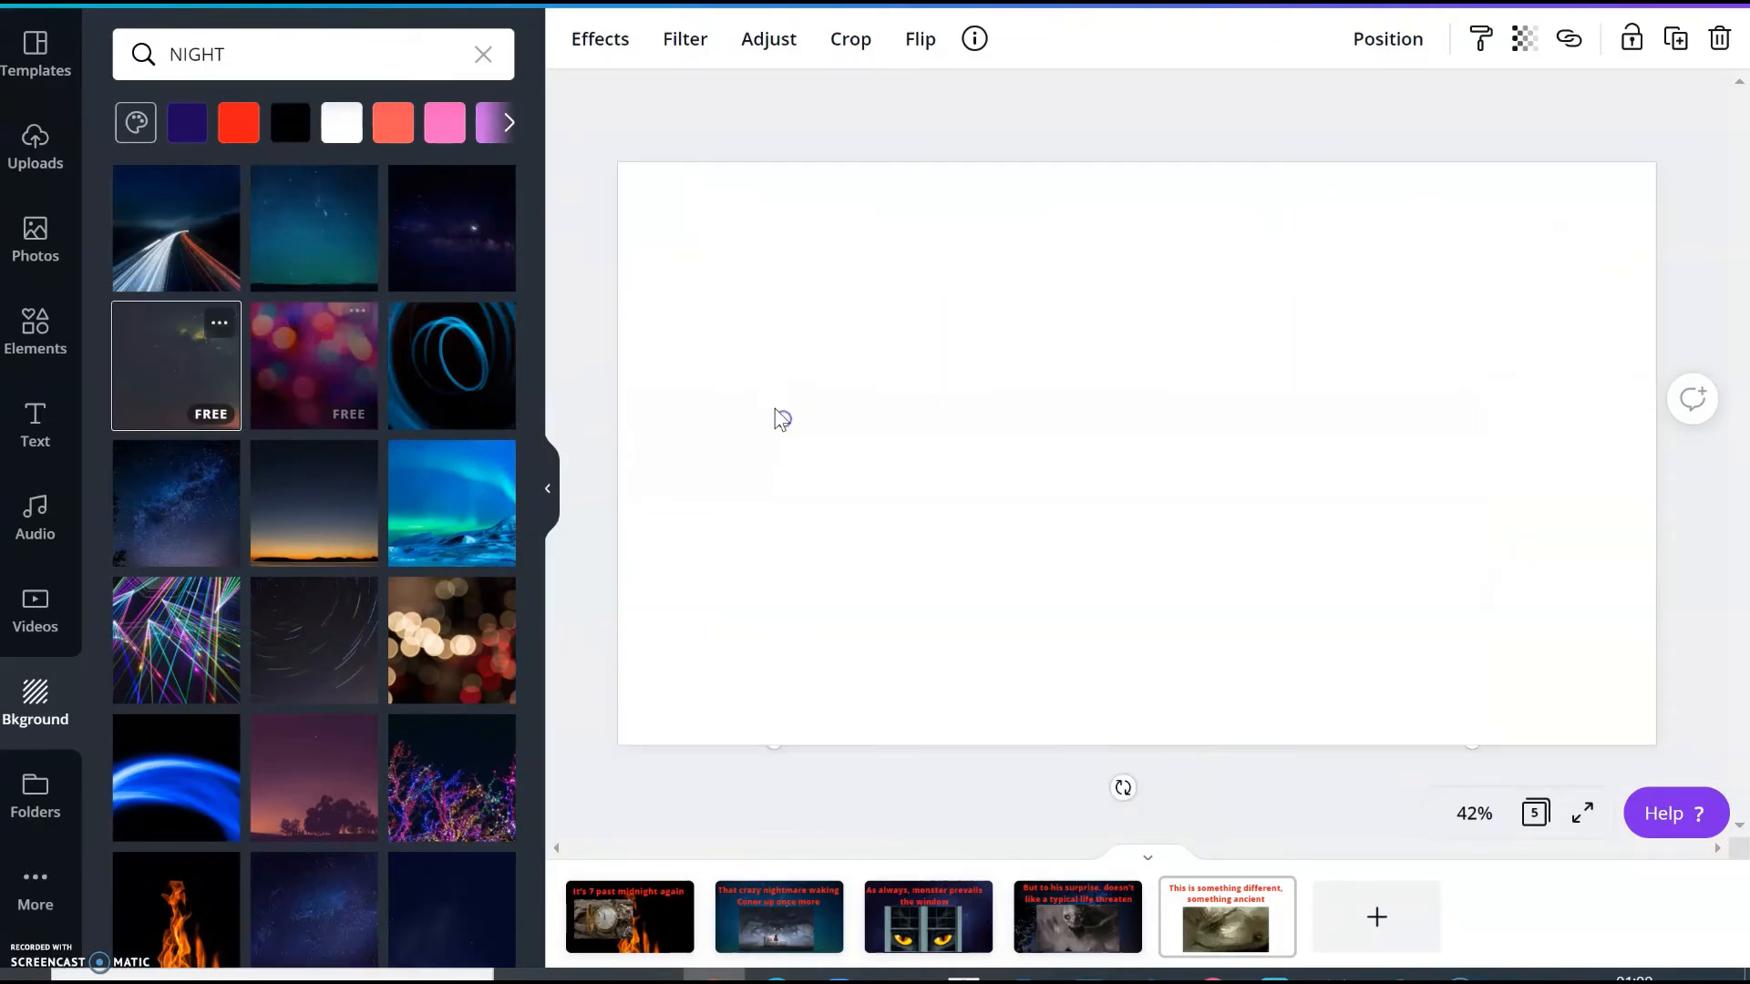
Apply the starry night-sky thumbnail as page five's background
{"action": "left_click", "coordinate": [1225, 918]}
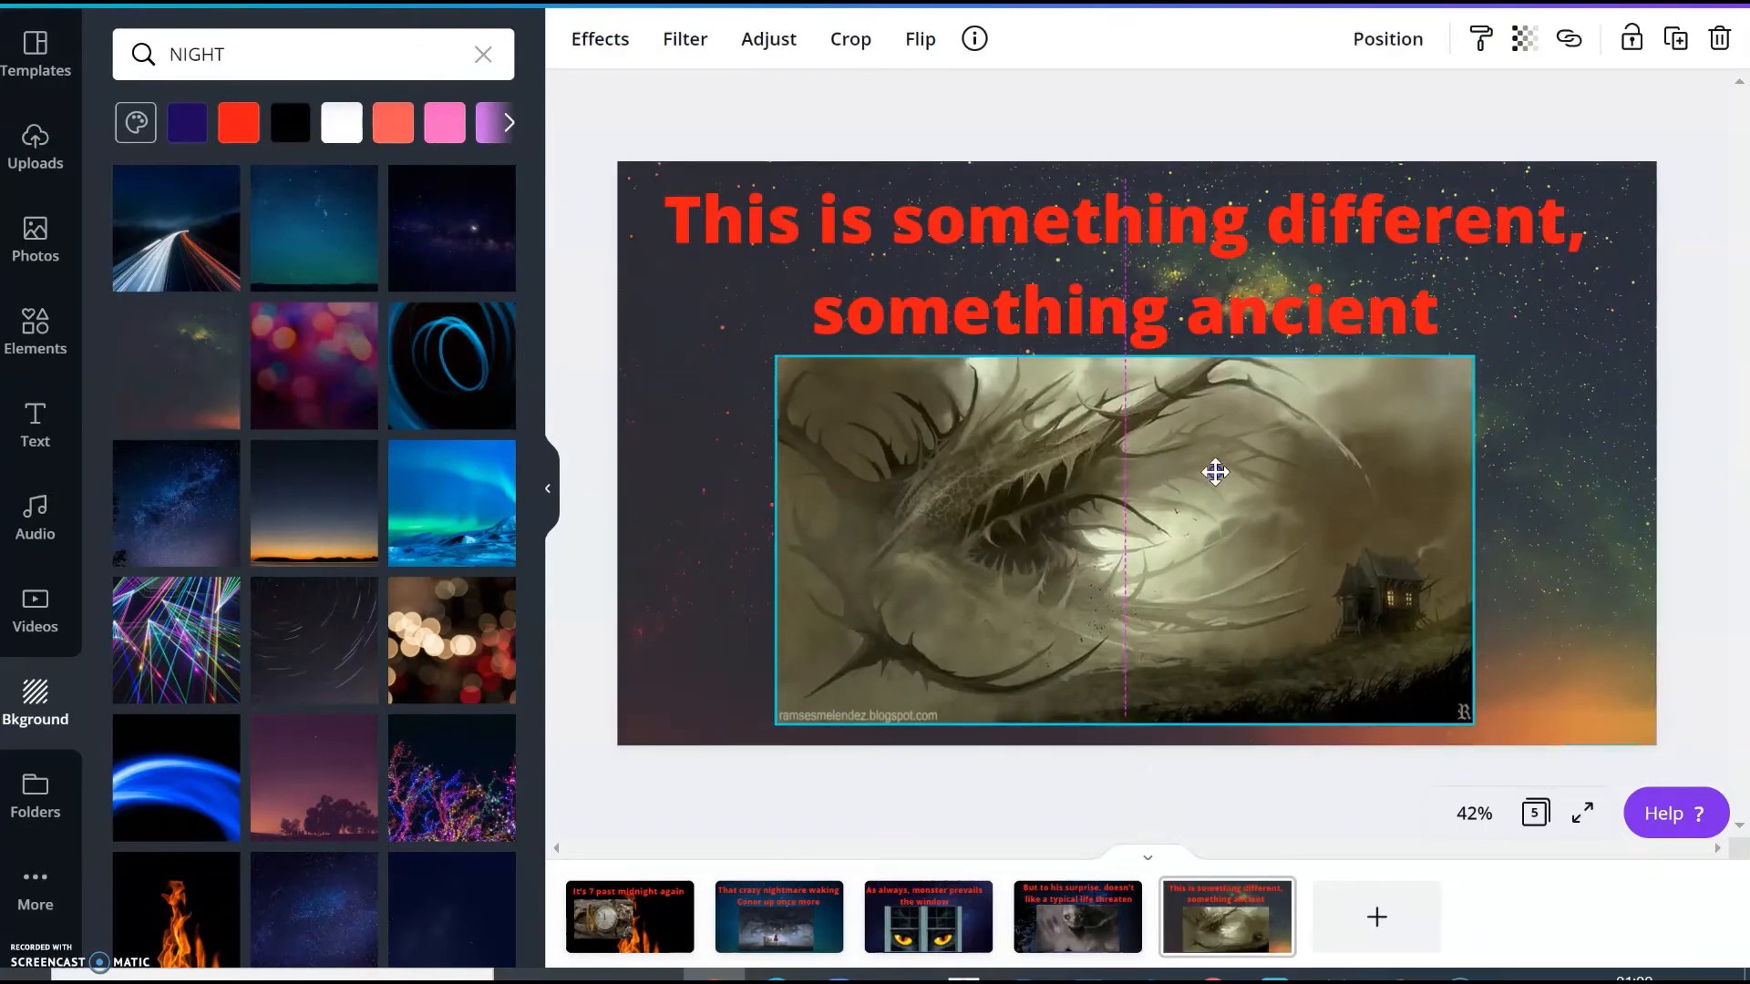
{"action": "left_click", "coordinate": [1376, 916]}
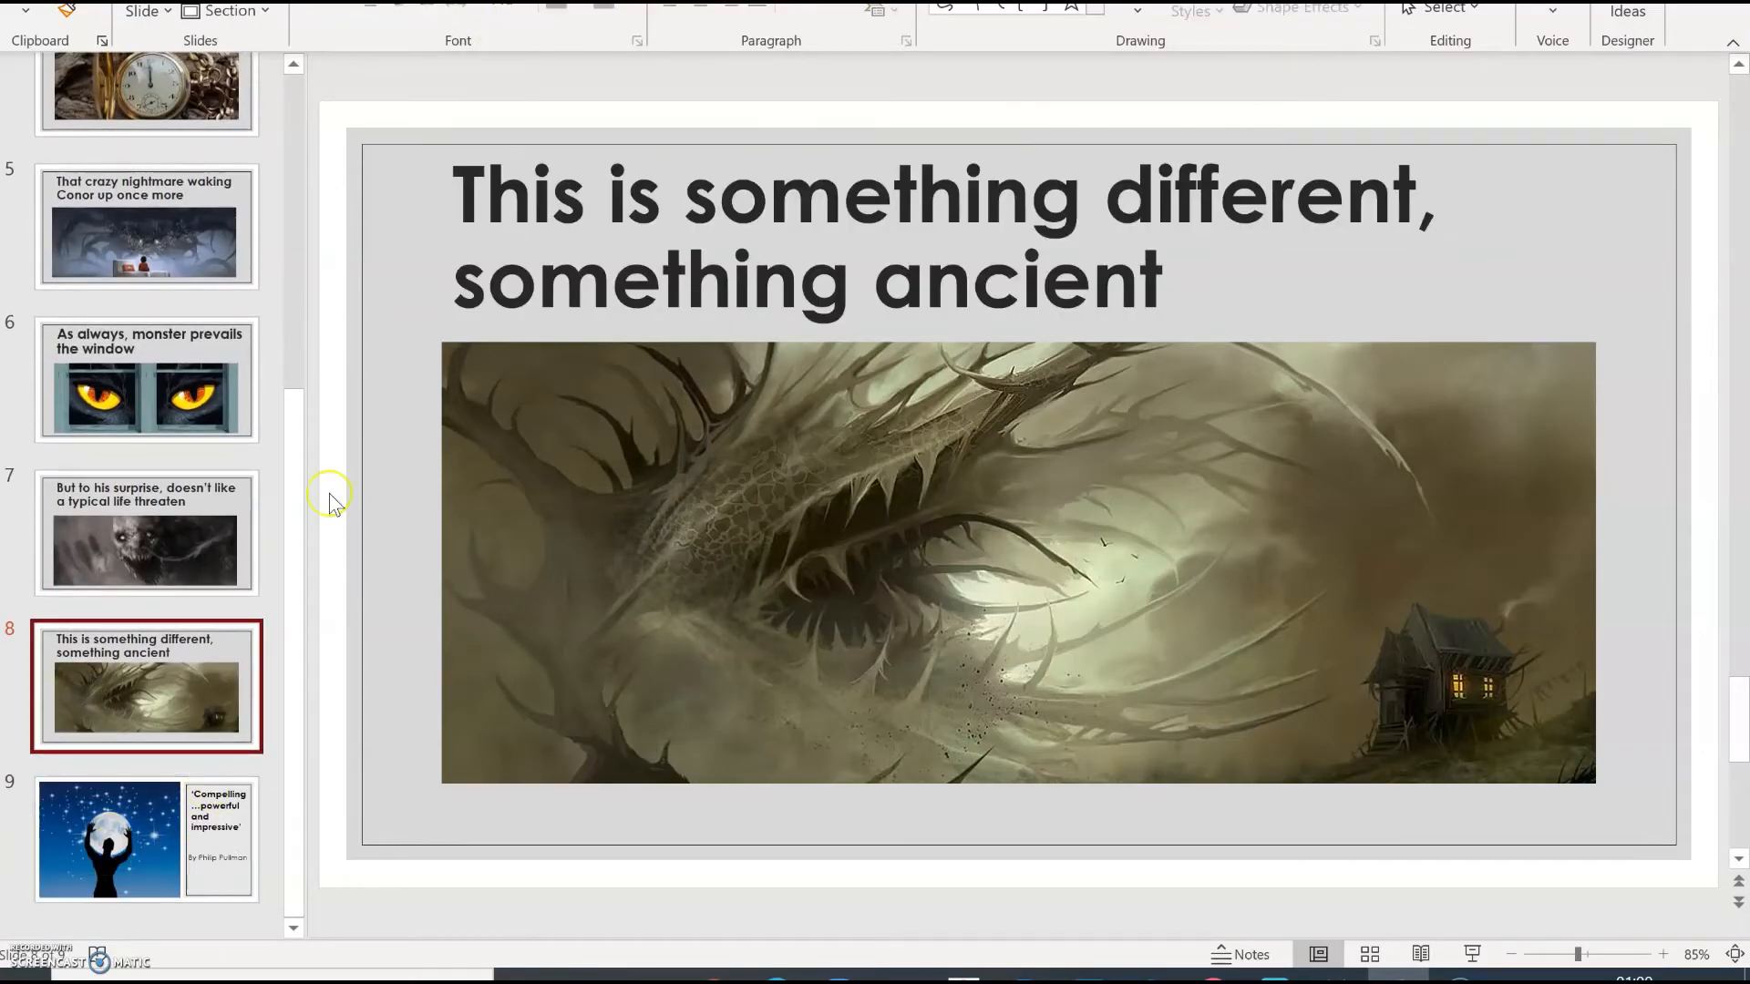
Show PowerPoint slide 9's moon silhouette quote and open the quote text's context menu
{"action": "left_click", "coordinate": [145, 838]}
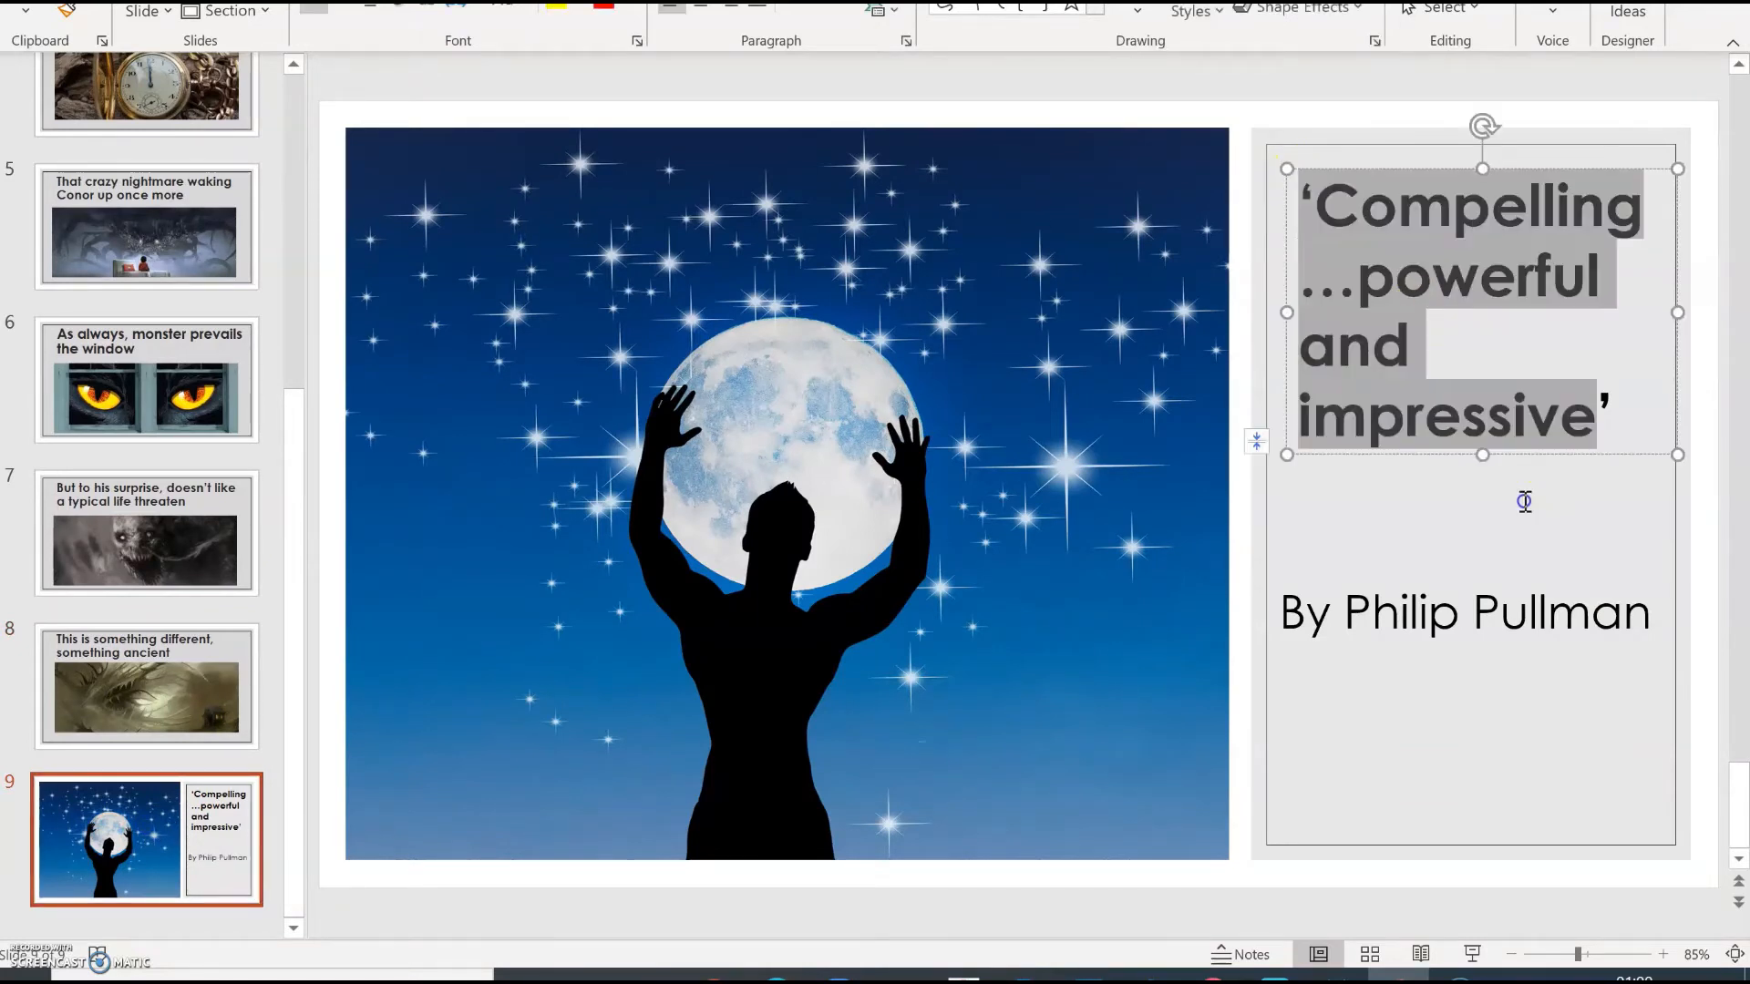
{"action": "right_click", "coordinate": [1371, 314]}
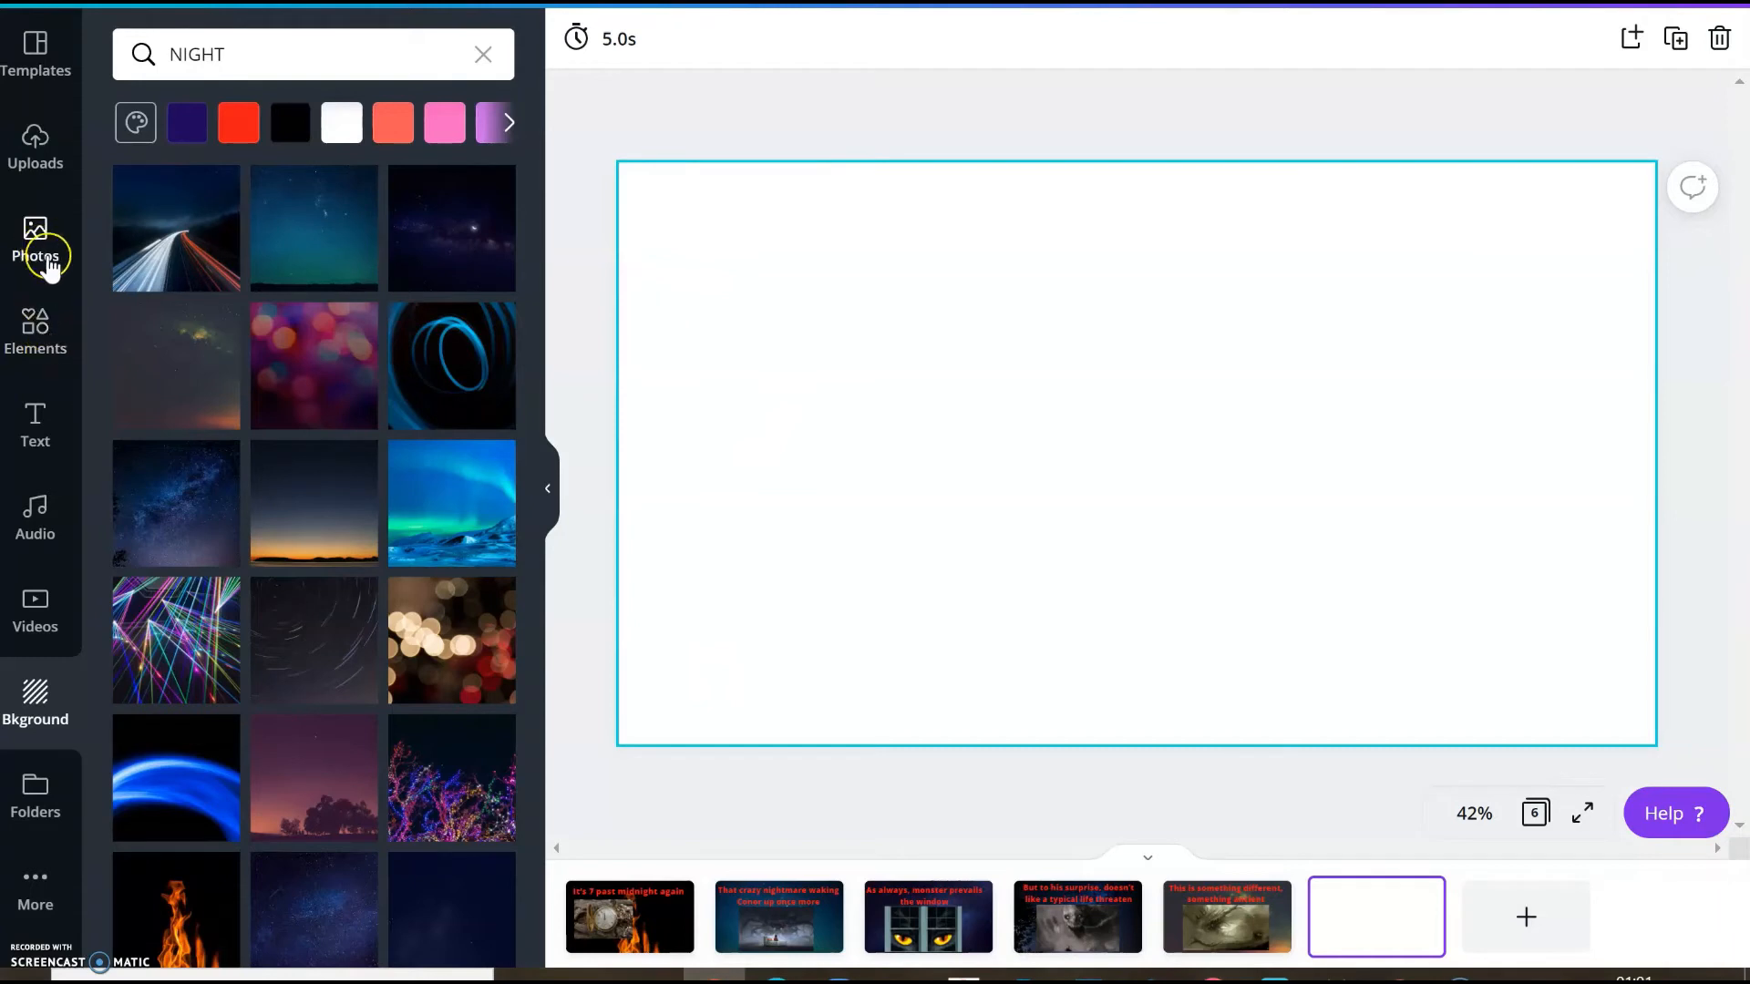
Add the heading 'Compelling...powerful and impressive' to the blank sixth slide
{"action": "left_click", "coordinate": [34, 427]}
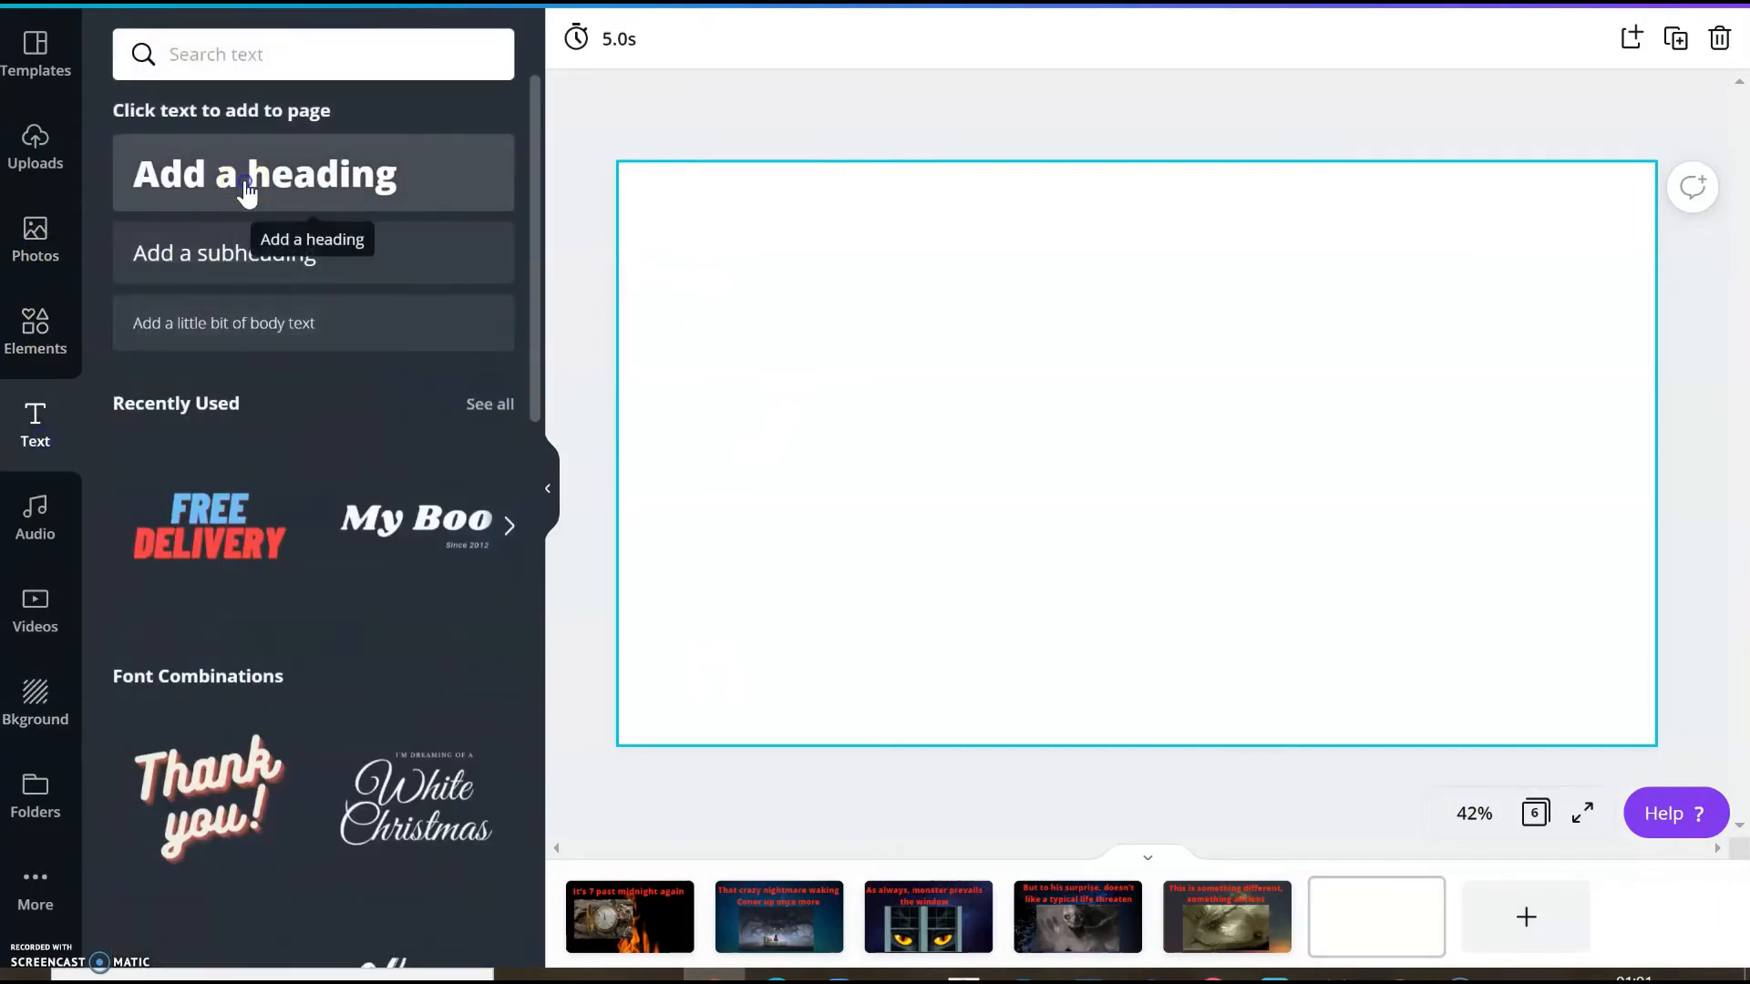
{"action": "left_click", "coordinate": [264, 174]}
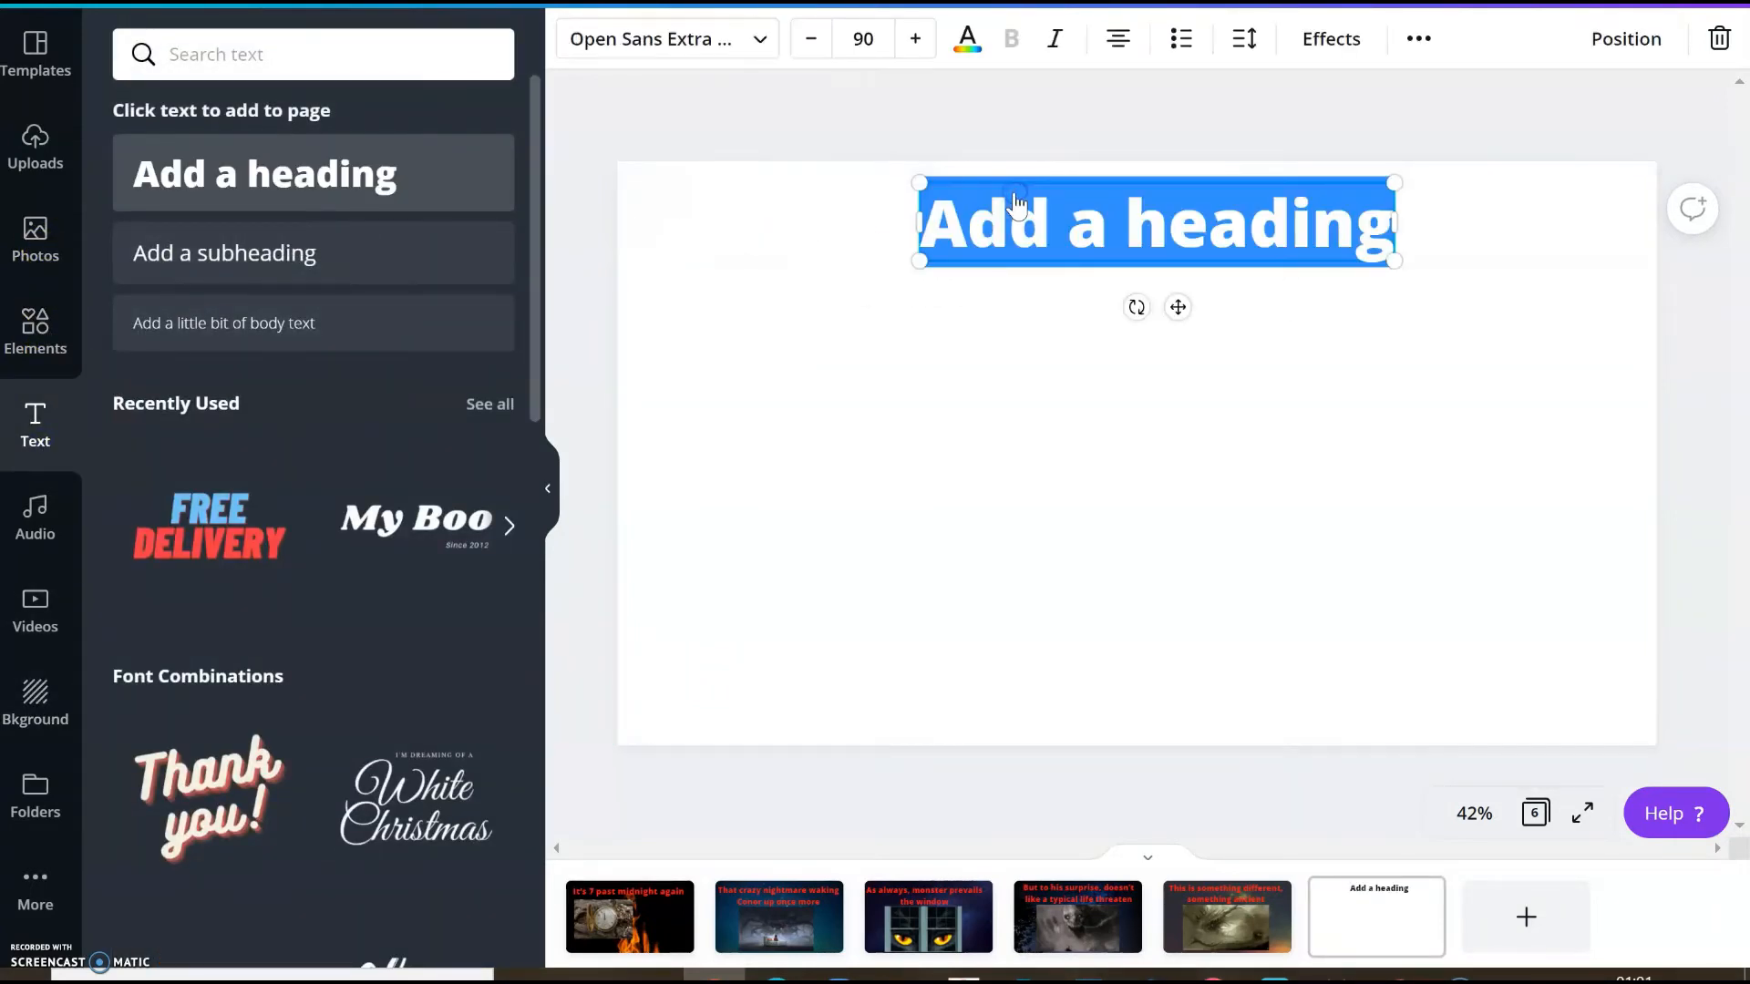
{"action": "type", "text": "'Compelling...powerful and impressive'"}
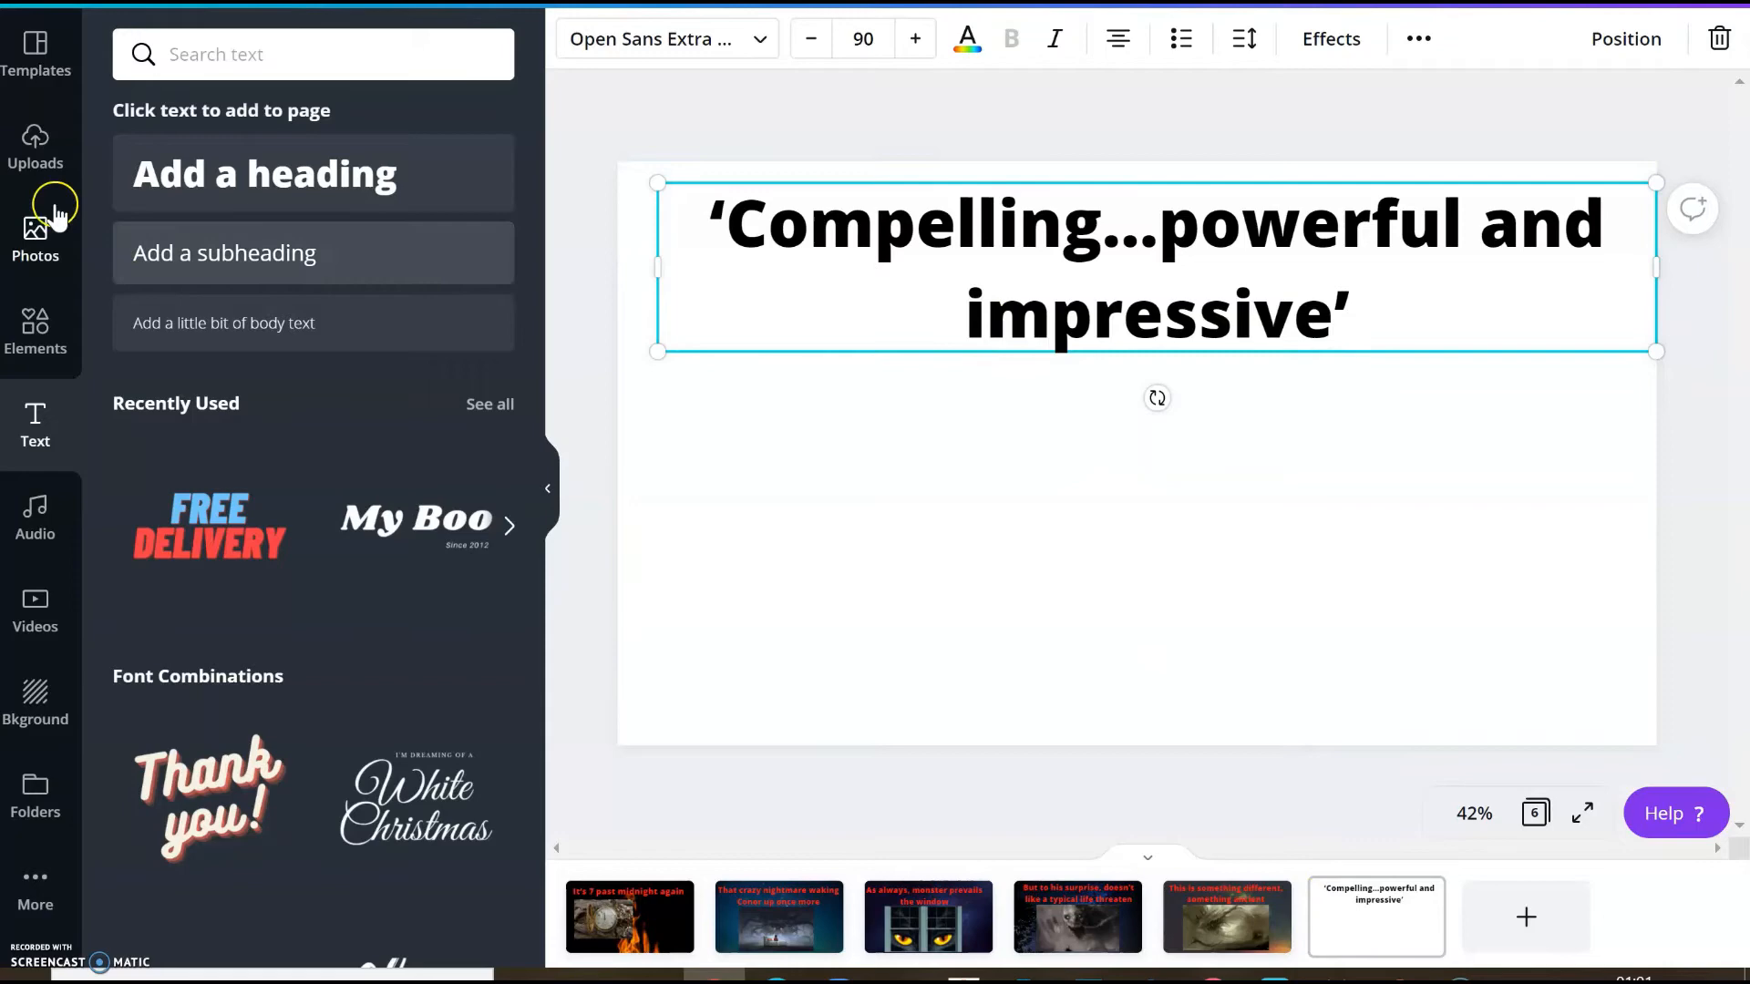
Insert the previously uploaded moon-silhouette picture onto the slide
{"action": "left_click", "coordinate": [34, 145]}
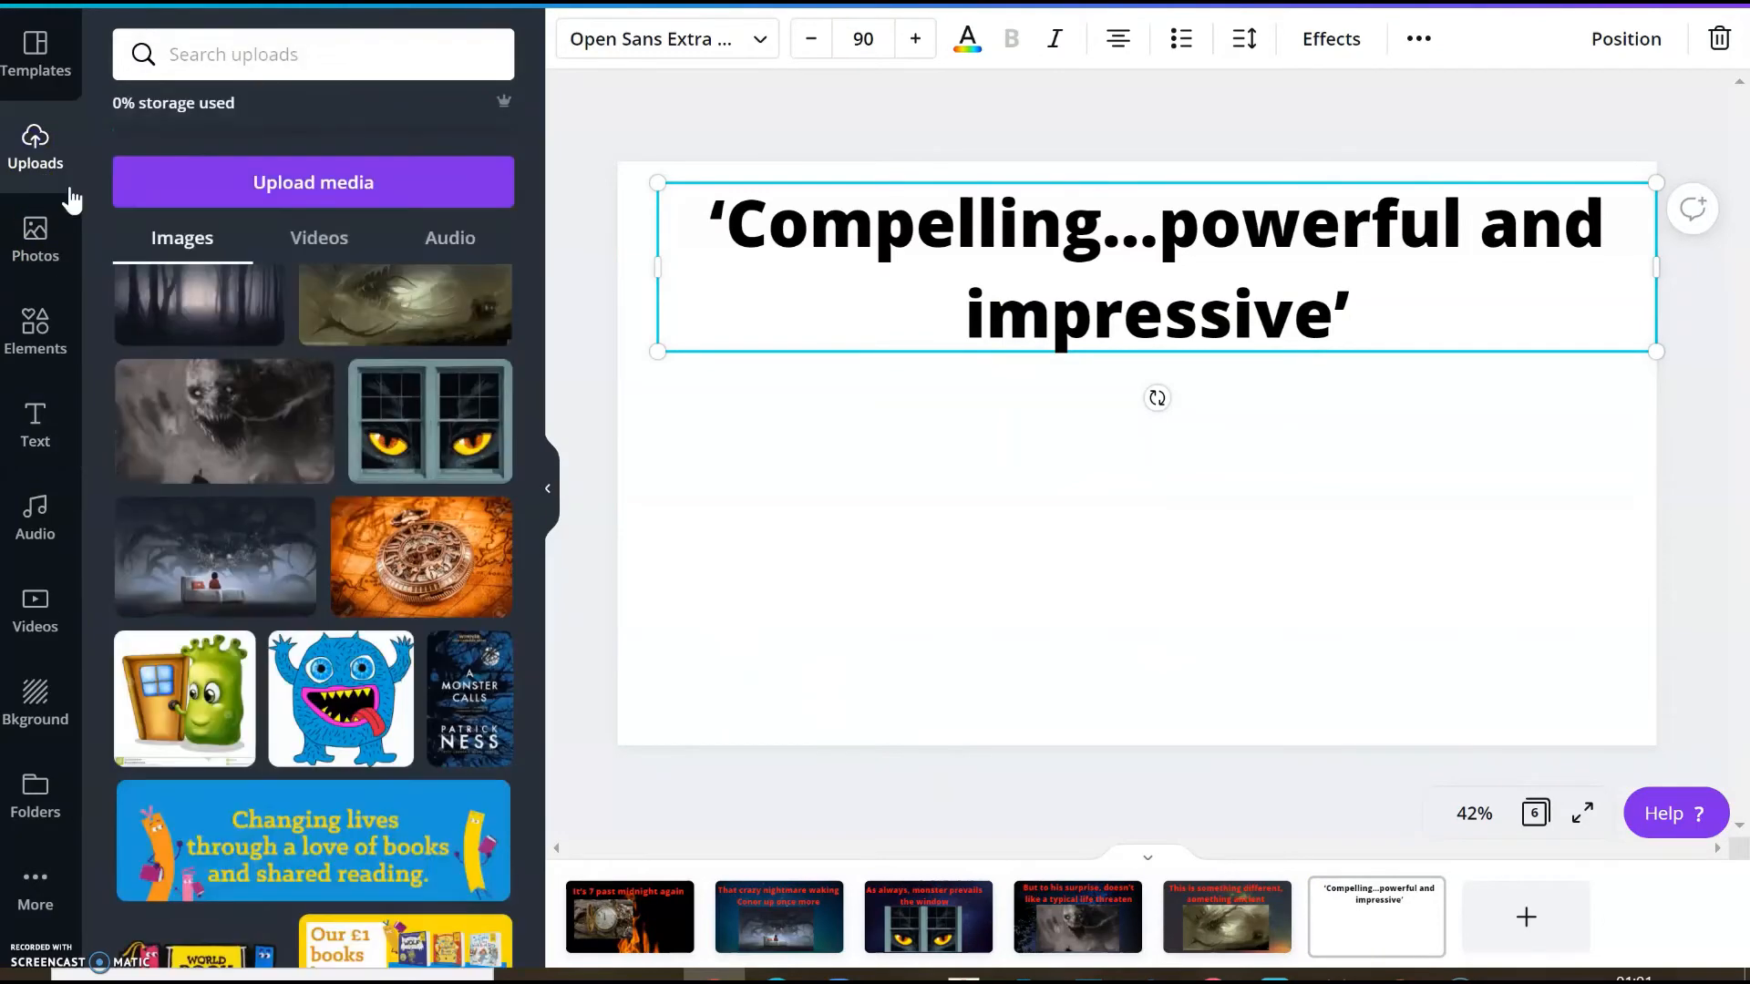
{"action": "scroll", "scroll_direction": "down", "scroll_amount": 3}
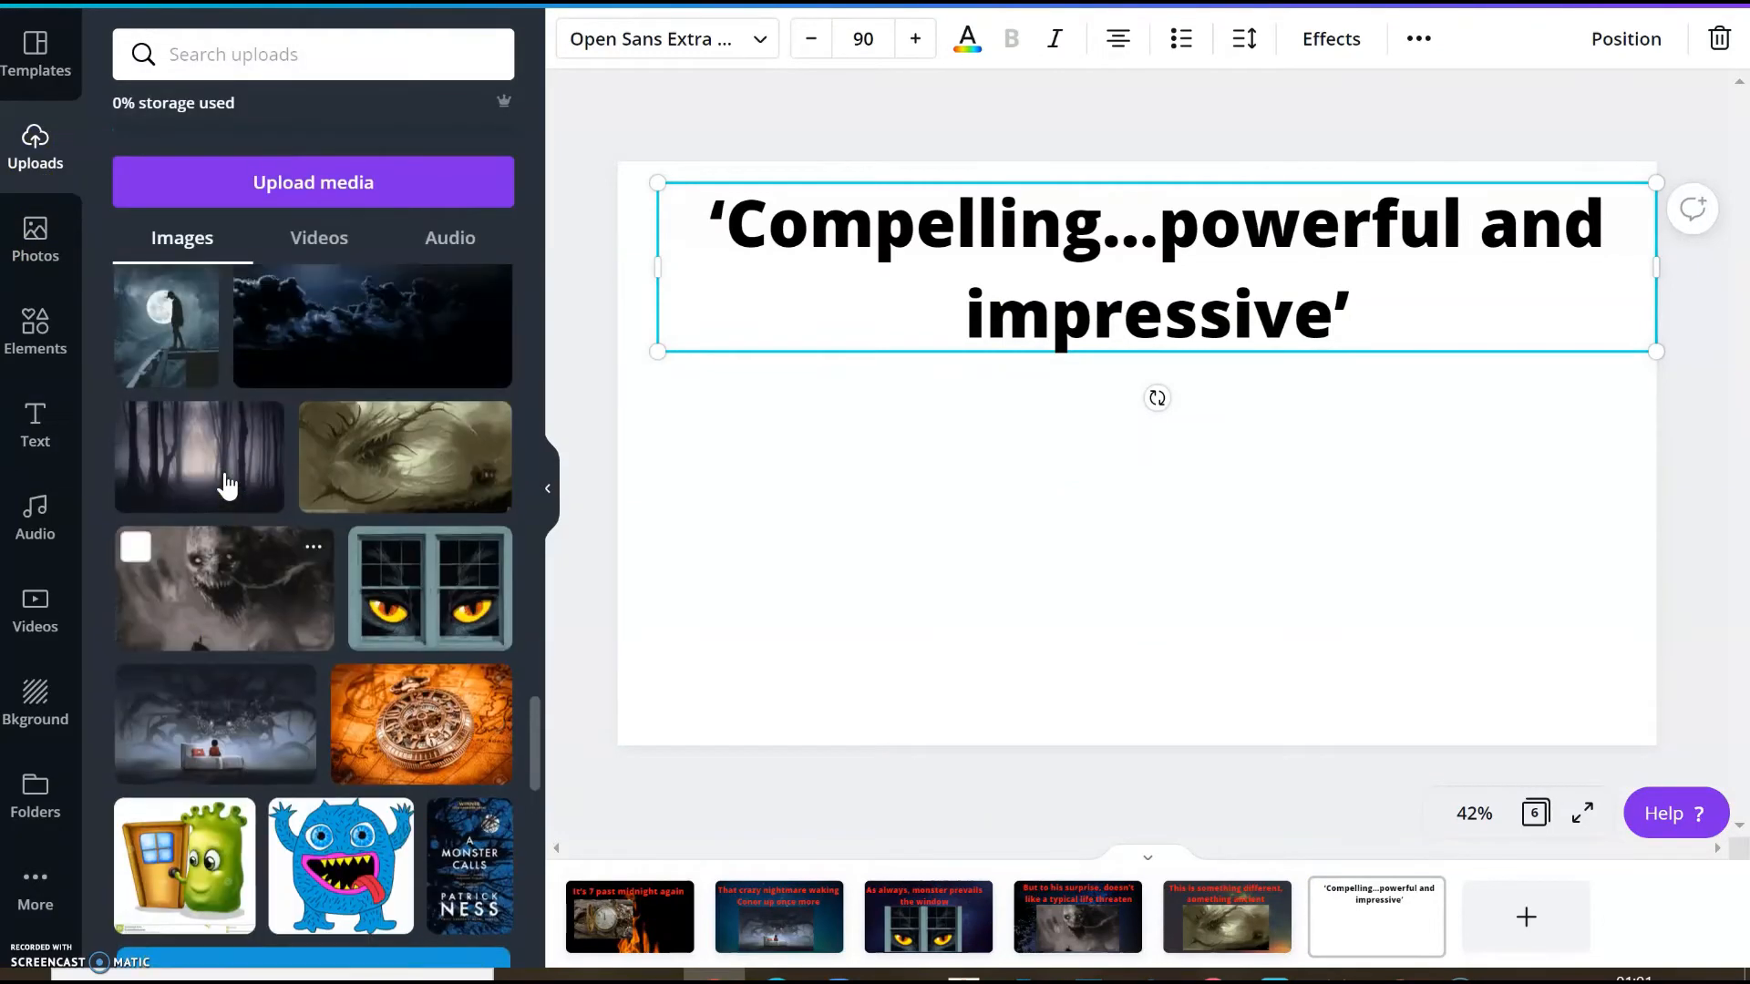
{"action": "scroll", "scroll_direction": "down", "scroll_amount": 3}
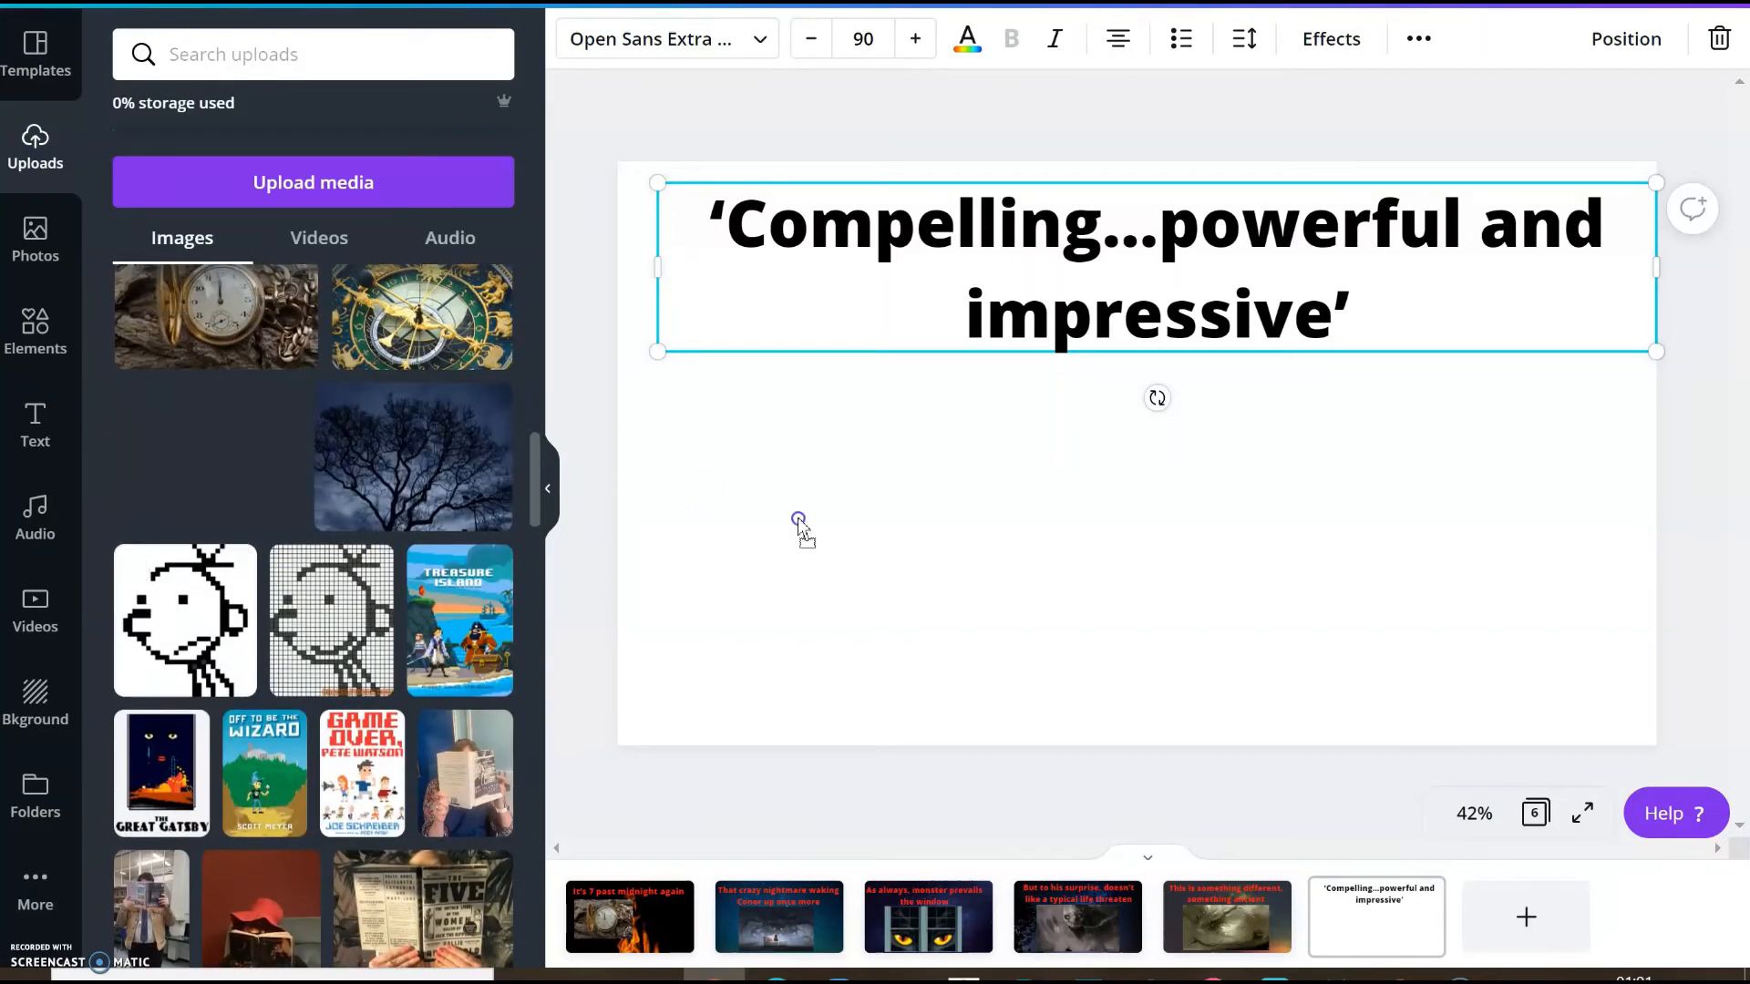
{"action": "left_click", "coordinate": [207, 457]}
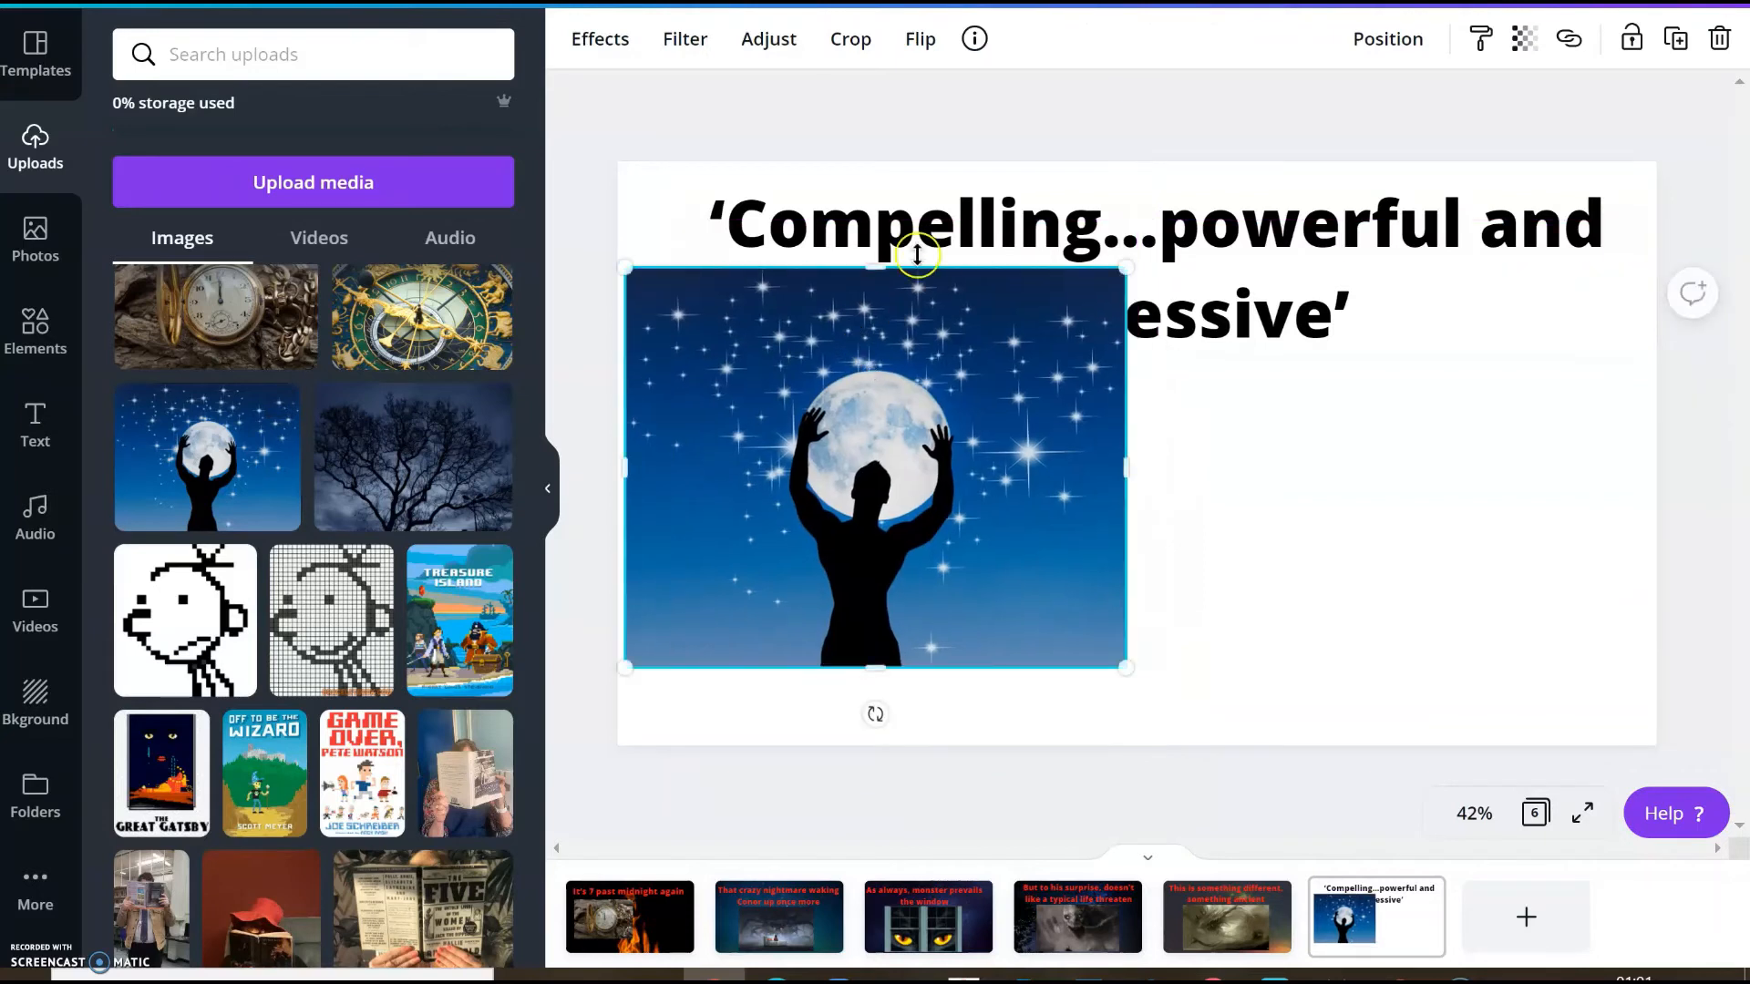
Resize the moon picture on the left and shrink the quote heading beside it
{"action": "left_click_drag", "start_coordinate": [1125, 467], "coordinate": [864, 466]}
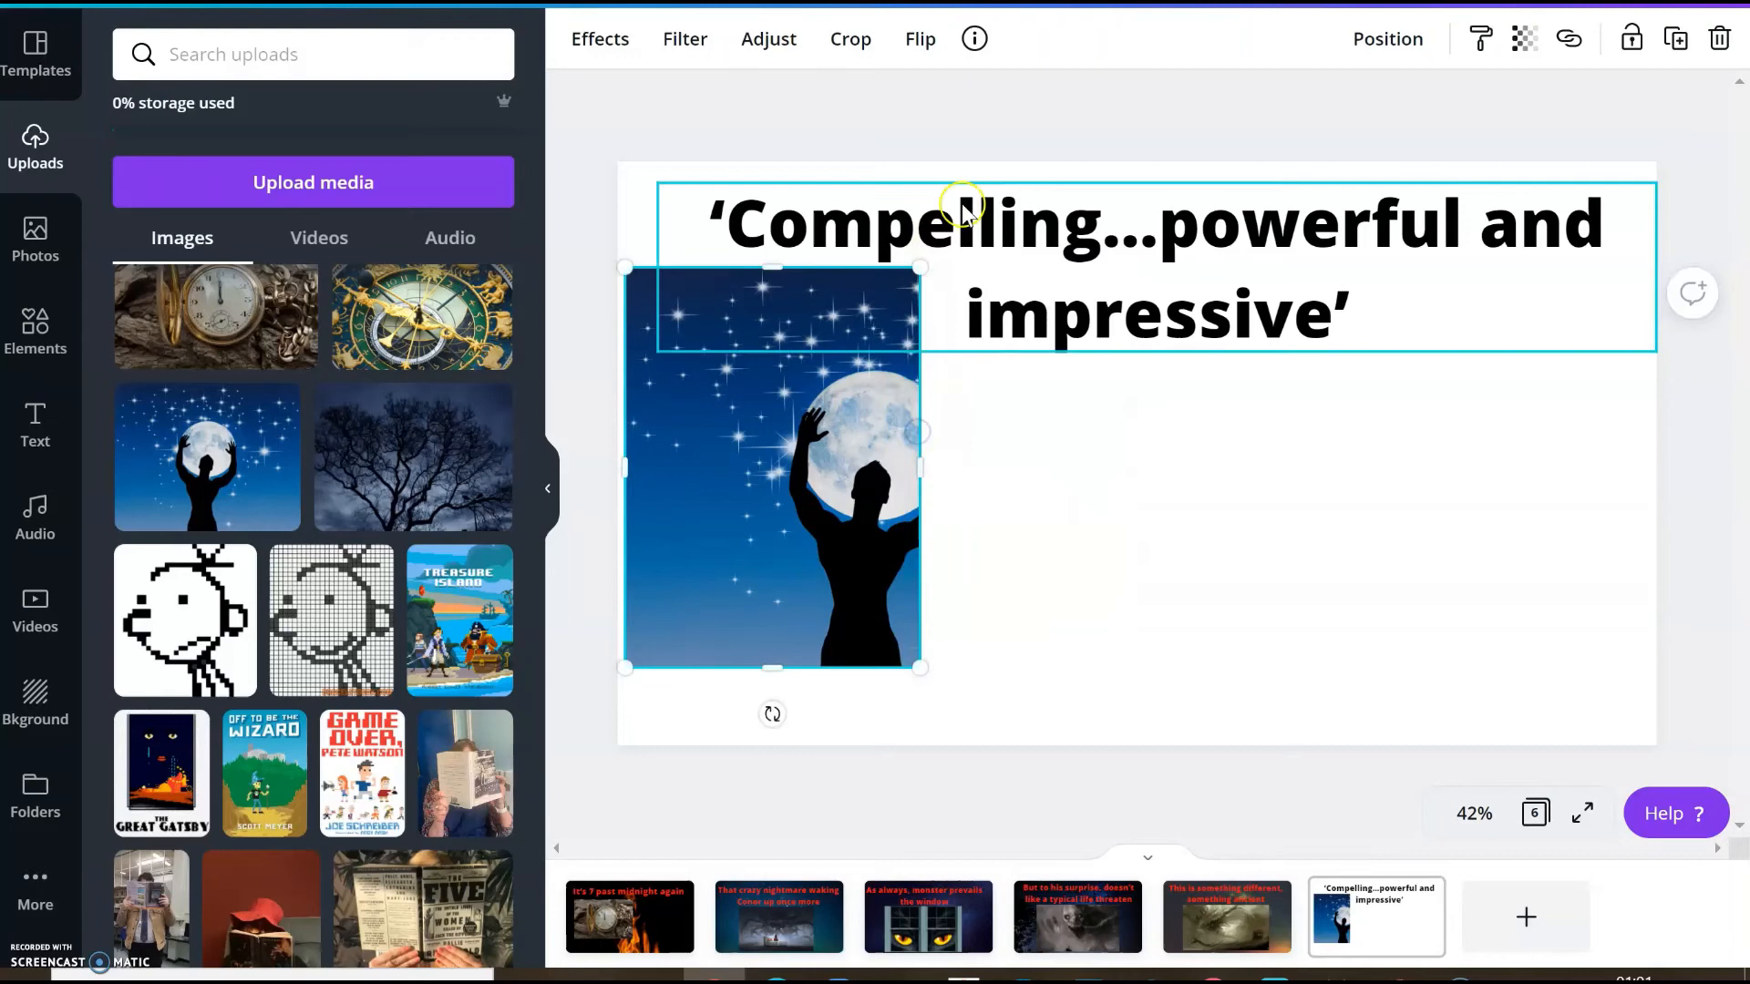
{"action": "left_click", "coordinate": [1149, 220]}
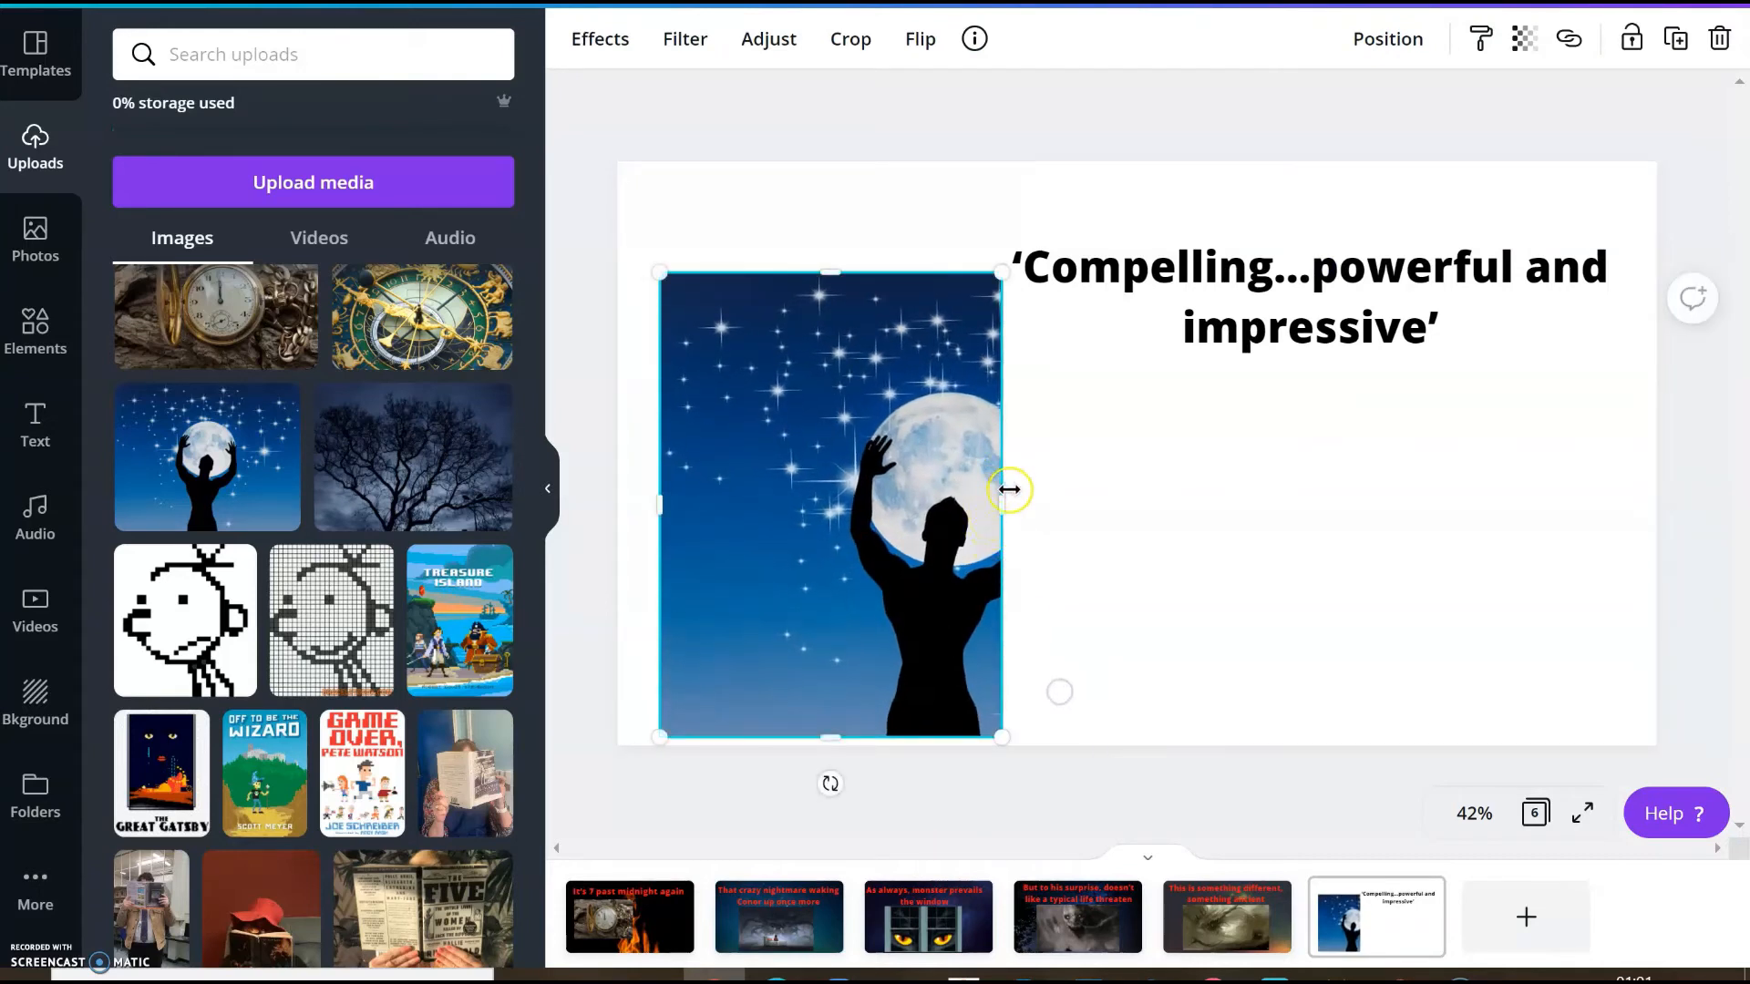
{"action": "left_click_drag", "start_coordinate": [1010, 490], "coordinate": [1099, 504]}
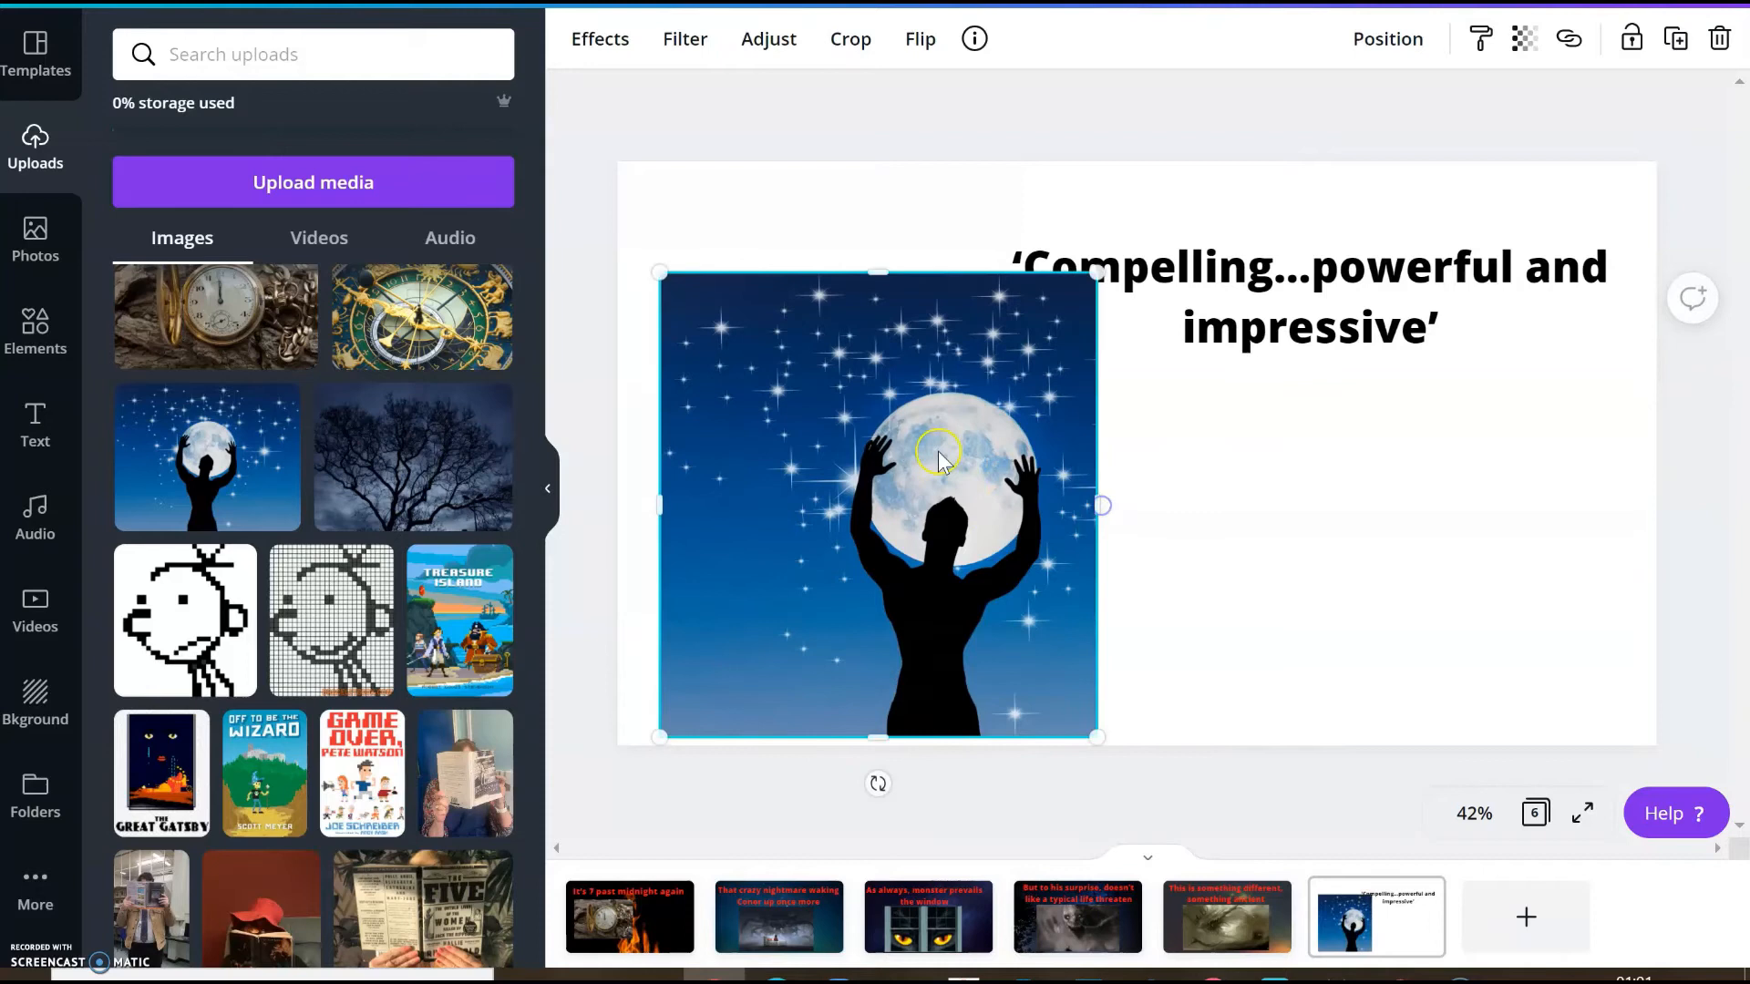
{"action": "left_click_drag", "start_coordinate": [939, 455], "coordinate": [879, 387]}
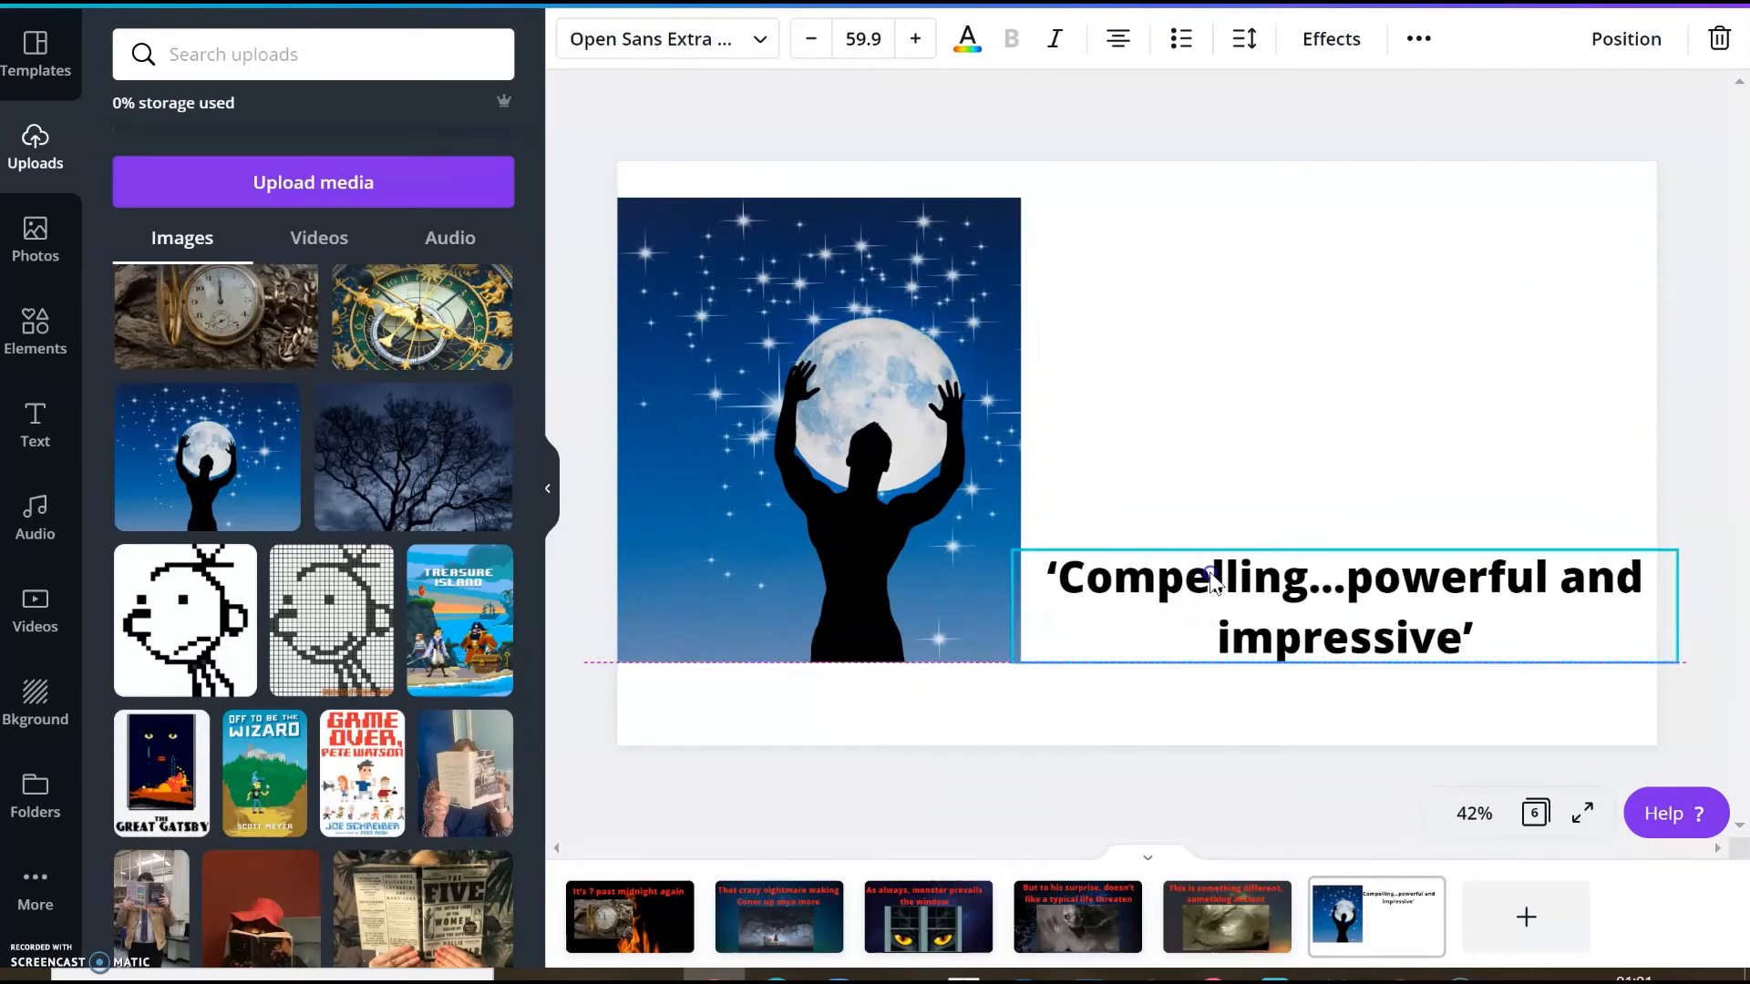
{"action": "left_click_drag", "start_coordinate": [1015, 577], "coordinate": [1105, 577]}
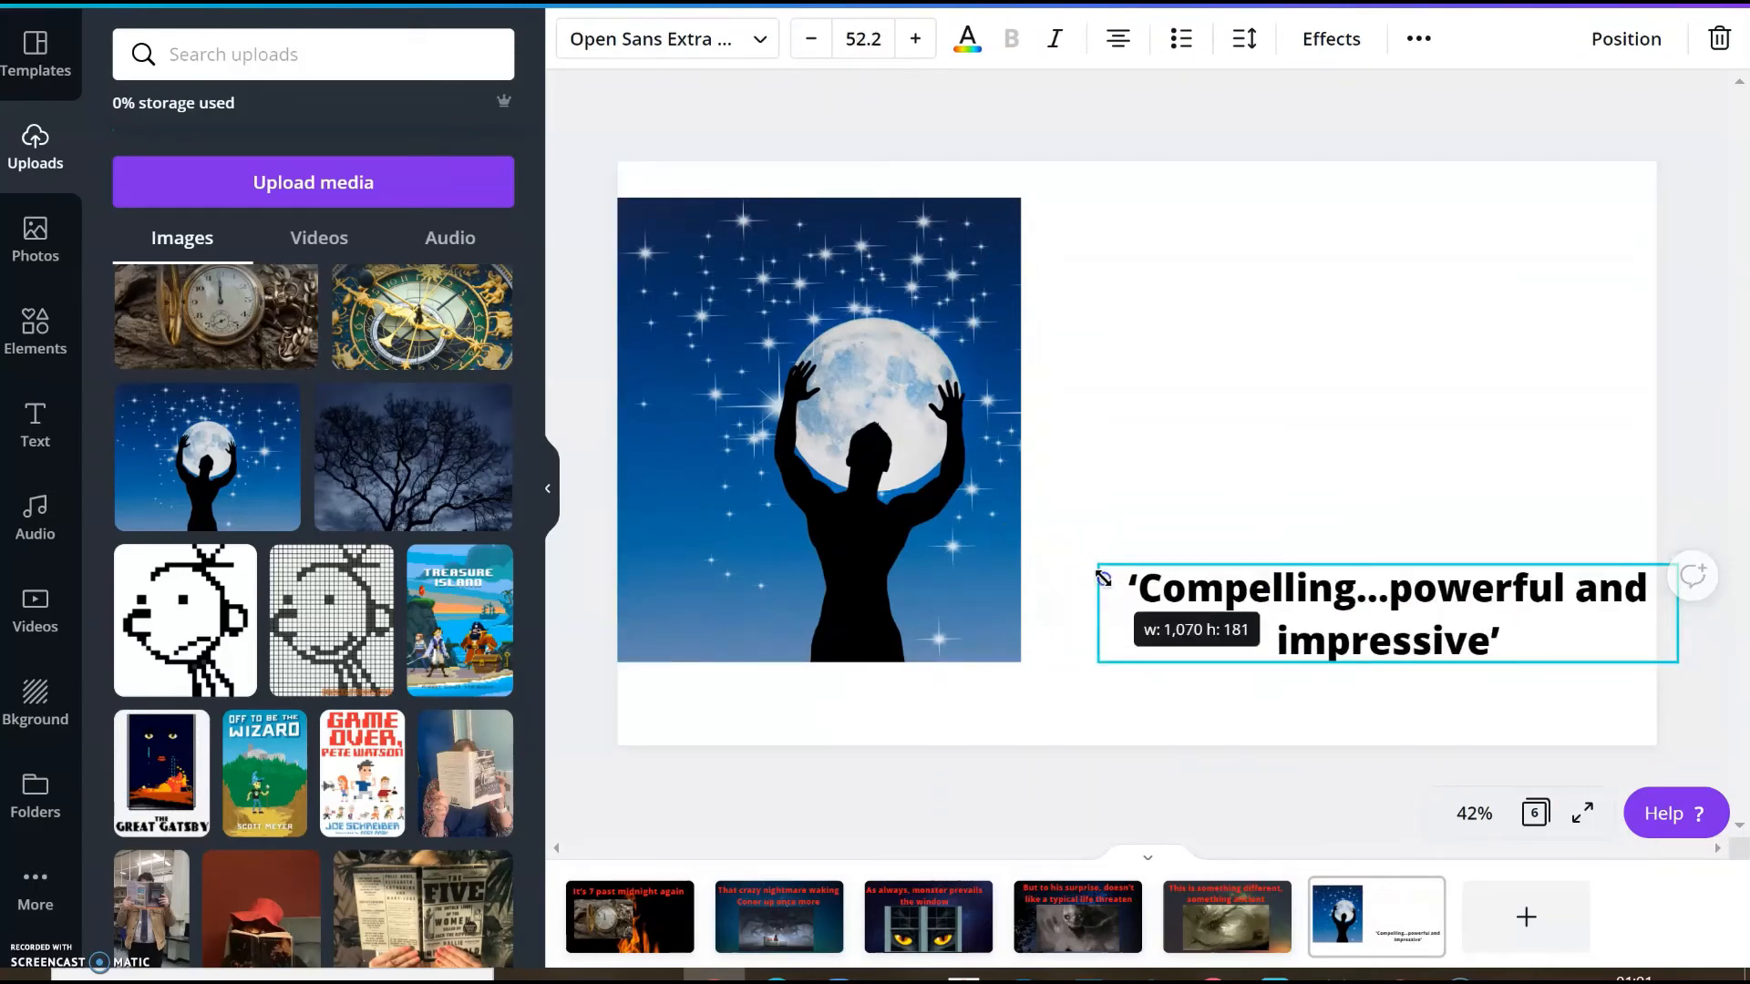
{"action": "left_click_drag", "start_coordinate": [1386, 612], "coordinate": [1321, 268]}
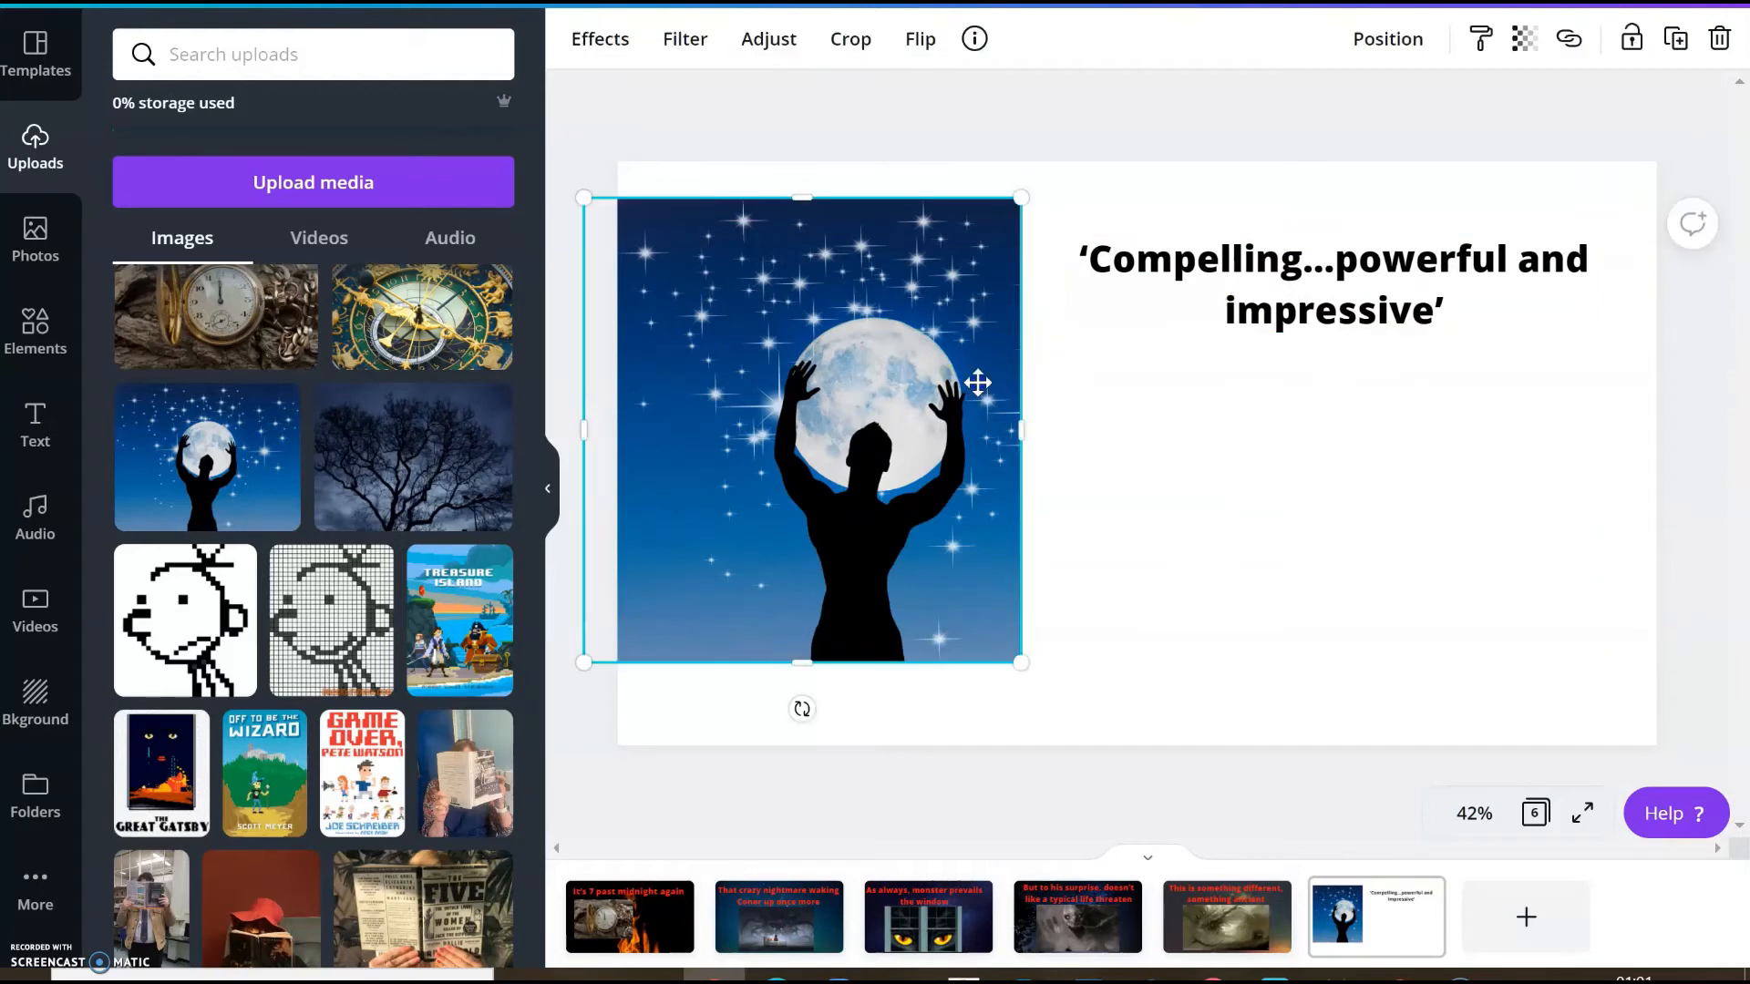
{"action": "left_click_drag", "start_coordinate": [820, 436], "coordinate": [853, 436]}
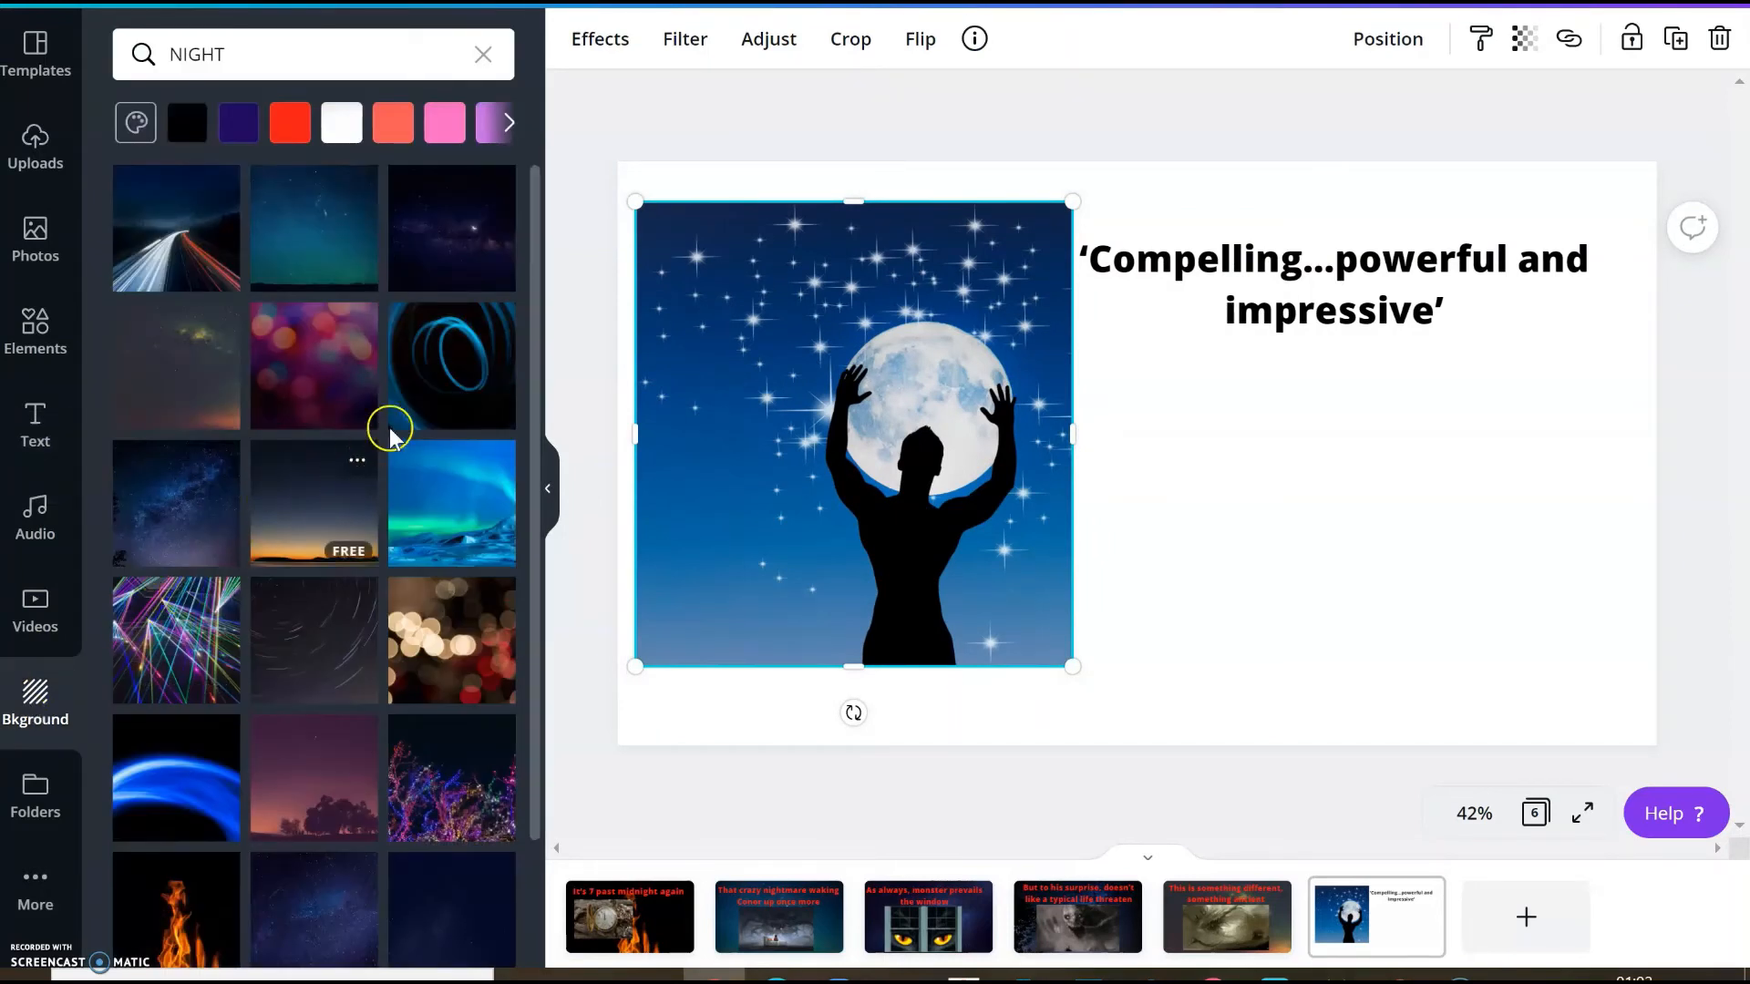
{"action": "mouse_move", "coordinate": [195, 502]}
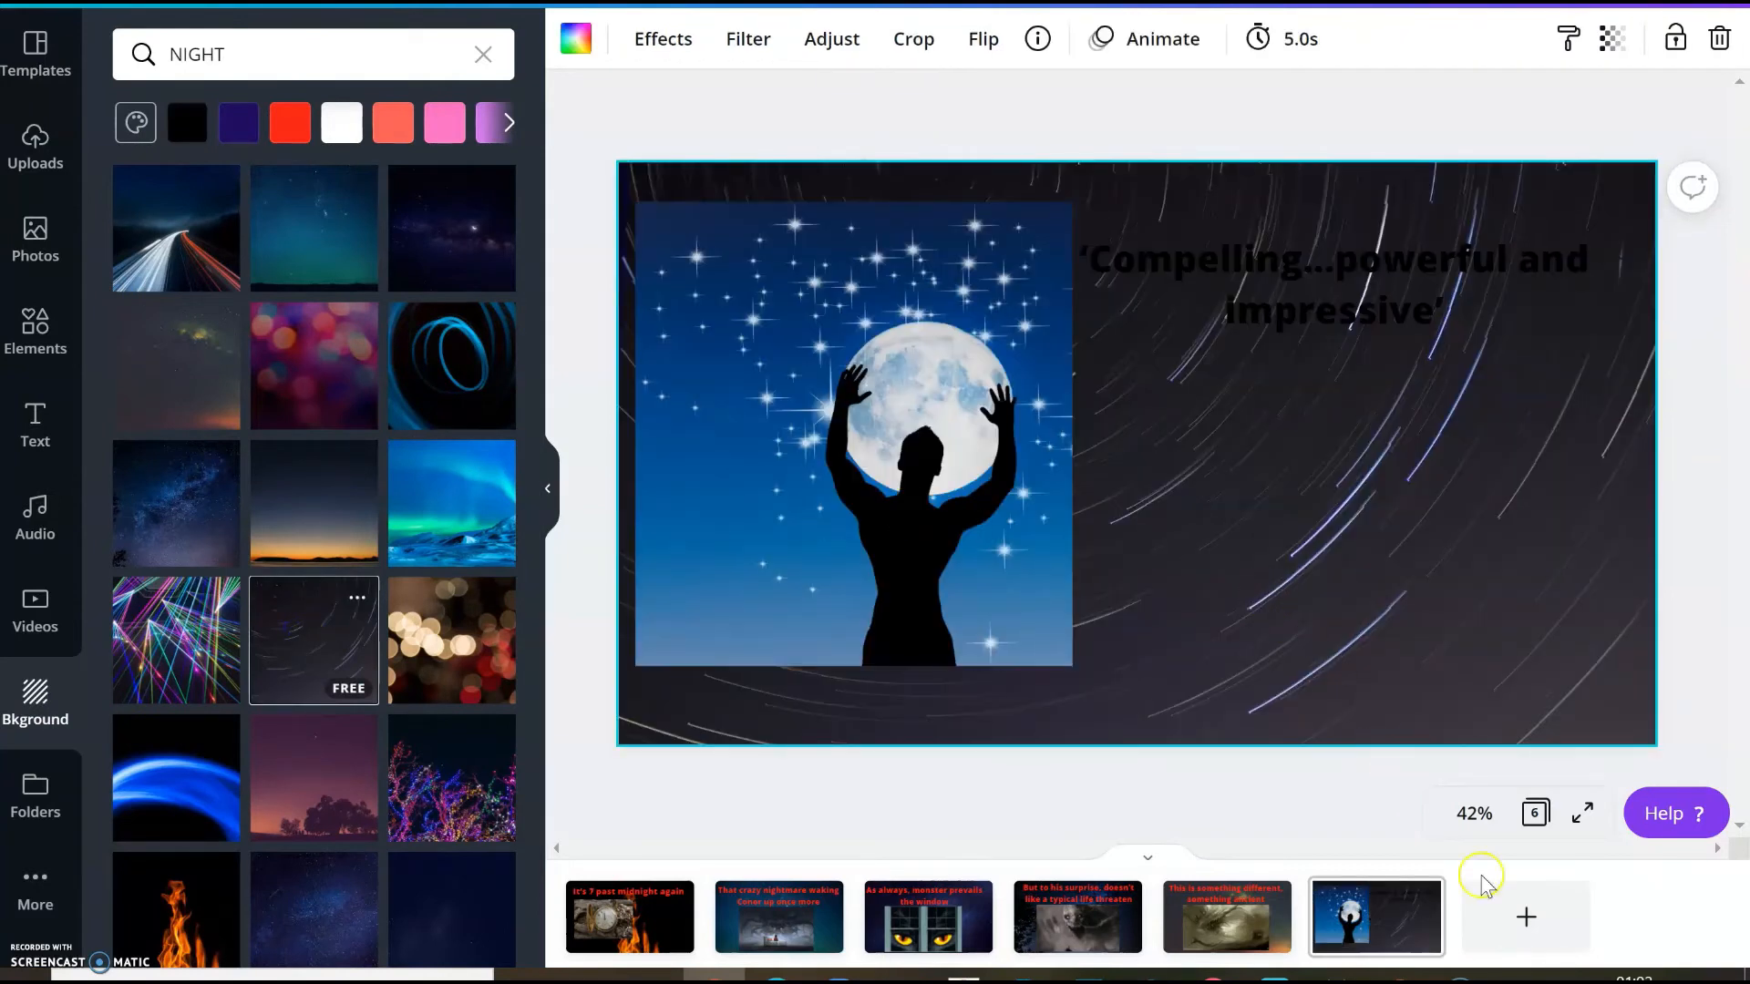
Add a new seventh page after the quote slide
{"action": "left_click", "coordinate": [1524, 916]}
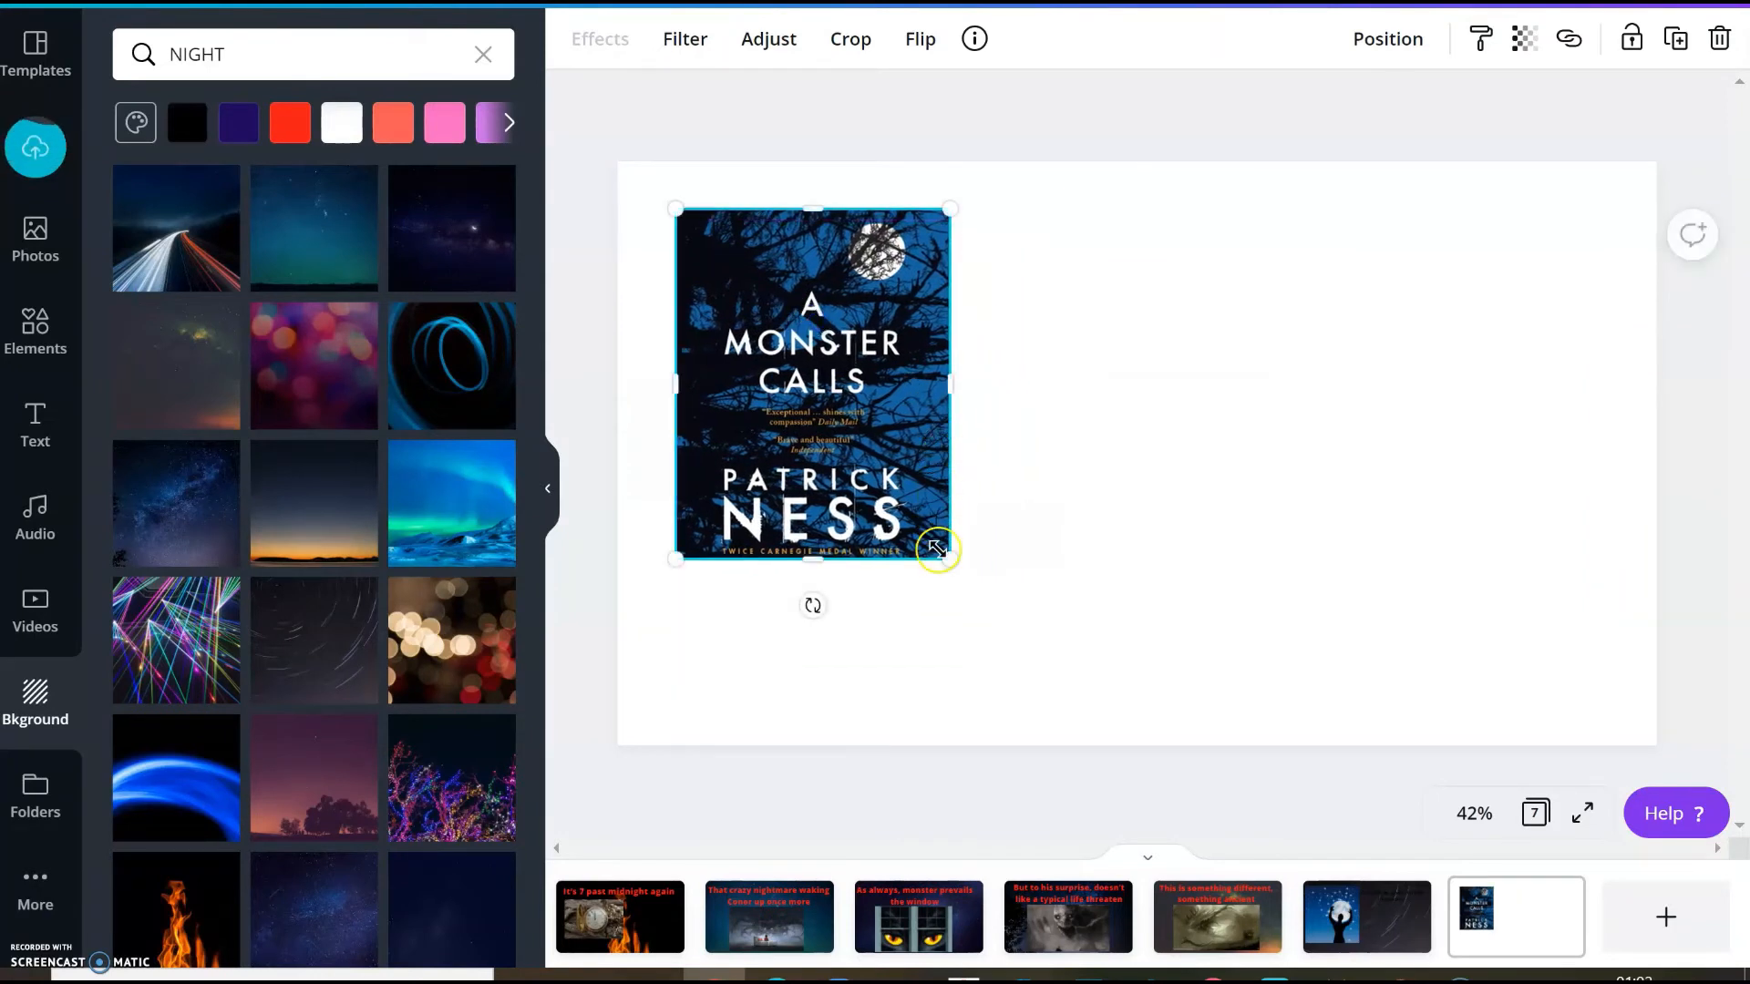
Enlarge the A Monster Calls cover to near slide height over a northern-lights background
{"action": "left_click_drag", "start_coordinate": [944, 552], "coordinate": [1021, 652]}
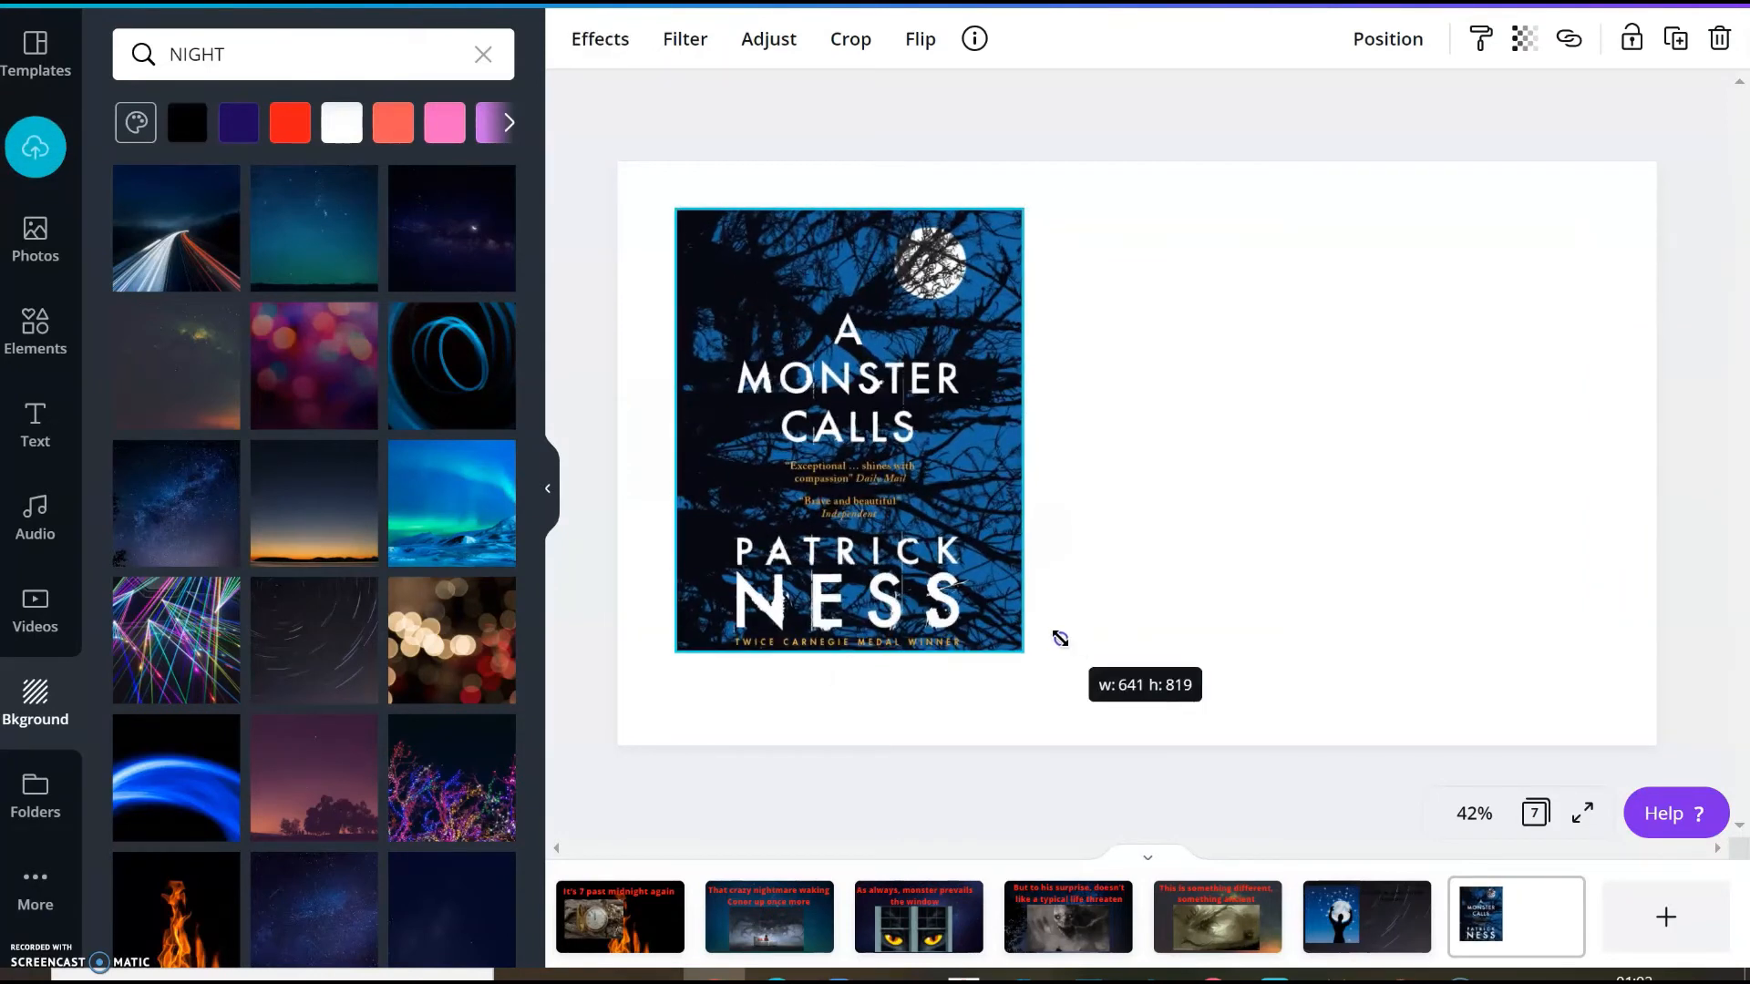
{"action": "left_click_drag", "start_coordinate": [849, 430], "coordinate": [1004, 447]}
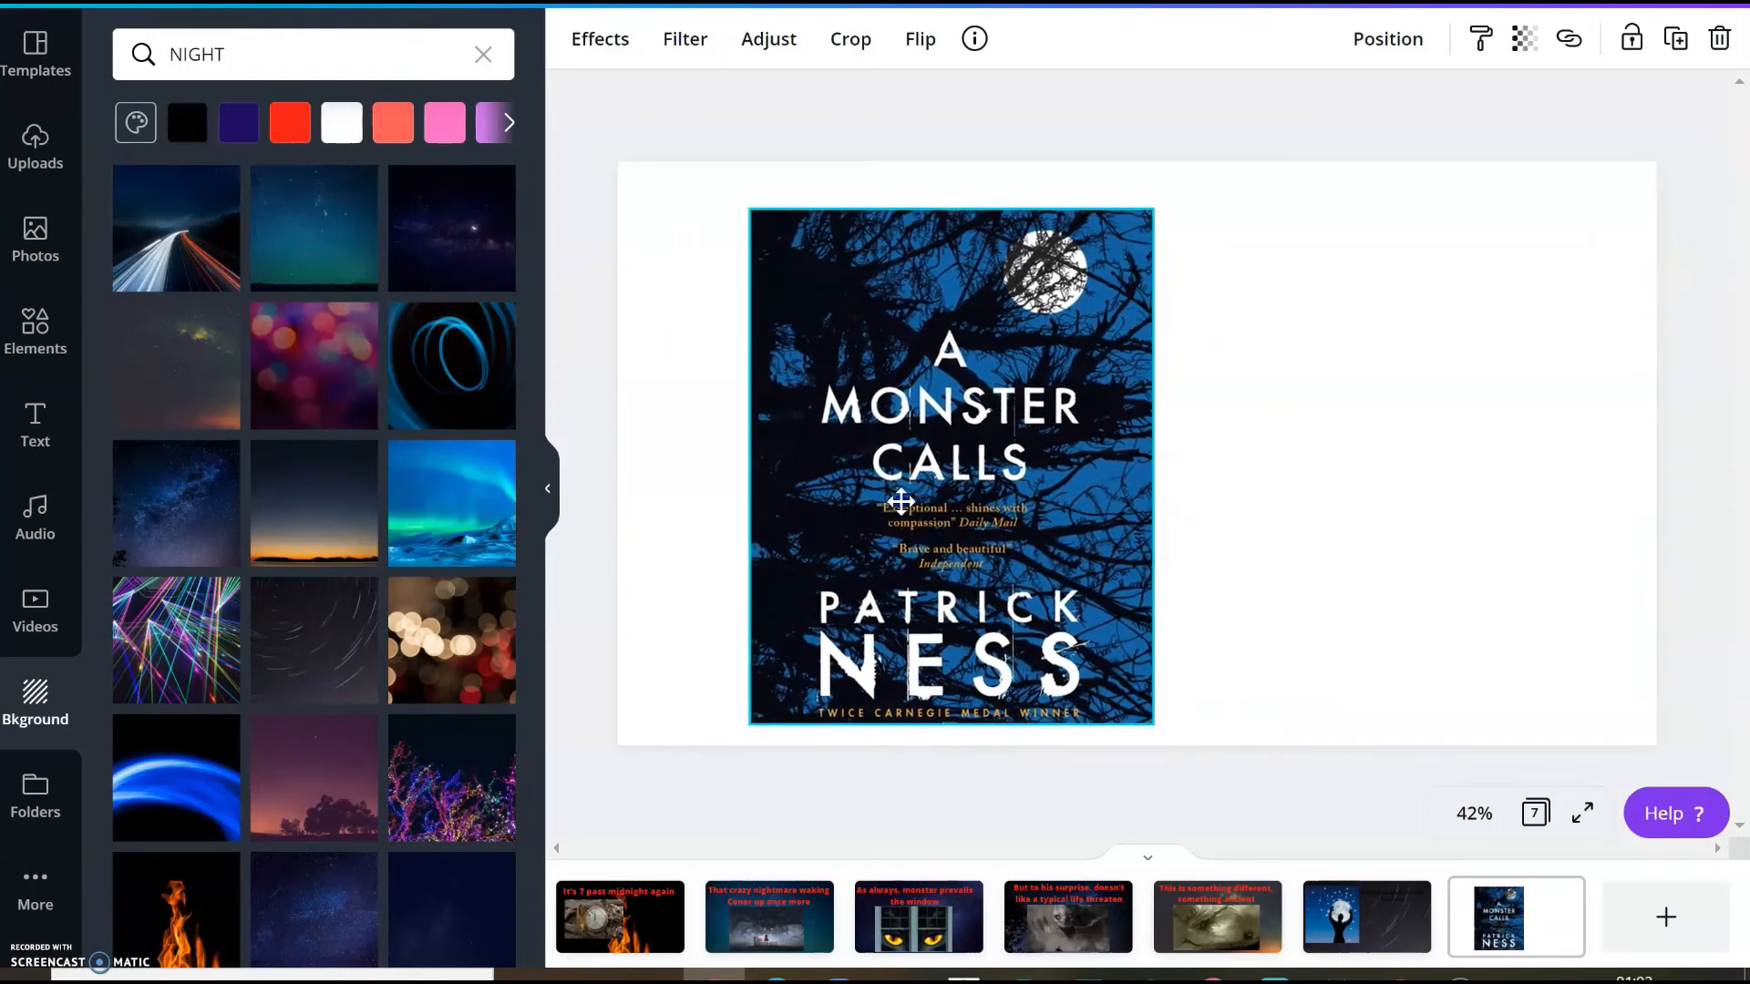
{"action": "left_click_drag", "start_coordinate": [1154, 722], "coordinate": [1164, 730]}
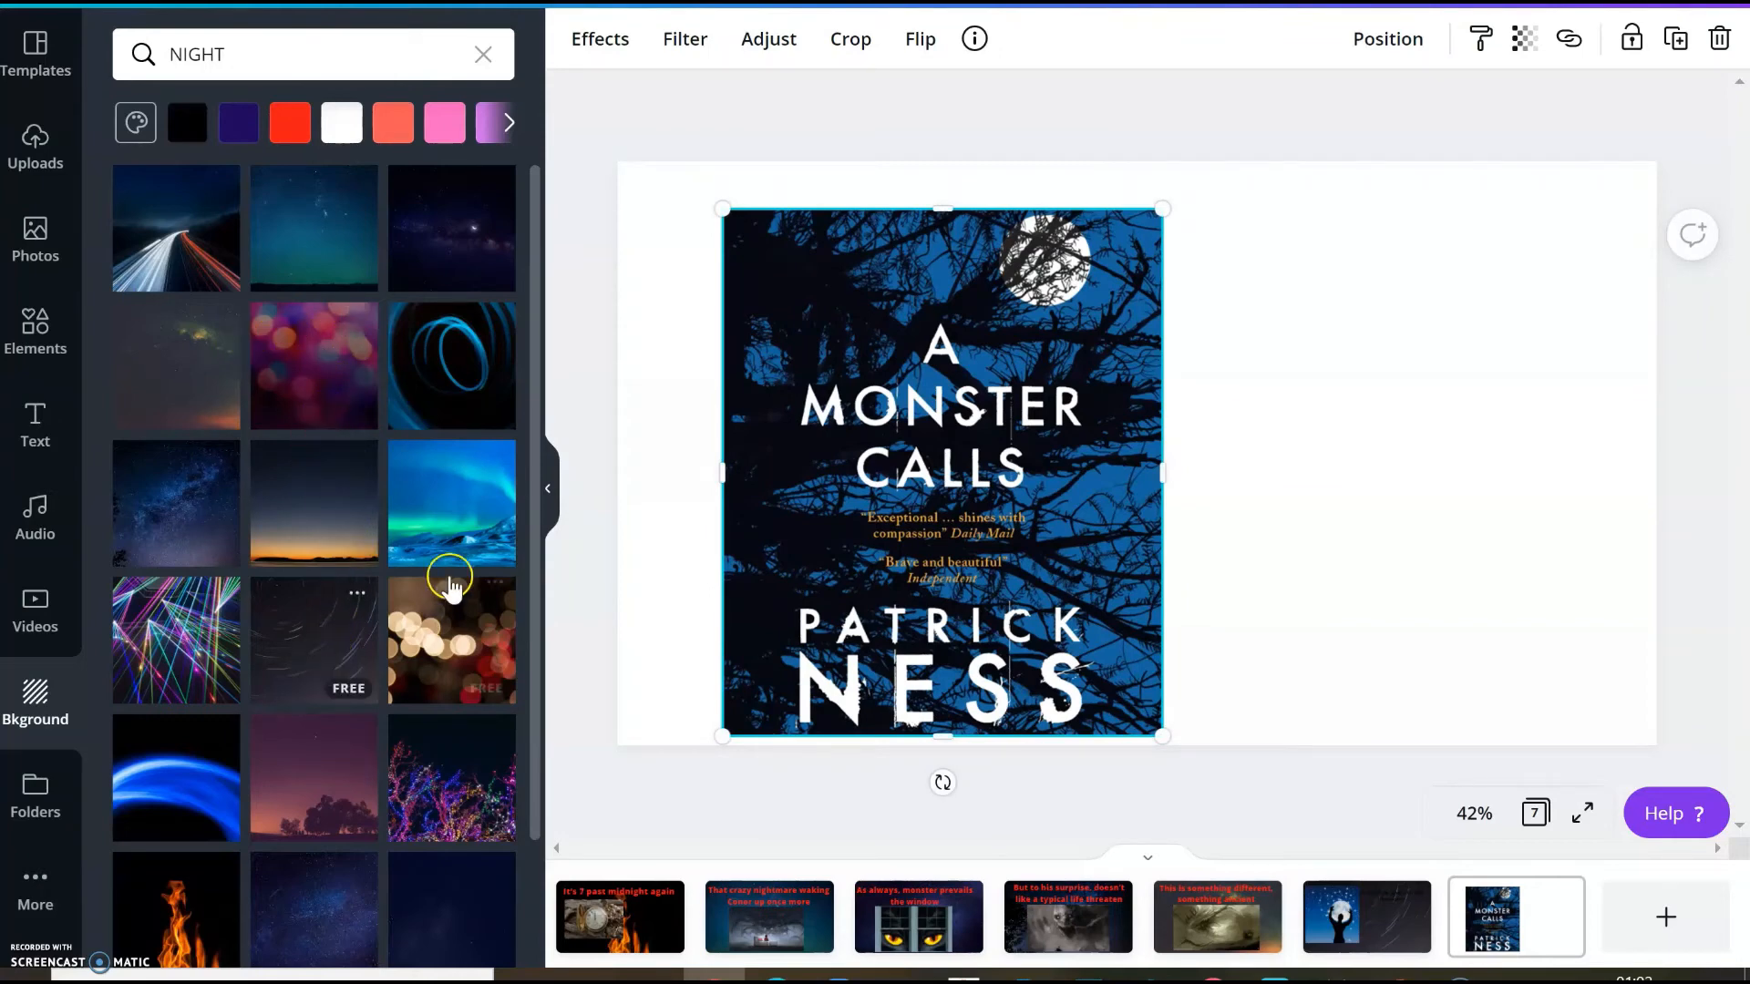
{"action": "left_click", "coordinate": [452, 502]}
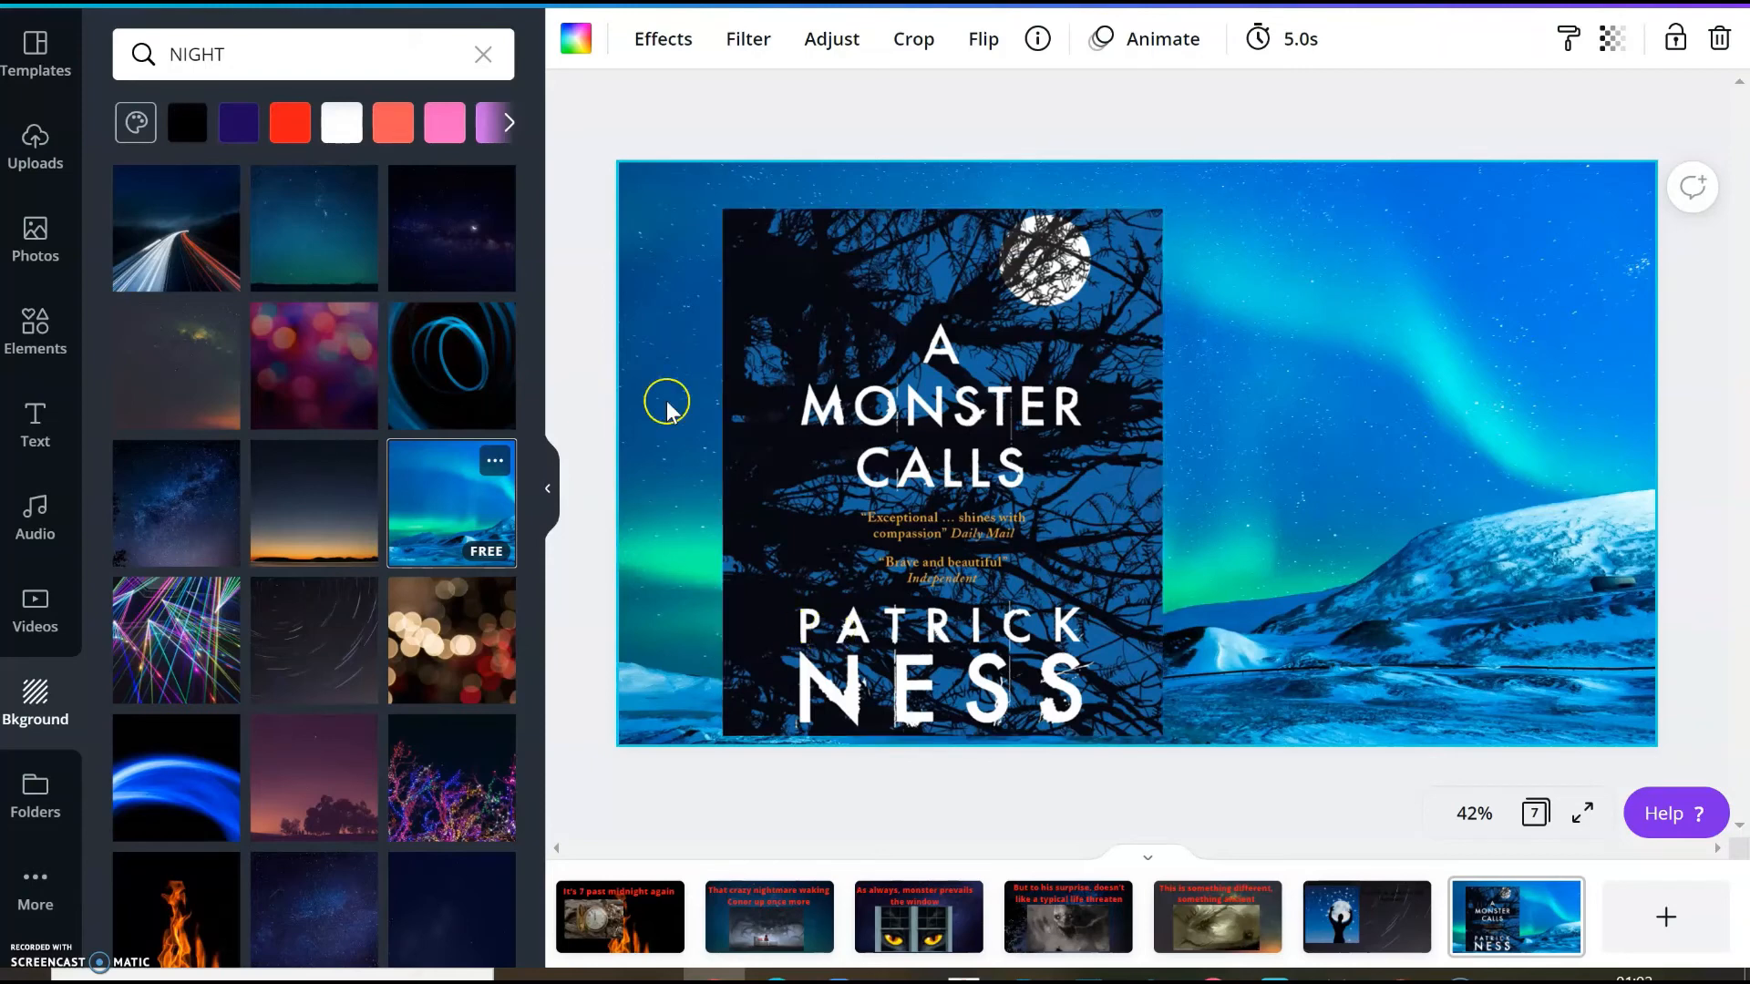
{"action": "mouse_move", "coordinate": [615, 915]}
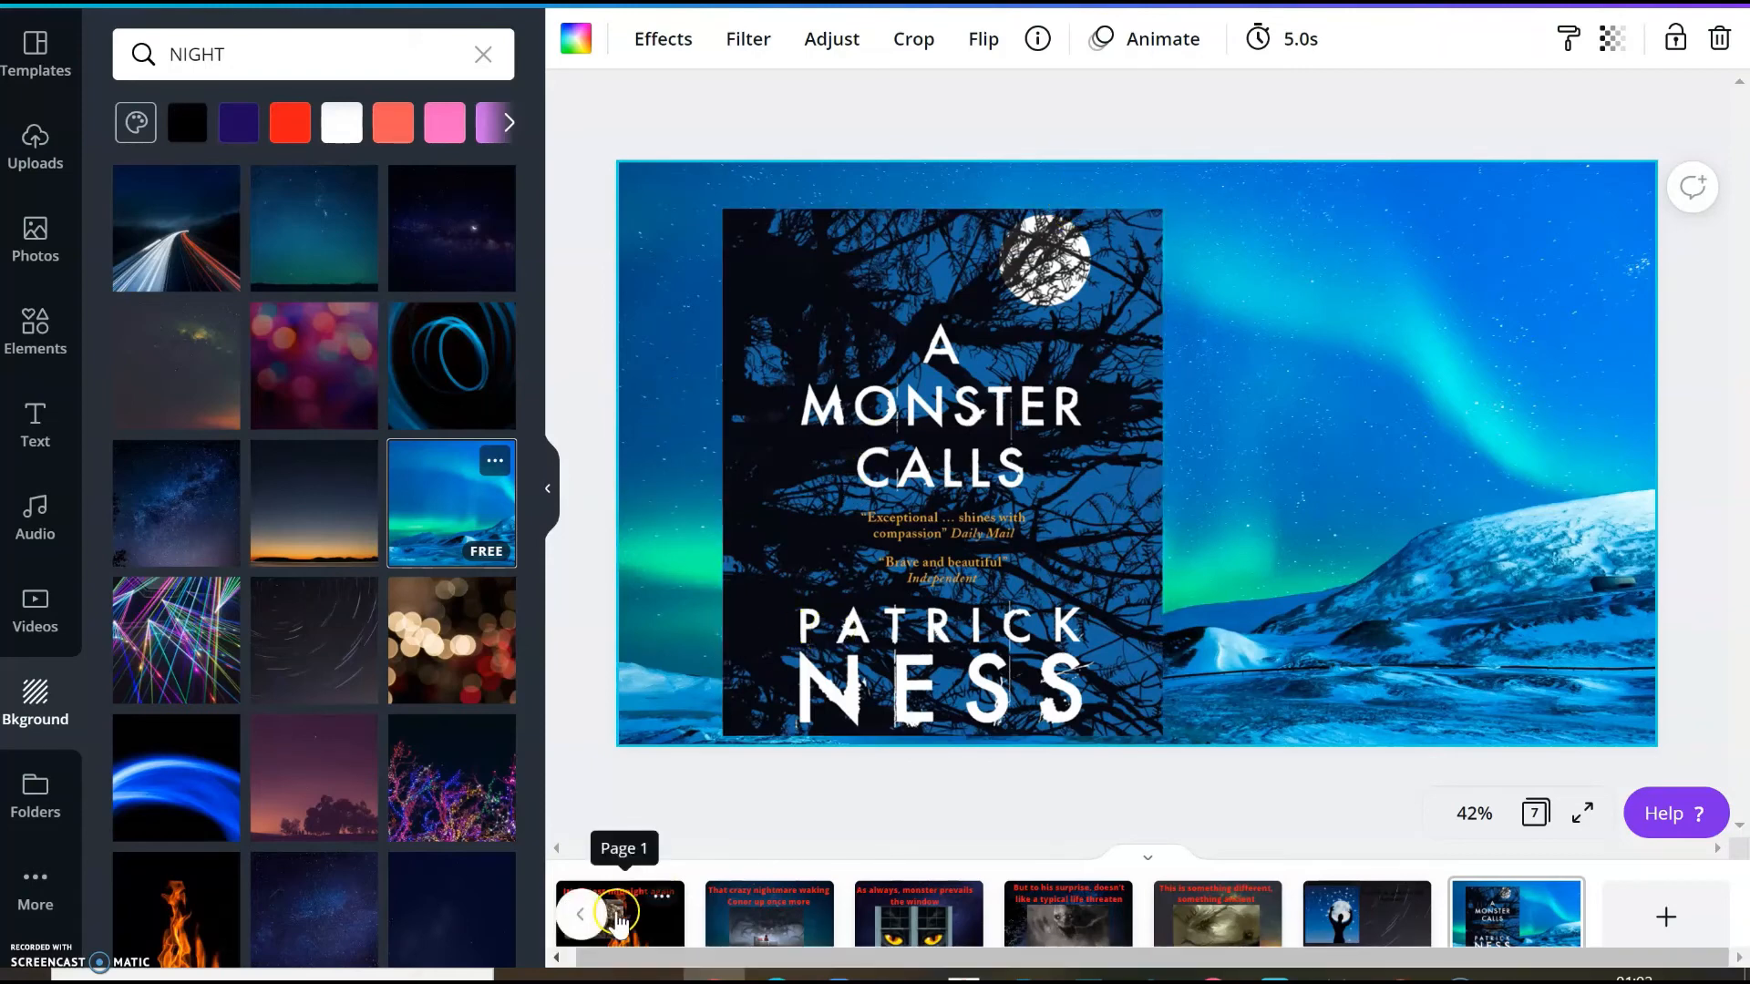
{"action": "left_click", "coordinate": [580, 915]}
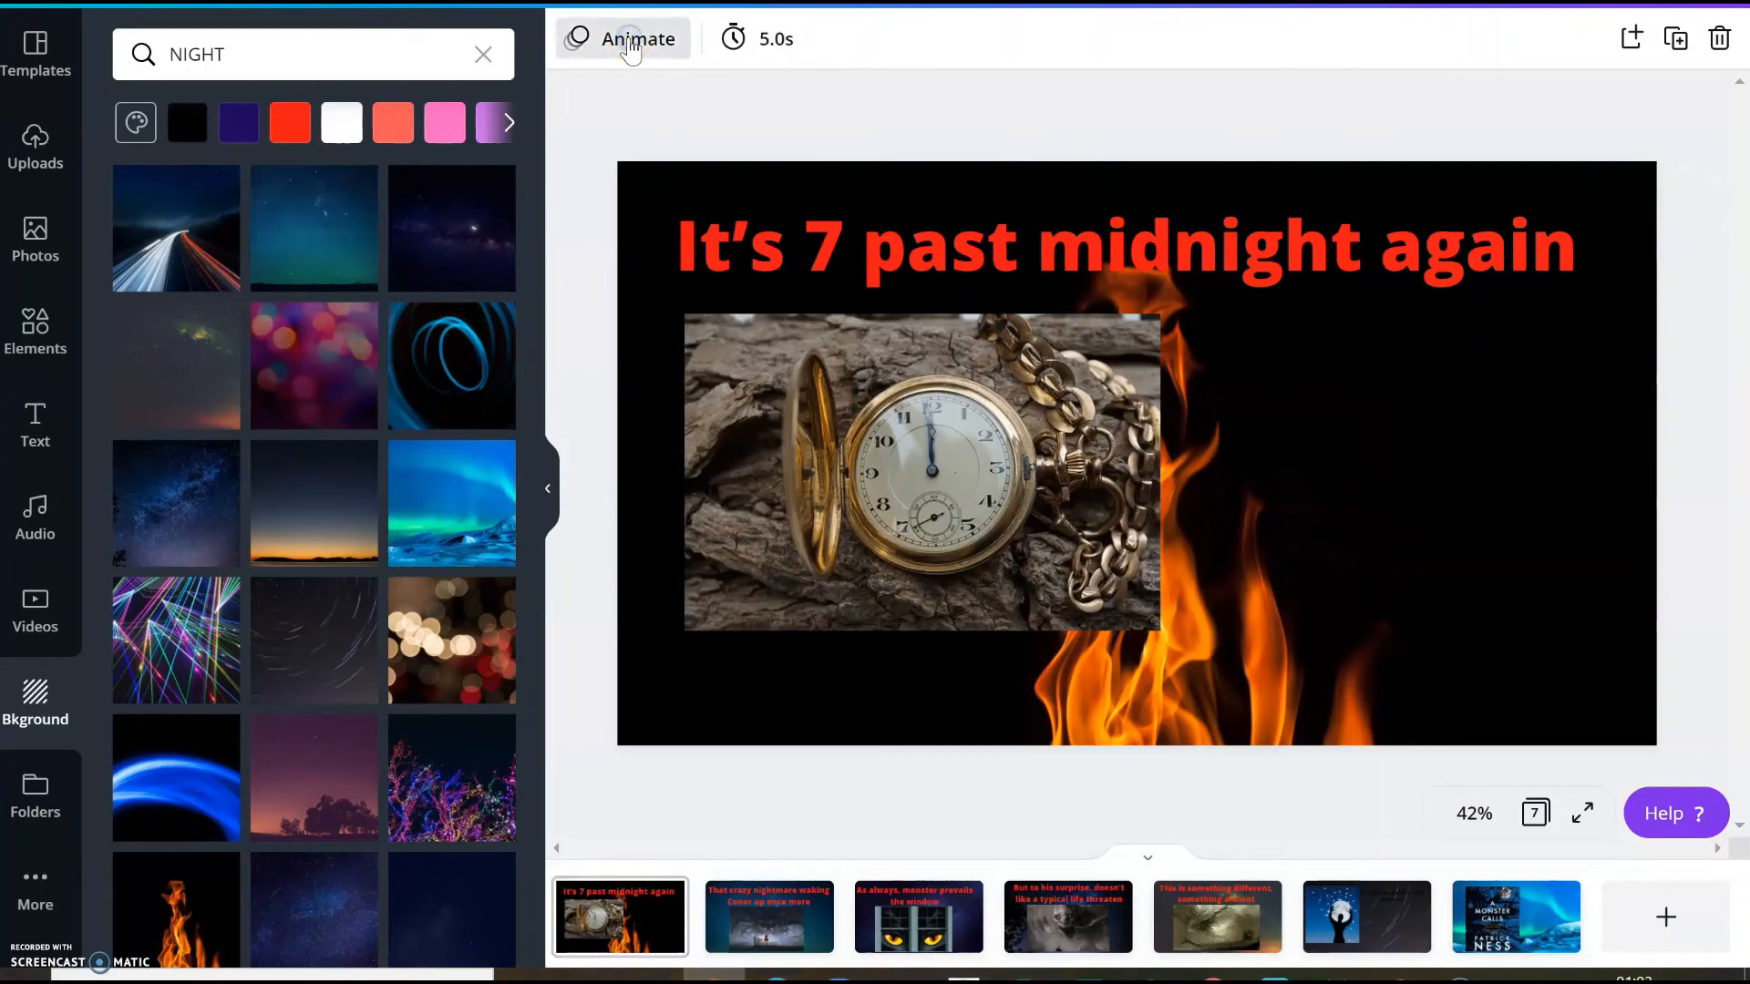
Give slides one to three the Breathe, Pan and Photo Flow page animations
{"action": "left_click", "coordinate": [637, 39]}
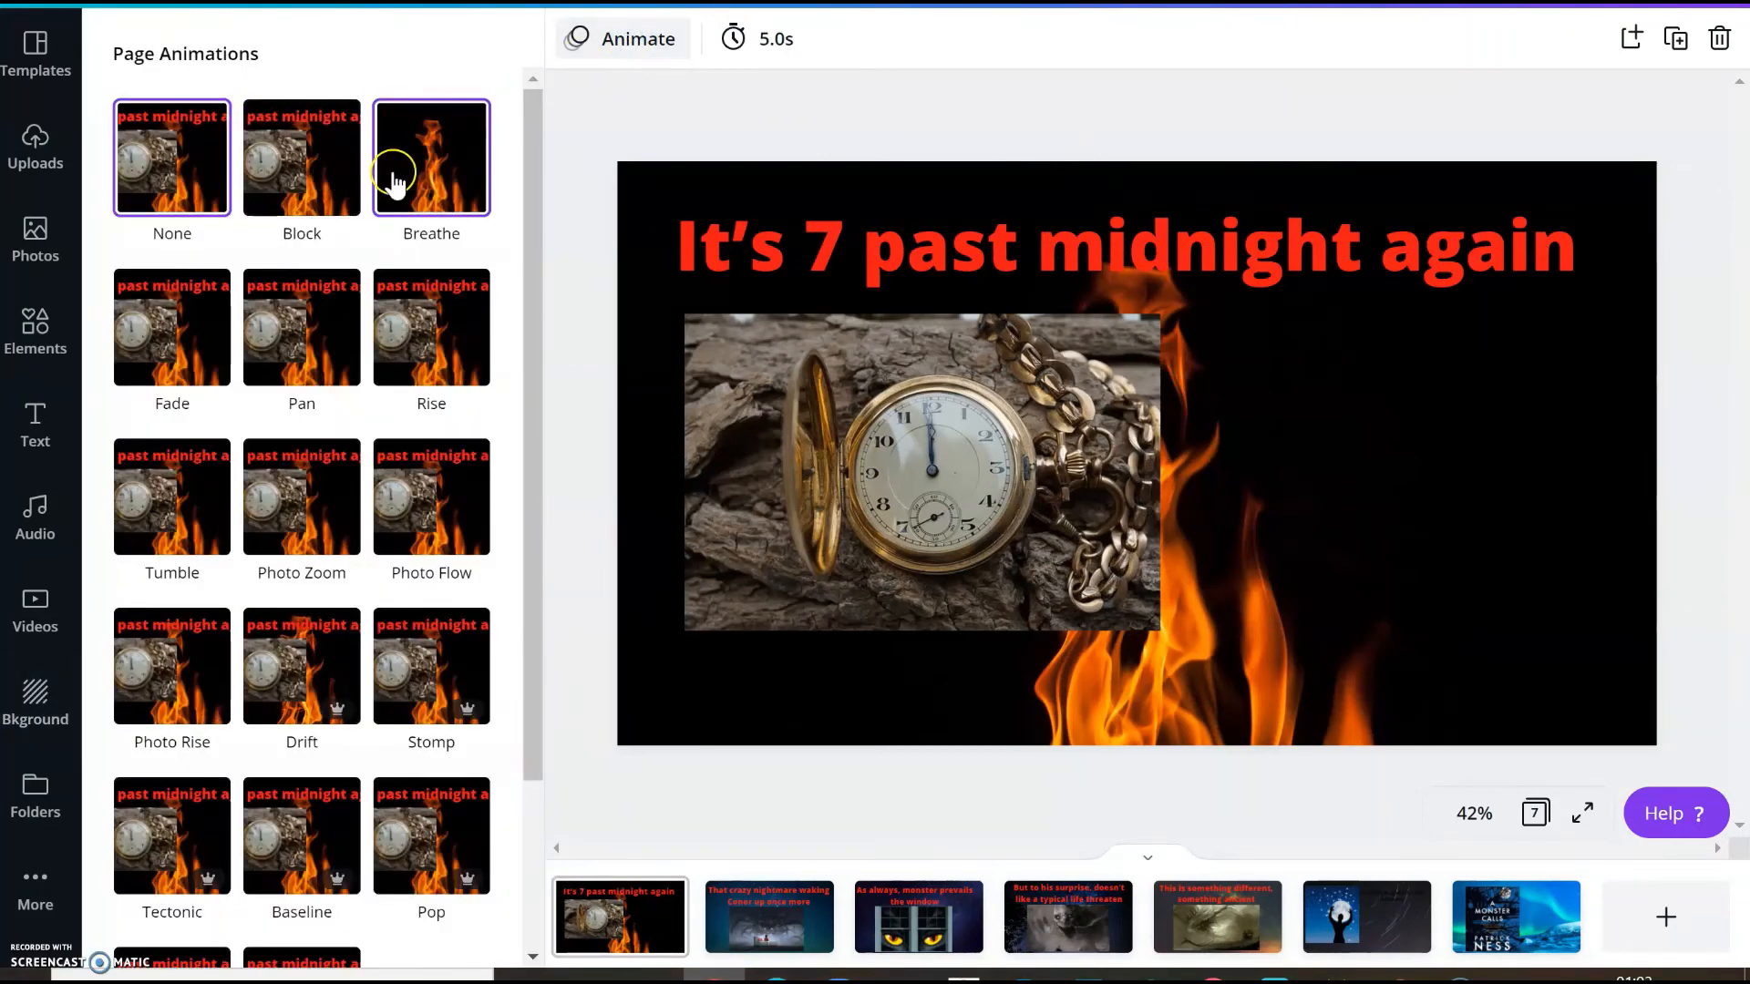
{"action": "left_click", "coordinate": [302, 156]}
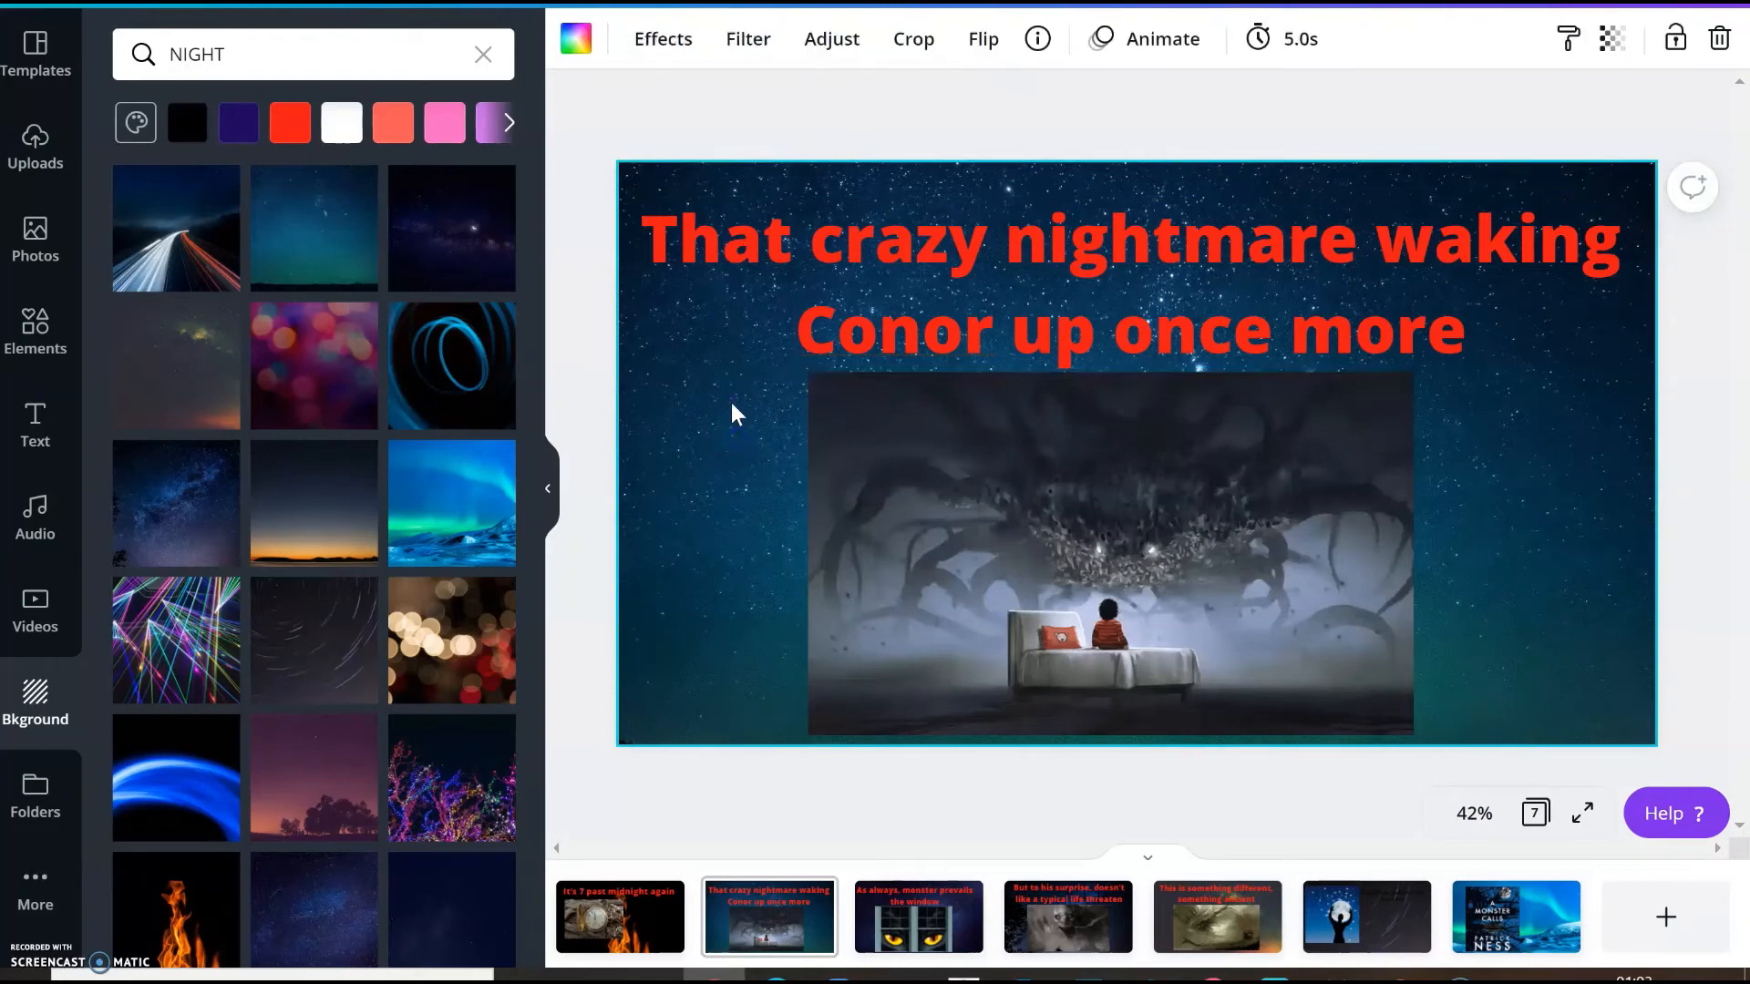
{"action": "left_click", "coordinate": [1159, 39]}
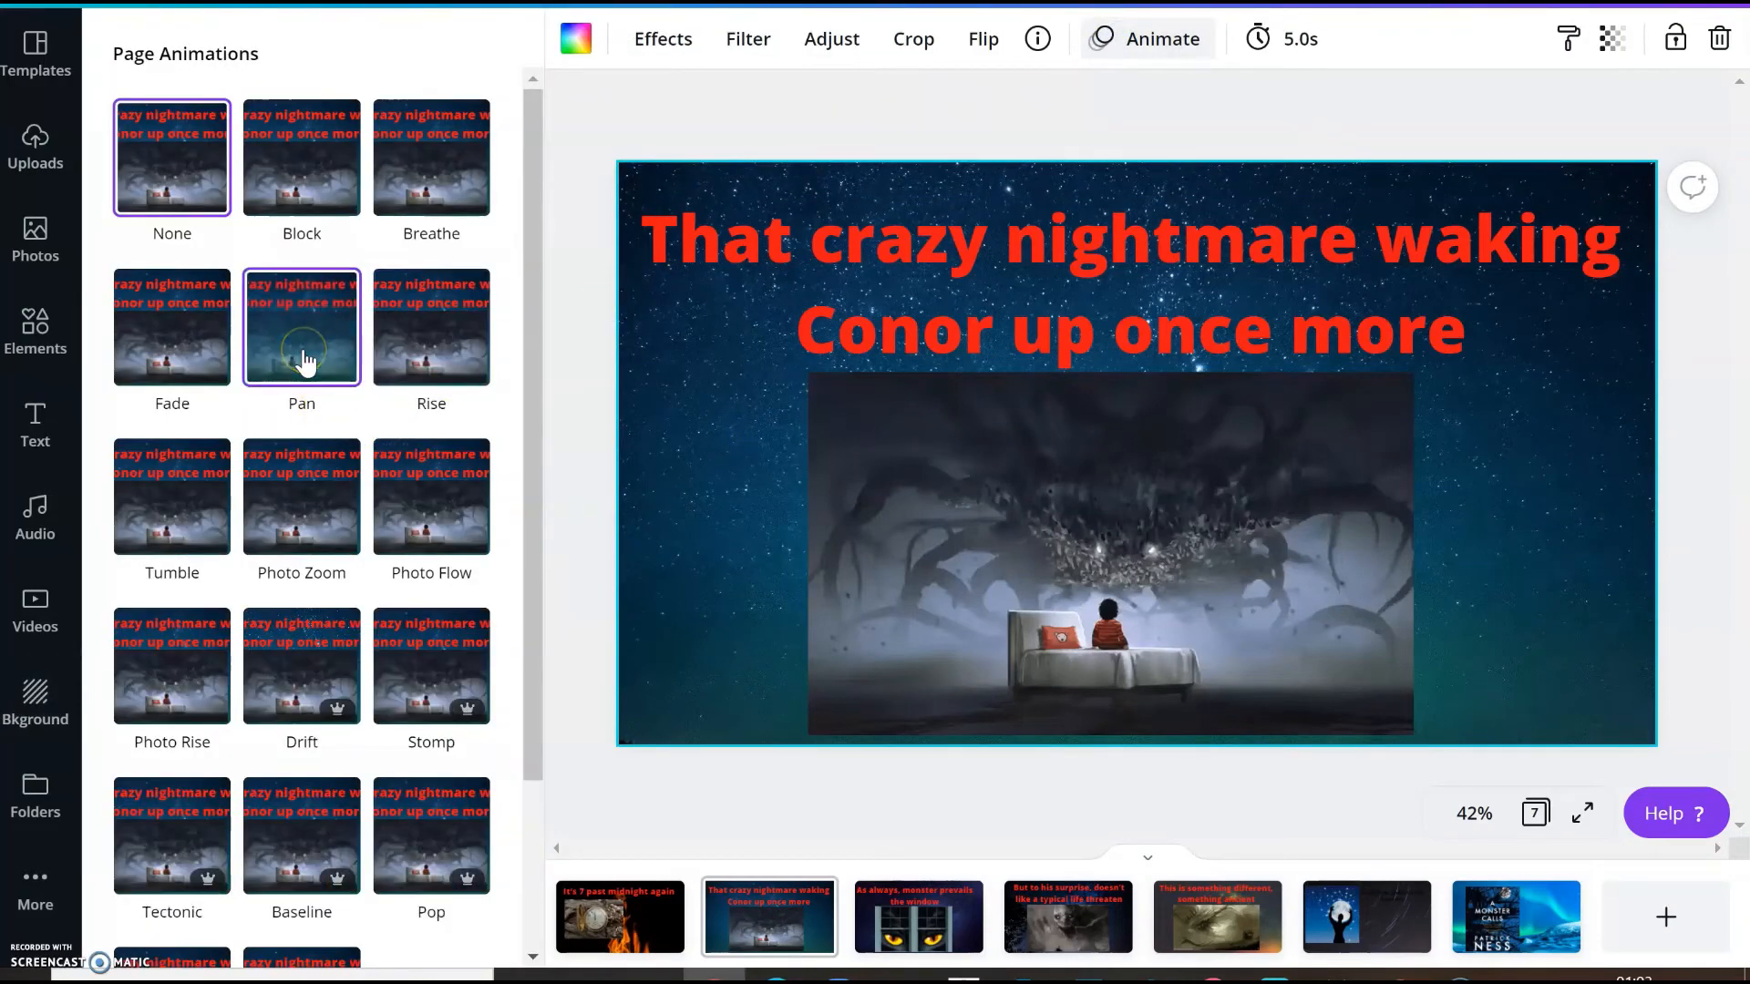
{"action": "left_click", "coordinate": [300, 328]}
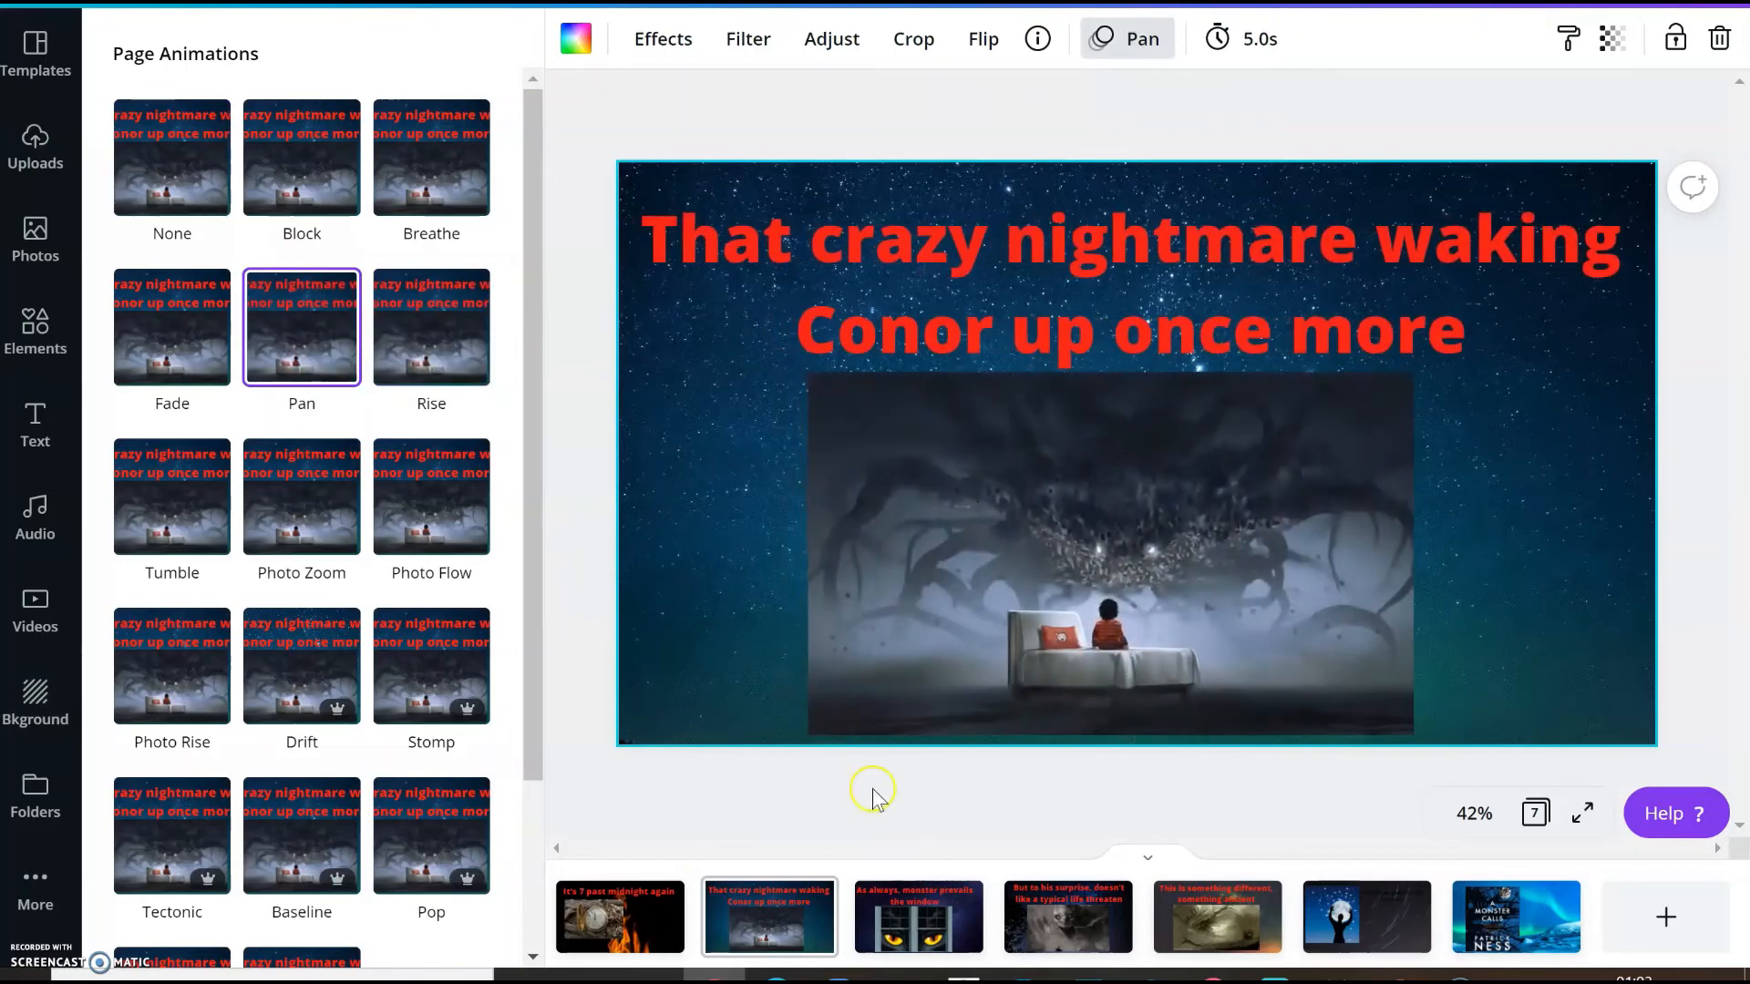
{"action": "left_click", "coordinate": [917, 918]}
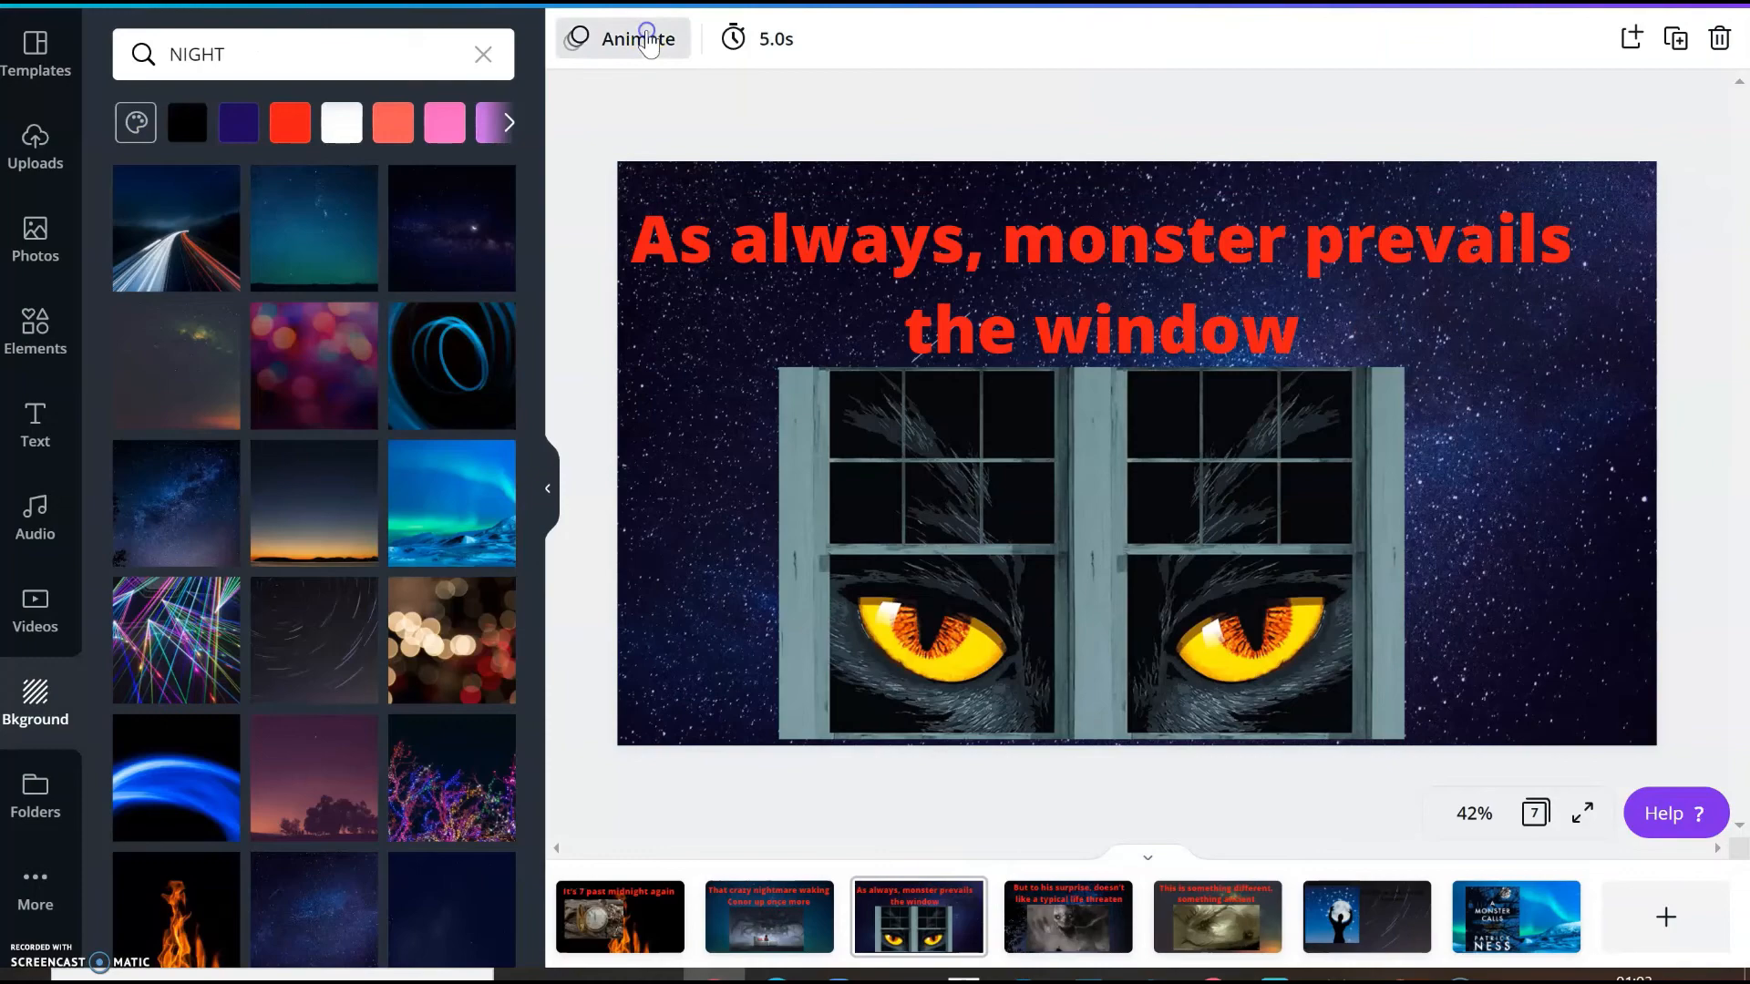
{"action": "left_click", "coordinate": [637, 38]}
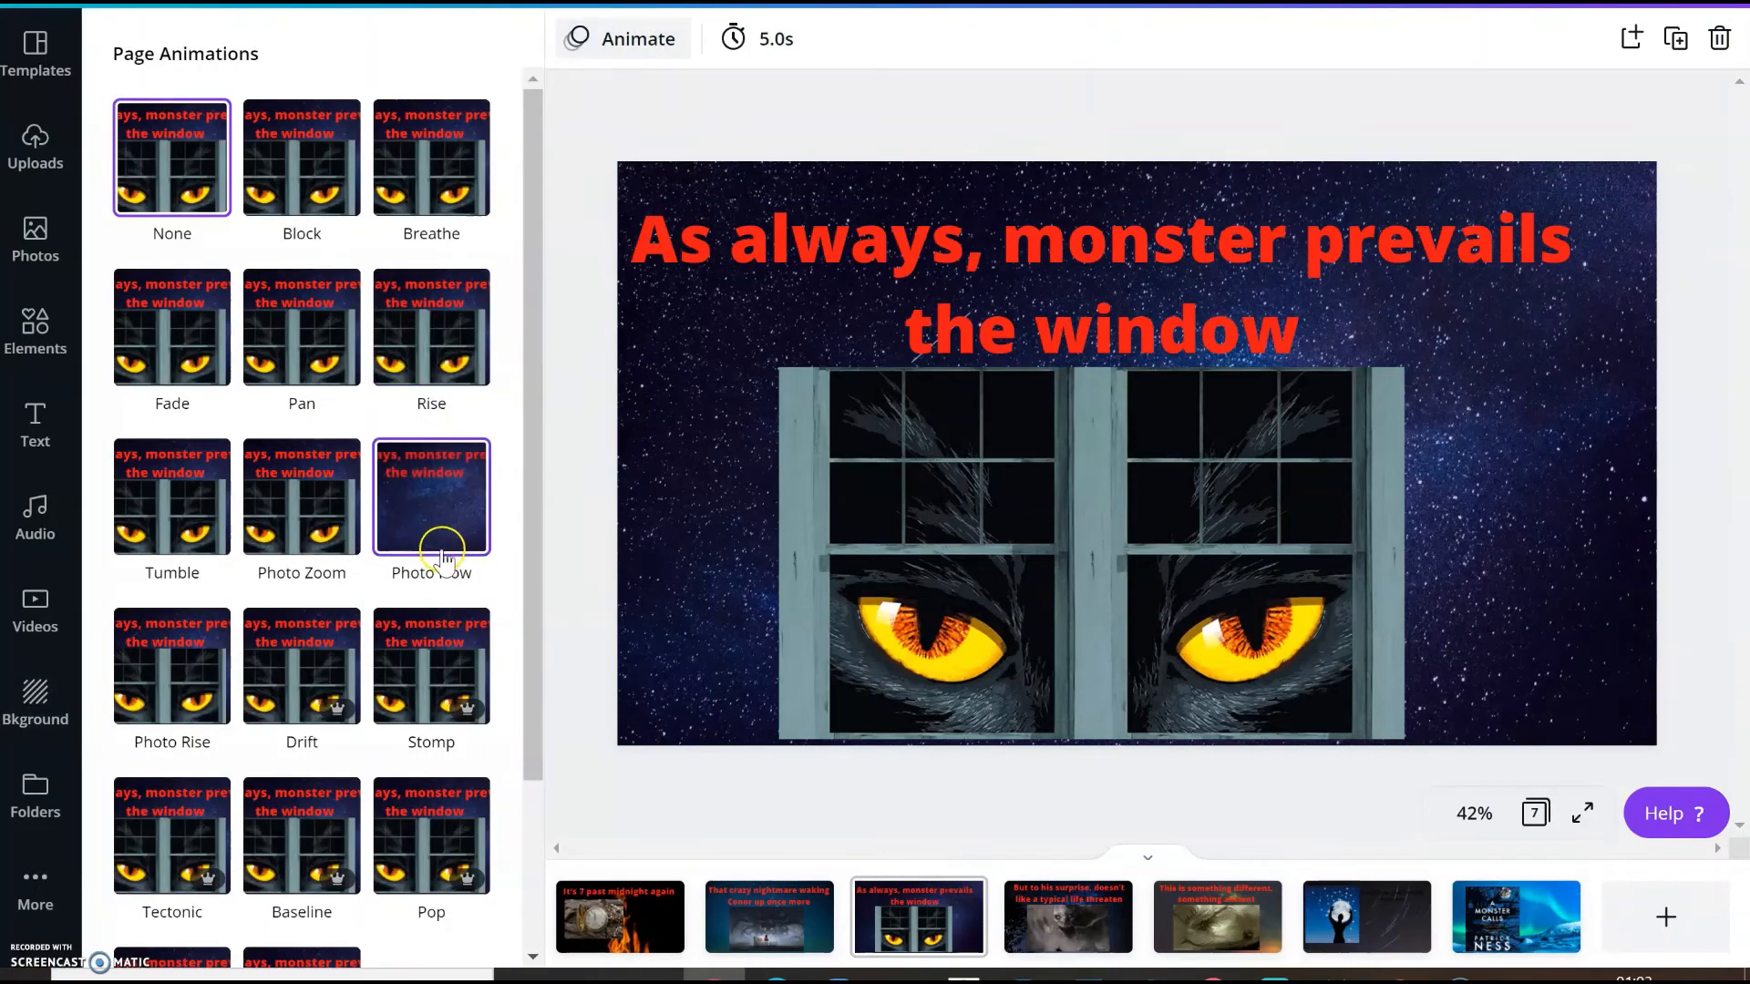
{"action": "left_click", "coordinate": [431, 498]}
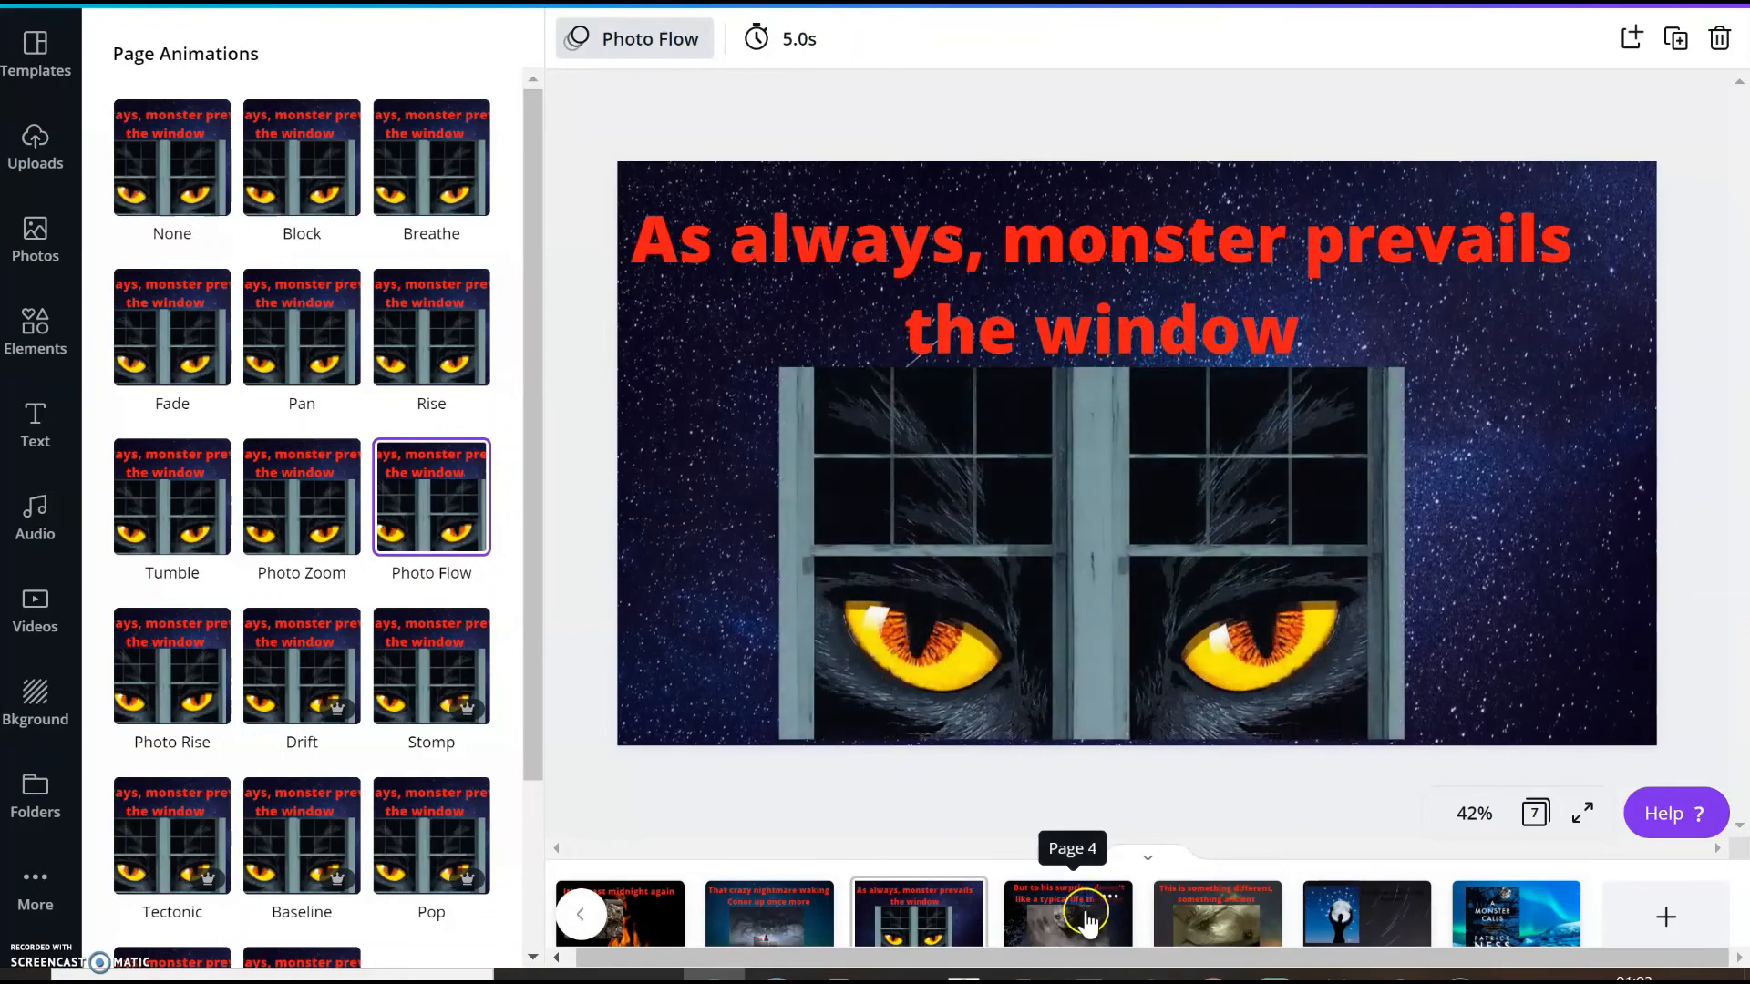
Give slide four the Photo Rise and slide five the Photo Zoom animation
{"action": "left_click", "coordinate": [1065, 916]}
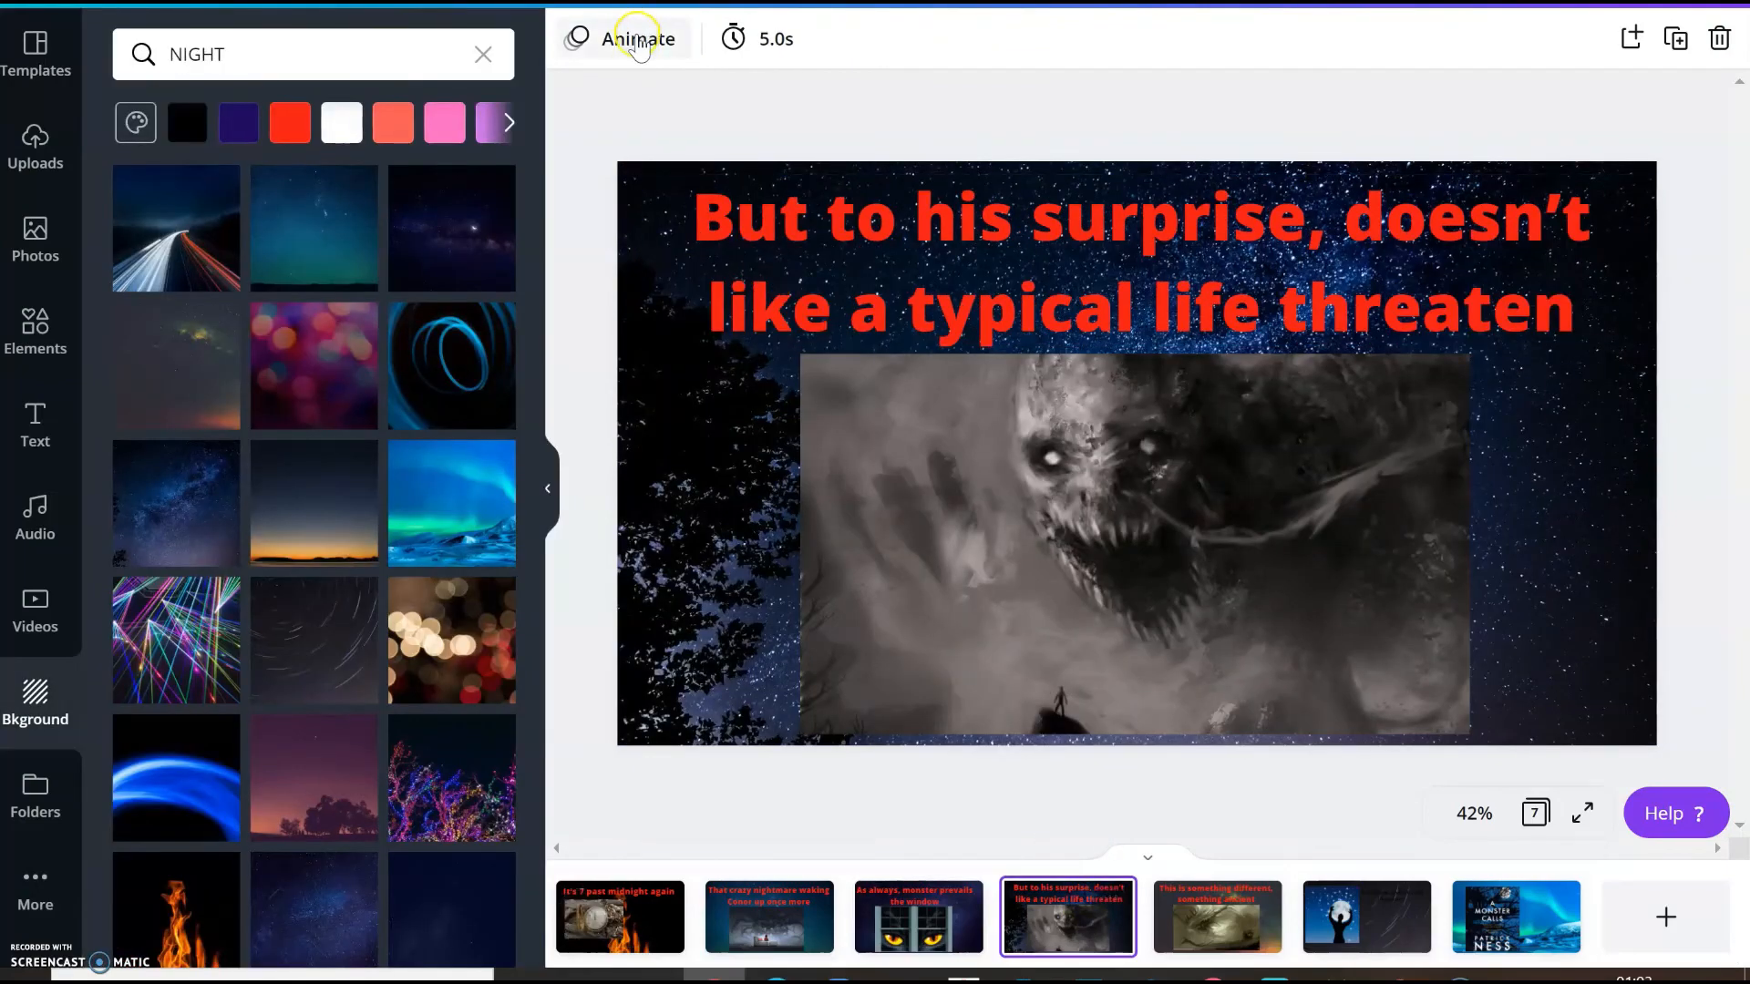
{"action": "left_click", "coordinate": [637, 39]}
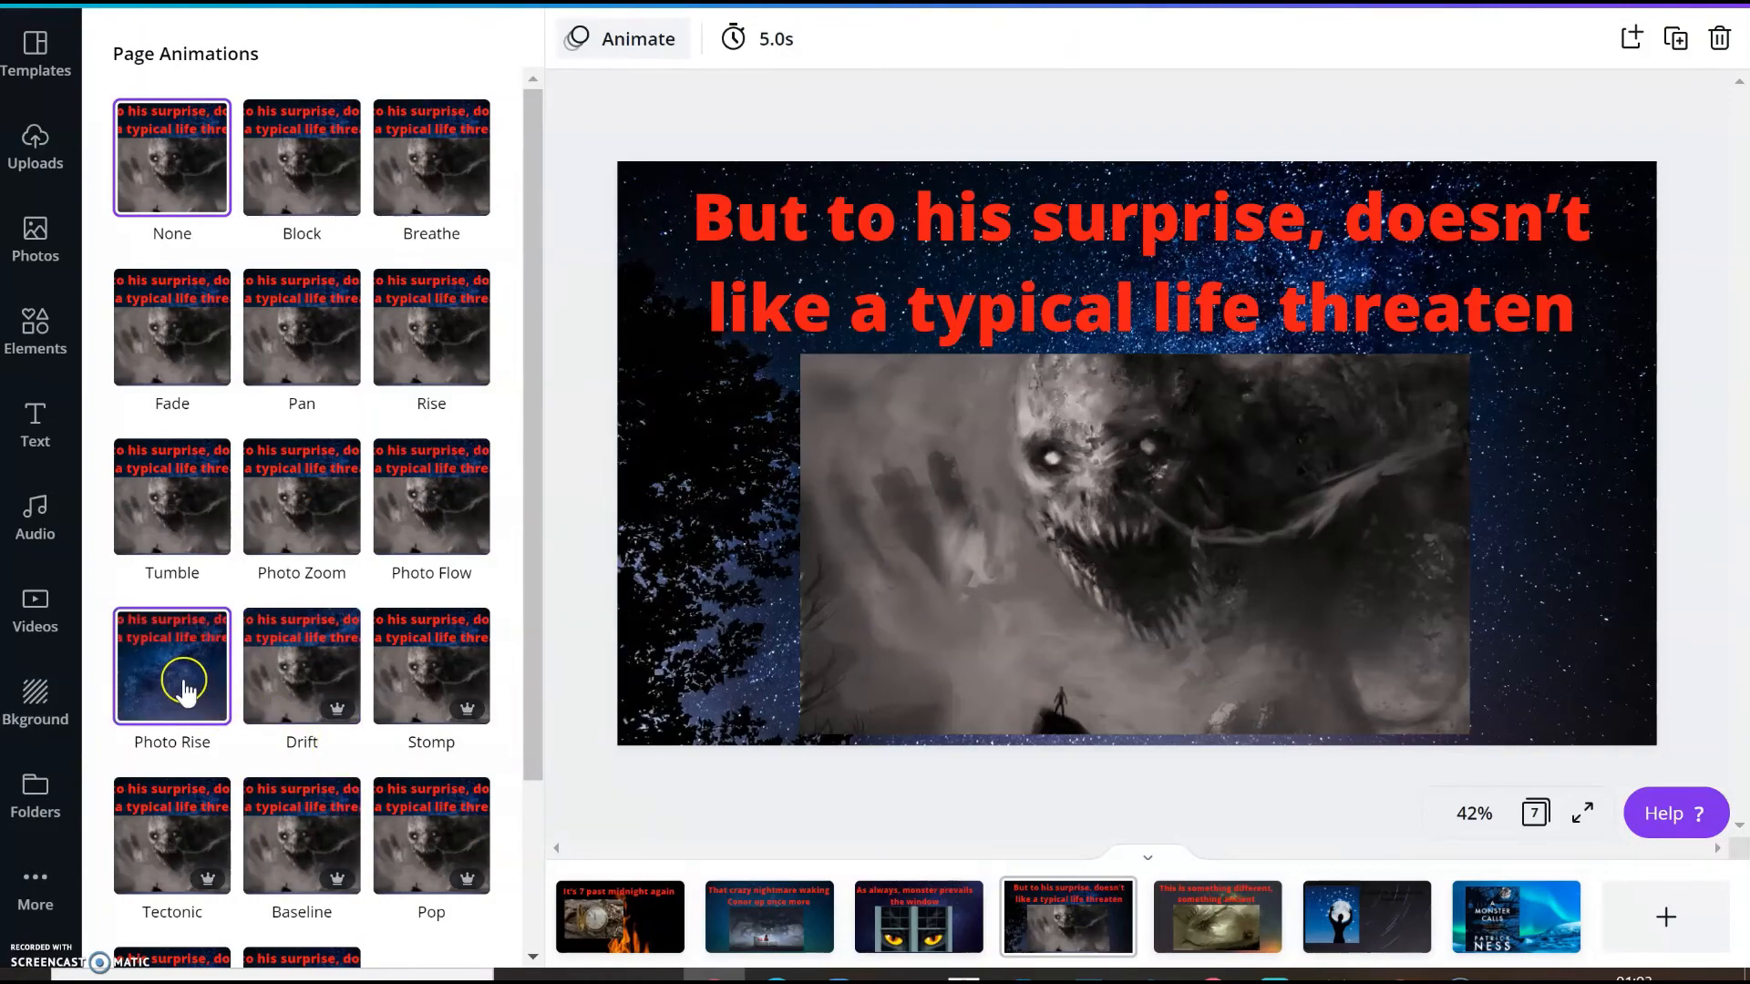
{"action": "left_click", "coordinate": [173, 667]}
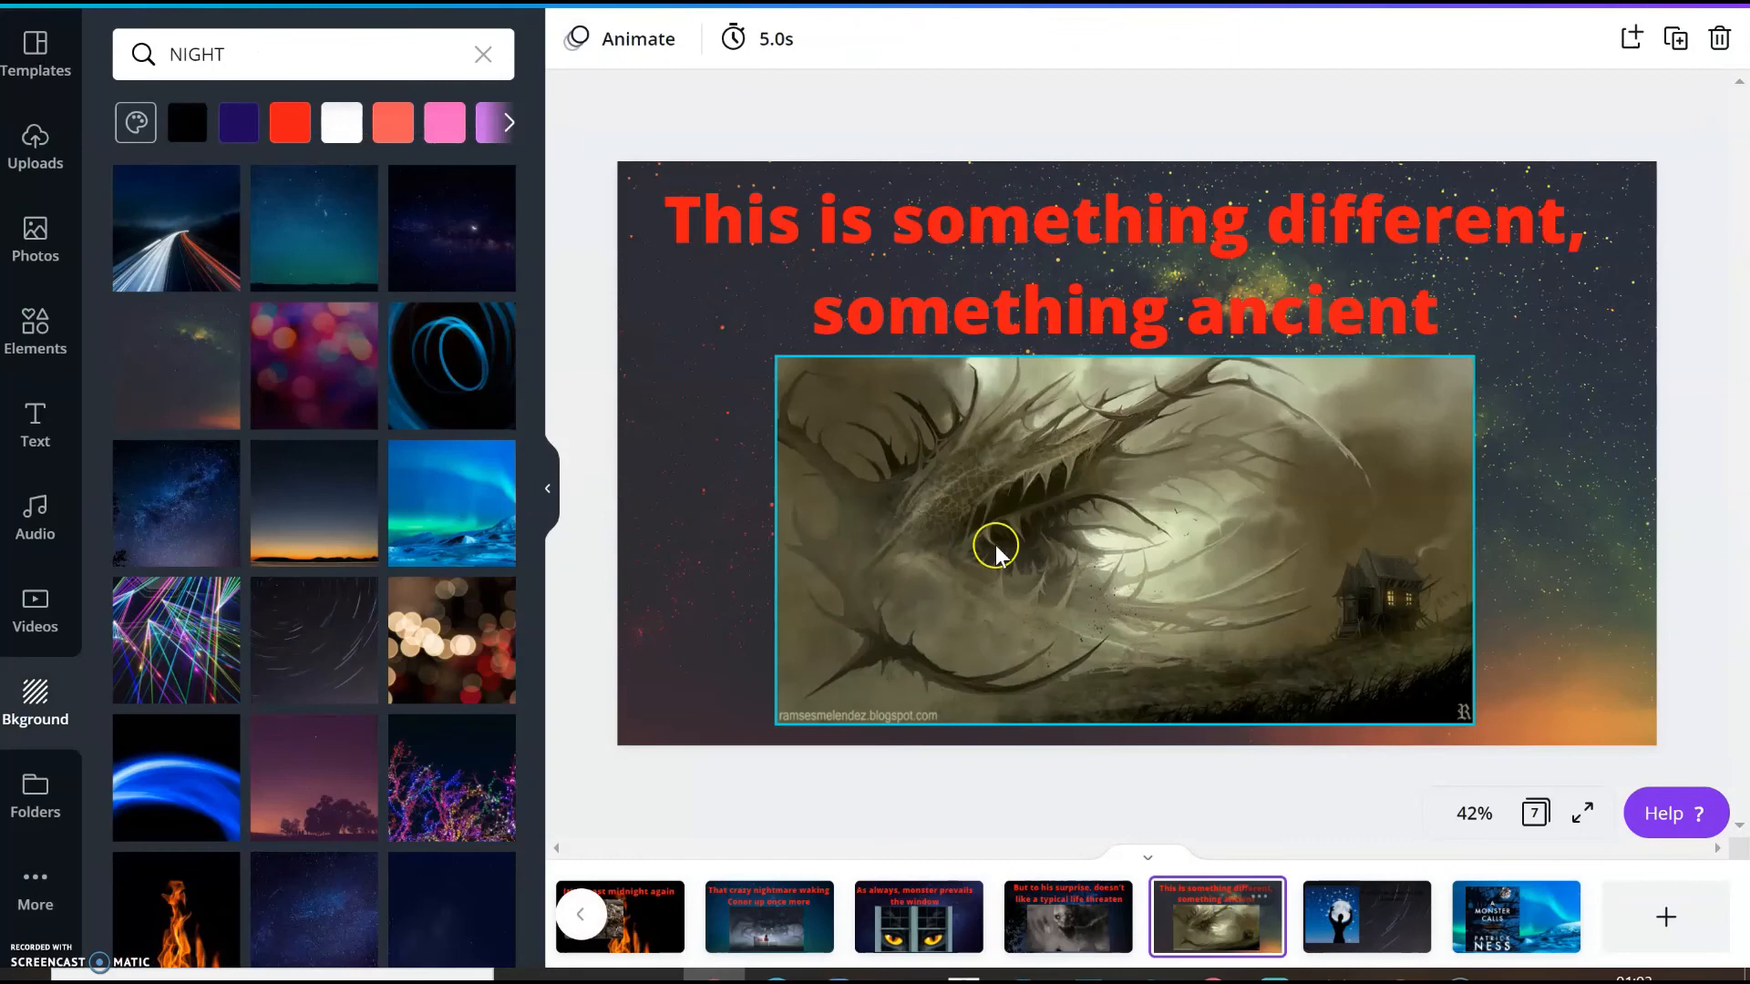
{"action": "left_click", "coordinate": [637, 38]}
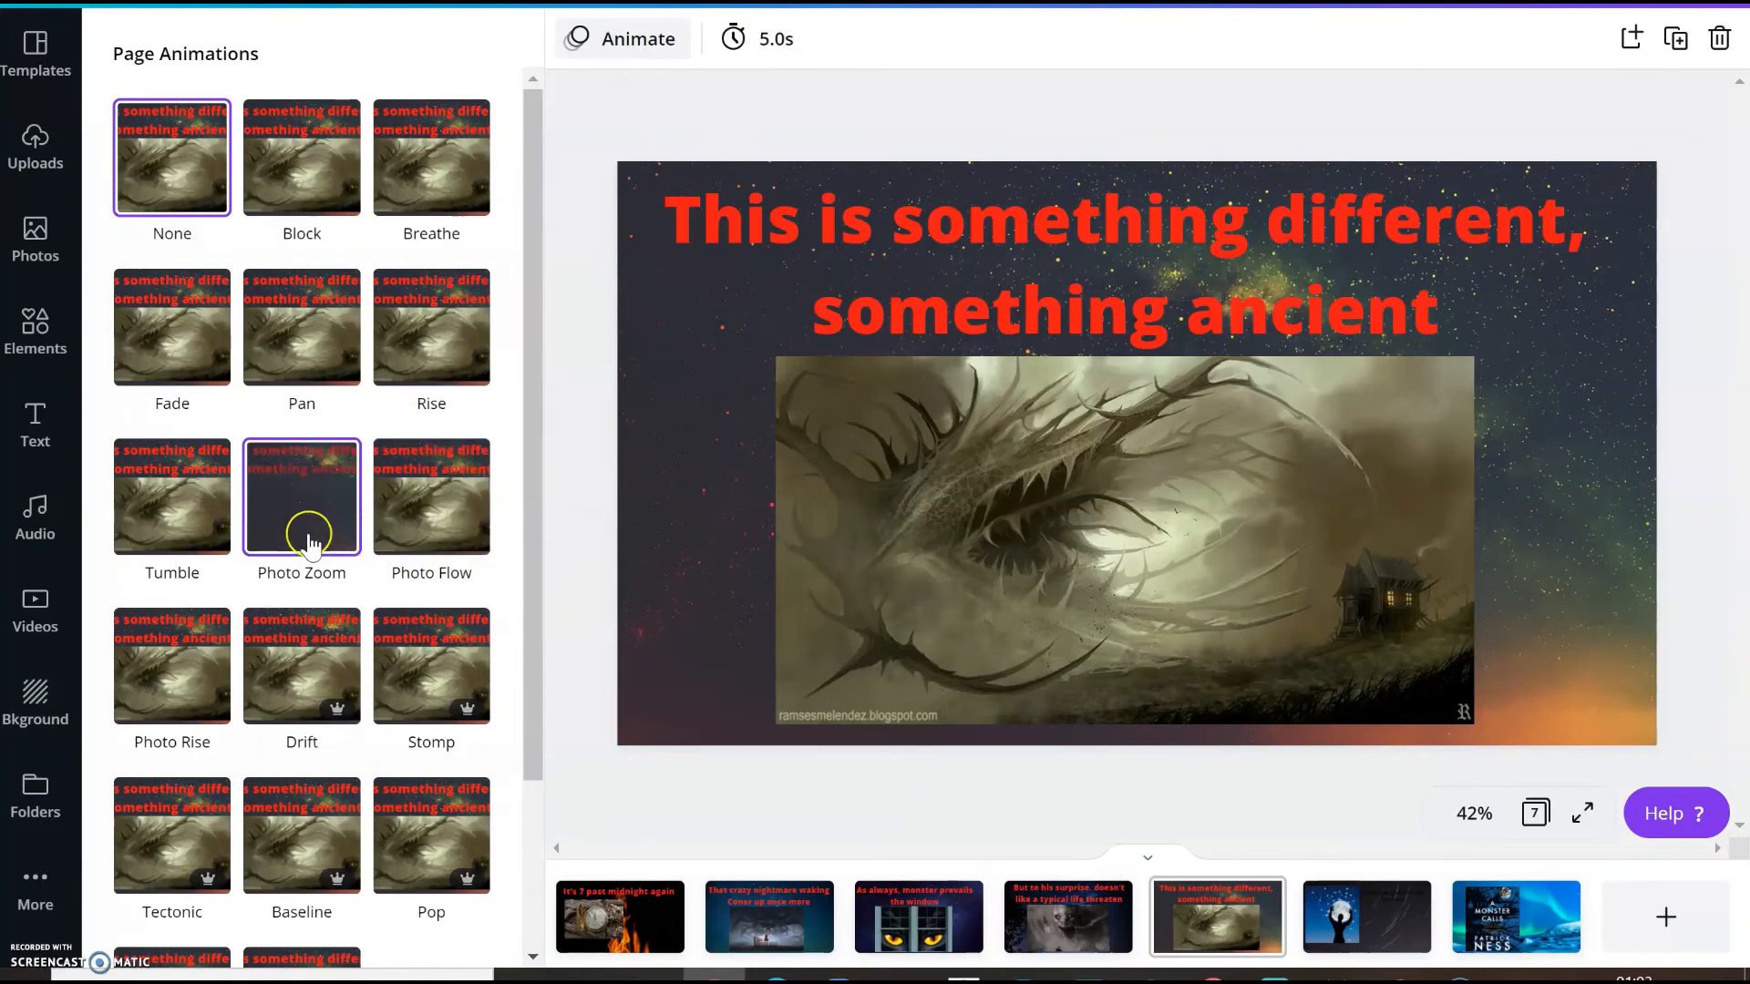
{"action": "left_click", "coordinate": [302, 498]}
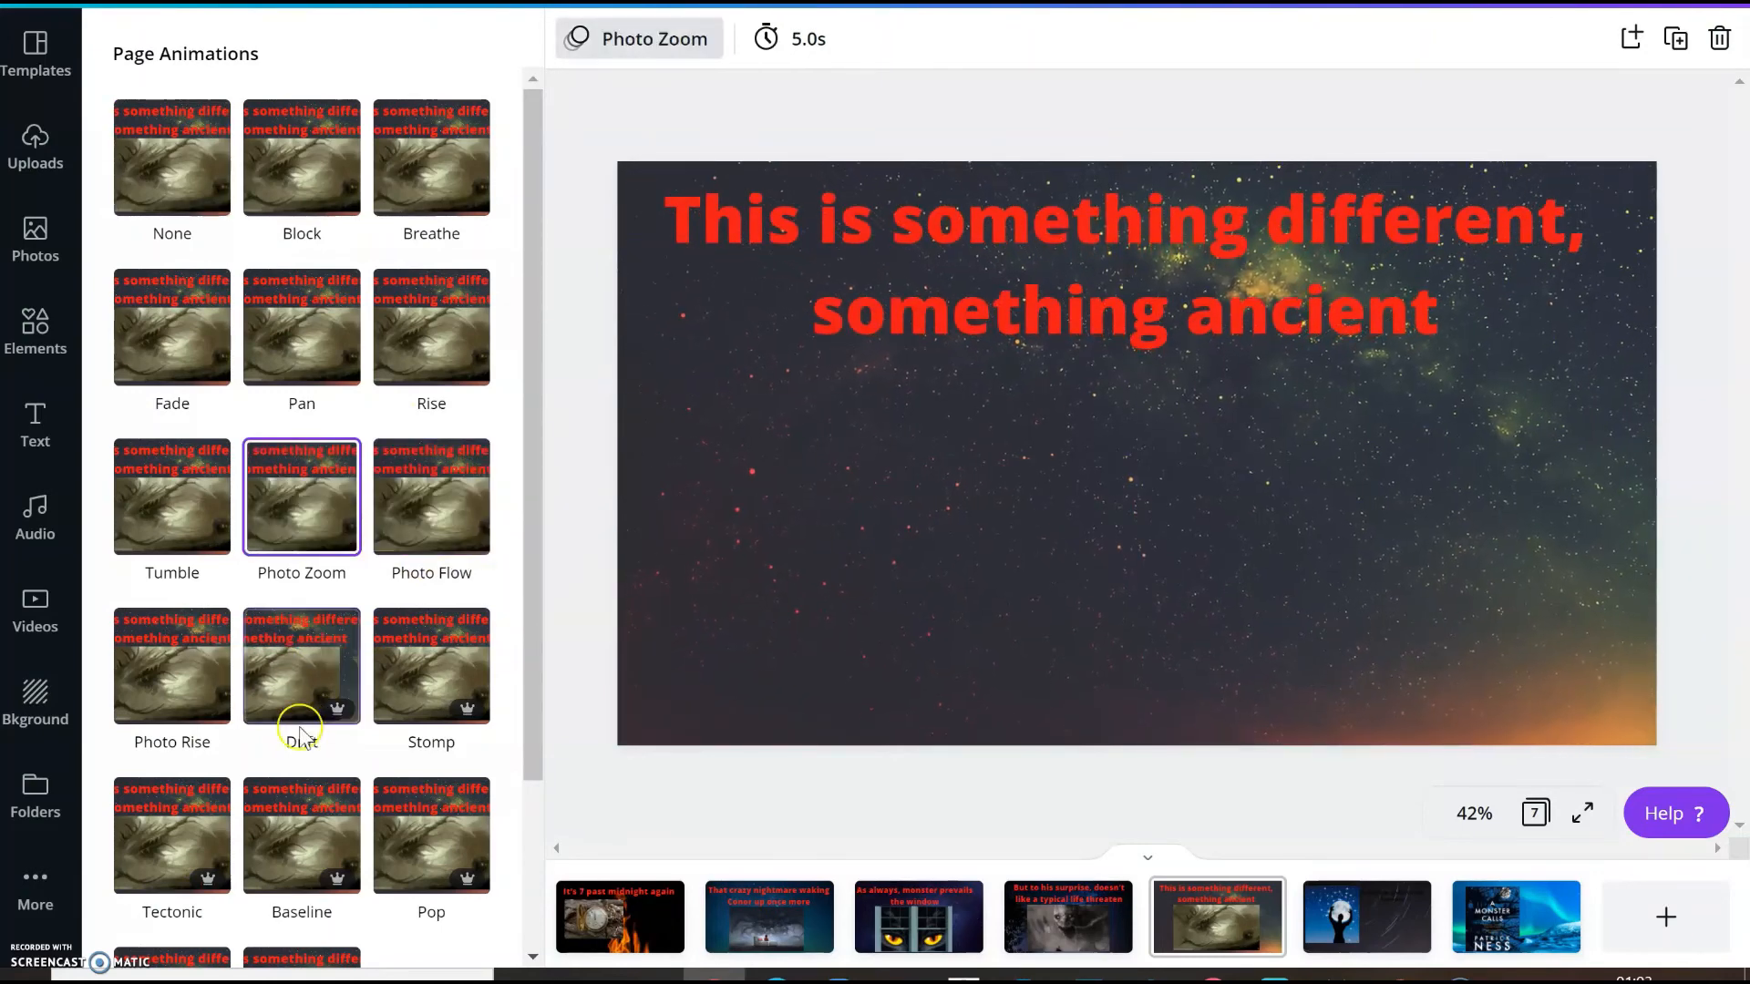
{"action": "left_click", "coordinate": [302, 665]}
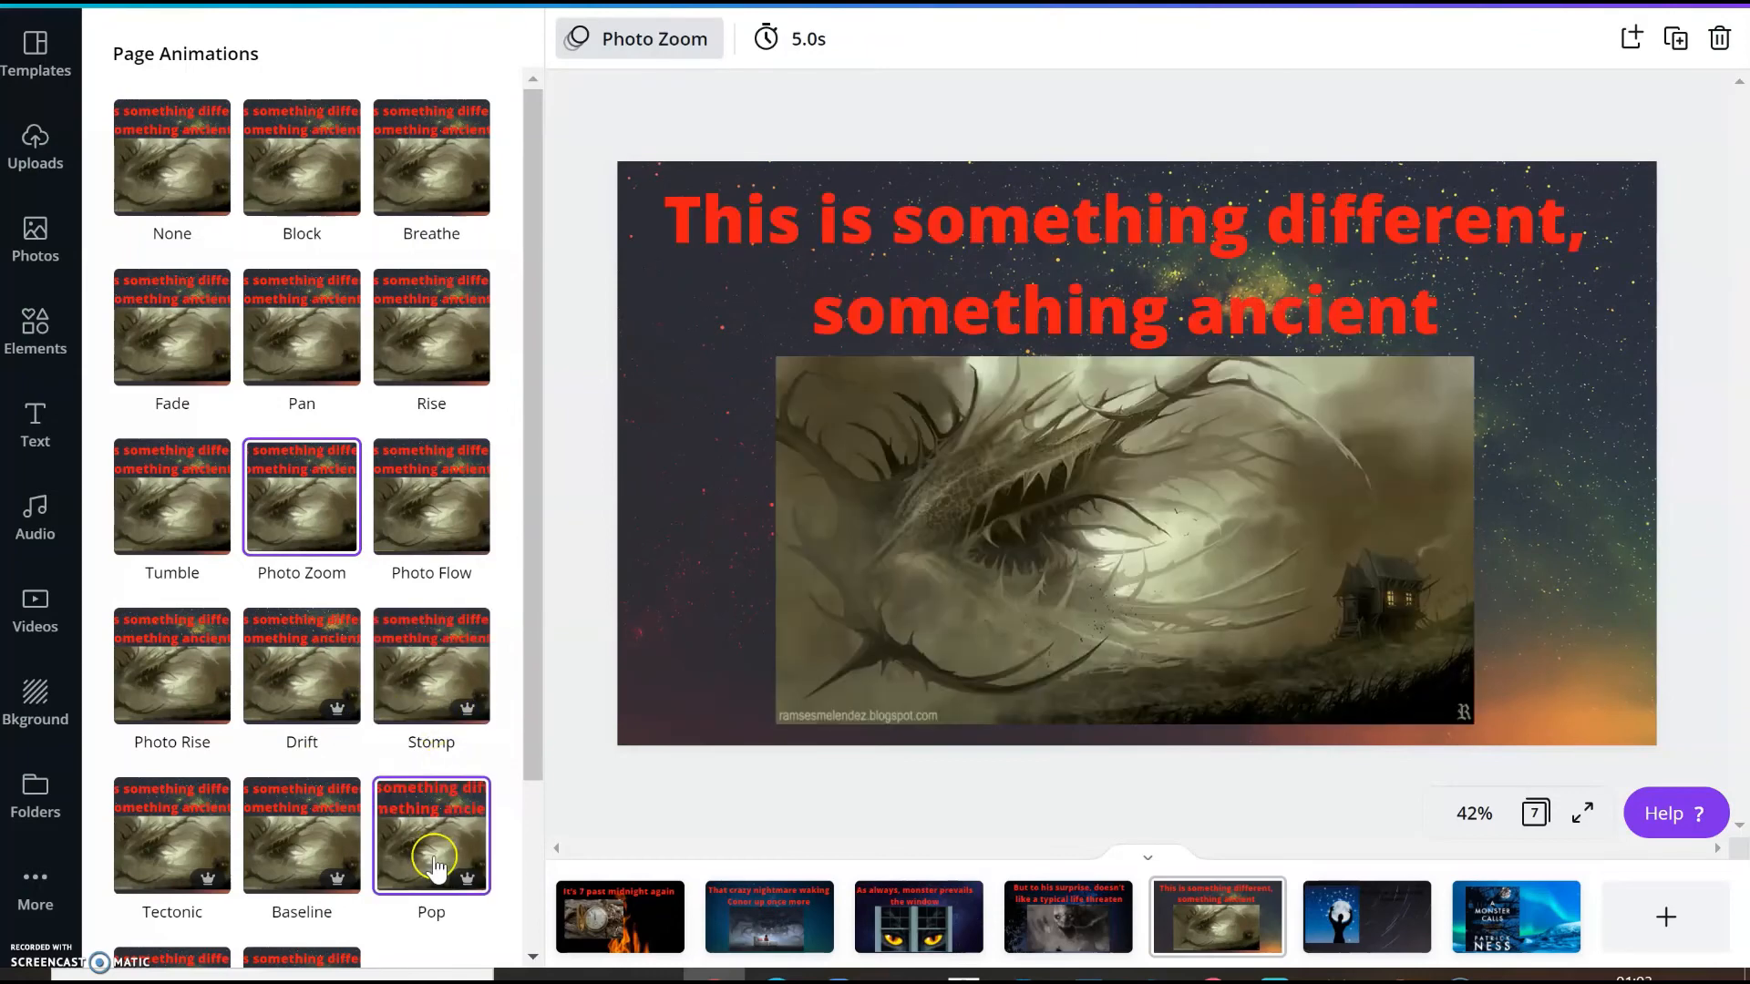
{"action": "mouse_move", "coordinate": [1366, 918]}
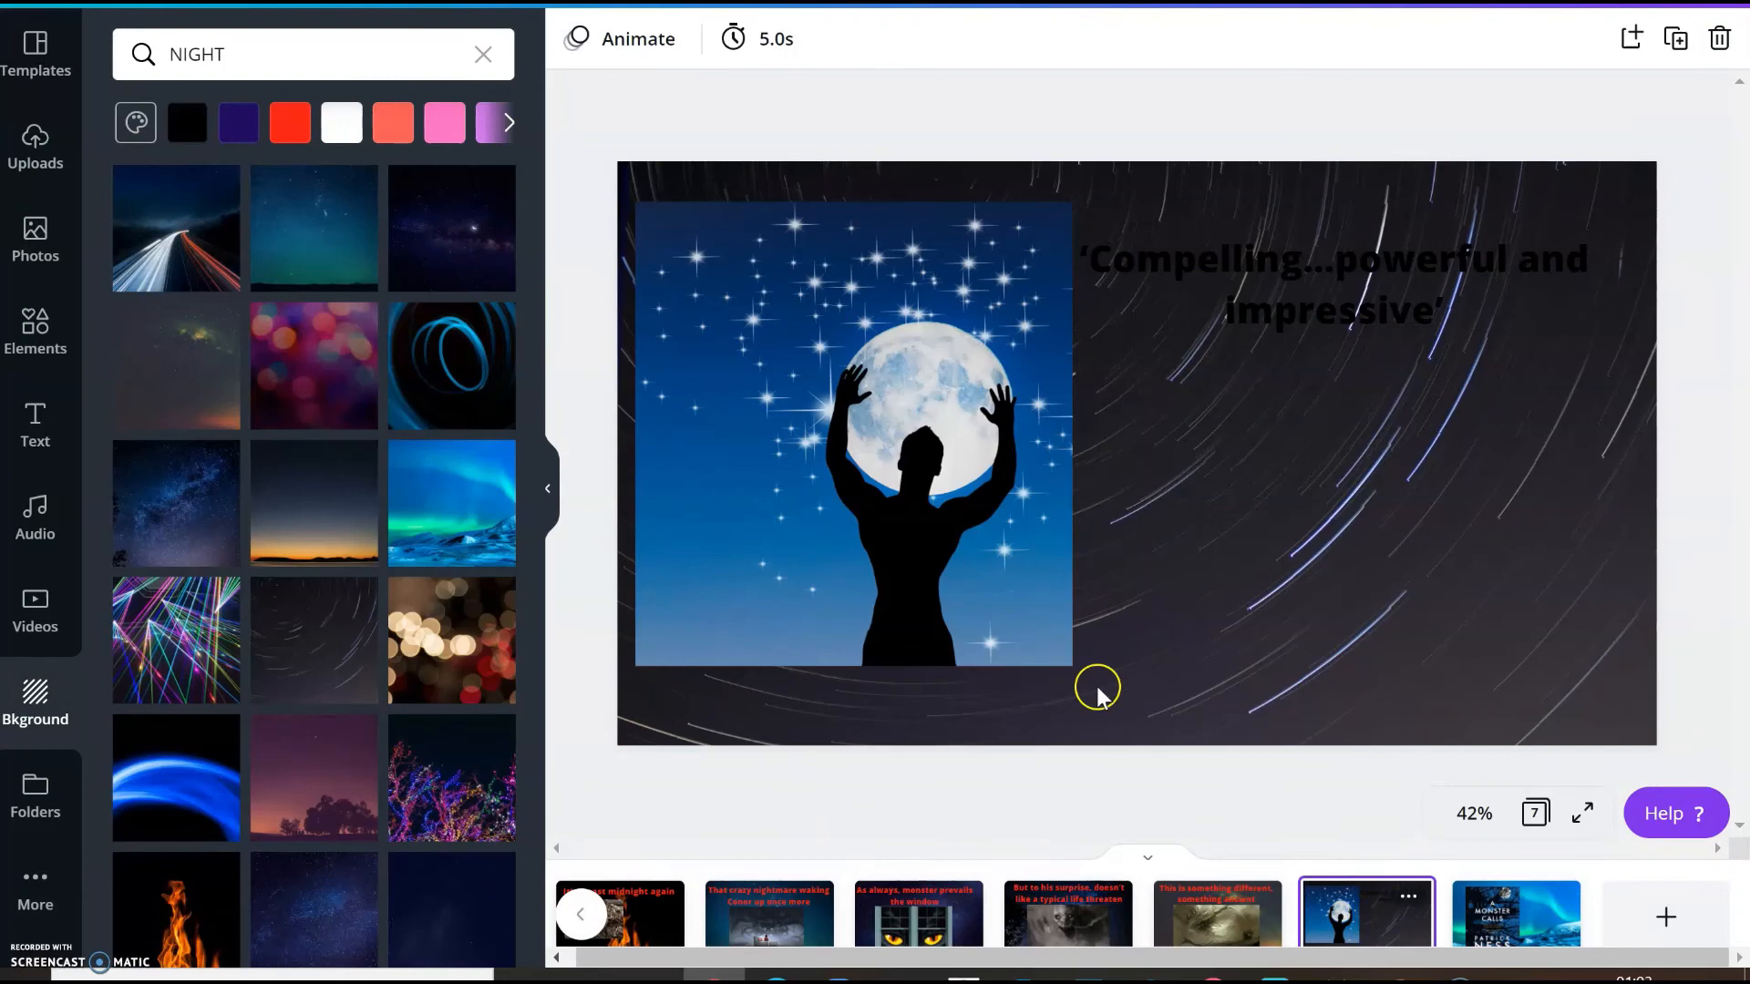
Give the moon quote slide the Rise animation and animate the book cover slide
{"action": "left_click", "coordinate": [622, 38]}
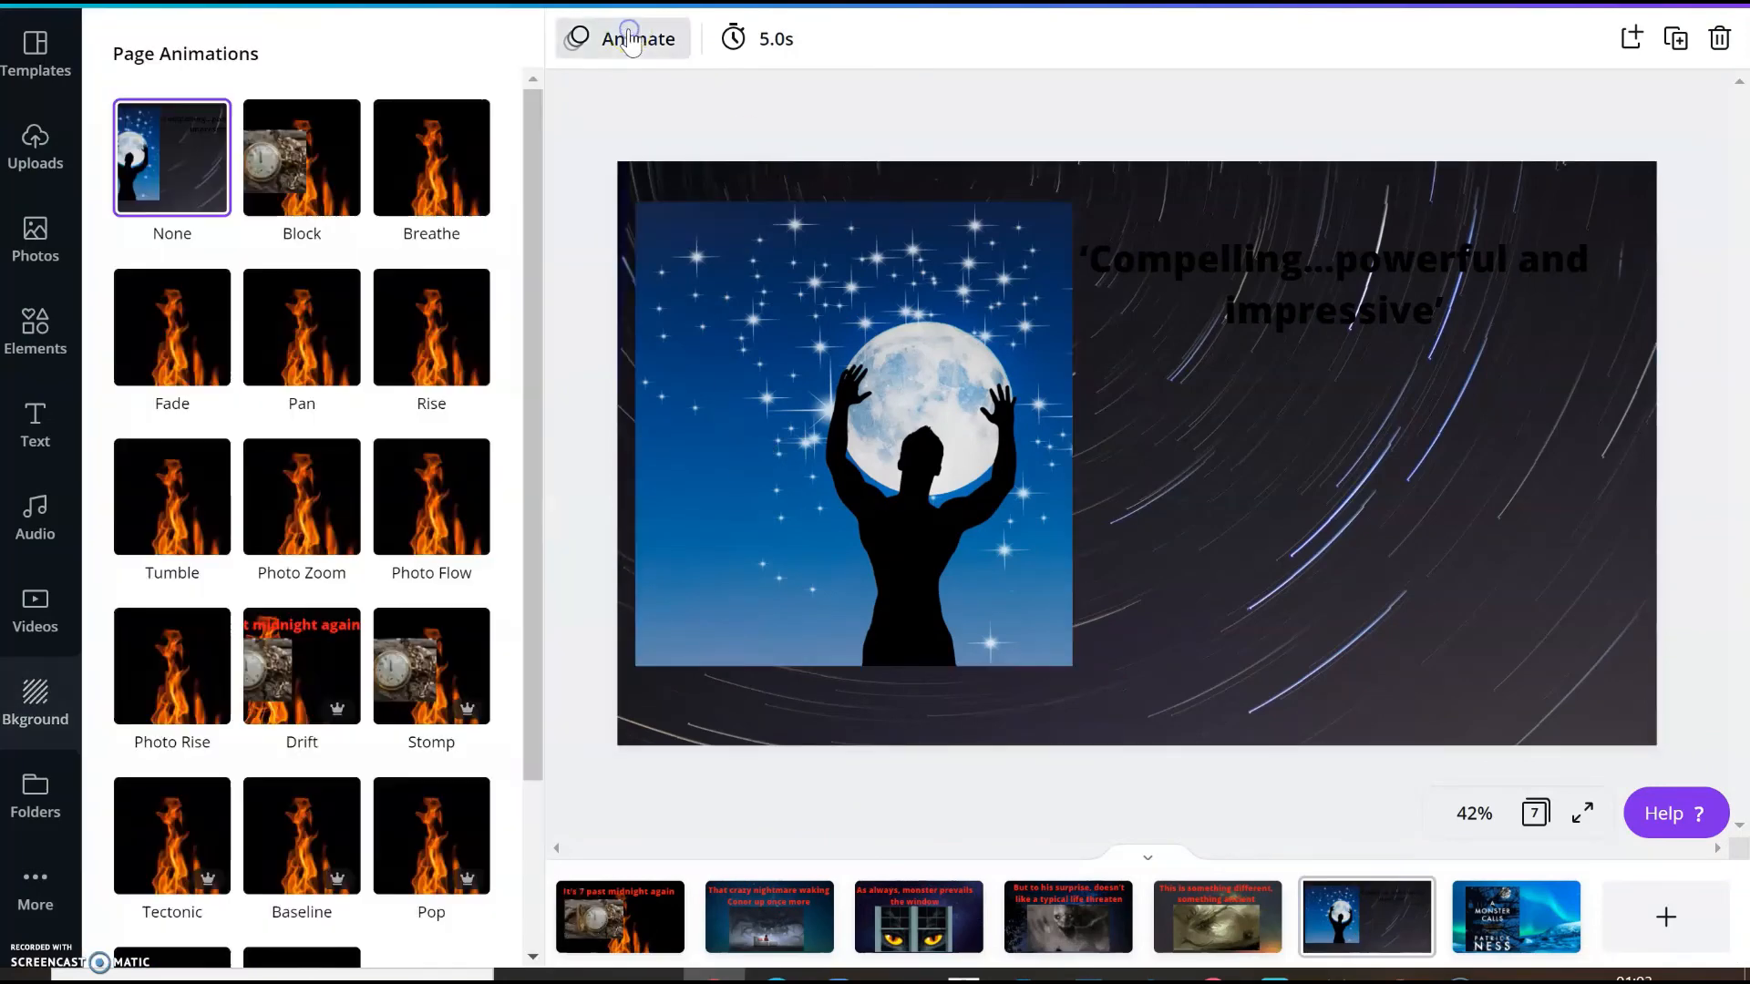
{"action": "left_click", "coordinate": [431, 498]}
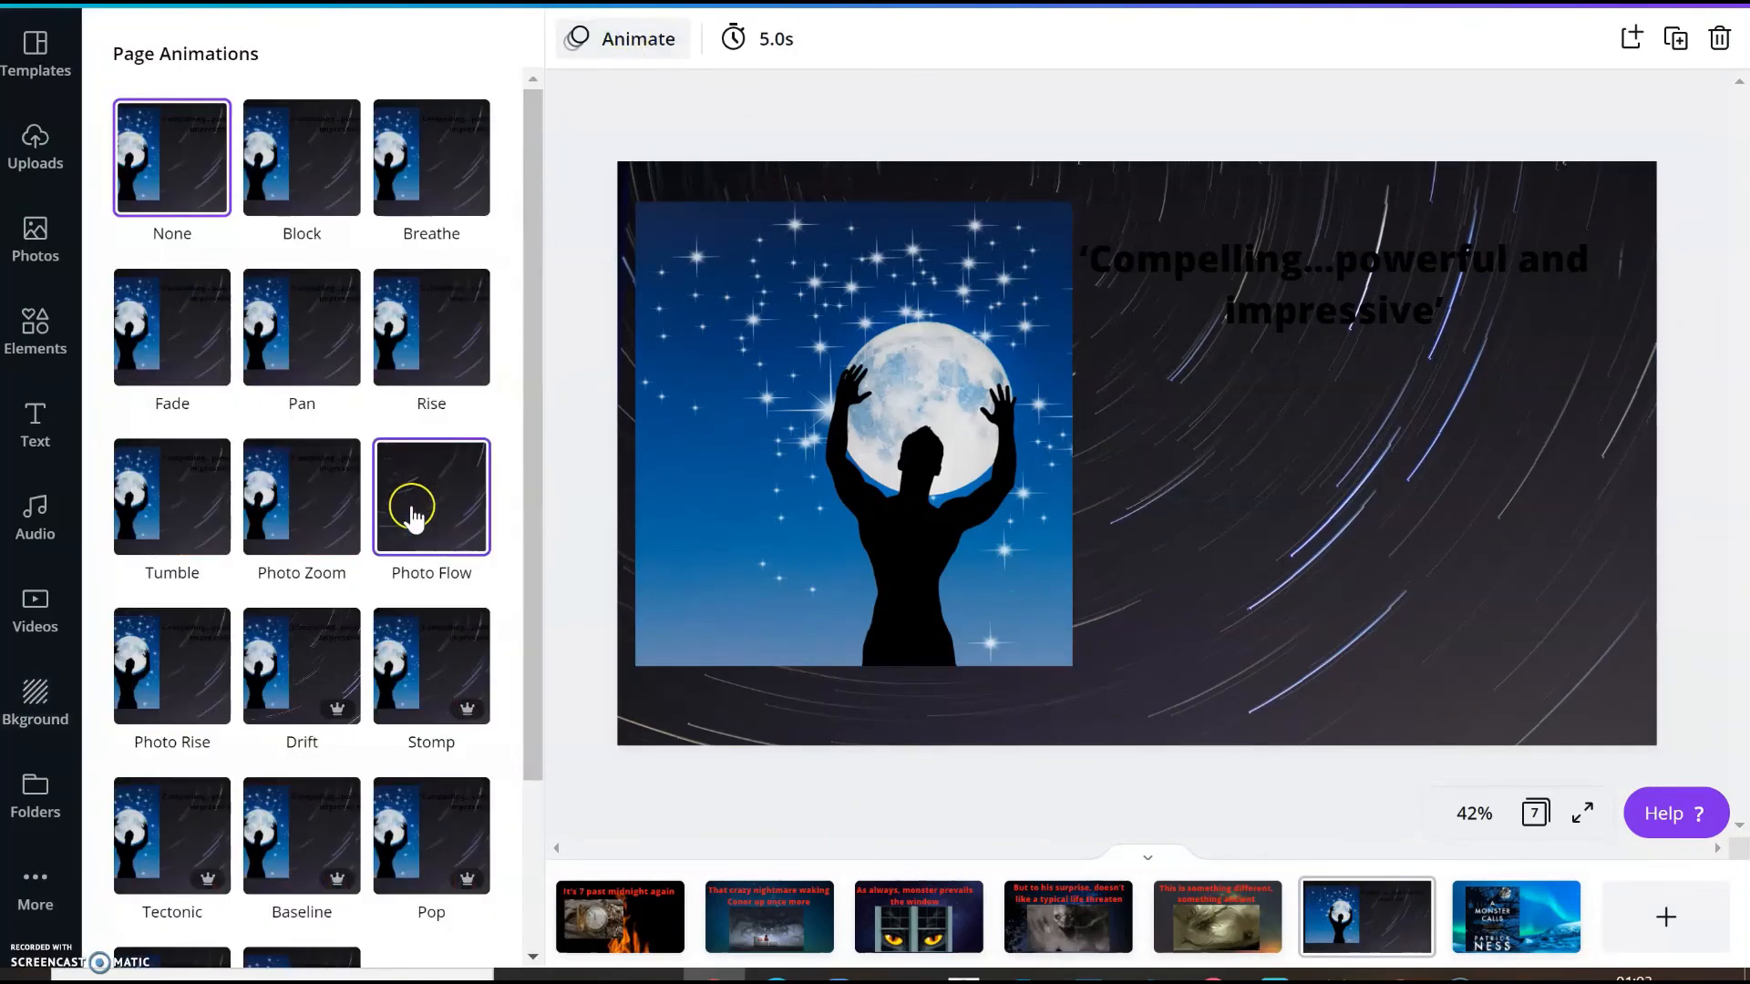
{"action": "left_click", "coordinate": [431, 326]}
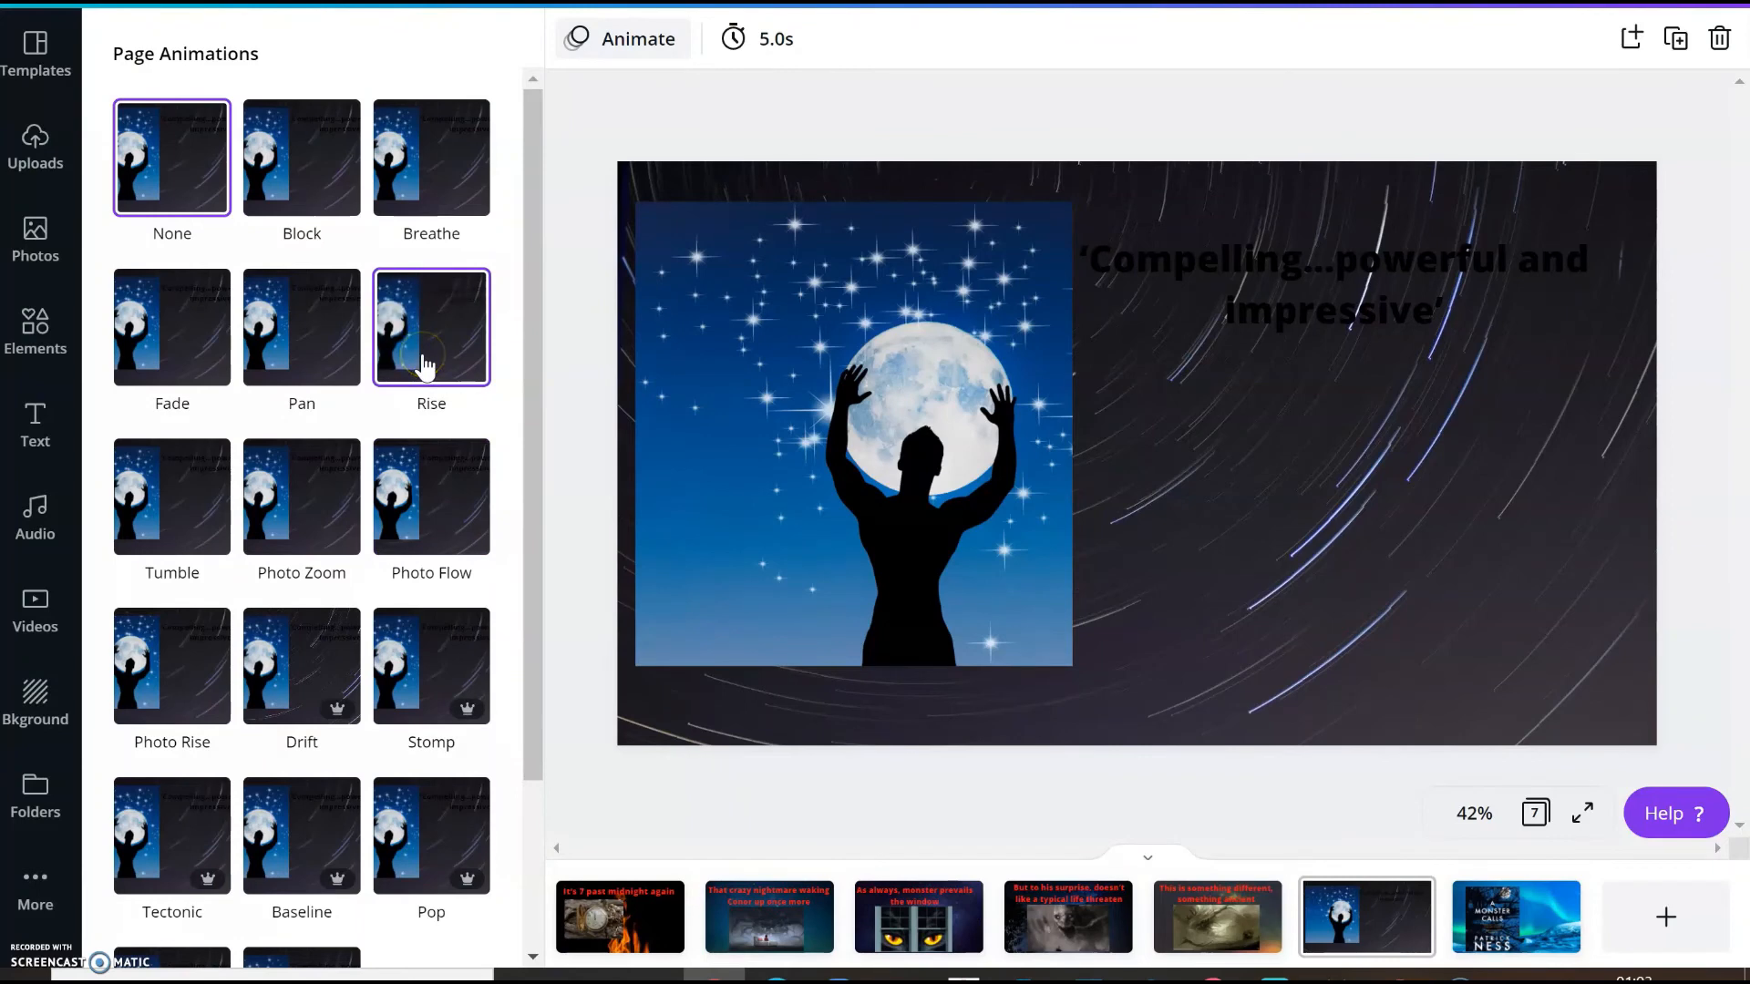
{"action": "left_click", "coordinate": [432, 326]}
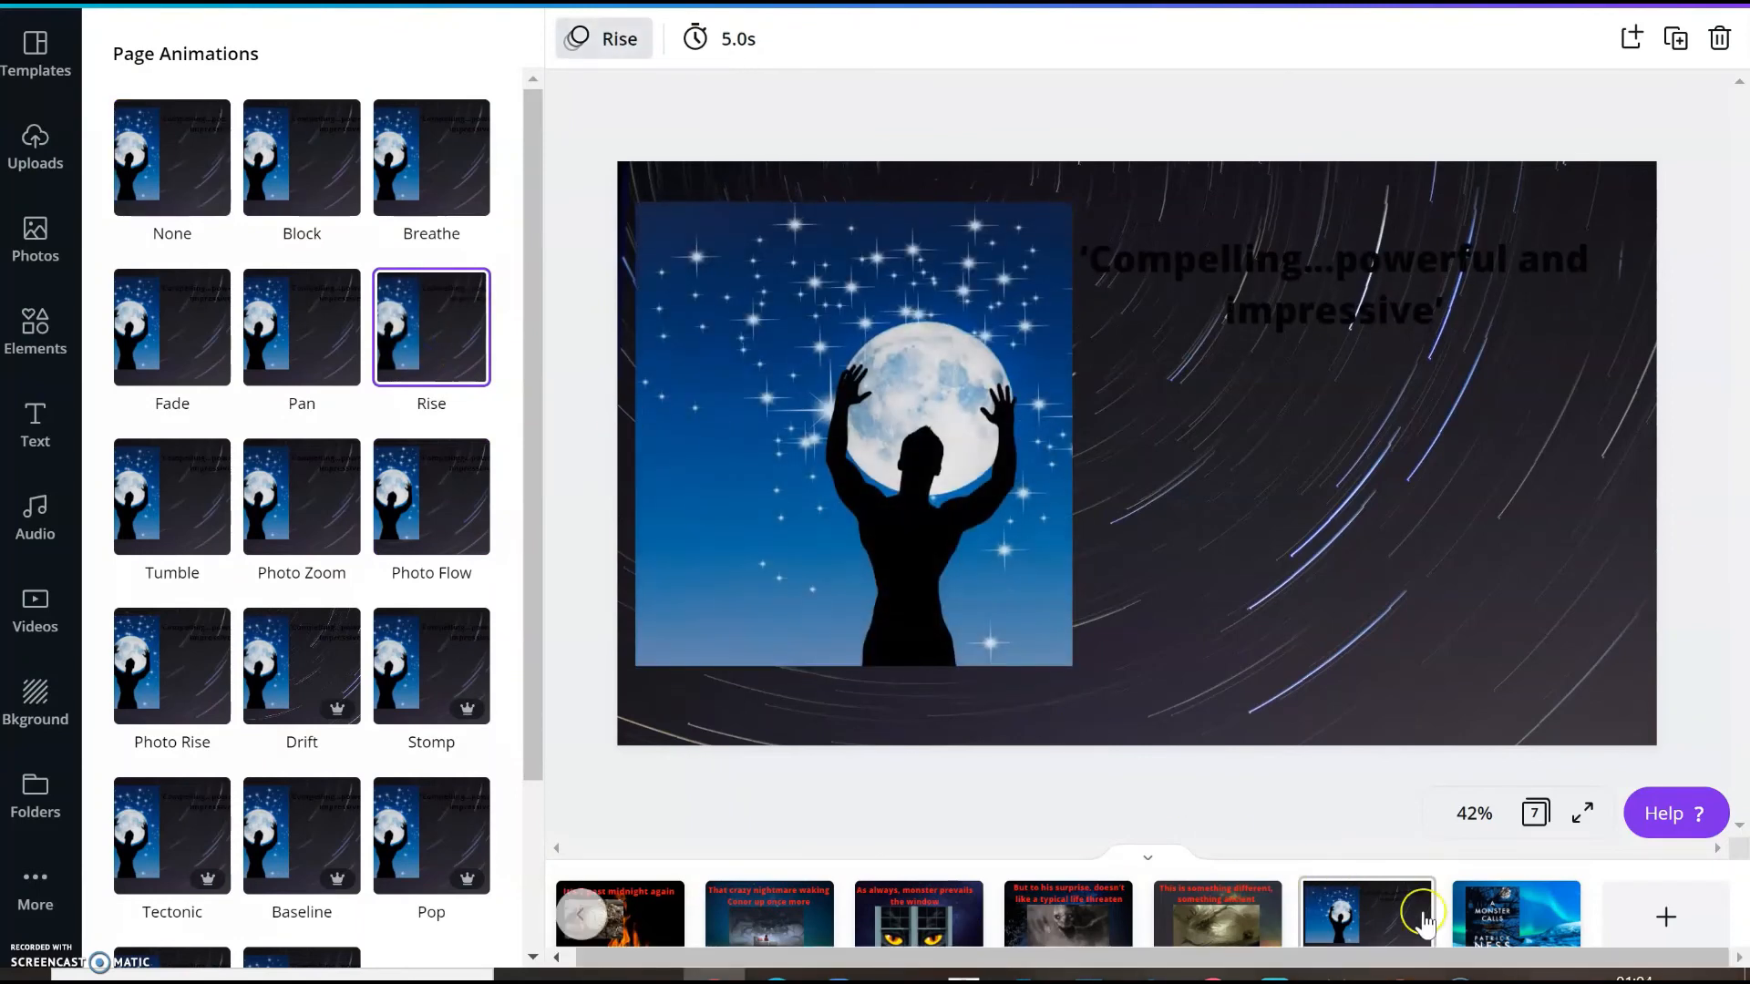
{"action": "left_click", "coordinate": [1516, 916]}
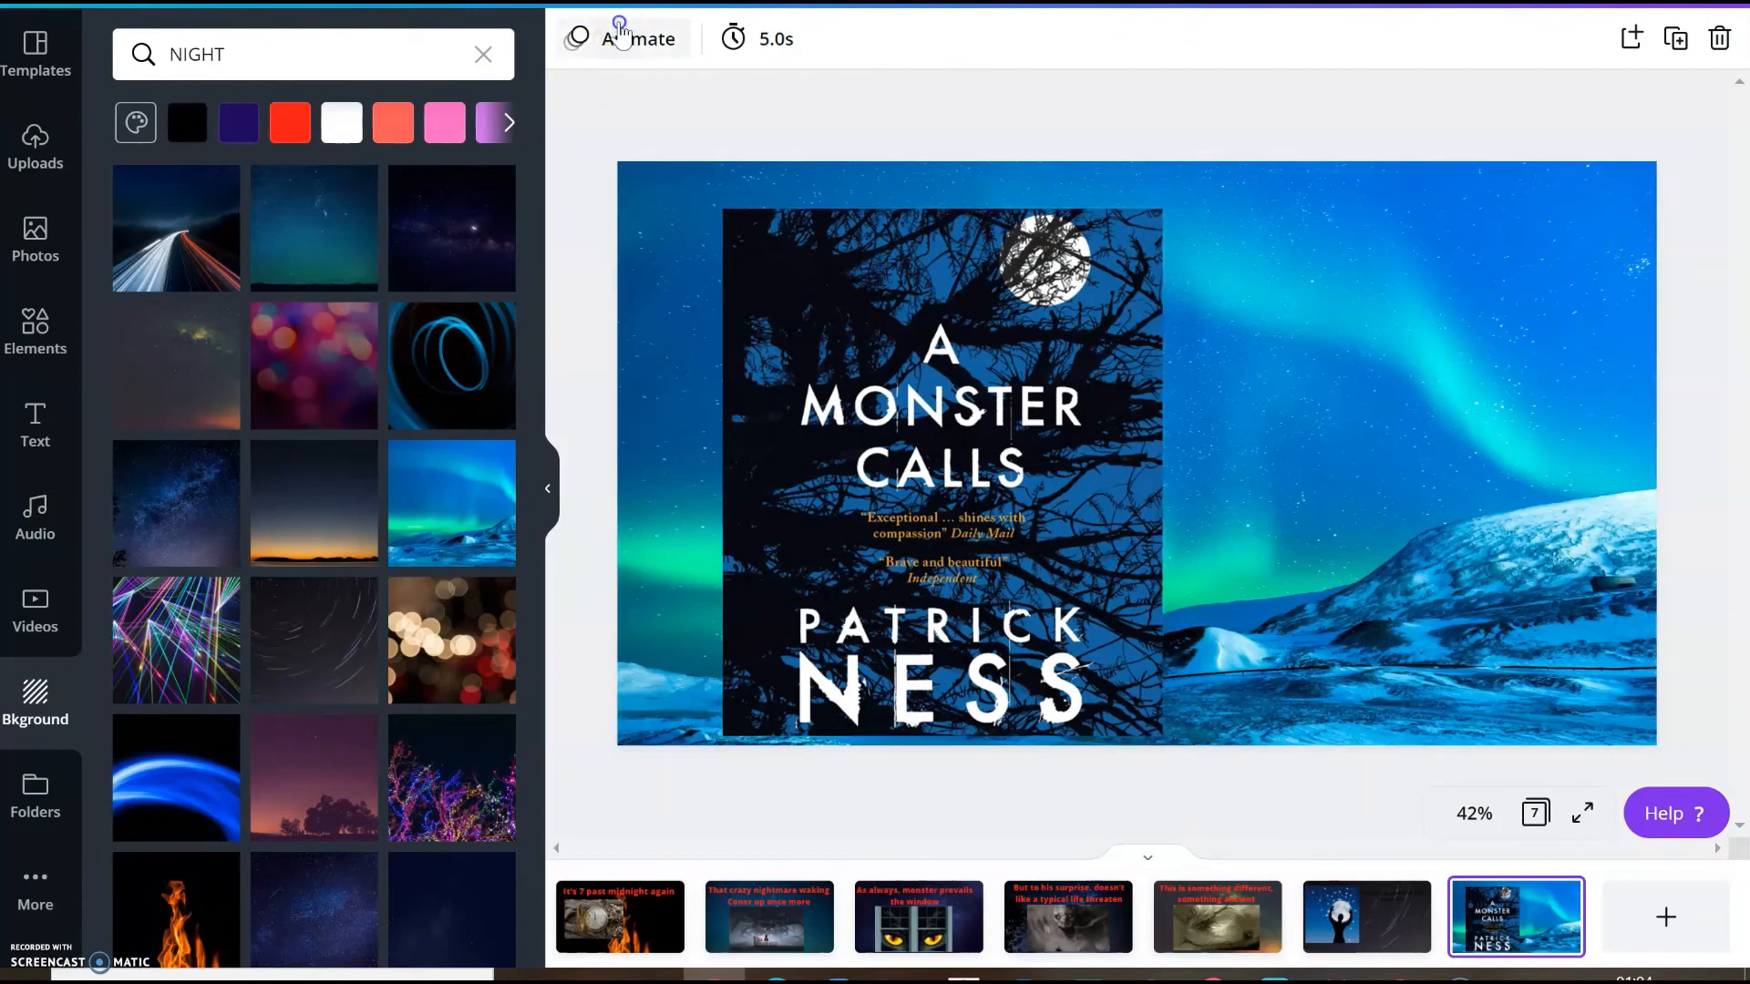
{"action": "left_click", "coordinate": [621, 38]}
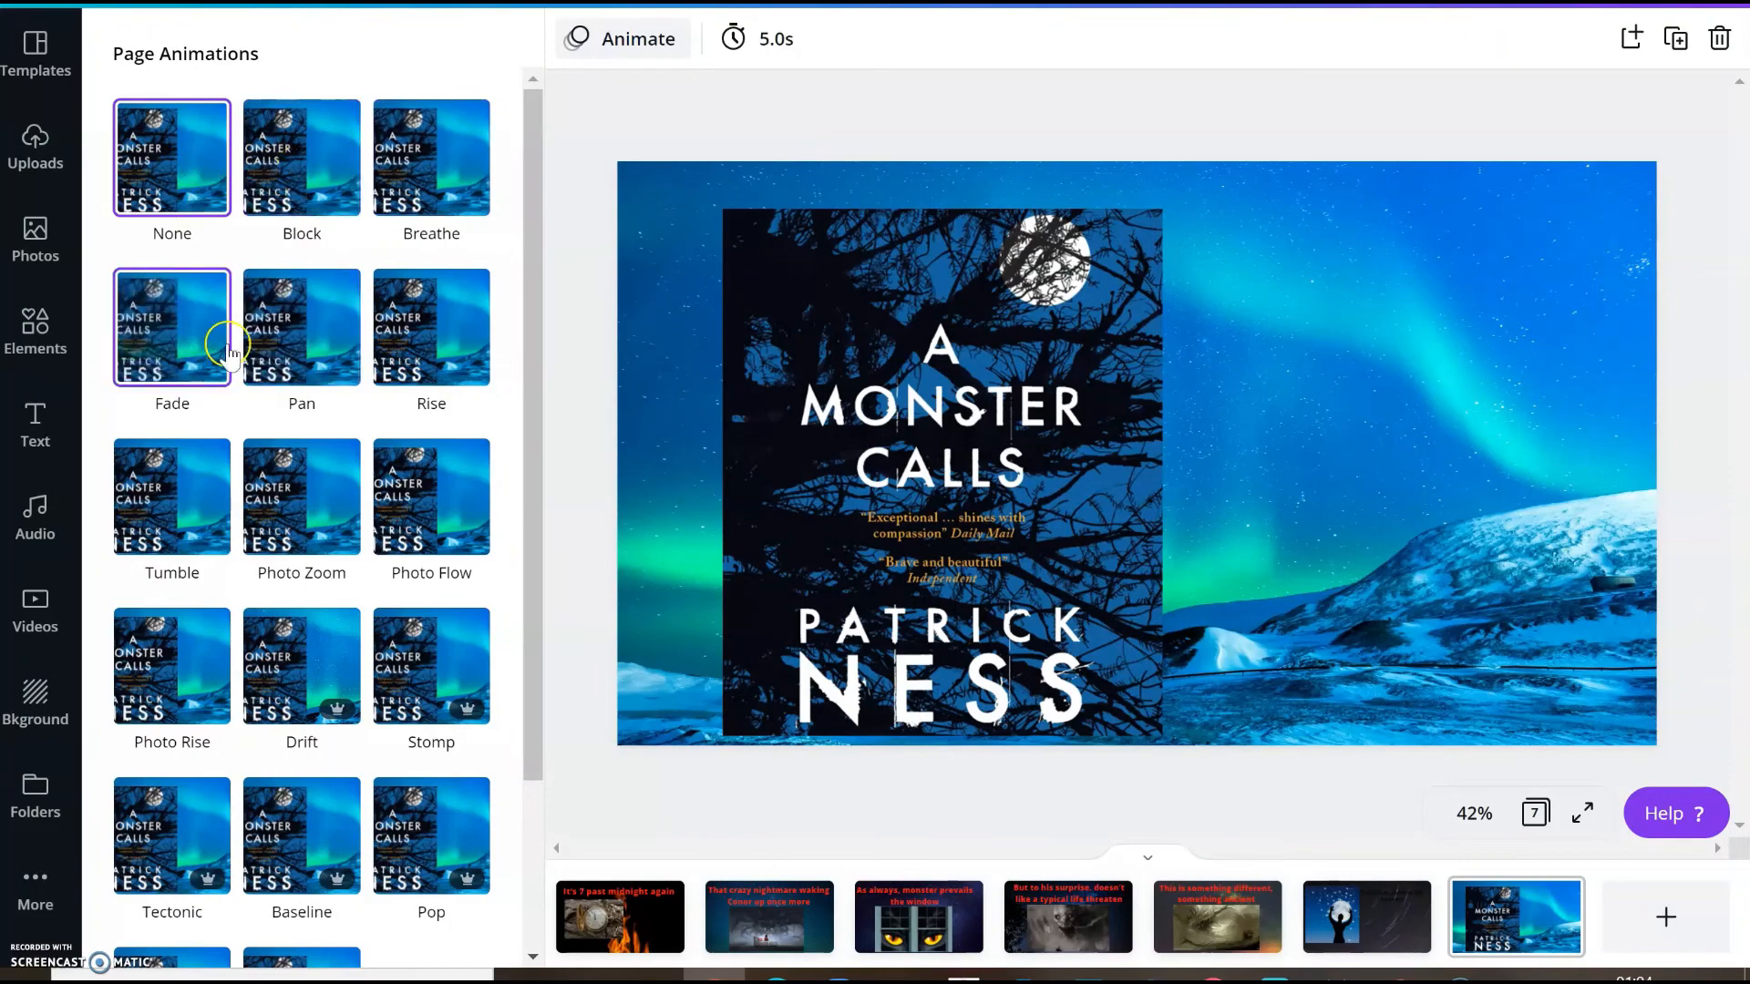
{"action": "left_click", "coordinate": [302, 327]}
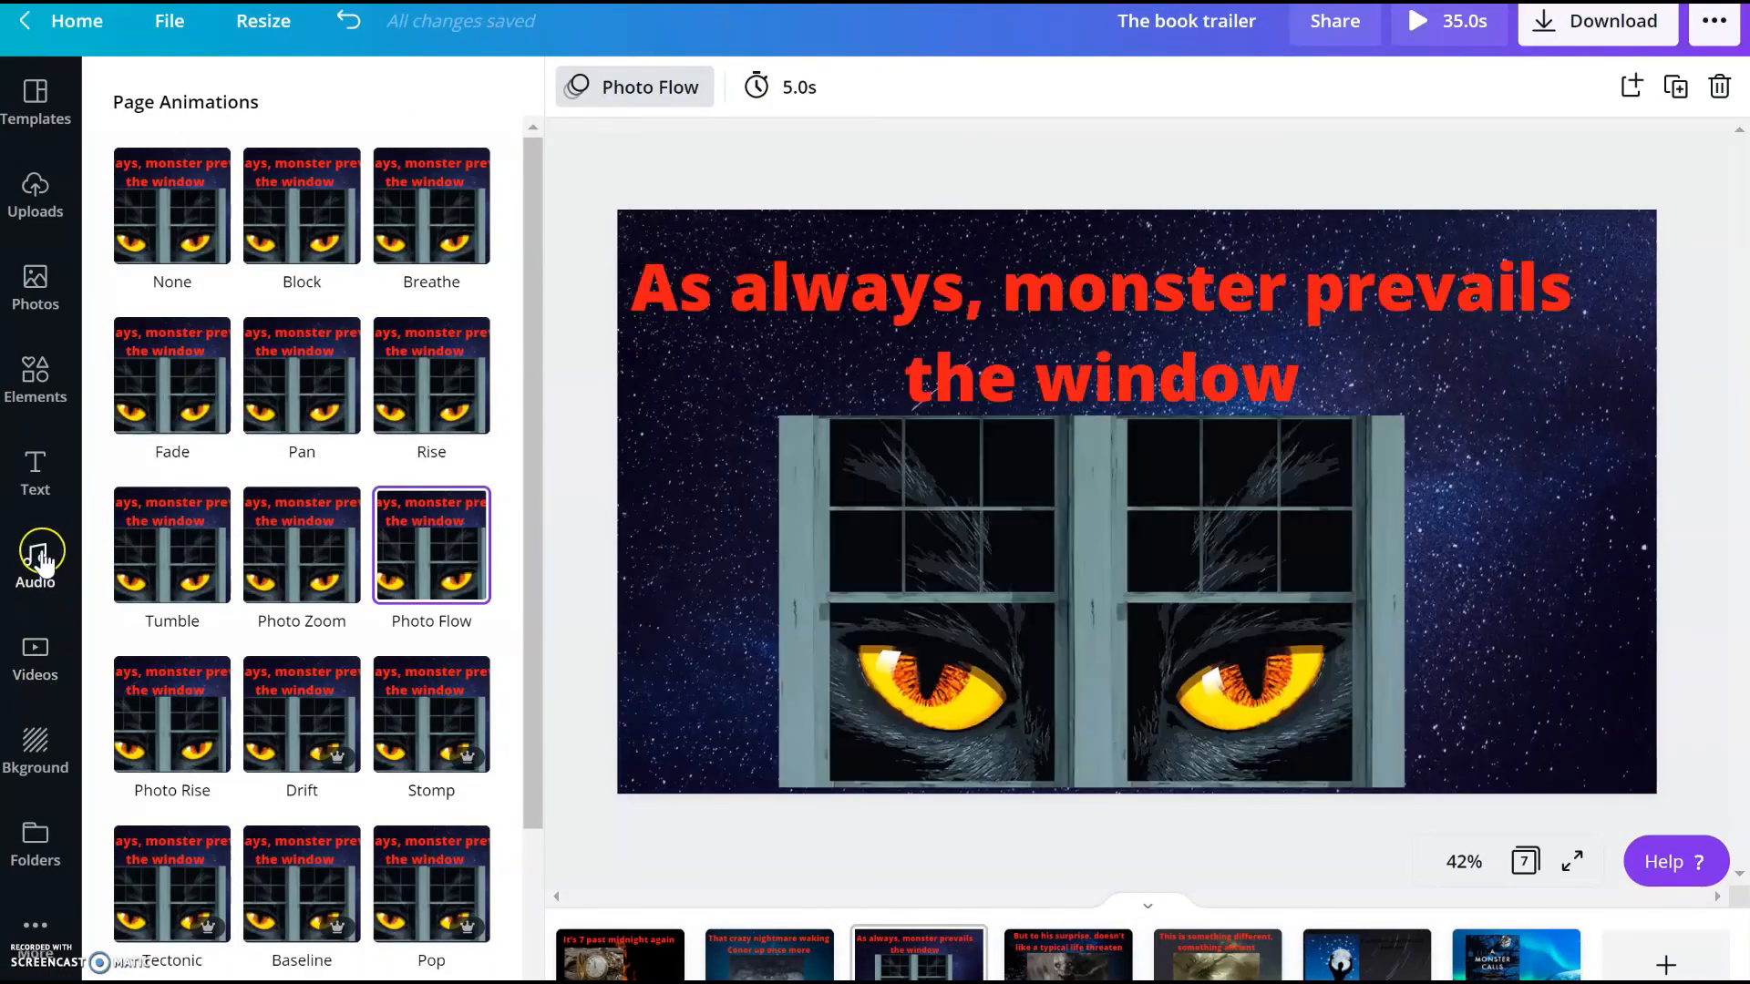
Add Mountain Springs as background music, shift its start point, and preview it
{"action": "left_click", "coordinate": [35, 566]}
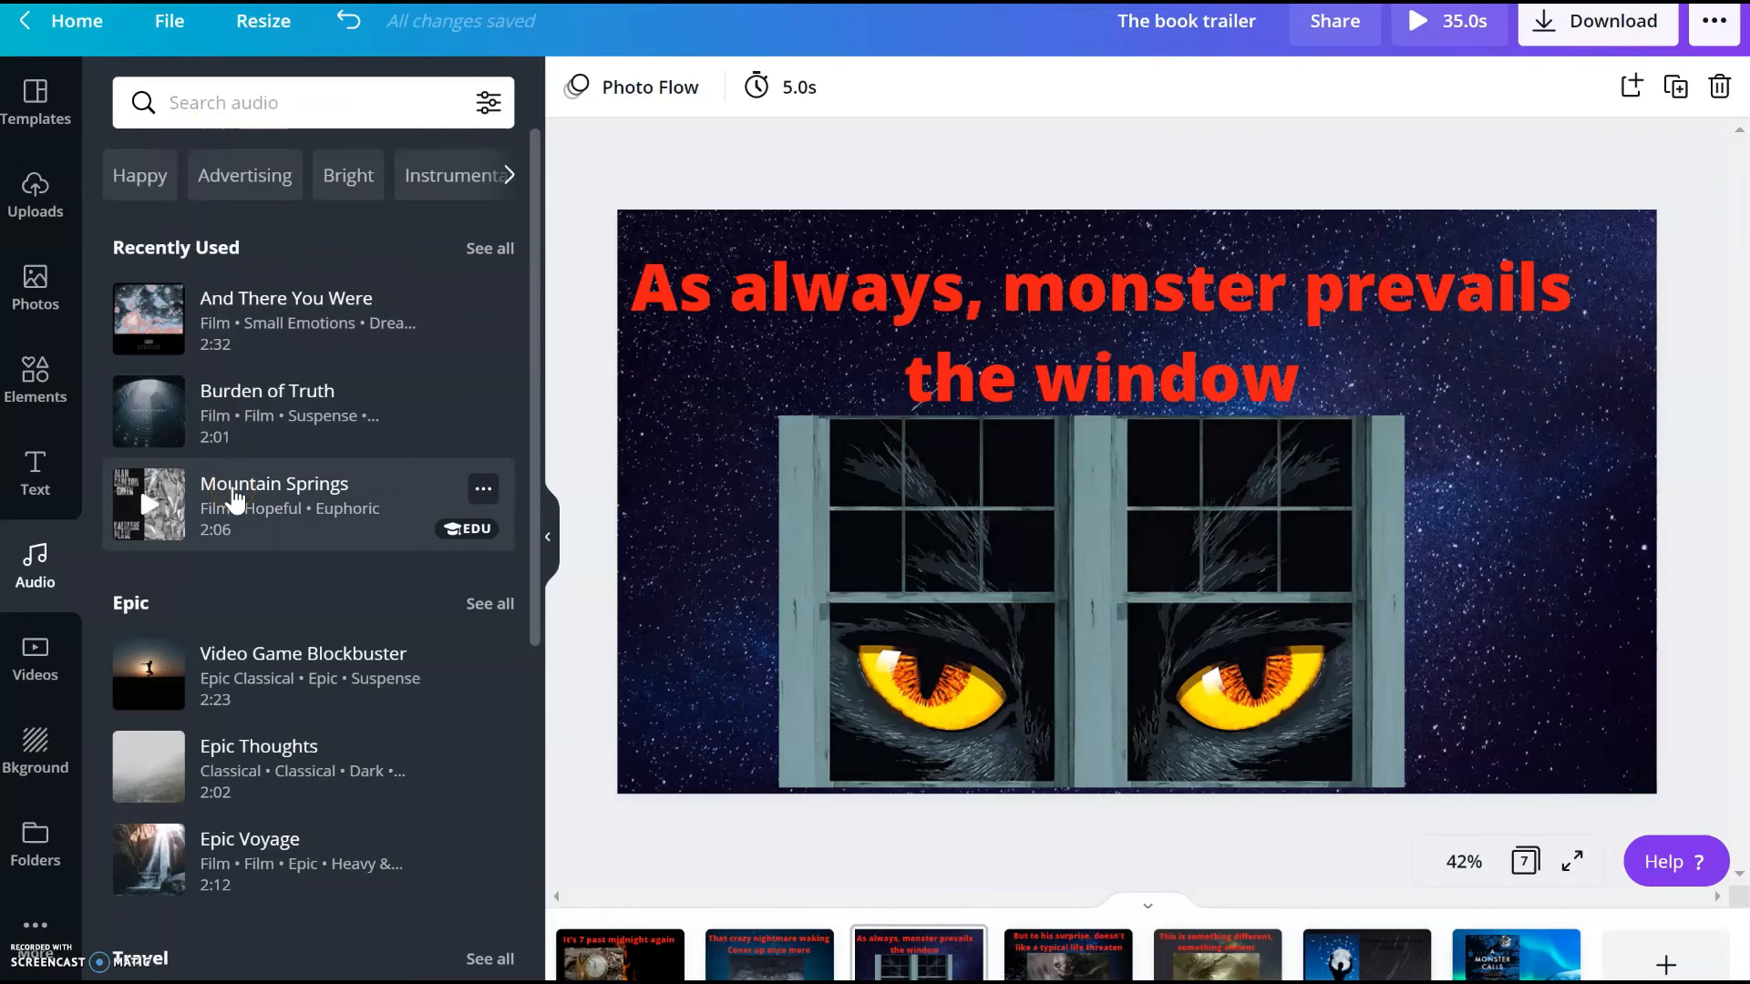
{"action": "left_click", "coordinate": [274, 483]}
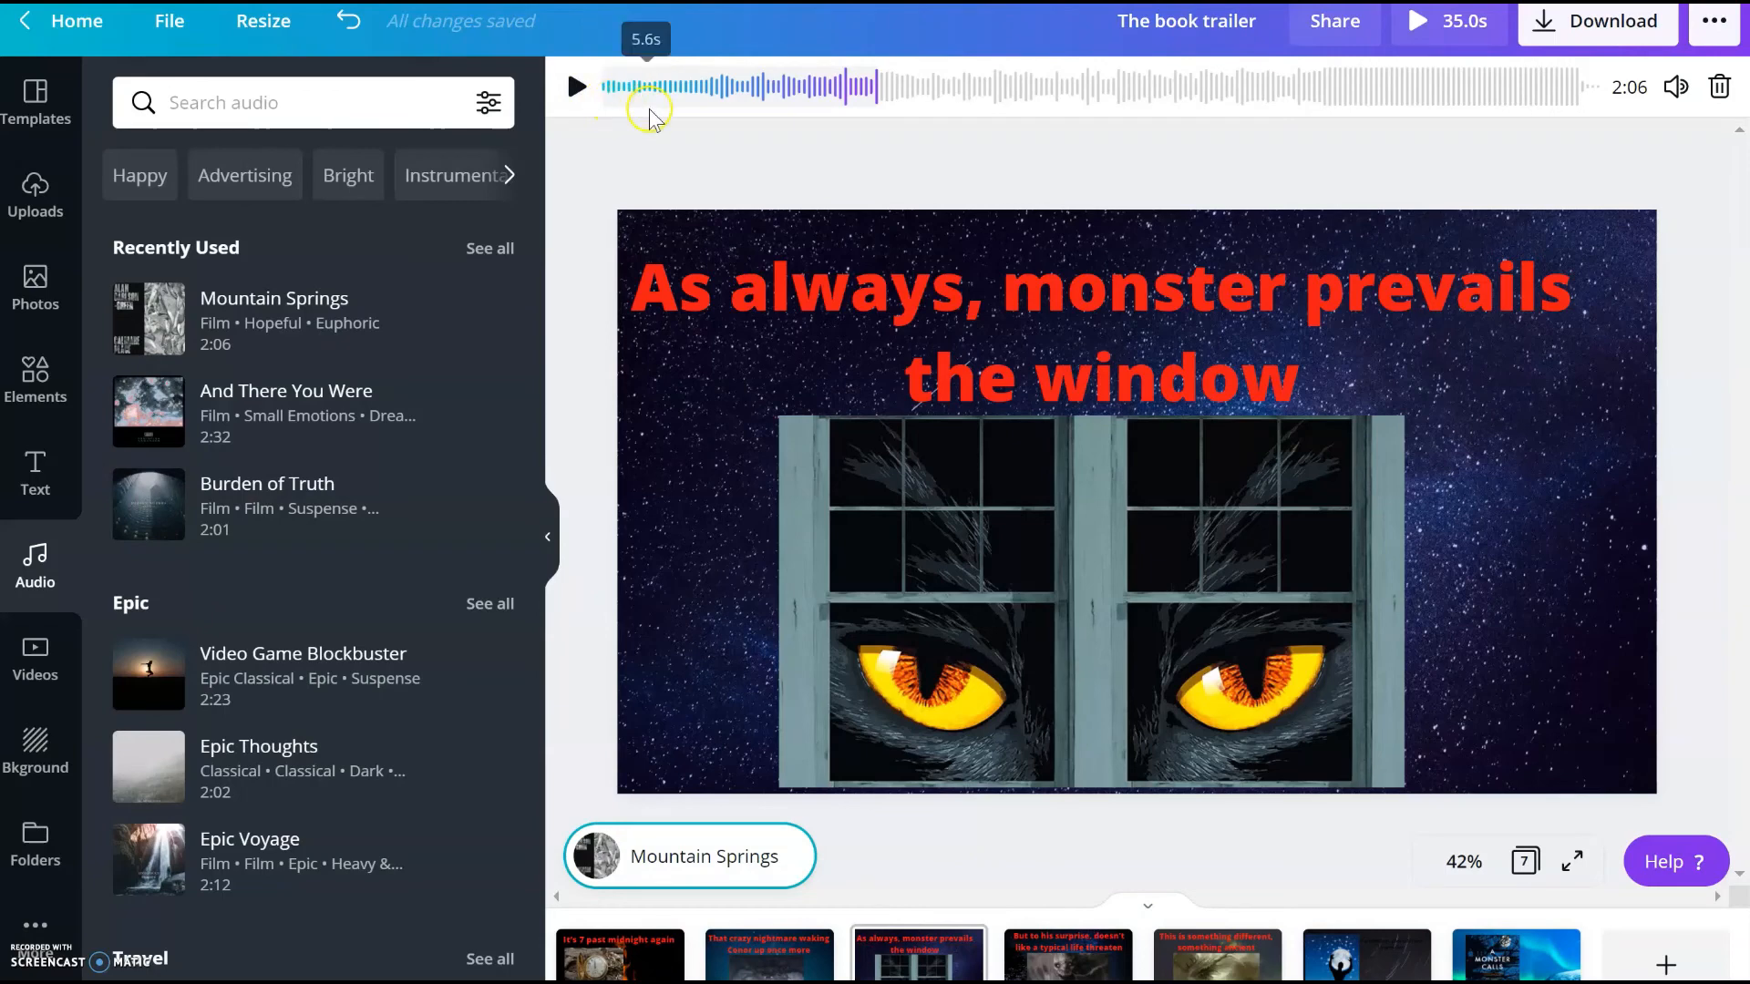
{"action": "left_click_drag", "start_coordinate": [648, 88], "coordinate": [670, 87]}
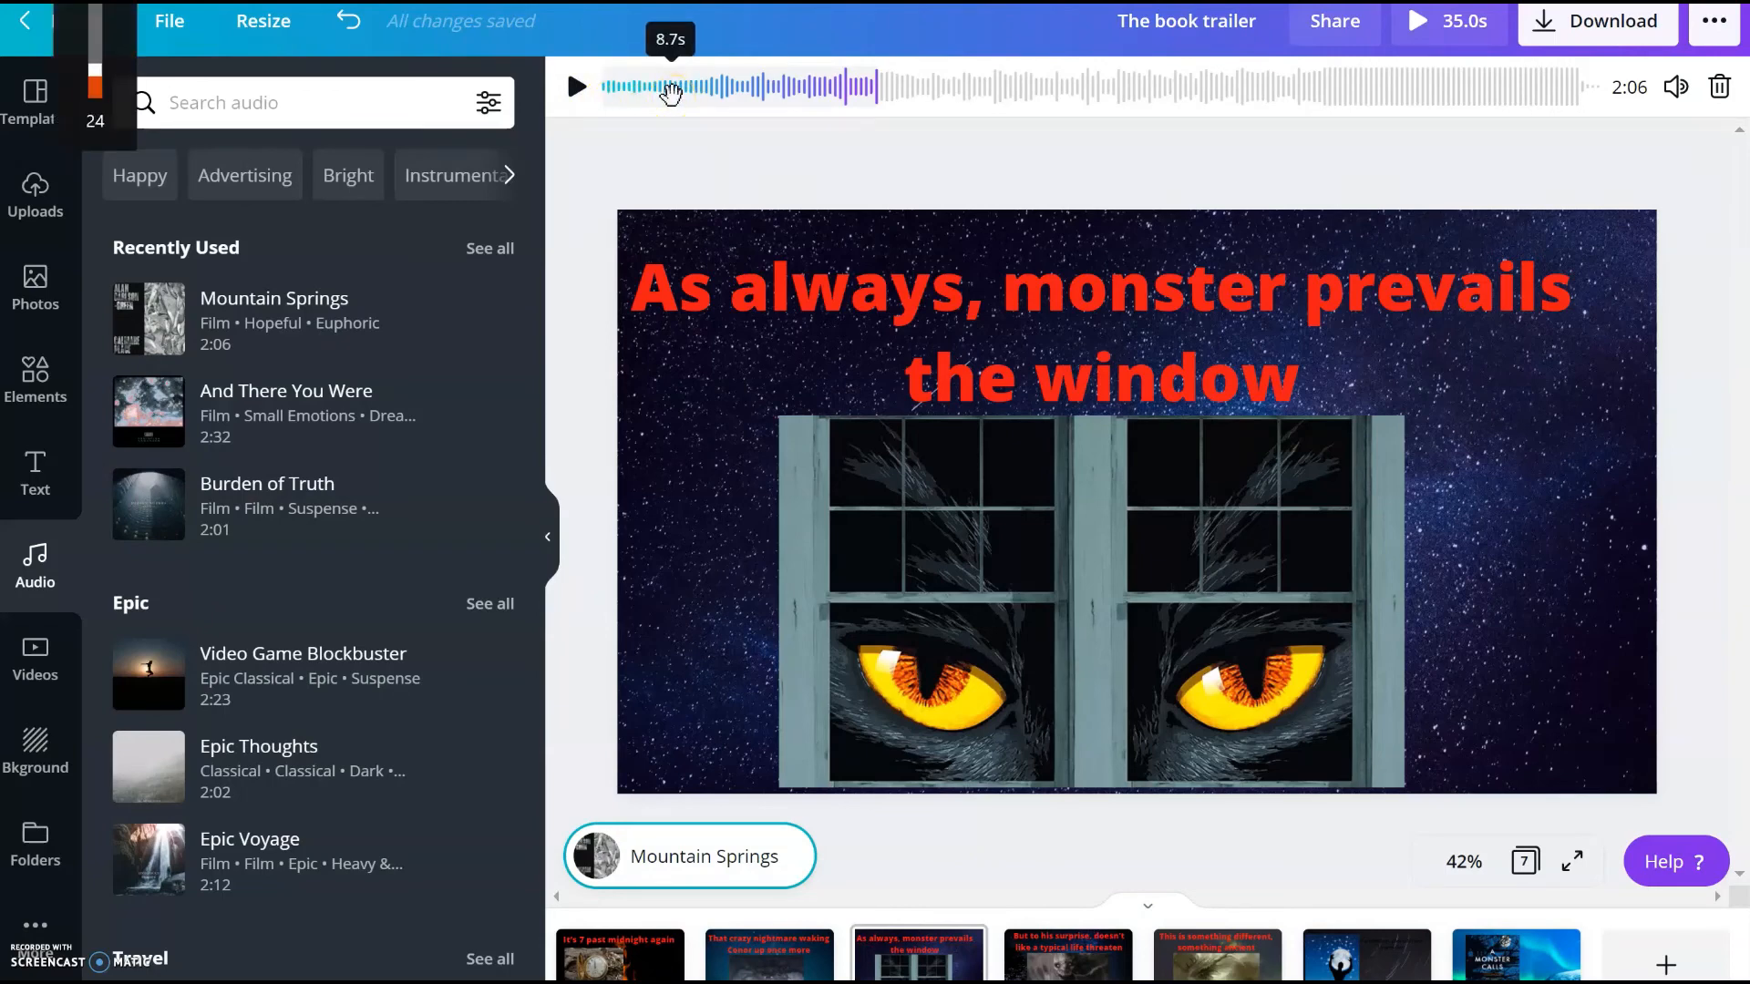
{"action": "left_click", "coordinate": [576, 88]}
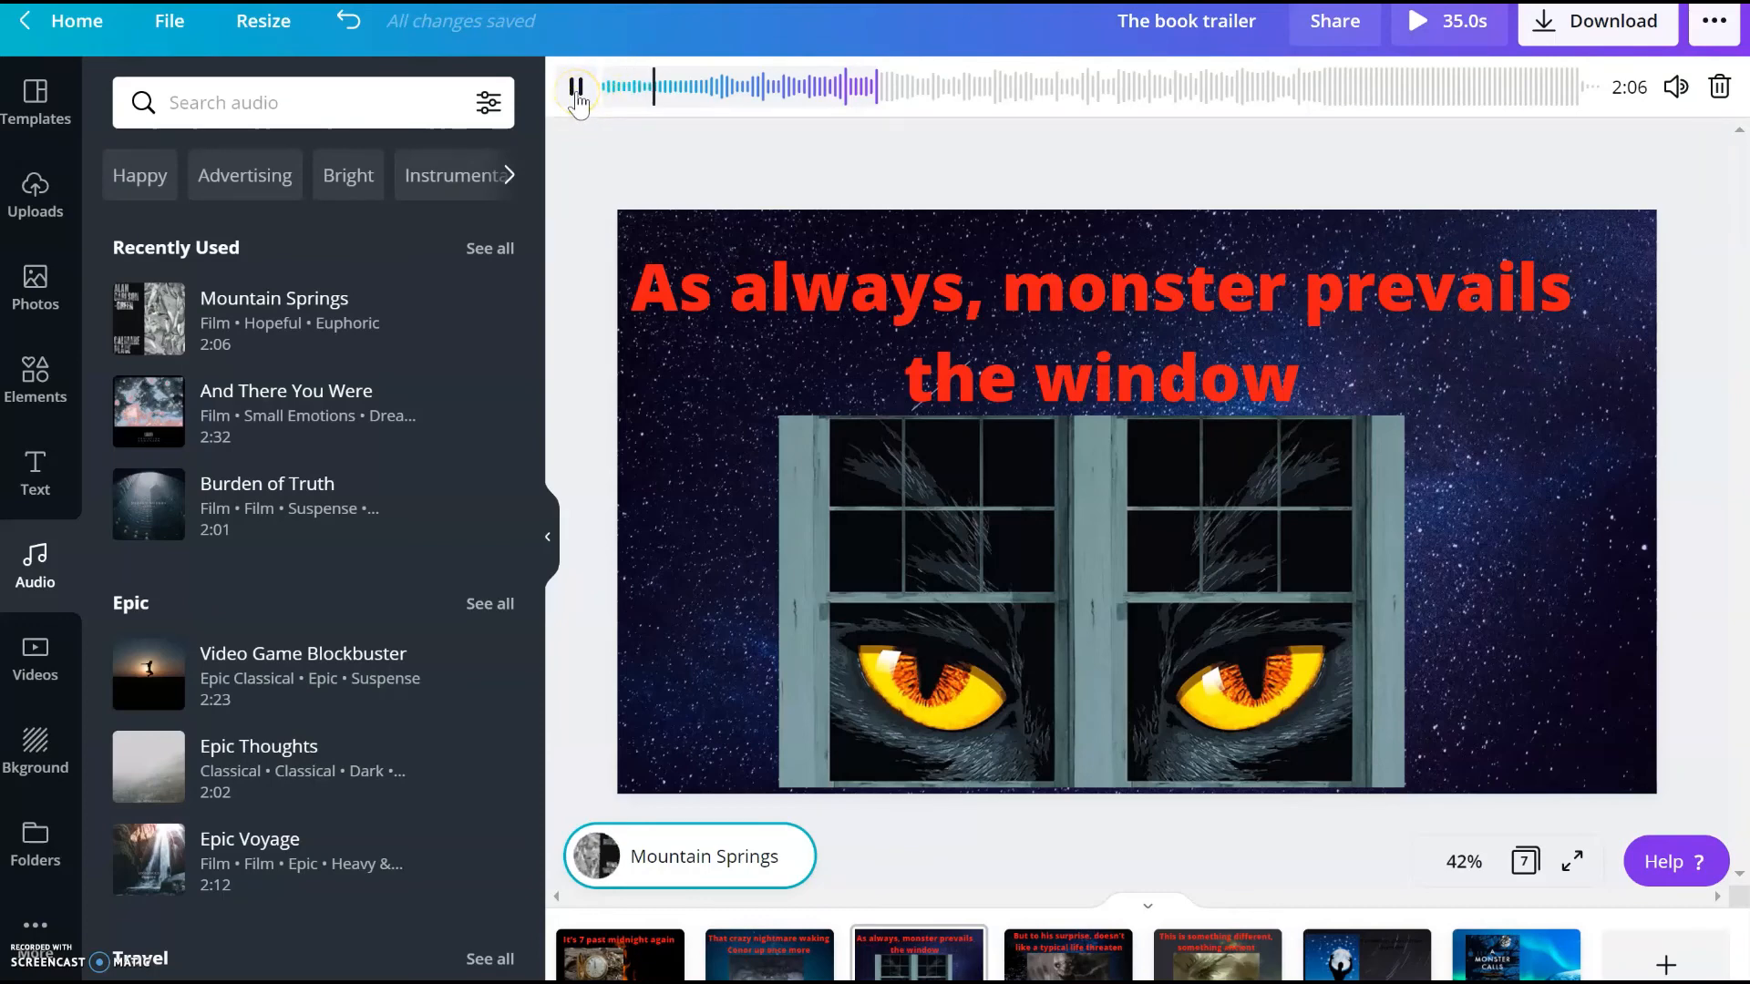
{"action": "left_click", "coordinate": [576, 88]}
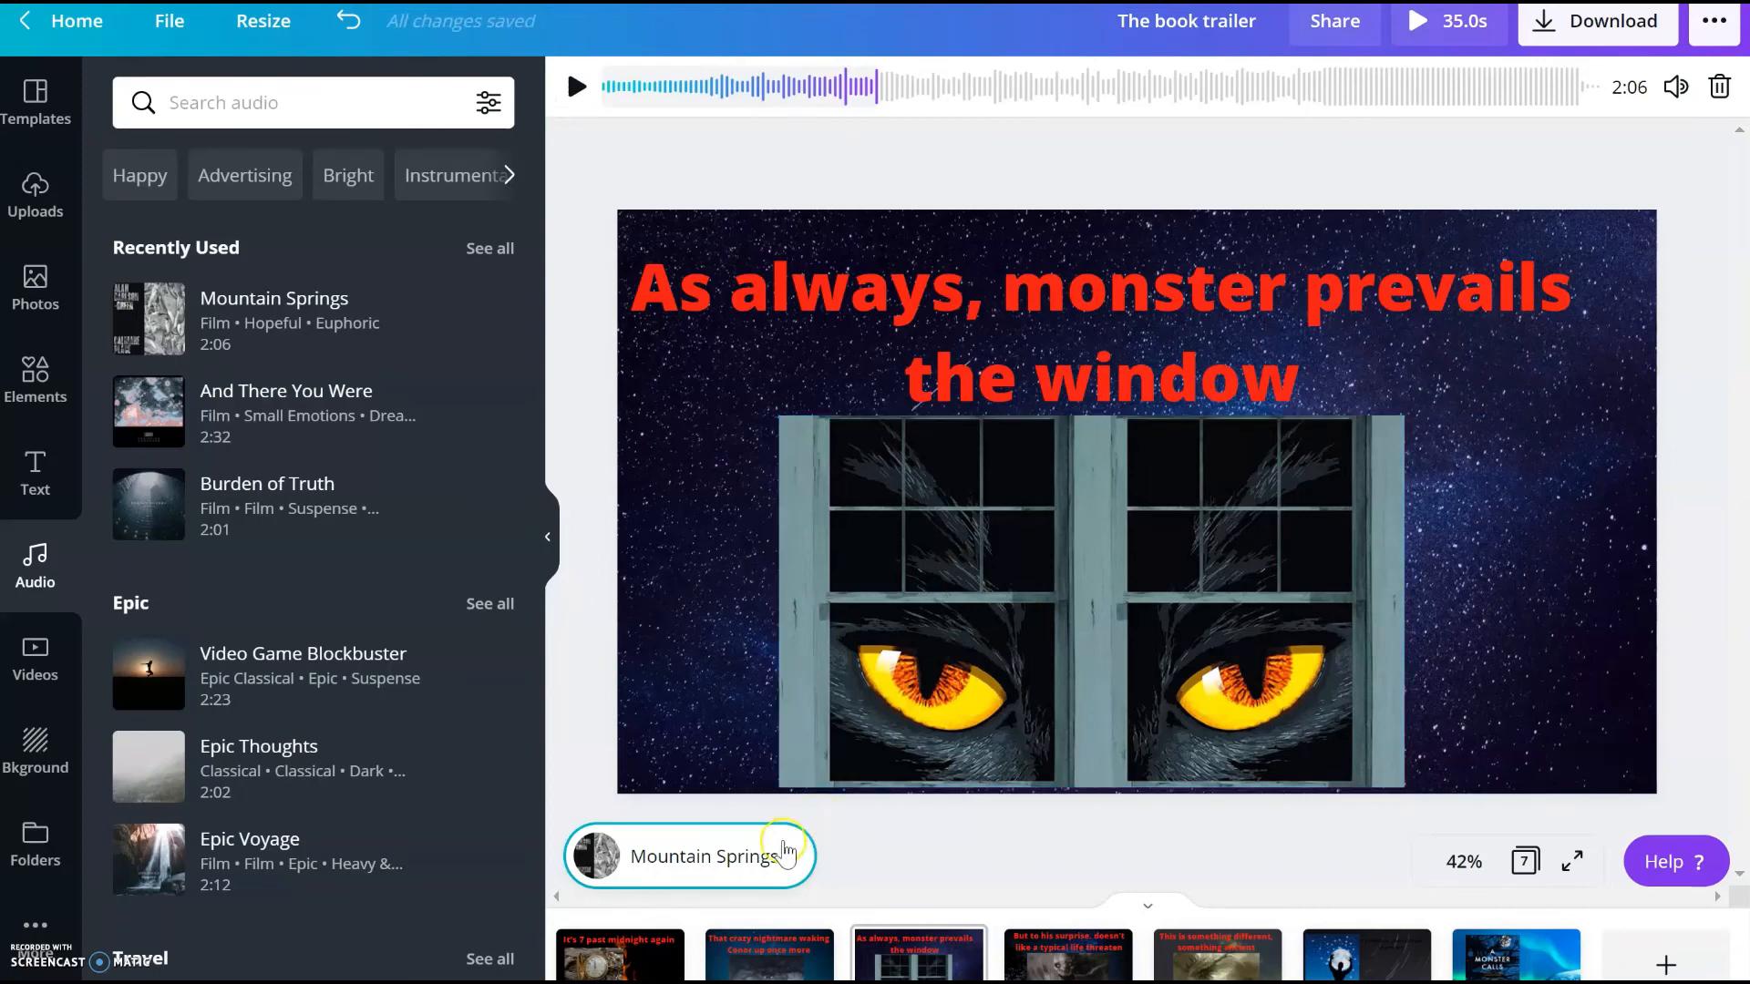
{"action": "mouse_move", "coordinate": [909, 837]}
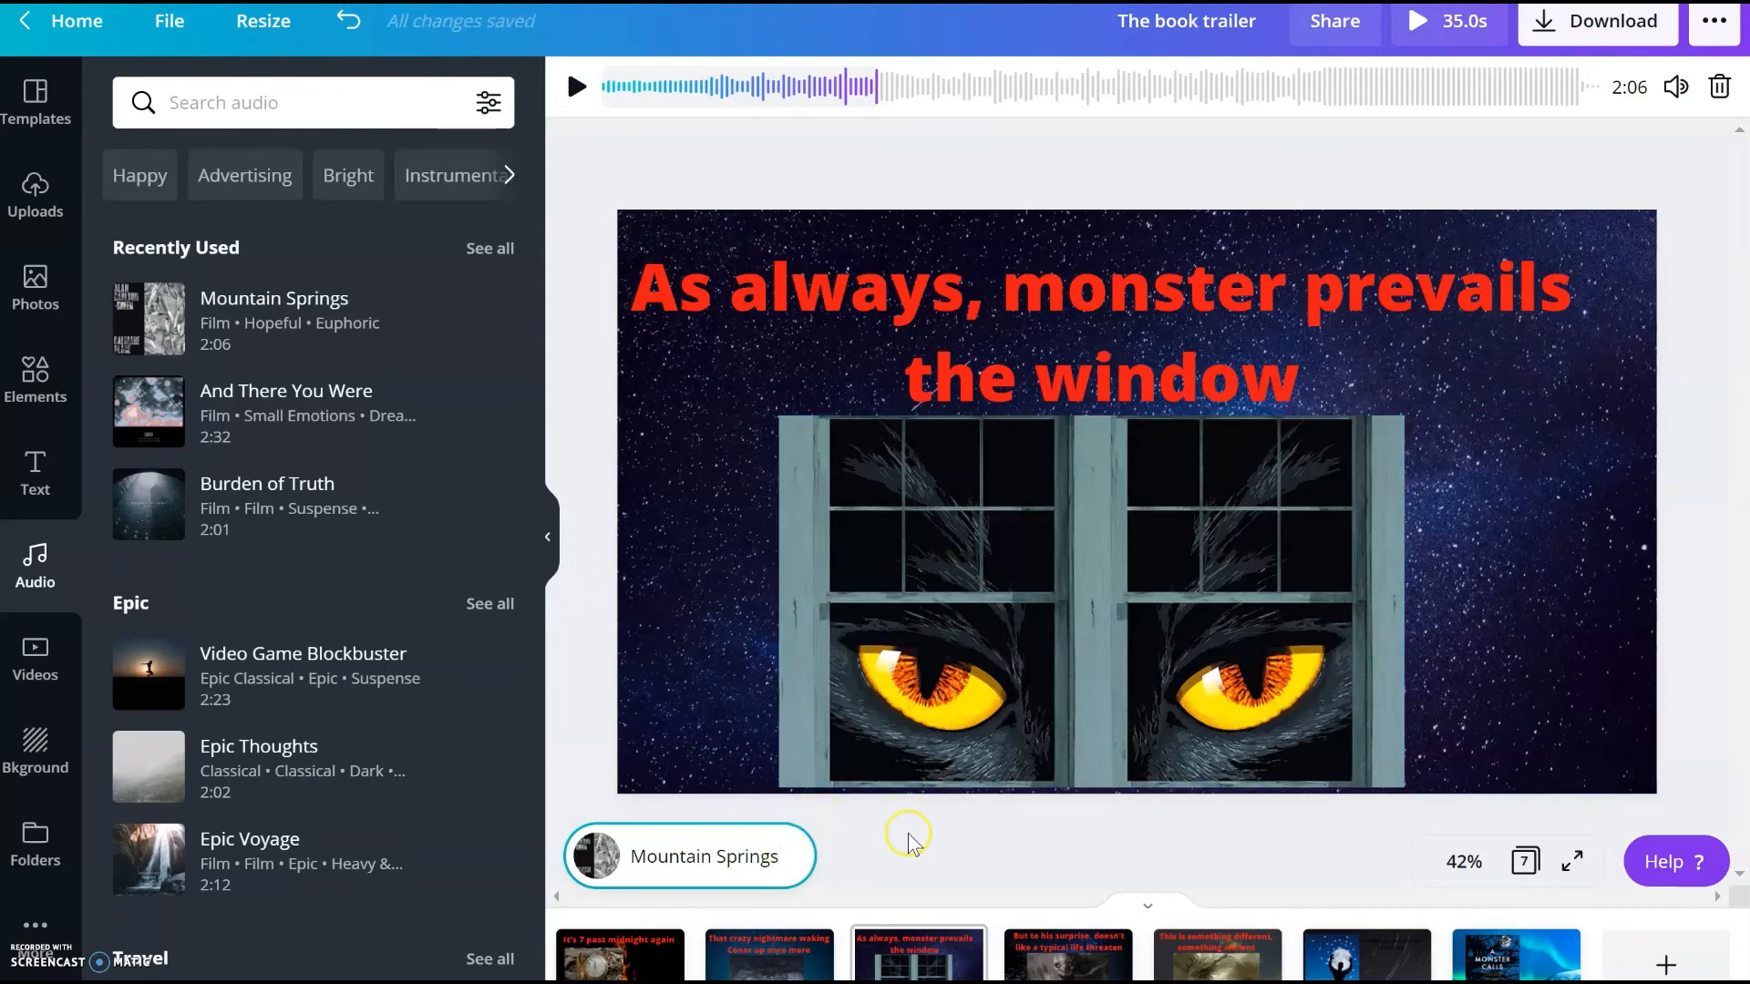
{"action": "mouse_move", "coordinate": [637, 960]}
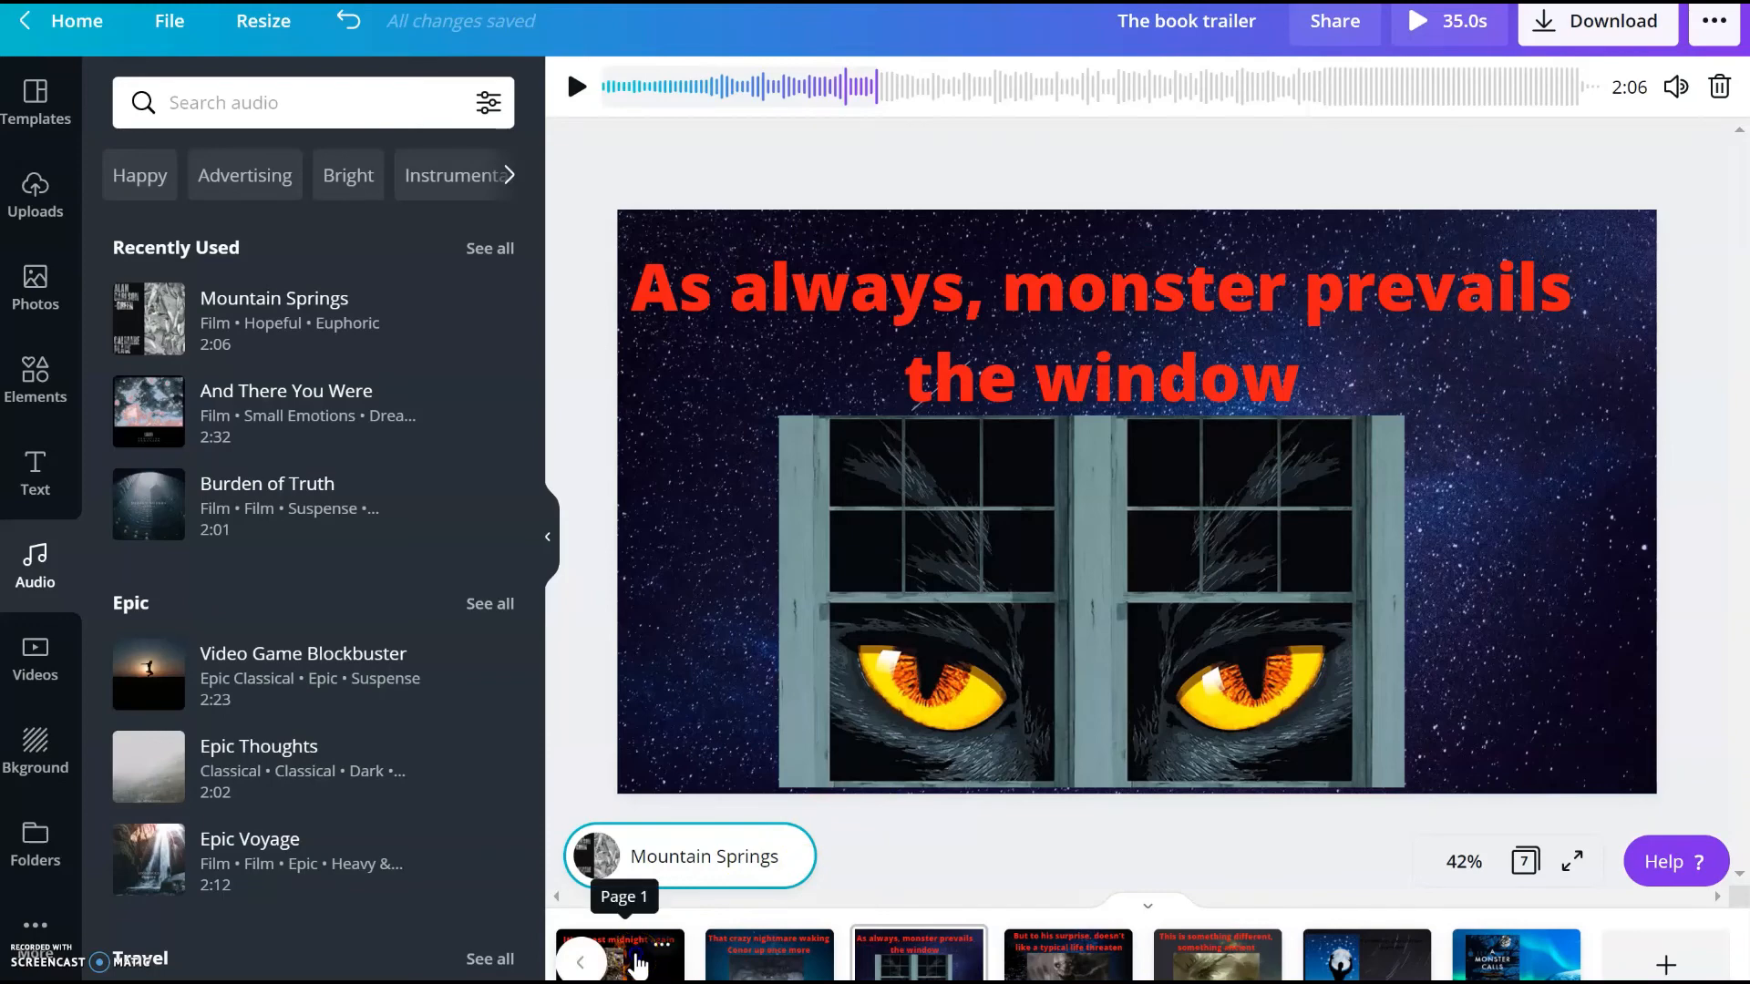
Revisit pages one through six to review each slide's animation
{"action": "left_click", "coordinate": [620, 954]}
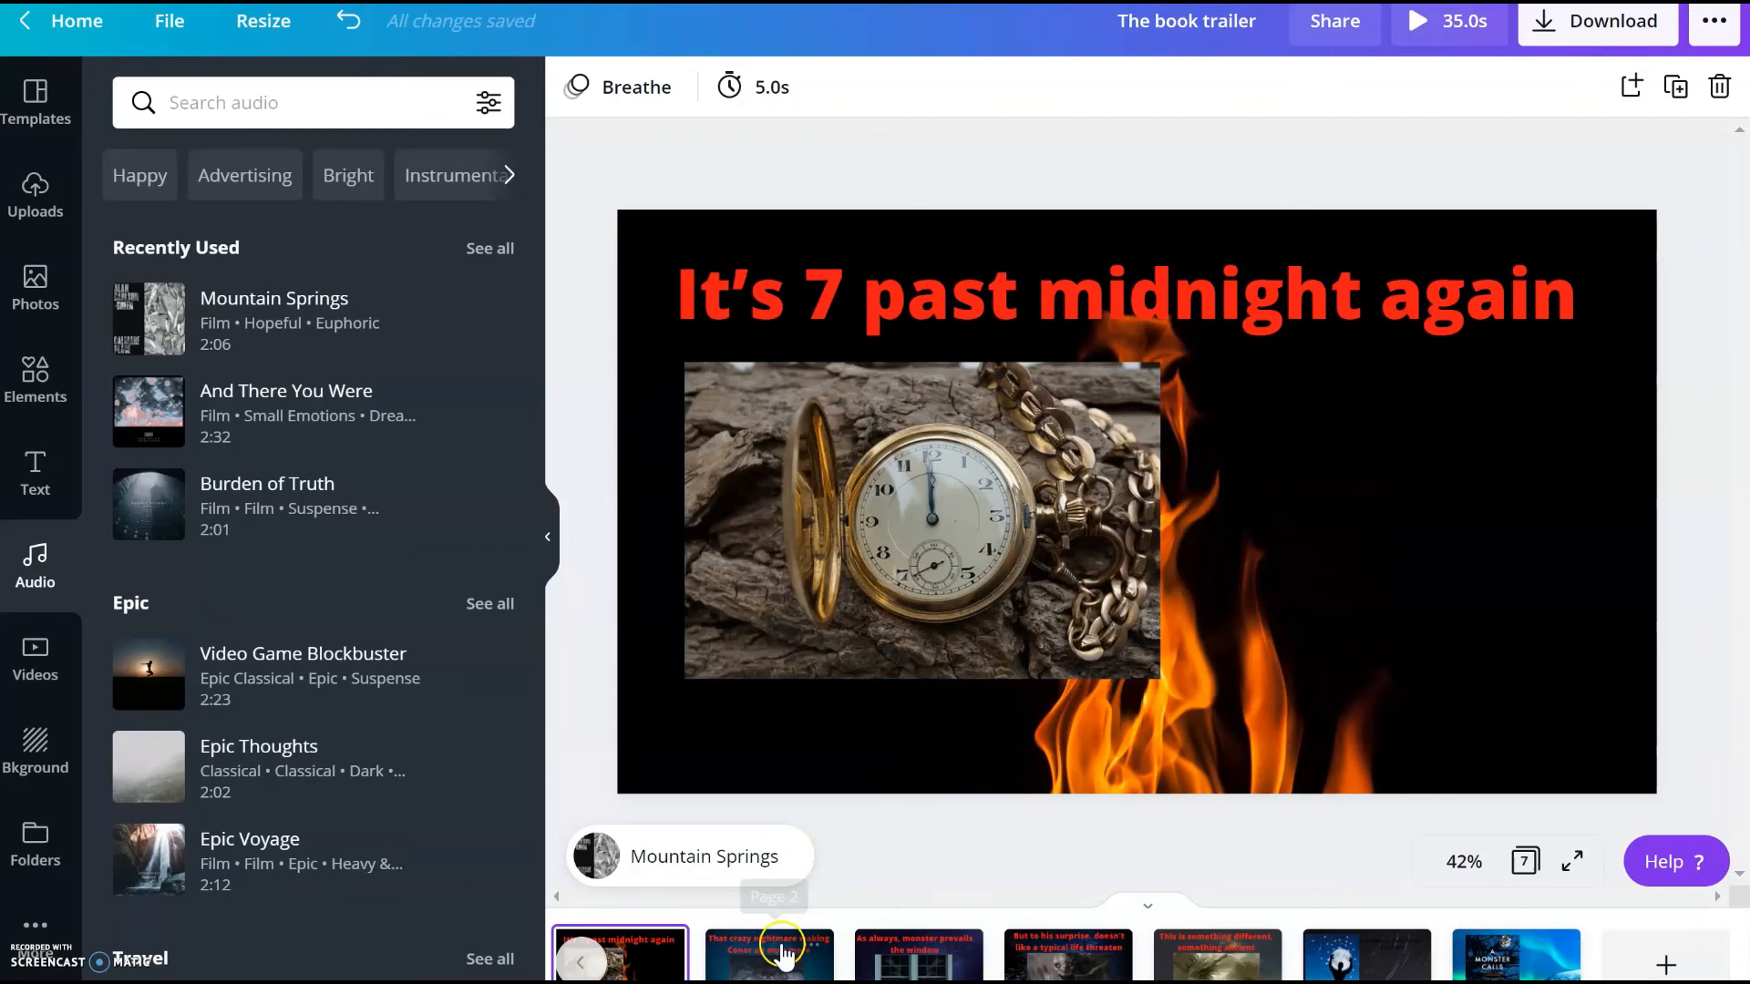
{"action": "left_click", "coordinate": [769, 955]}
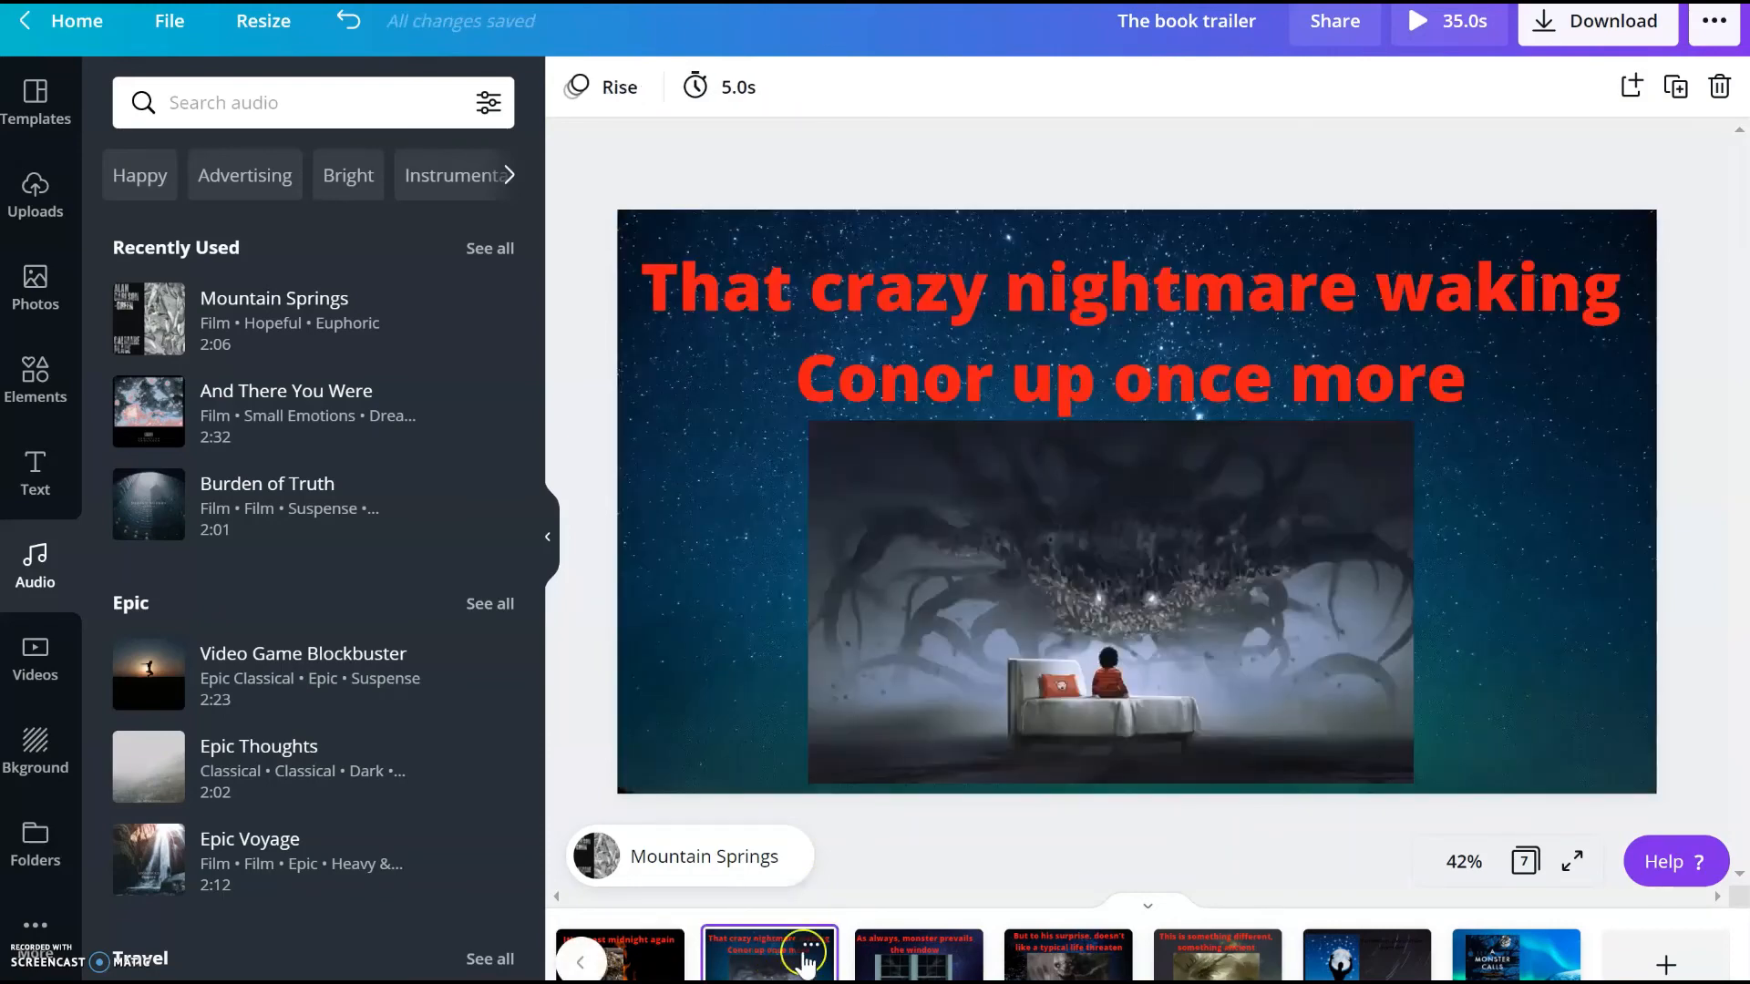
{"action": "left_click", "coordinate": [918, 954]}
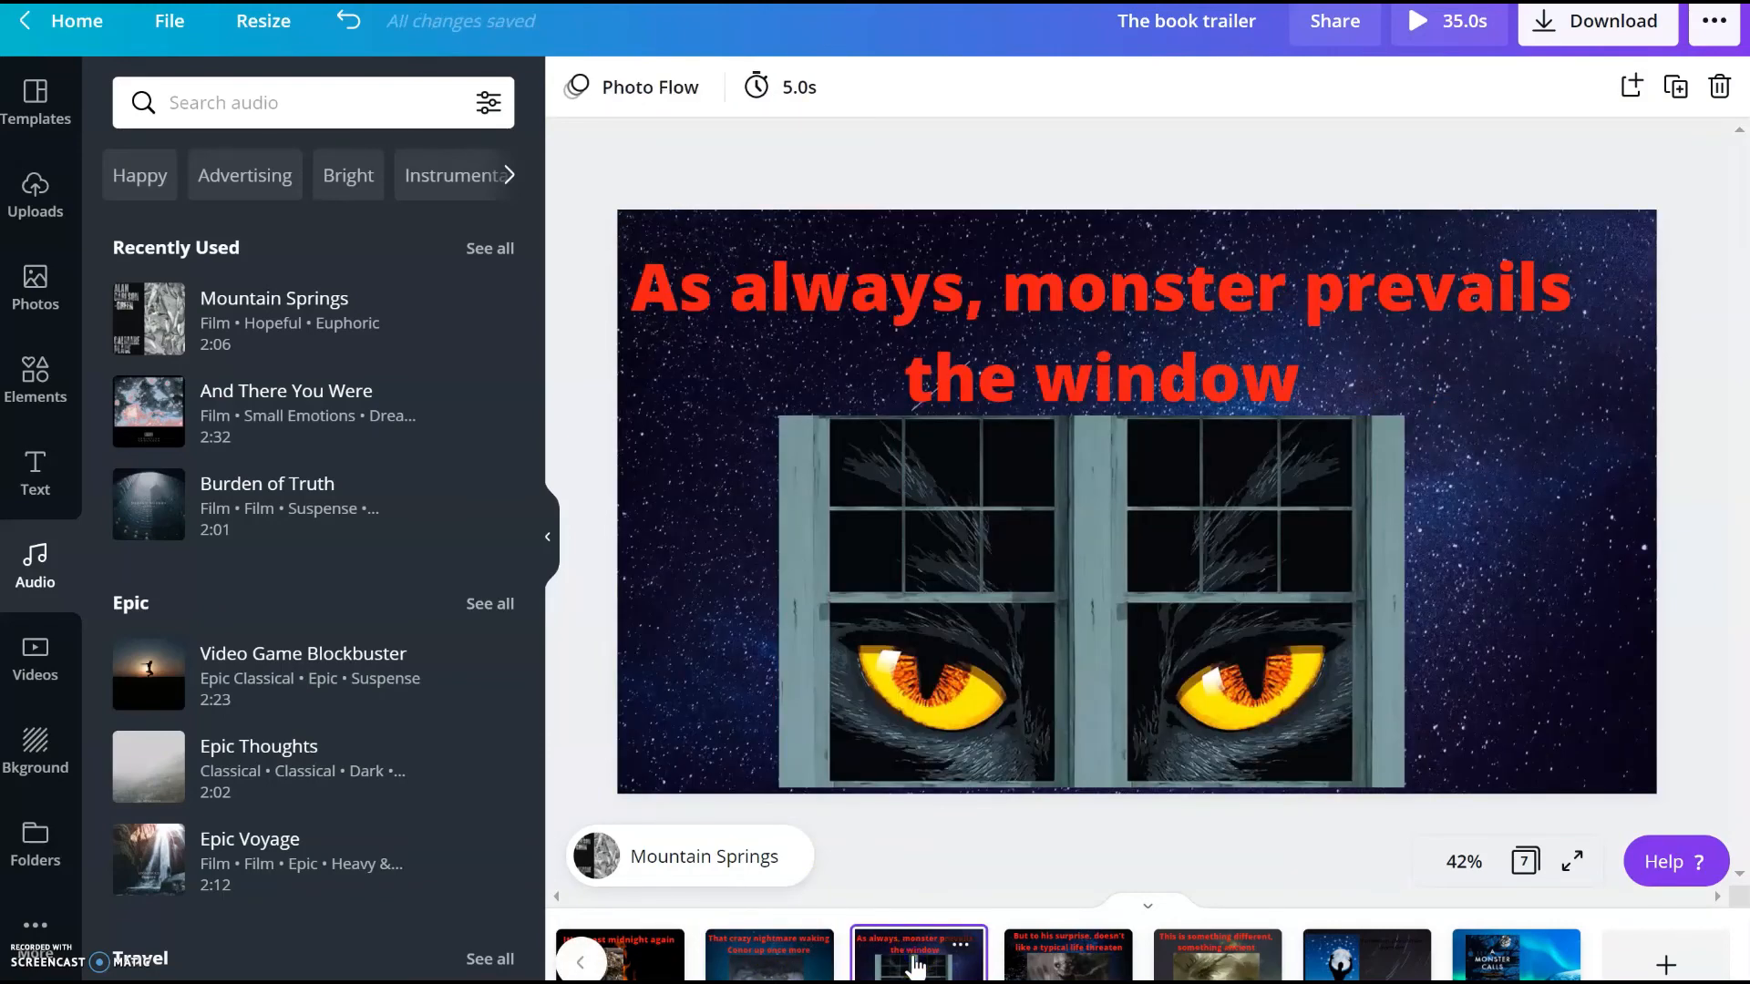
{"action": "left_click", "coordinate": [1067, 954]}
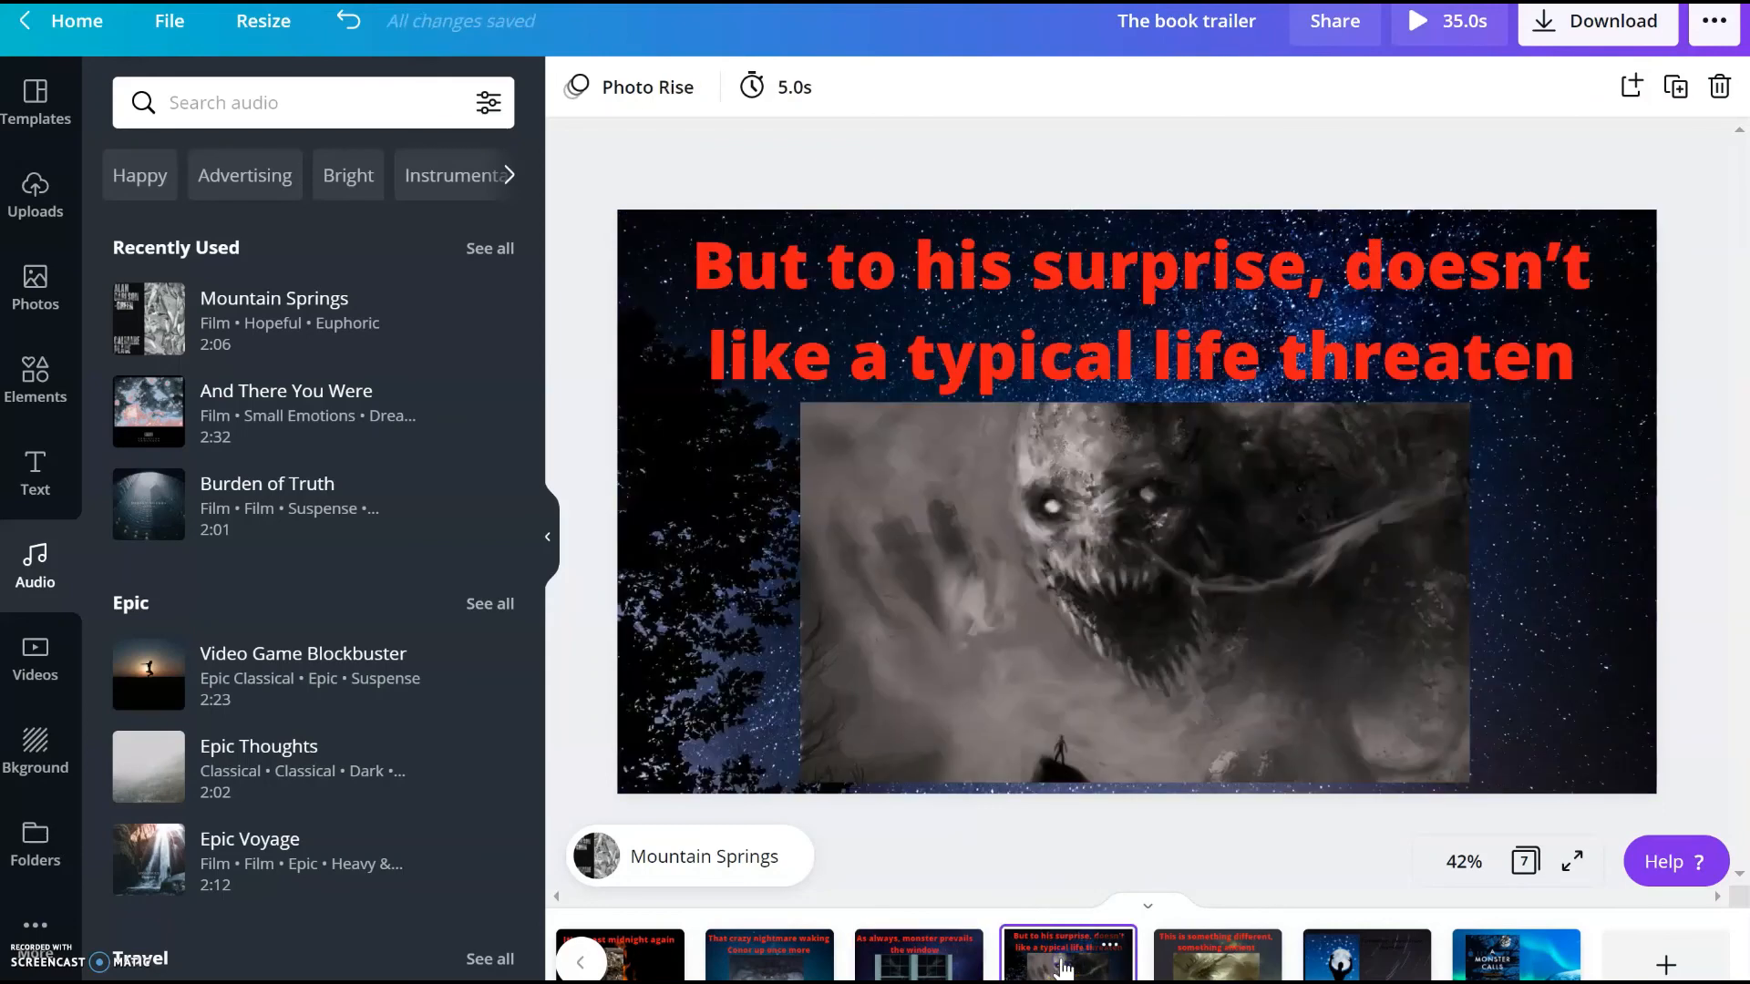
{"action": "left_click", "coordinate": [1215, 954]}
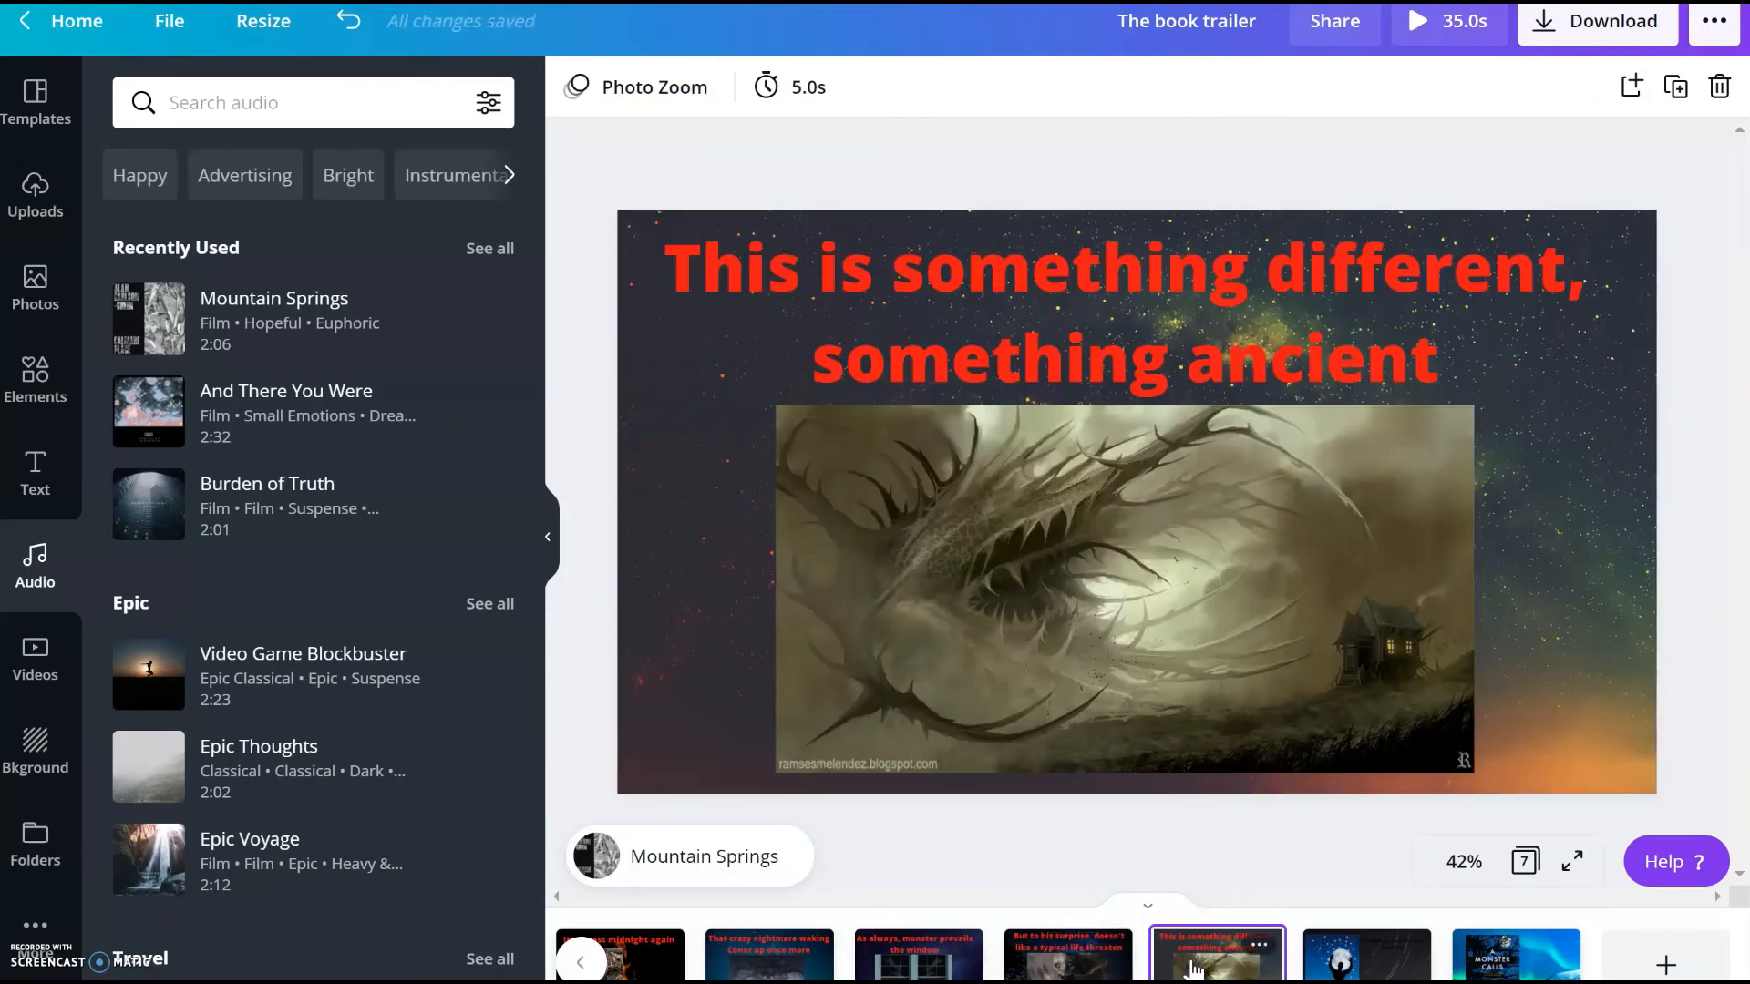
{"action": "left_click", "coordinate": [1367, 954]}
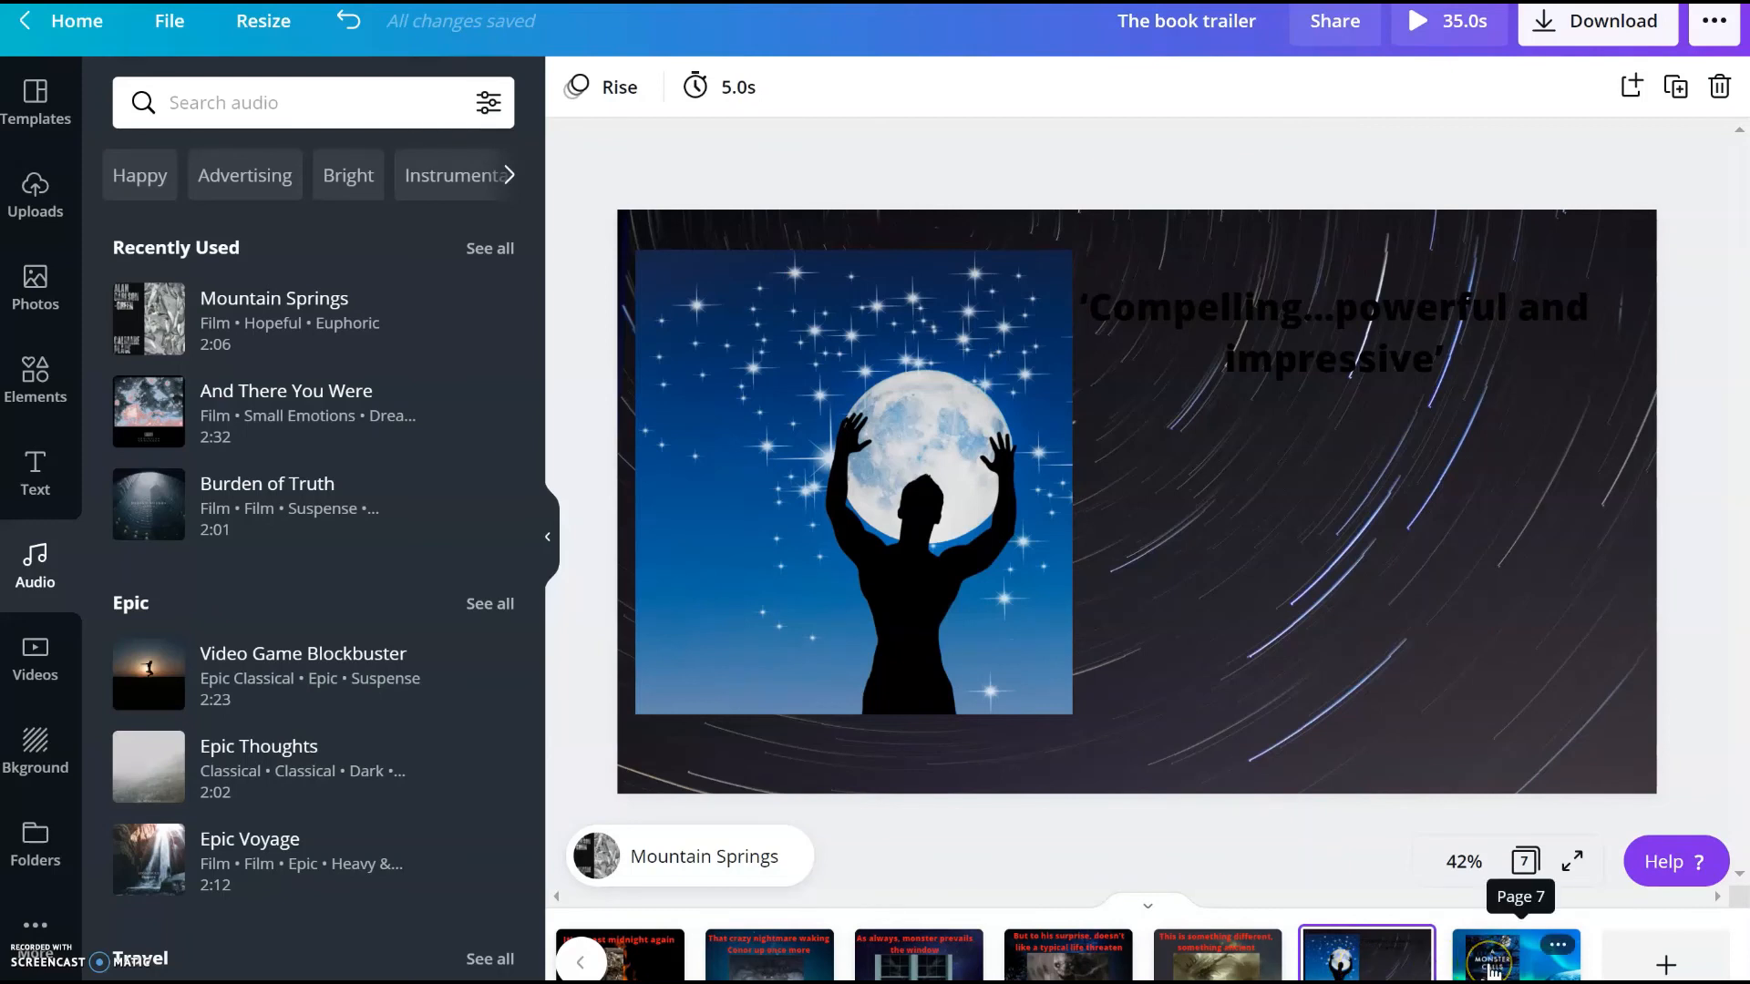
{"action": "left_click", "coordinate": [1317, 332]}
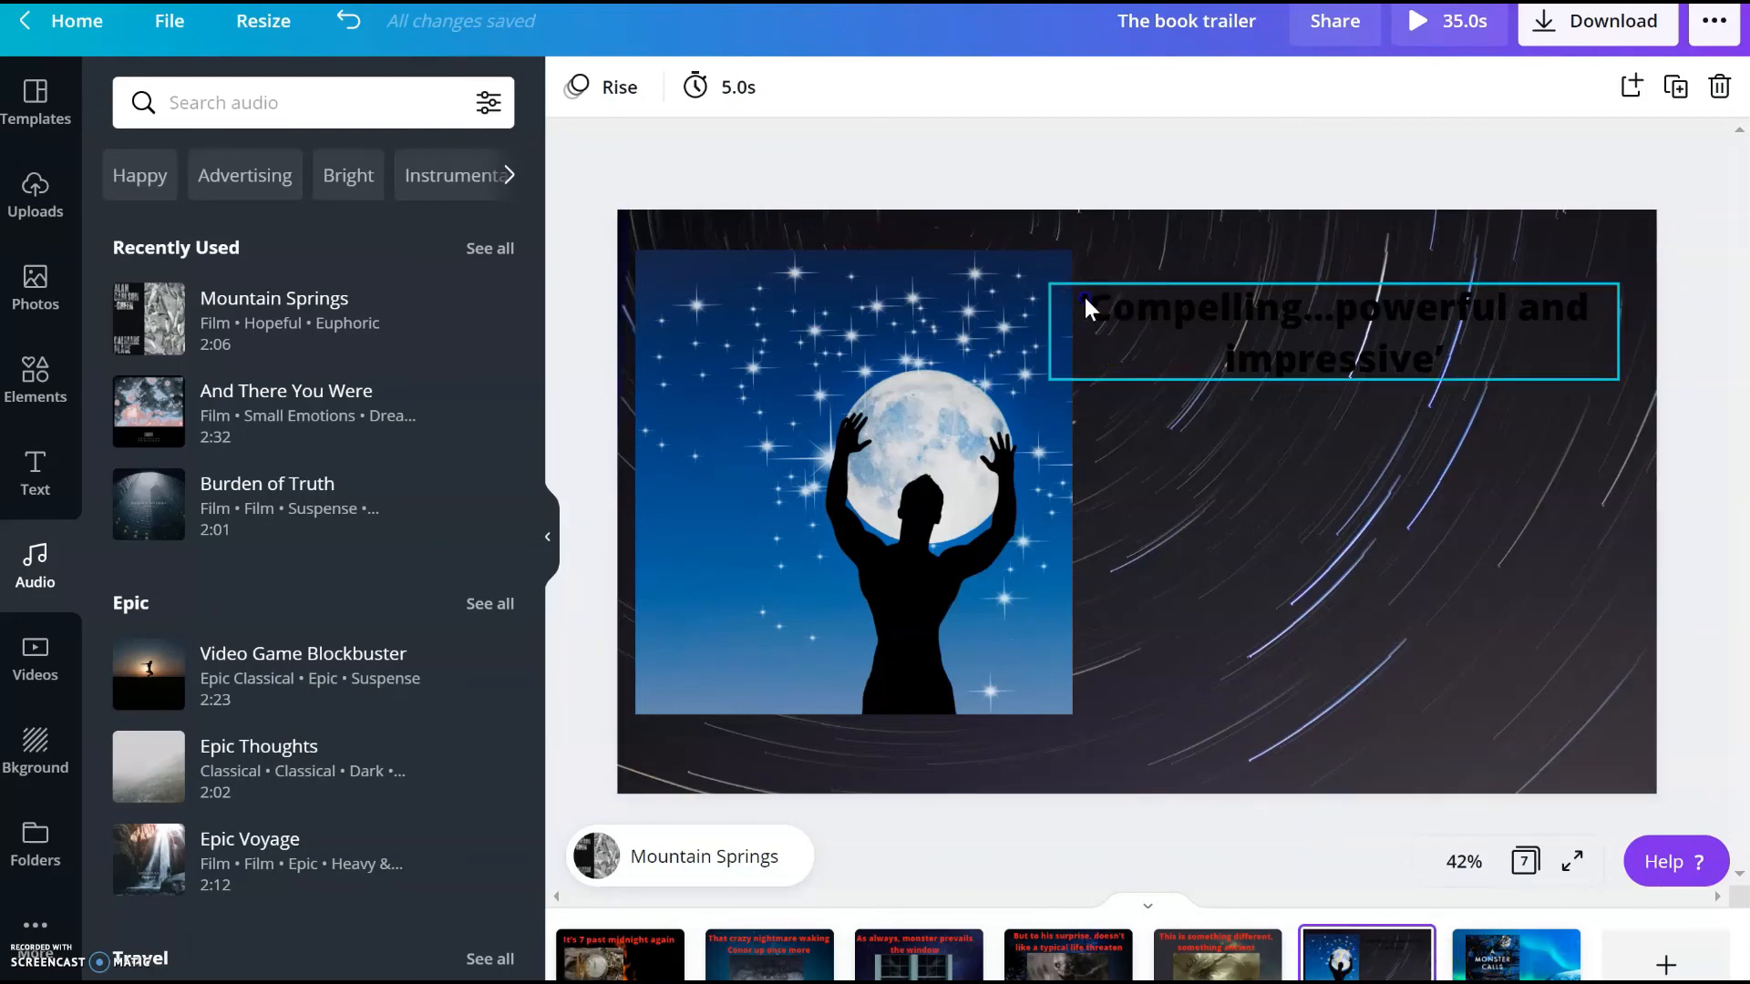
Turn the 'Compelling…powerful and impressive' quote red using the document colour
{"action": "double_click", "coordinate": [1333, 332]}
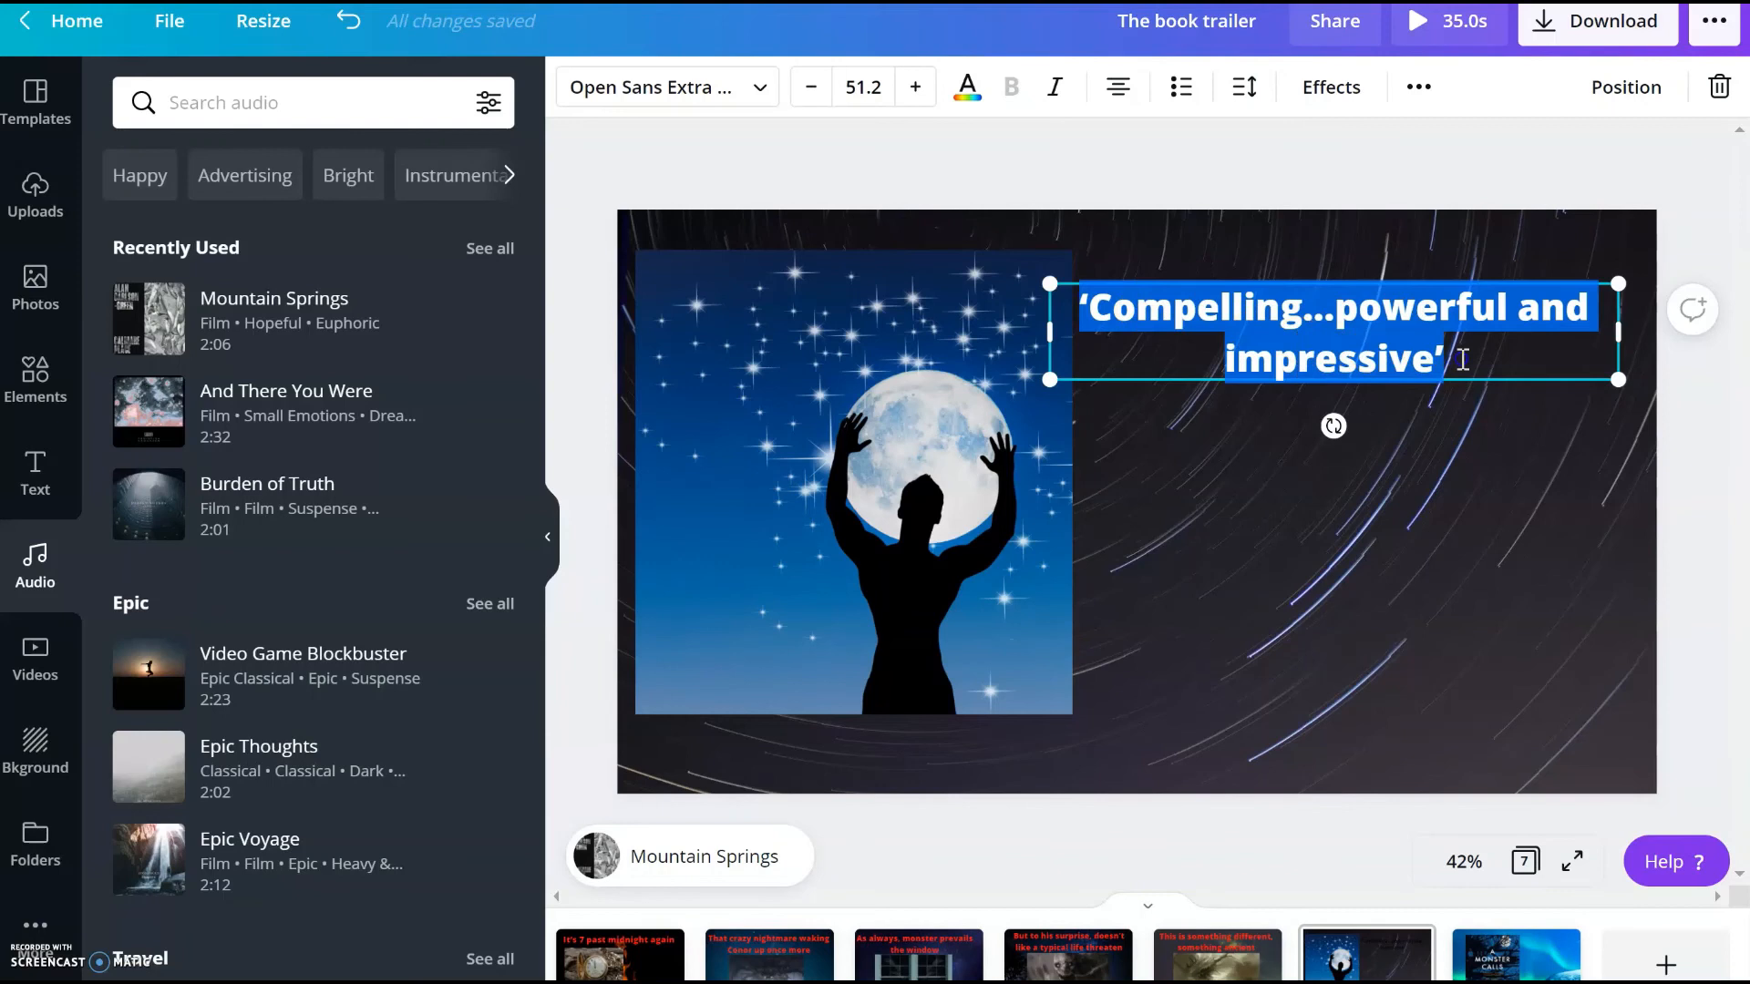
{"action": "mouse_move", "coordinate": [966, 88]}
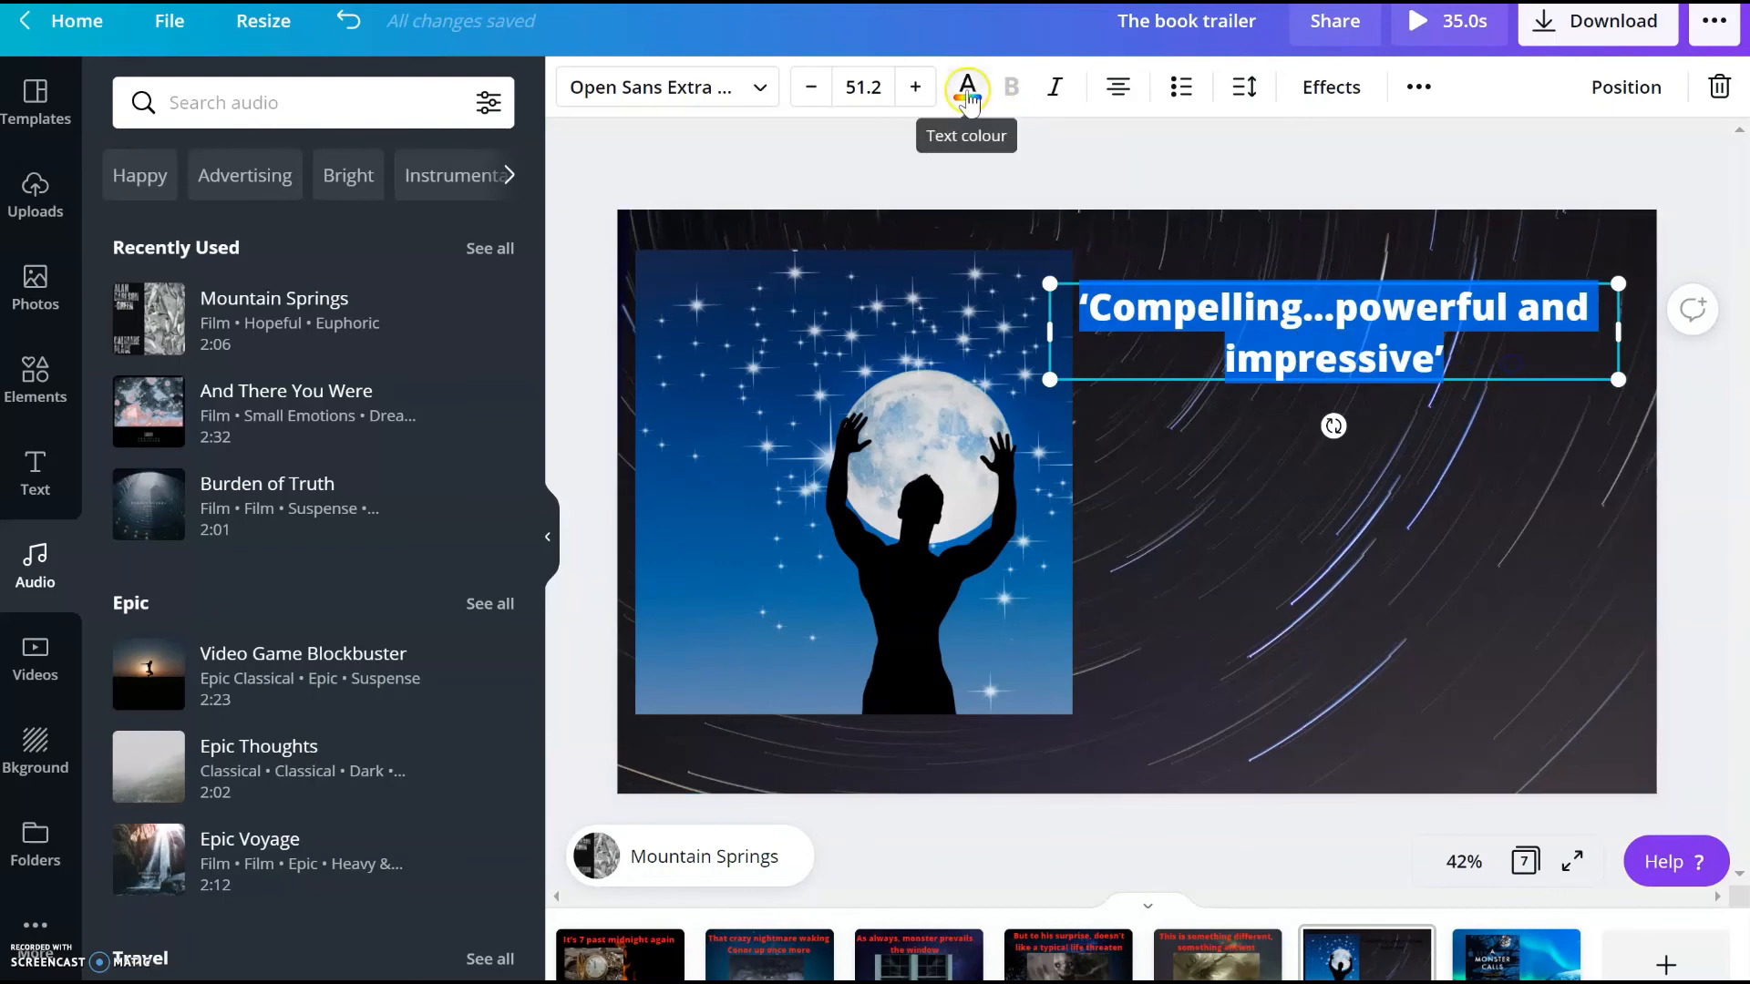
{"action": "left_click", "coordinate": [966, 87]}
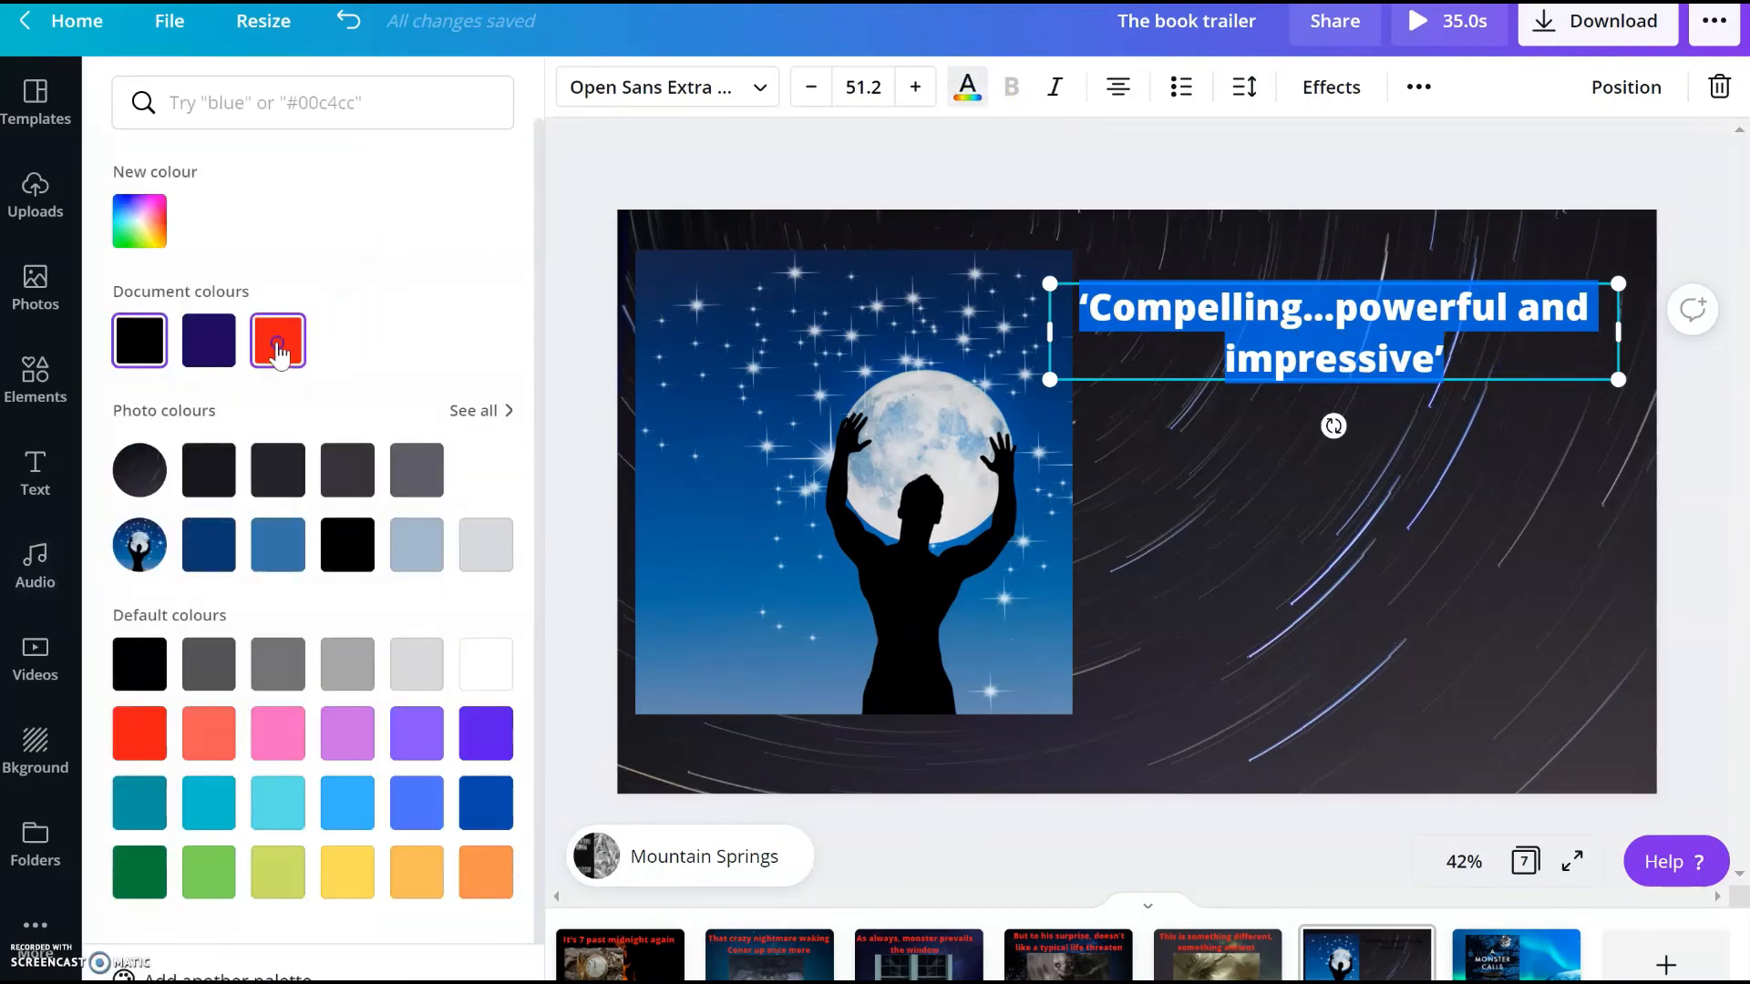
{"action": "left_click", "coordinate": [277, 340]}
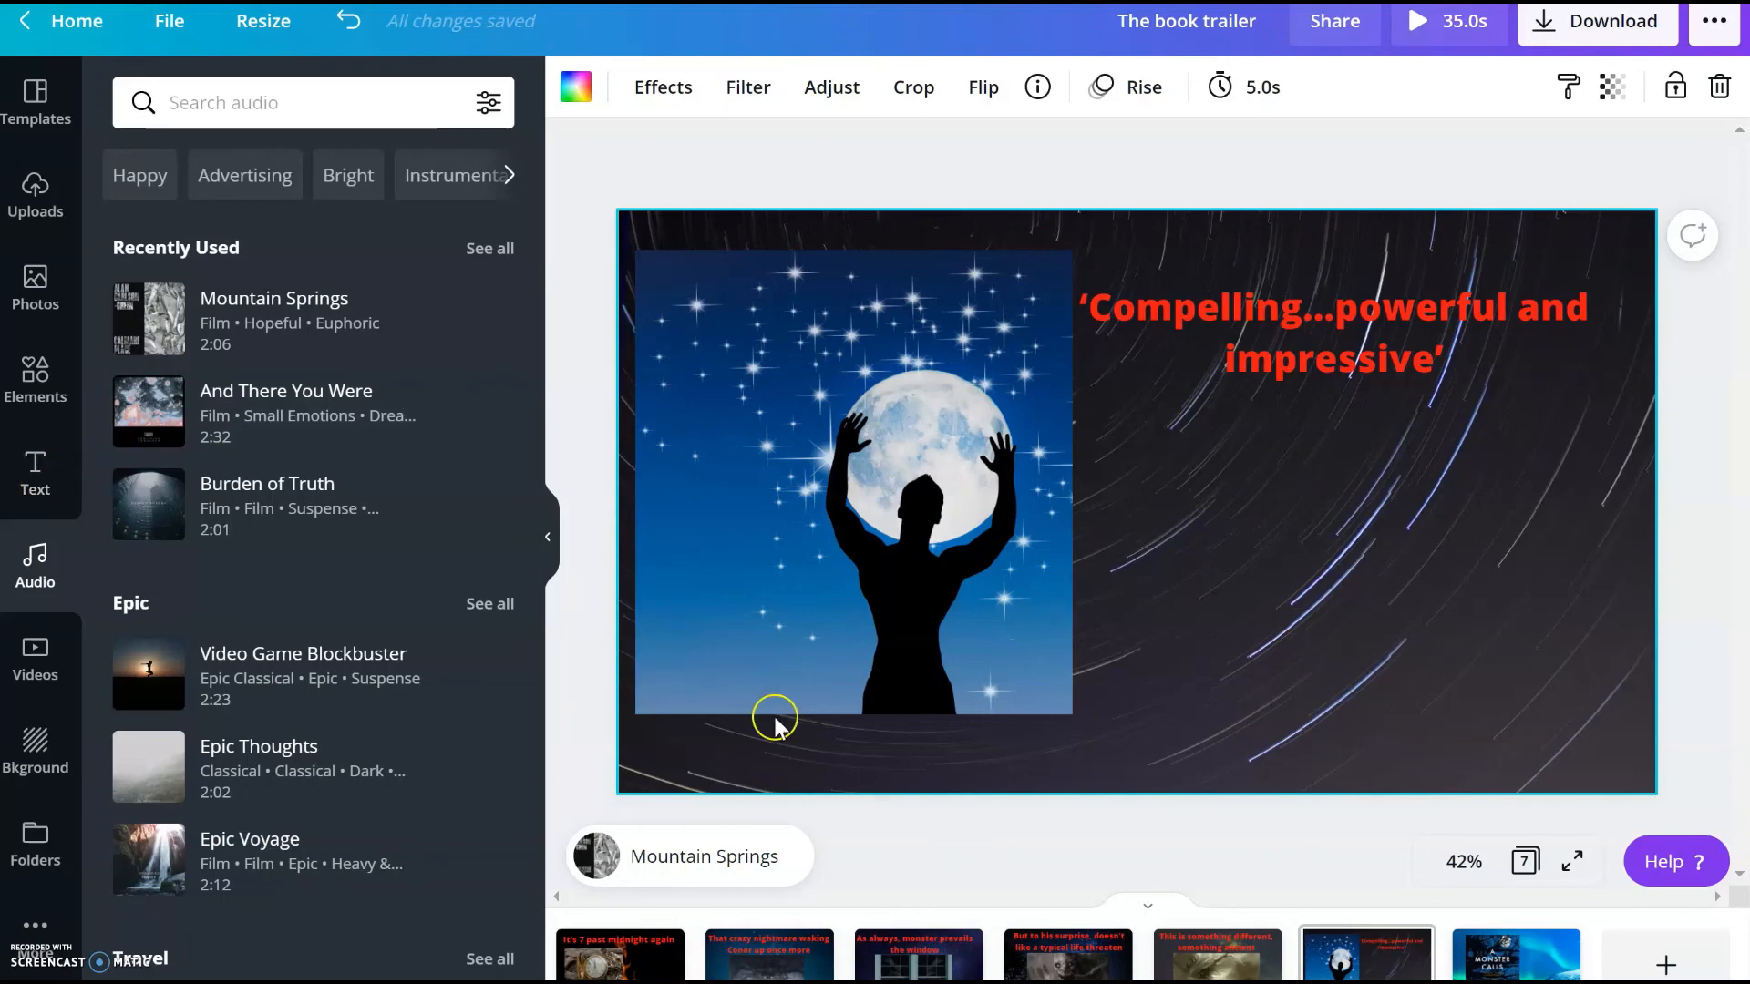
Select the aurora background on slide seven and bring up the download options
{"action": "left_click", "coordinate": [1516, 954]}
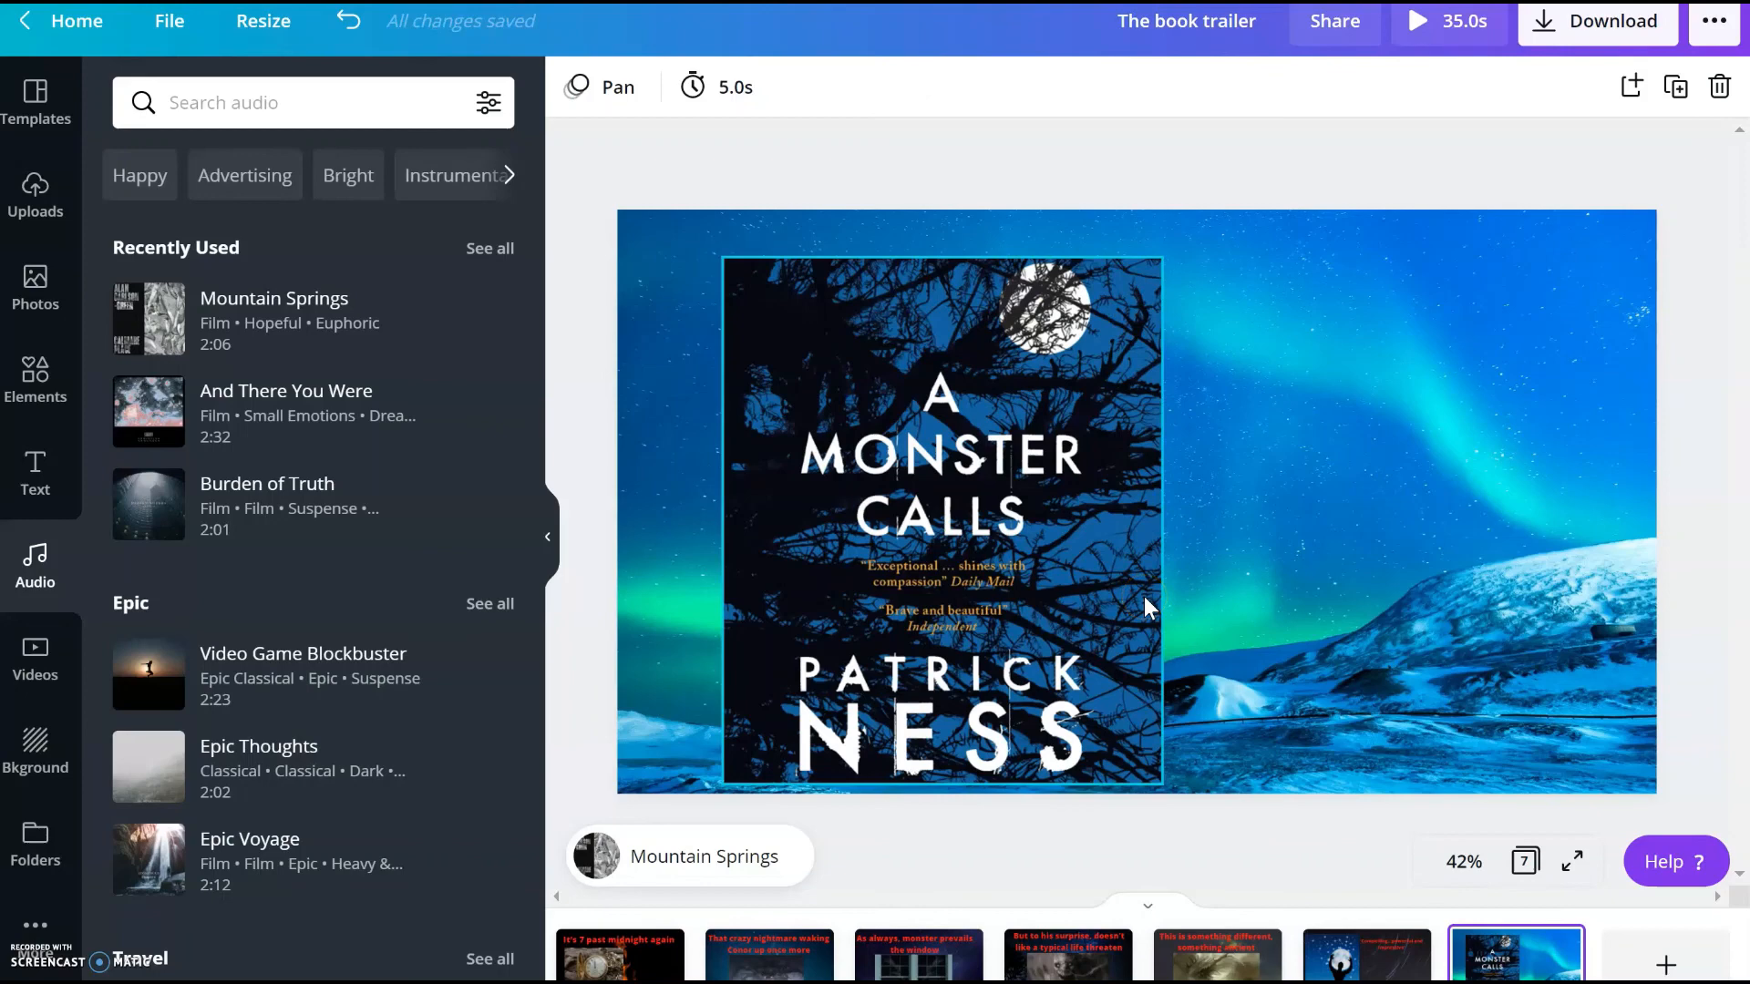
{"action": "left_click", "coordinate": [1522, 302]}
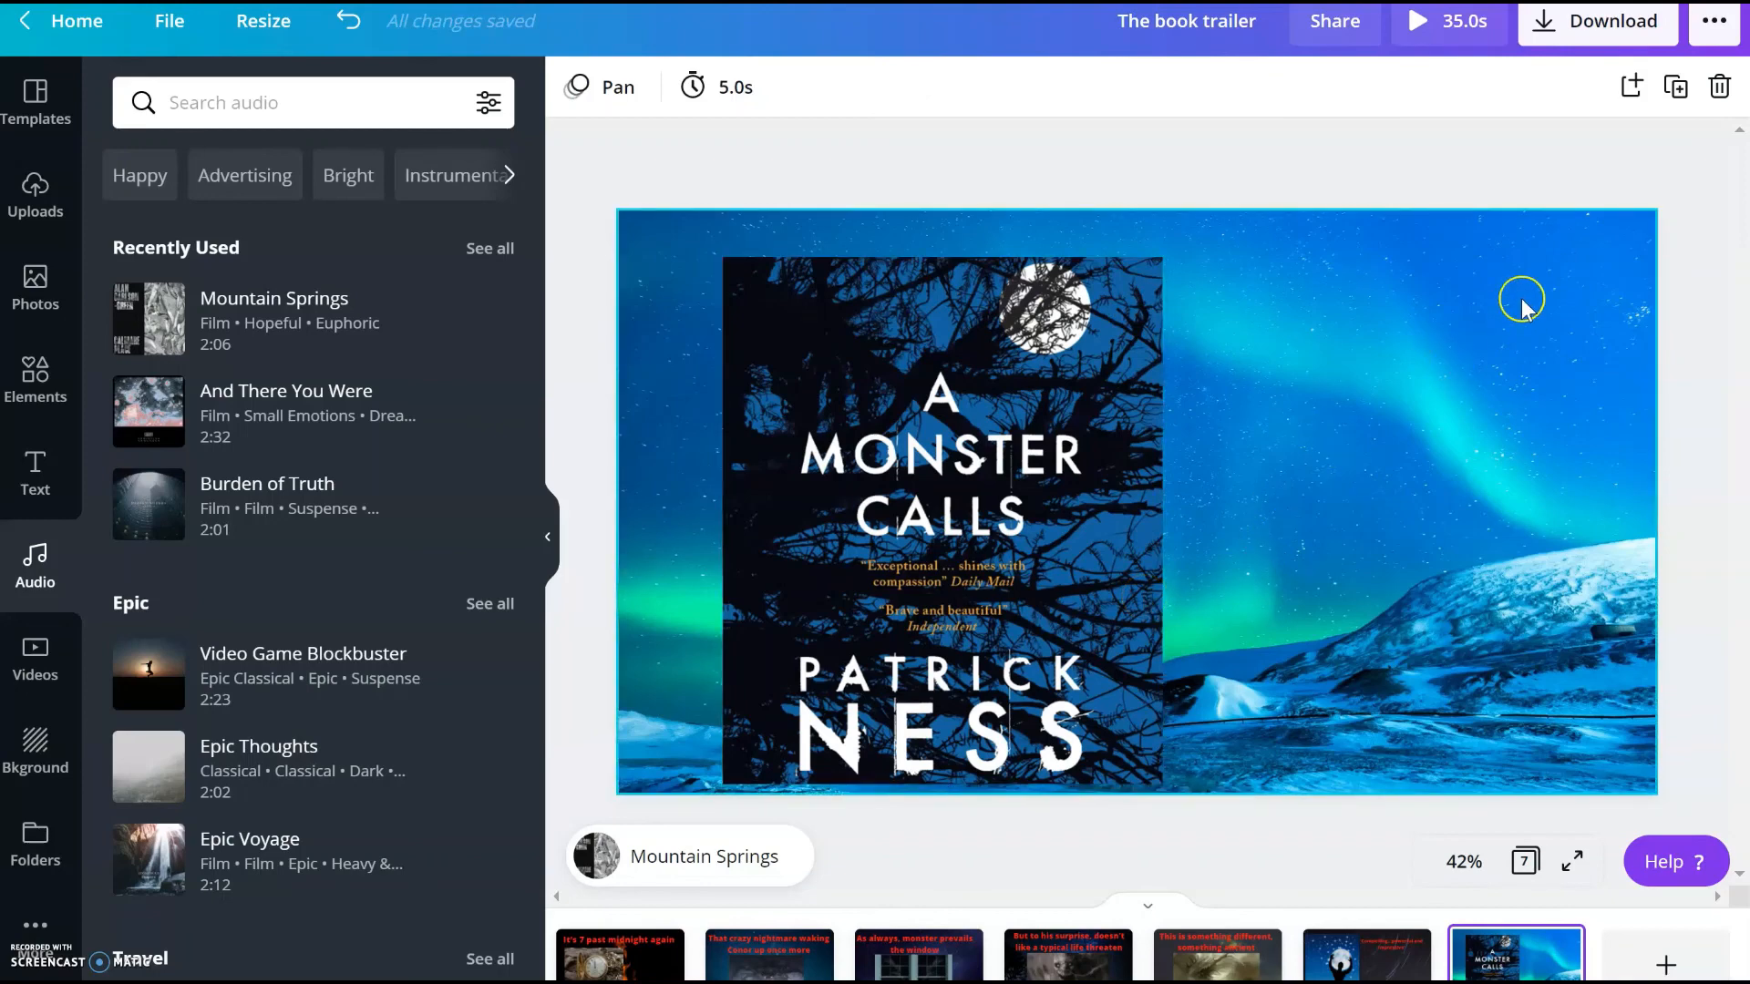
{"action": "left_click", "coordinate": [1611, 21]}
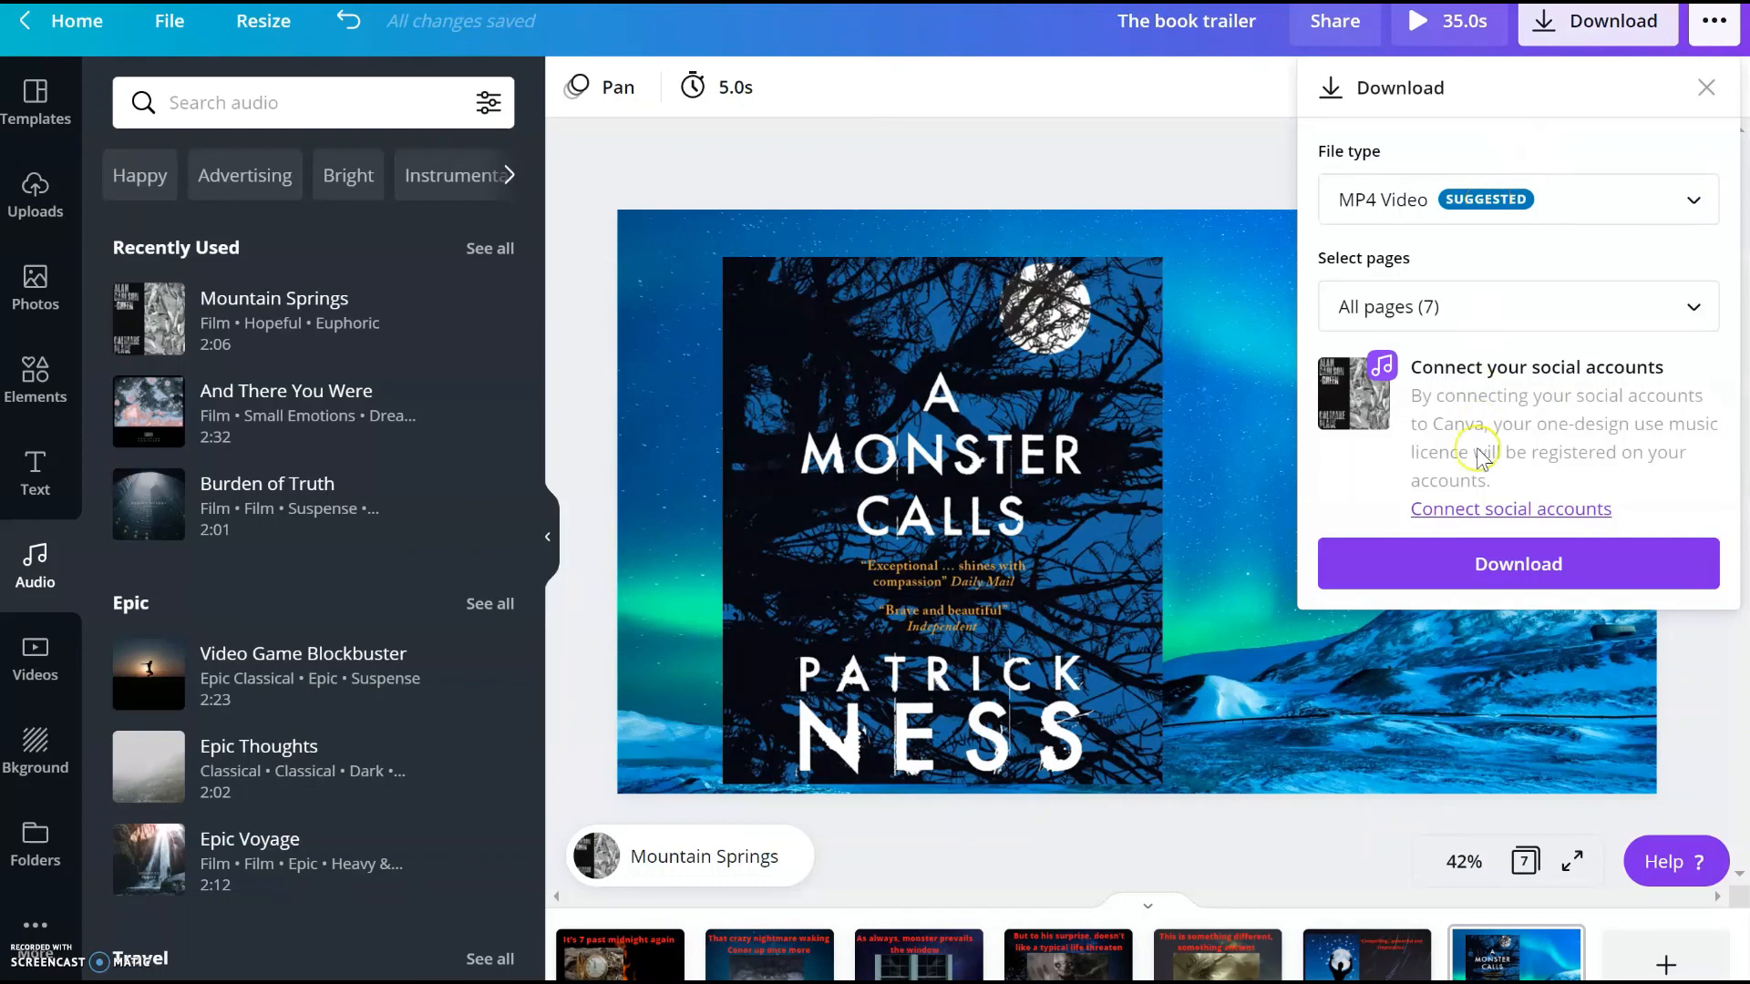
Start the MP4 video download of all seven trailer pages
{"action": "left_click", "coordinate": [1517, 564]}
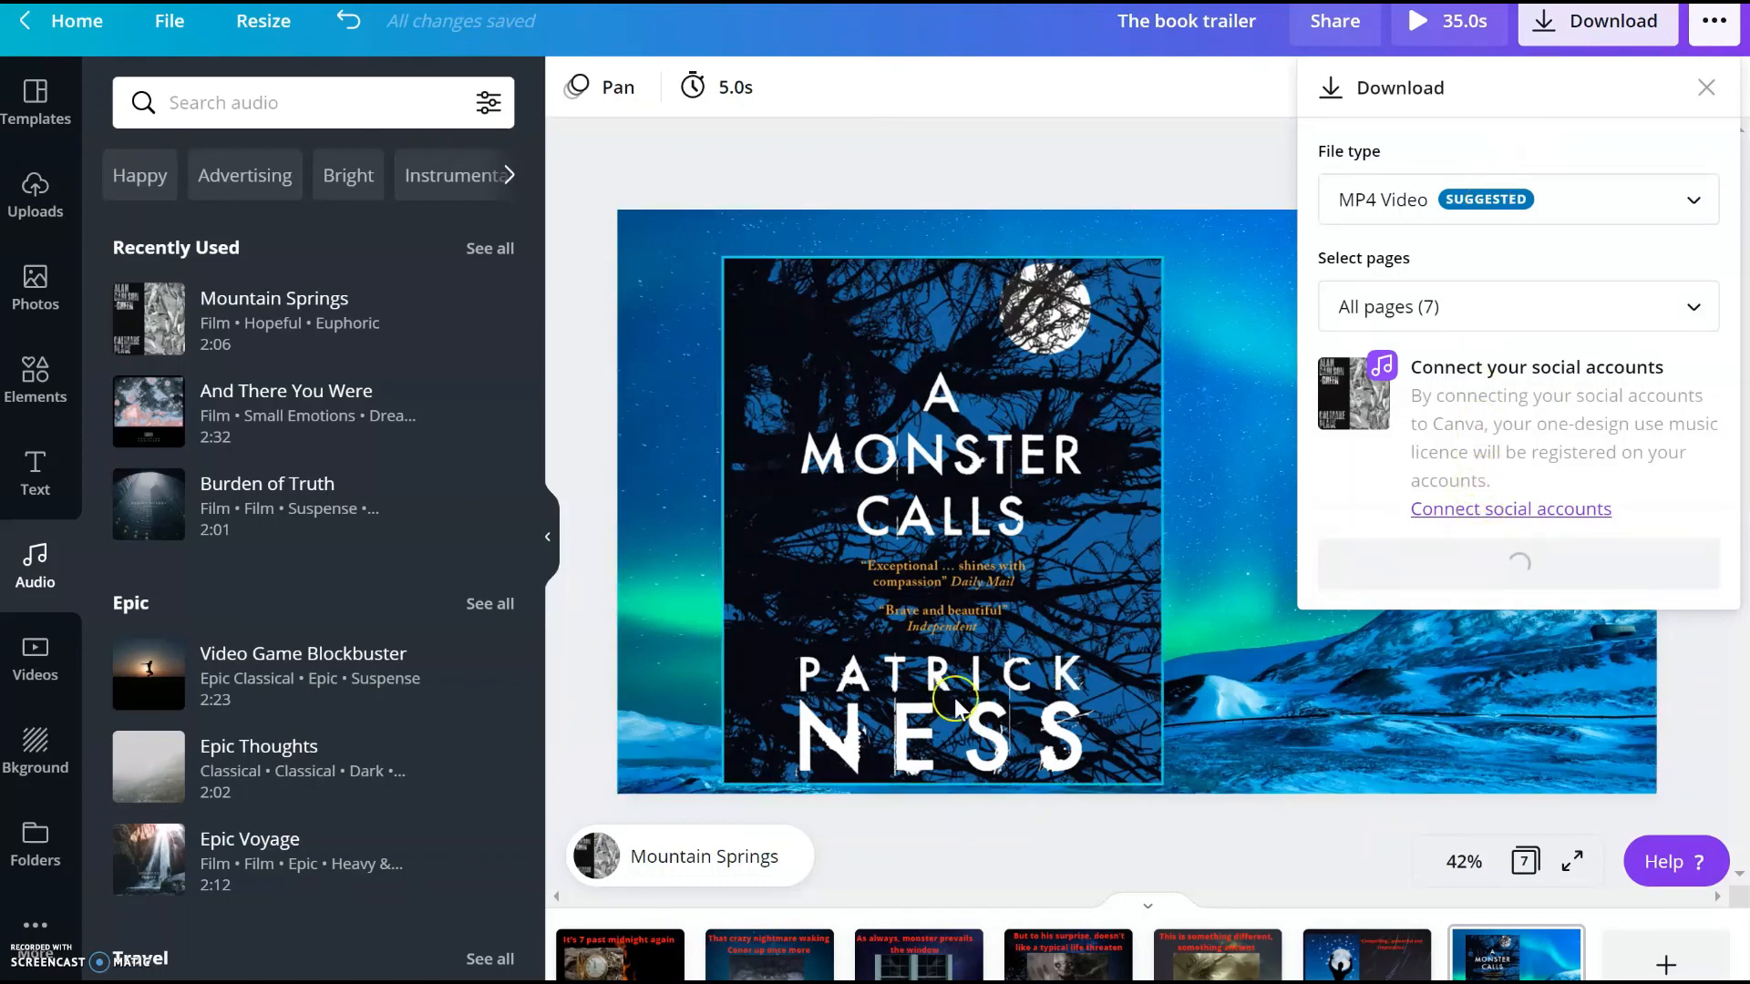